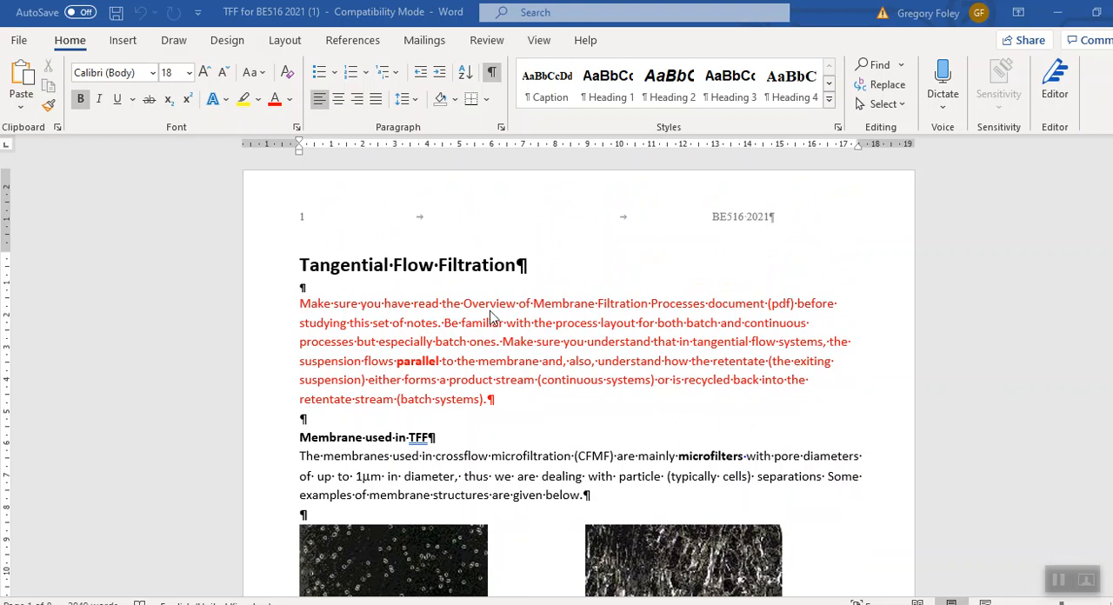
Step: Scroll down the TFF notes to Figure 1's membrane micrographs table
scroll("down", 3)
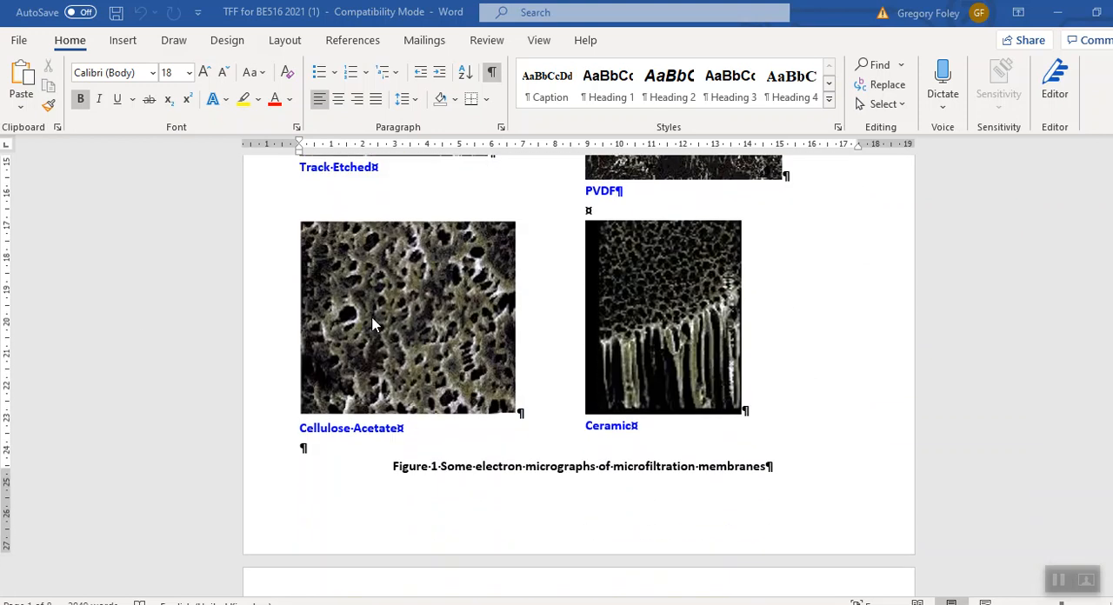
scroll("down", 3)
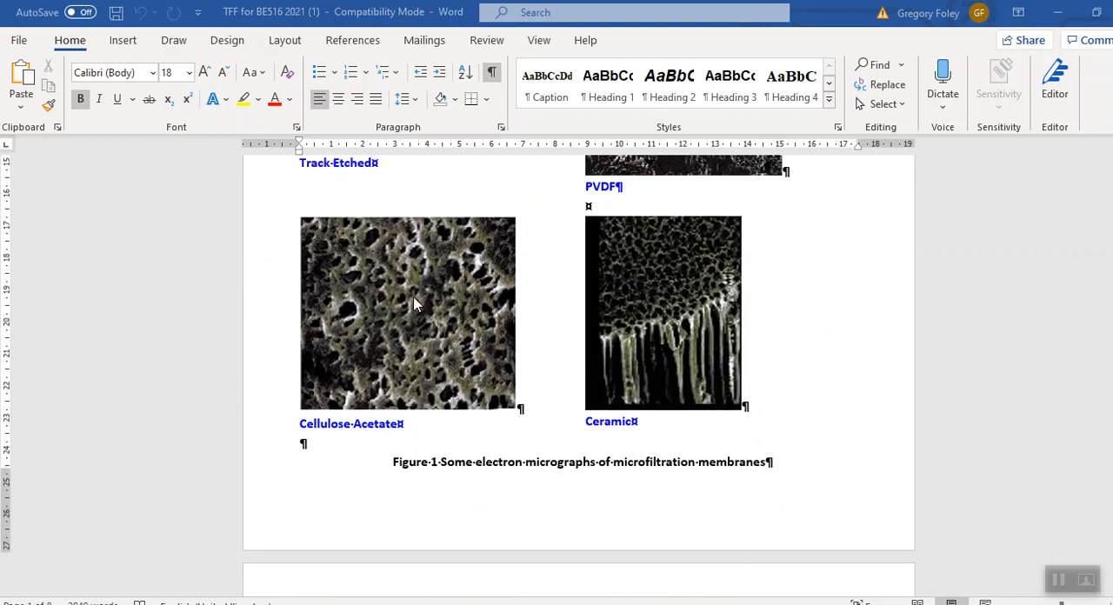
Step: Select the Cellulose Acetate micrograph in Figure 1 for resizing
left_click(409, 313)
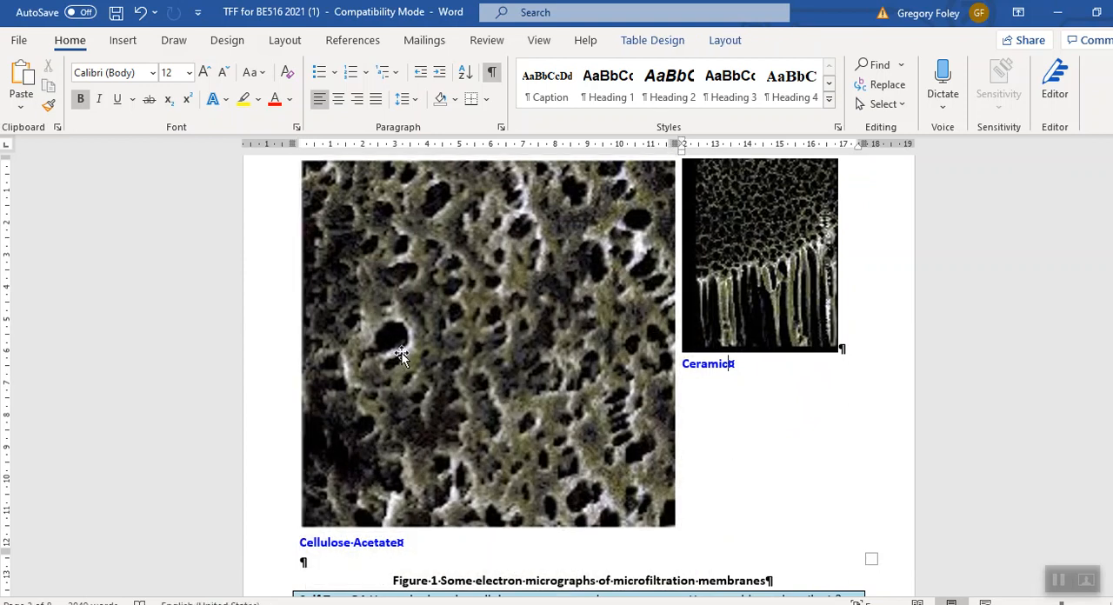
mouse_move(481, 378)
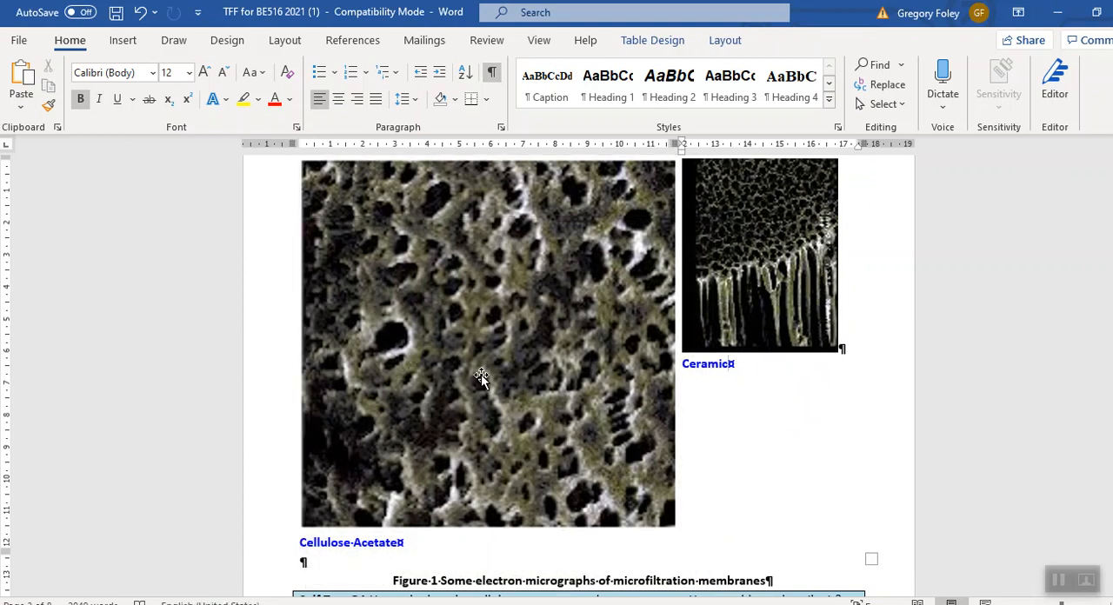
mouse_move(496, 316)
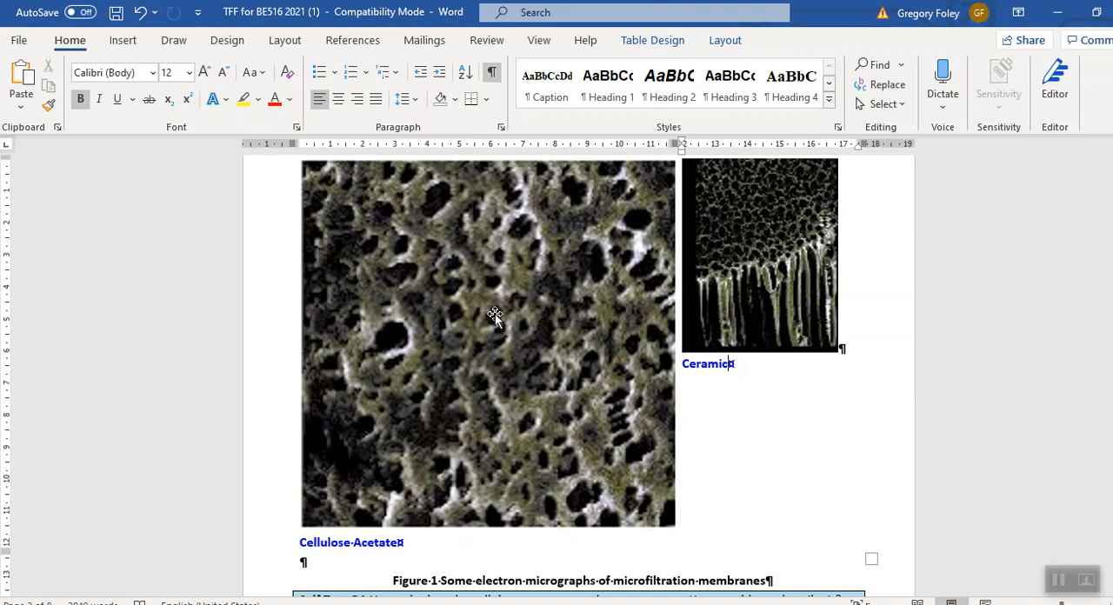
mouse_move(474, 374)
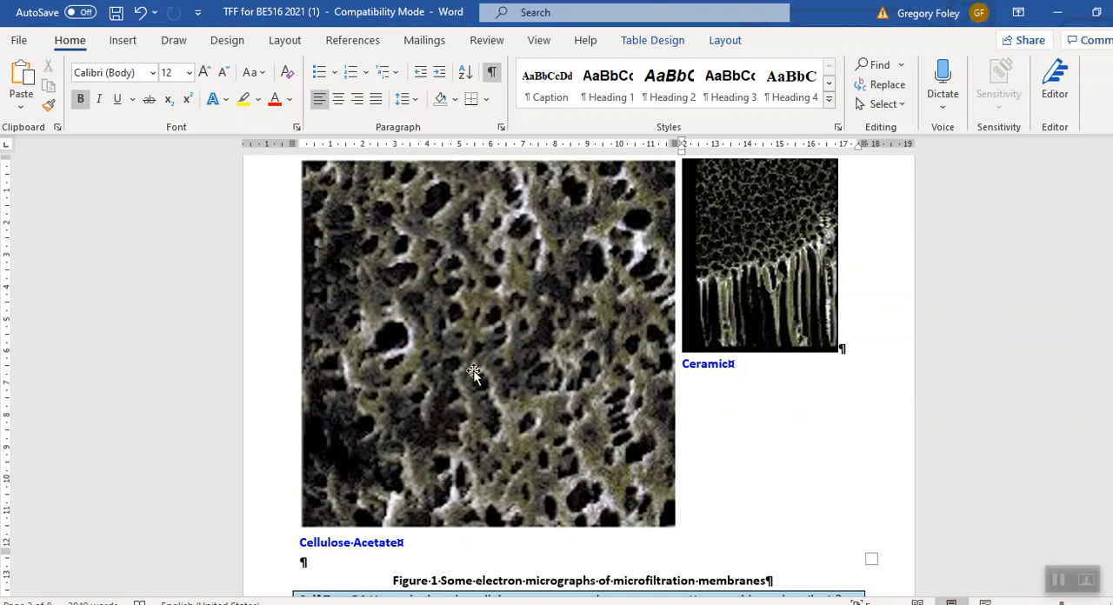
mouse_move(463, 302)
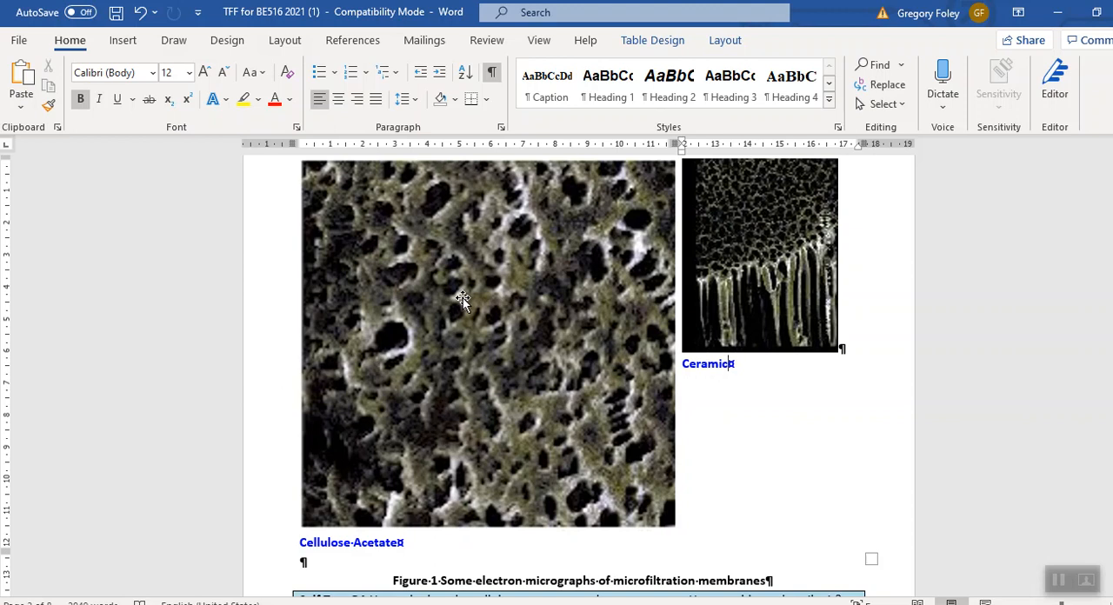
mouse_move(382, 386)
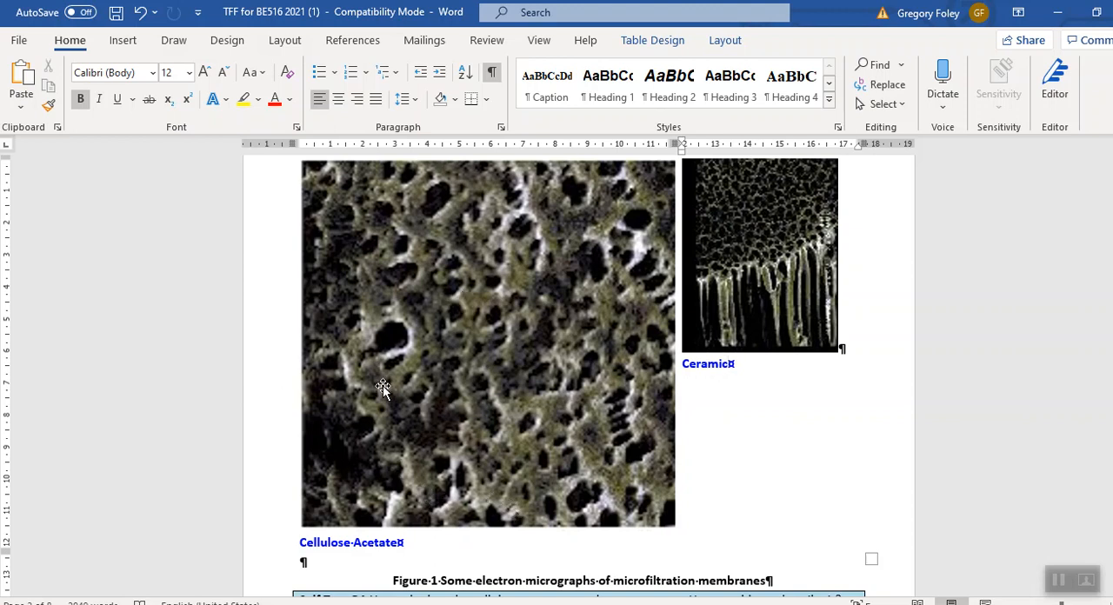
mouse_move(381, 487)
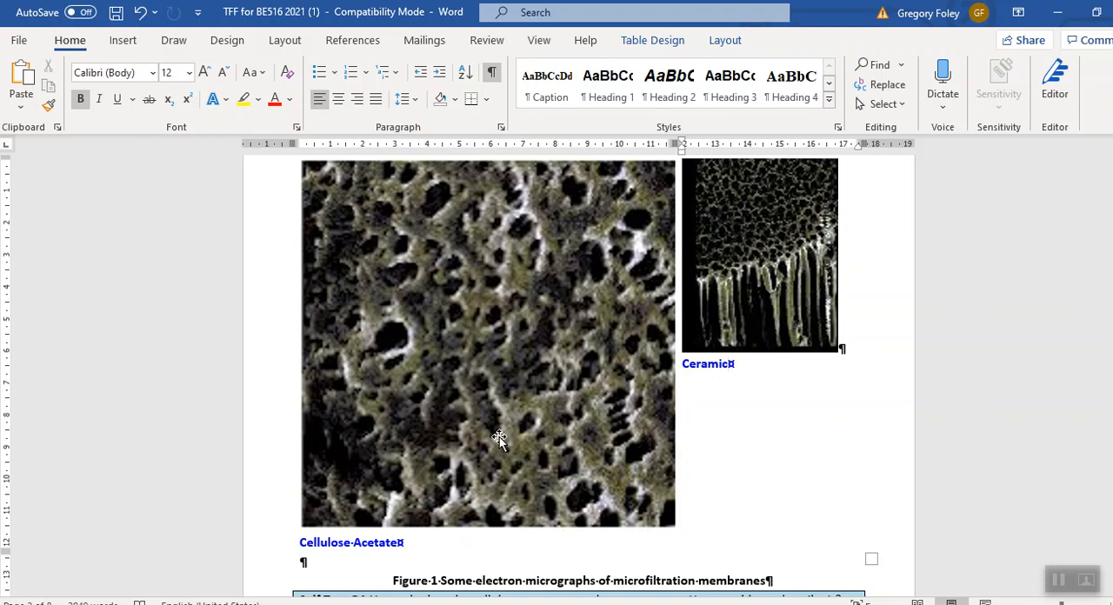
mouse_move(373, 433)
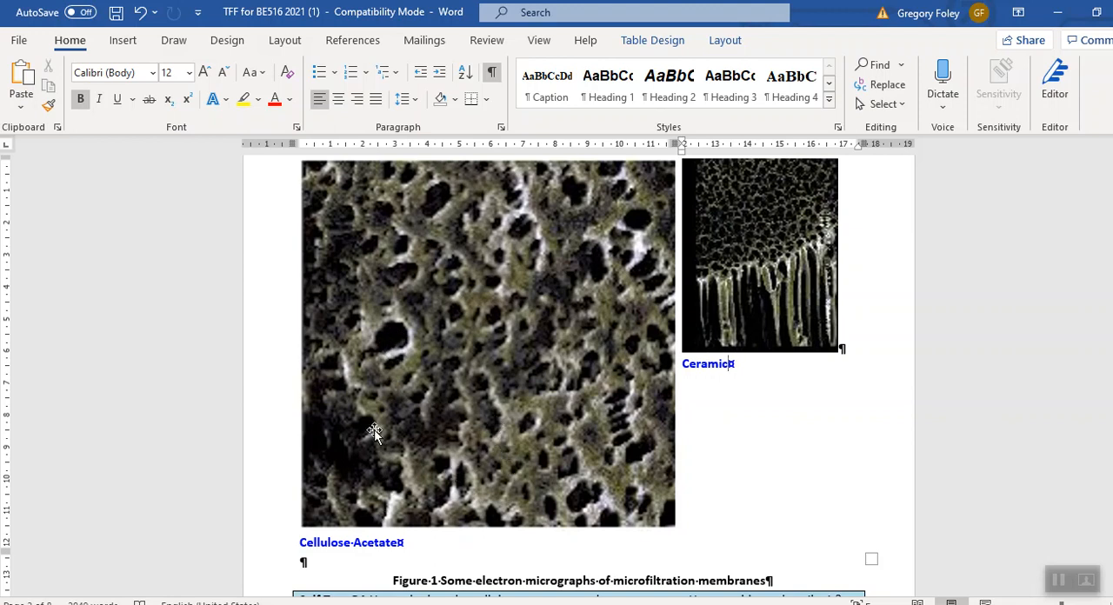
mouse_move(392, 352)
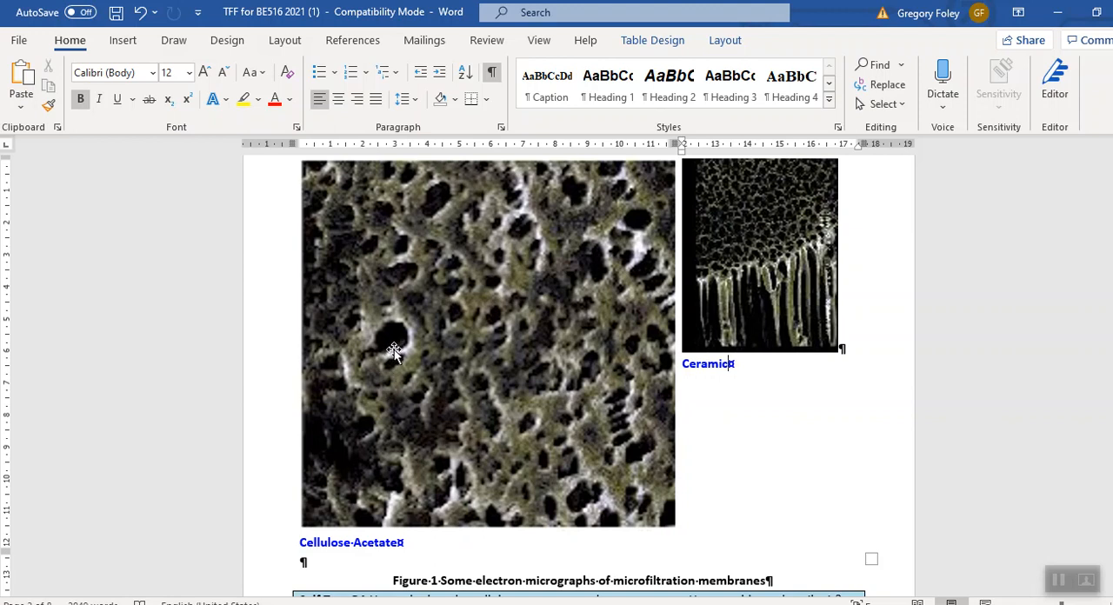
mouse_move(400, 340)
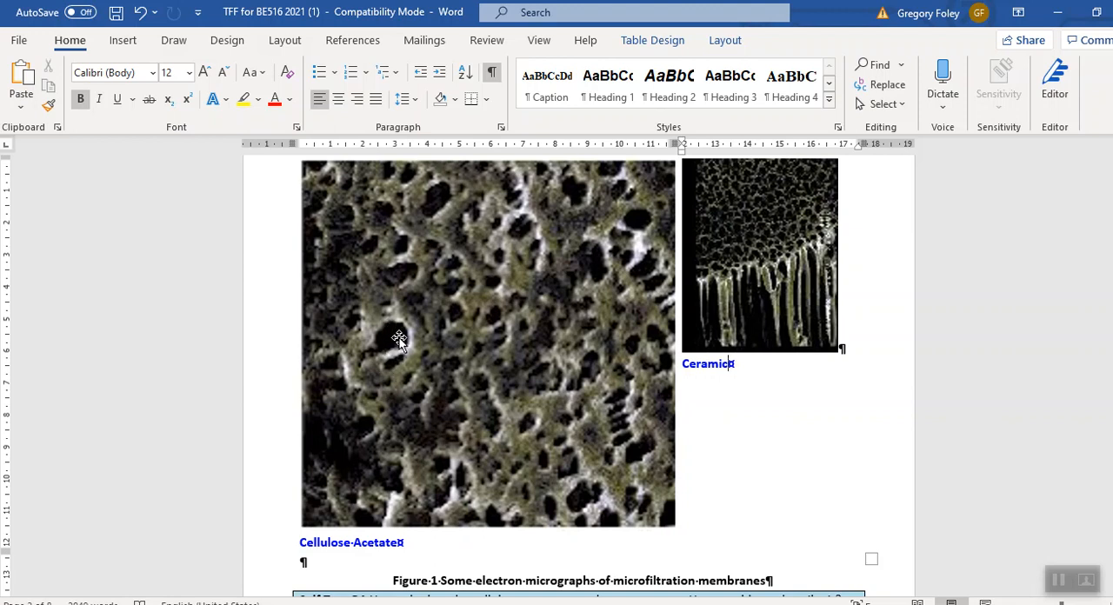
mouse_move(394, 287)
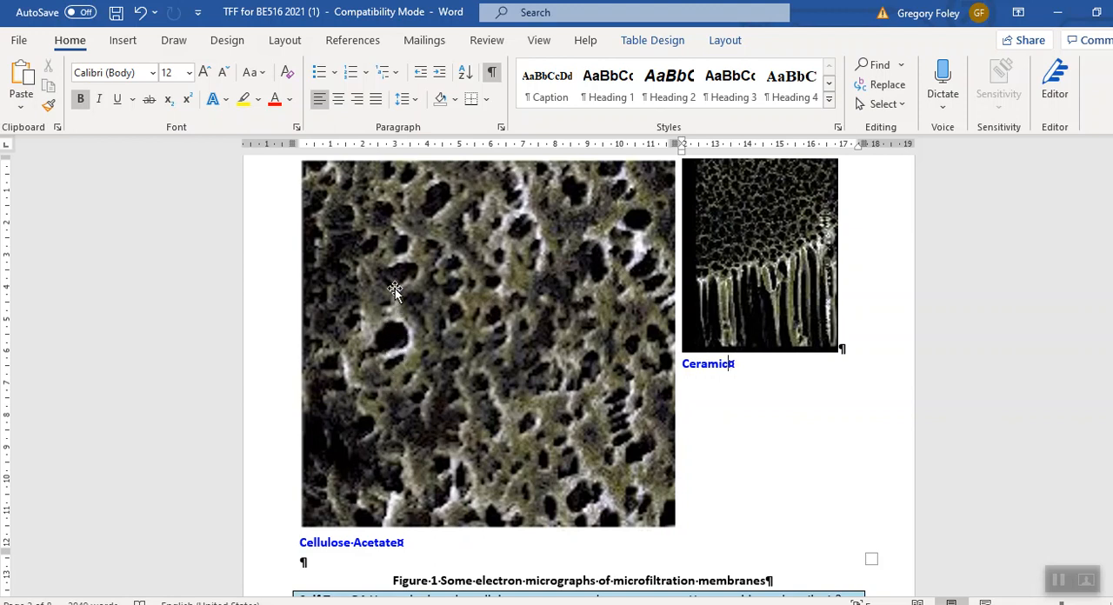
mouse_move(402, 342)
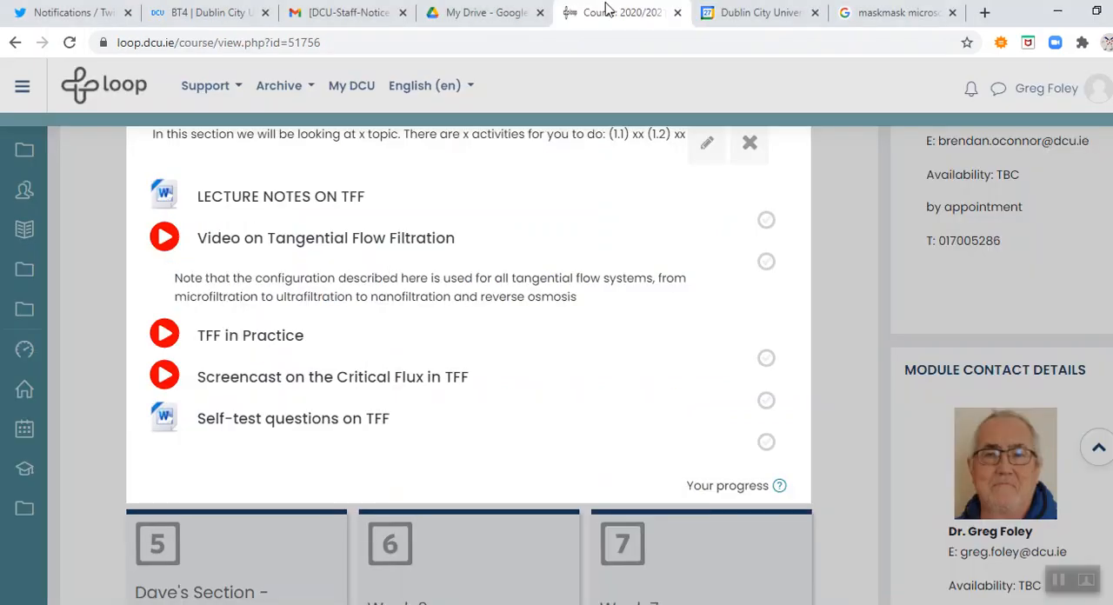
Step: Switch to the 'mask microscope' Google Images tab and browse the fibre micrographs
left_click(895, 13)
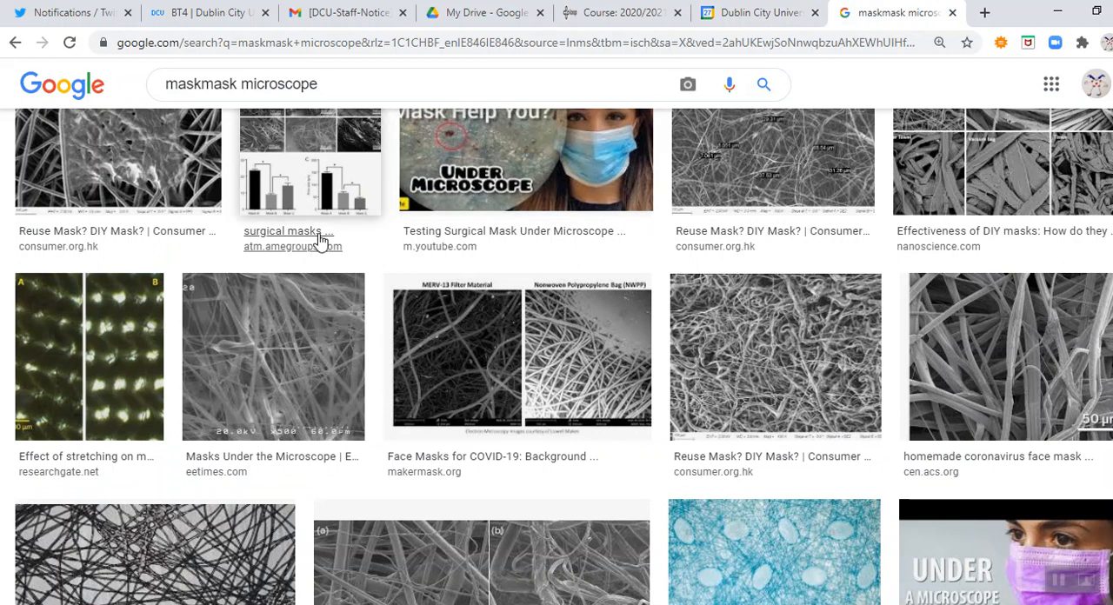
scroll("up", 3)
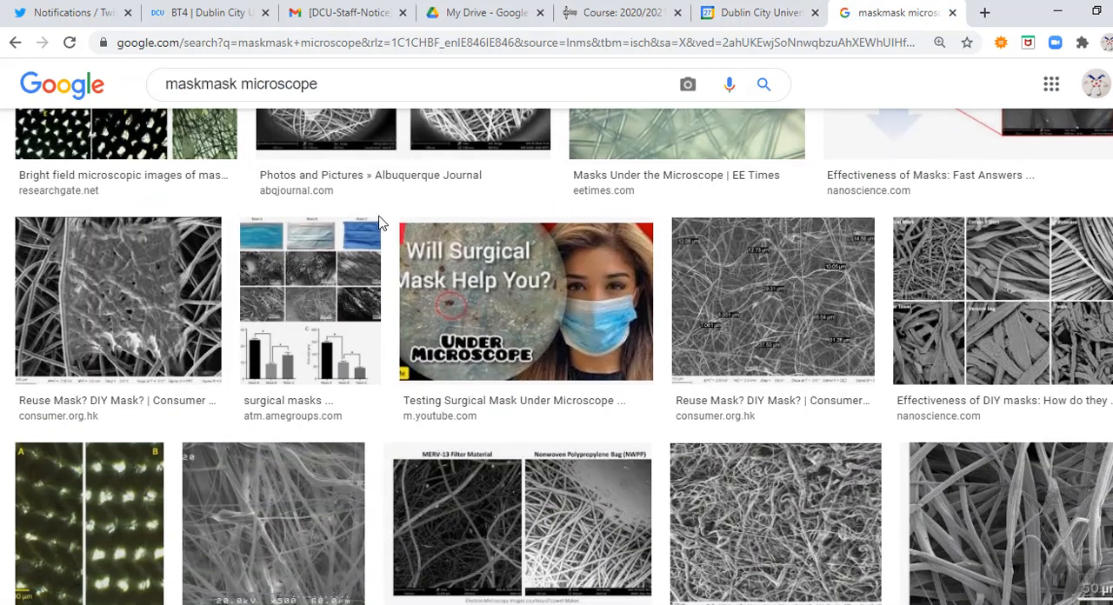
mouse_move(759, 306)
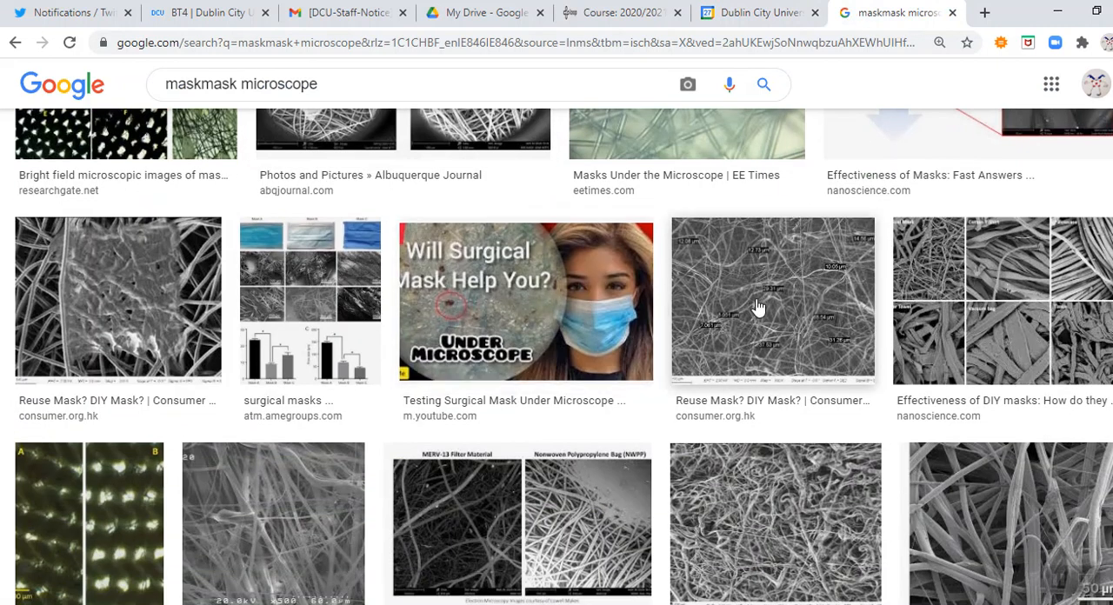
scroll("down", 3)
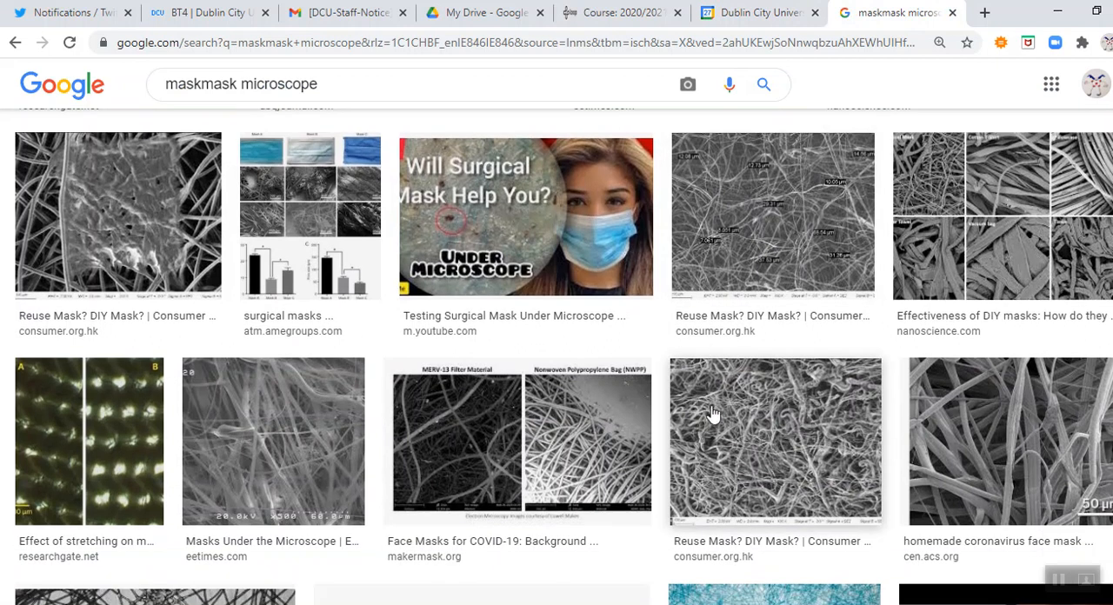
scroll("down", 3)
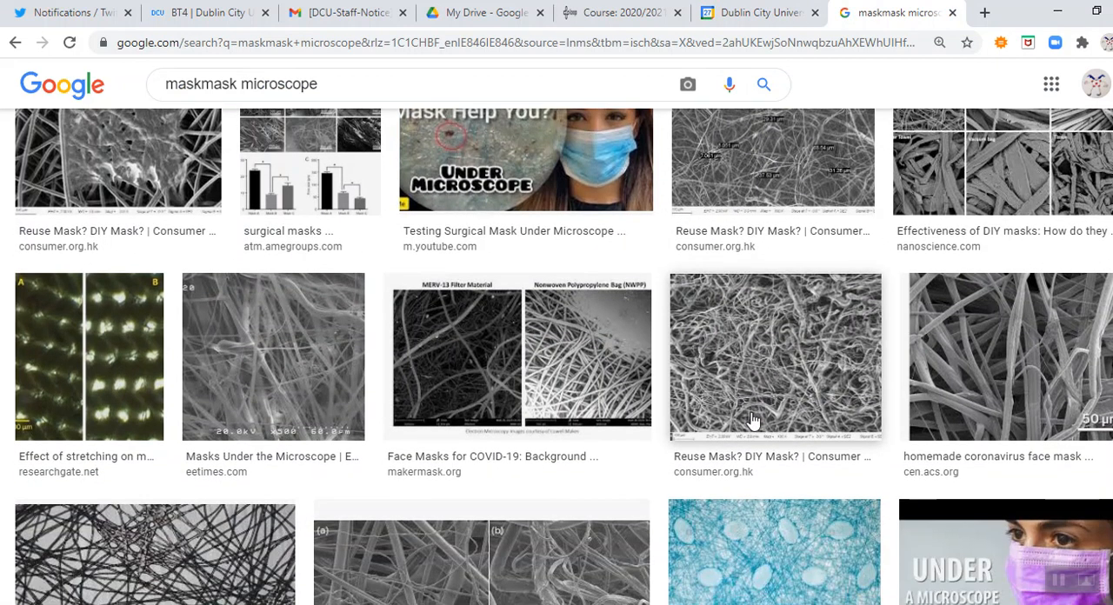
mouse_move(775, 399)
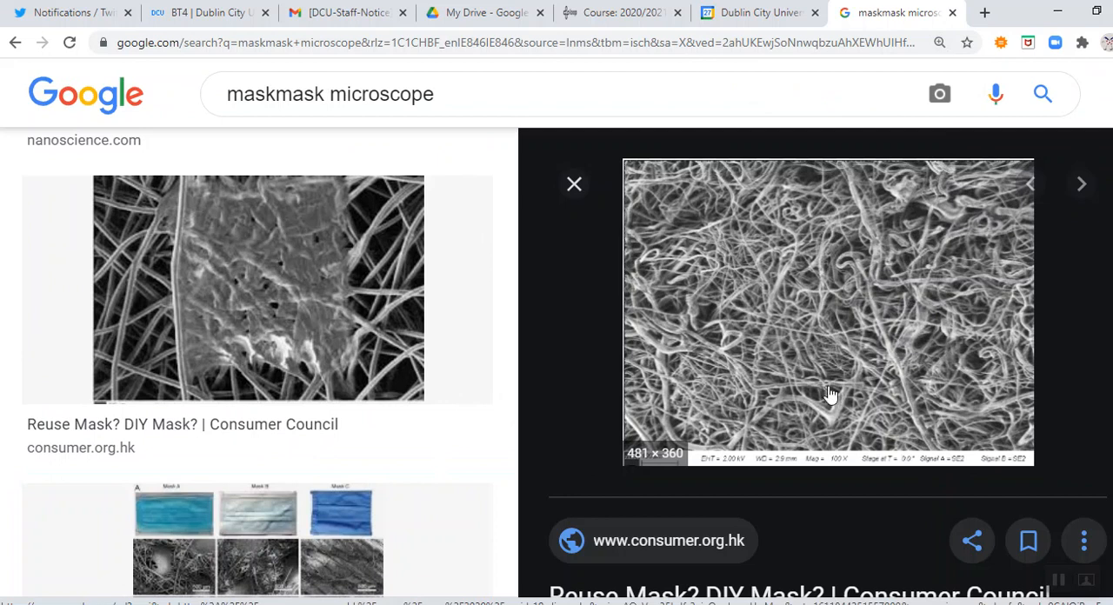
mouse_move(845, 367)
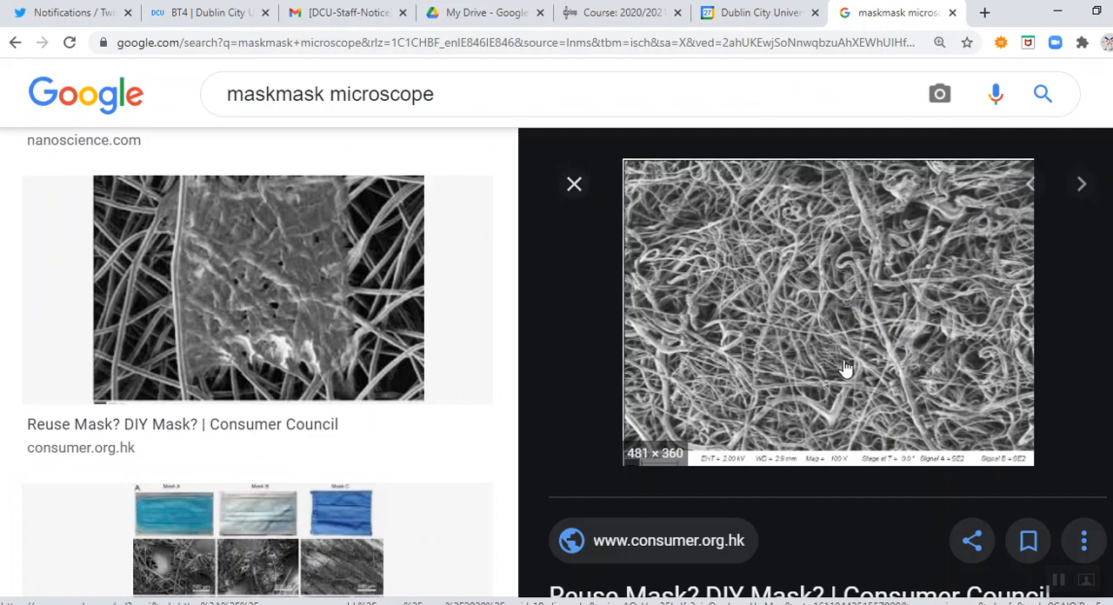
mouse_move(824, 388)
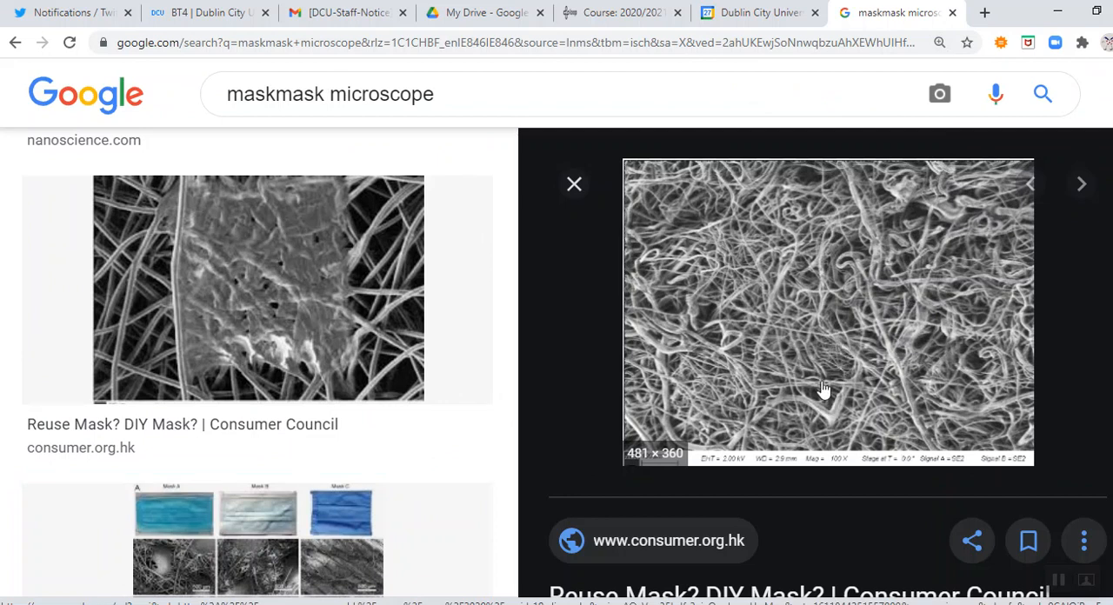
mouse_move(872, 302)
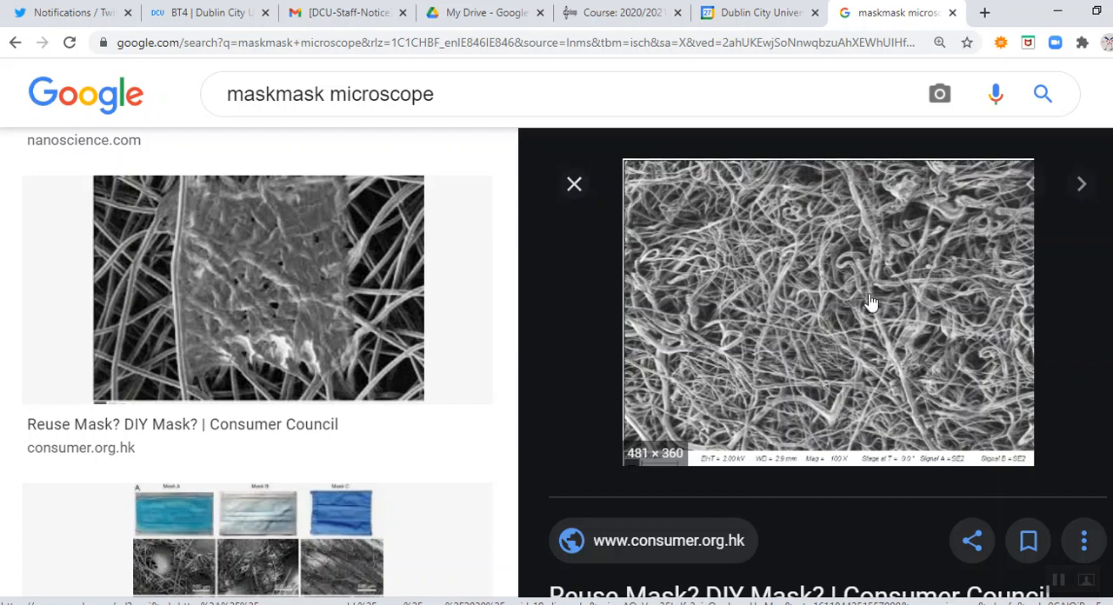
mouse_move(763, 324)
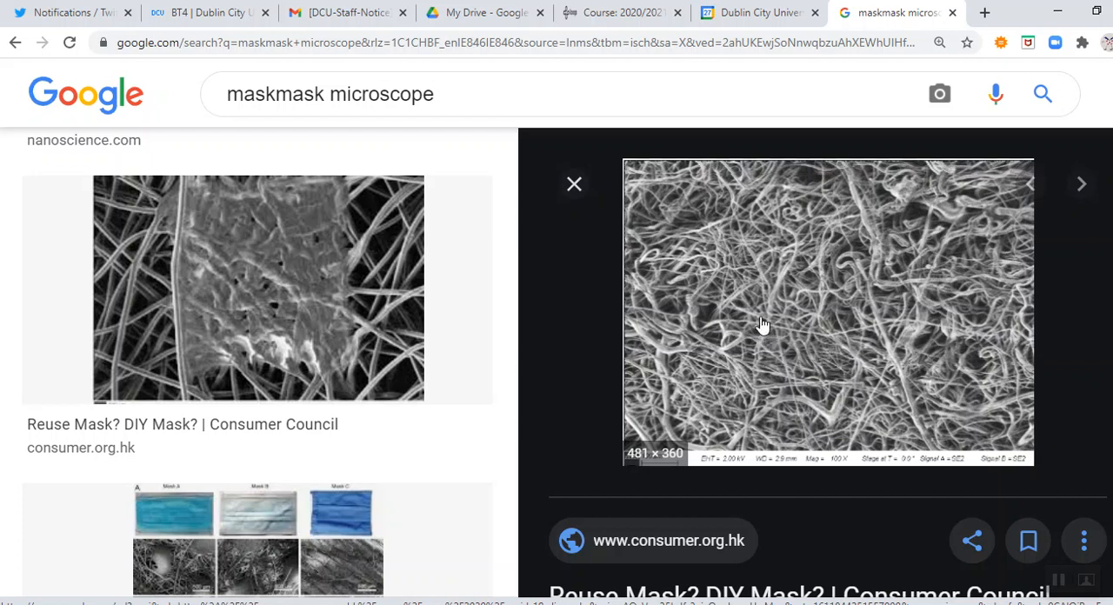
mouse_move(792, 343)
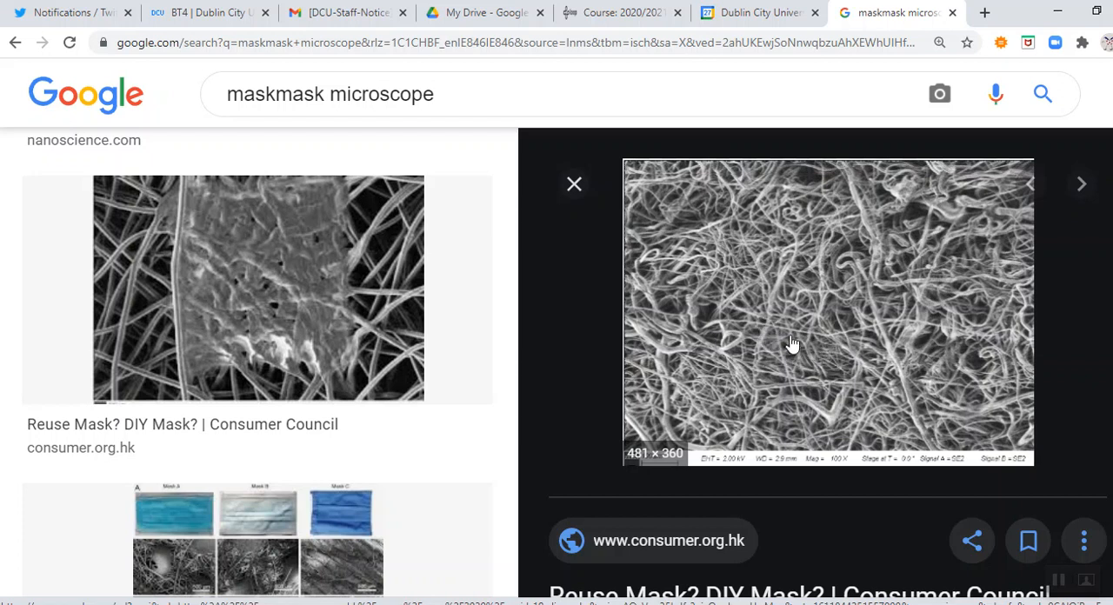
mouse_move(766, 357)
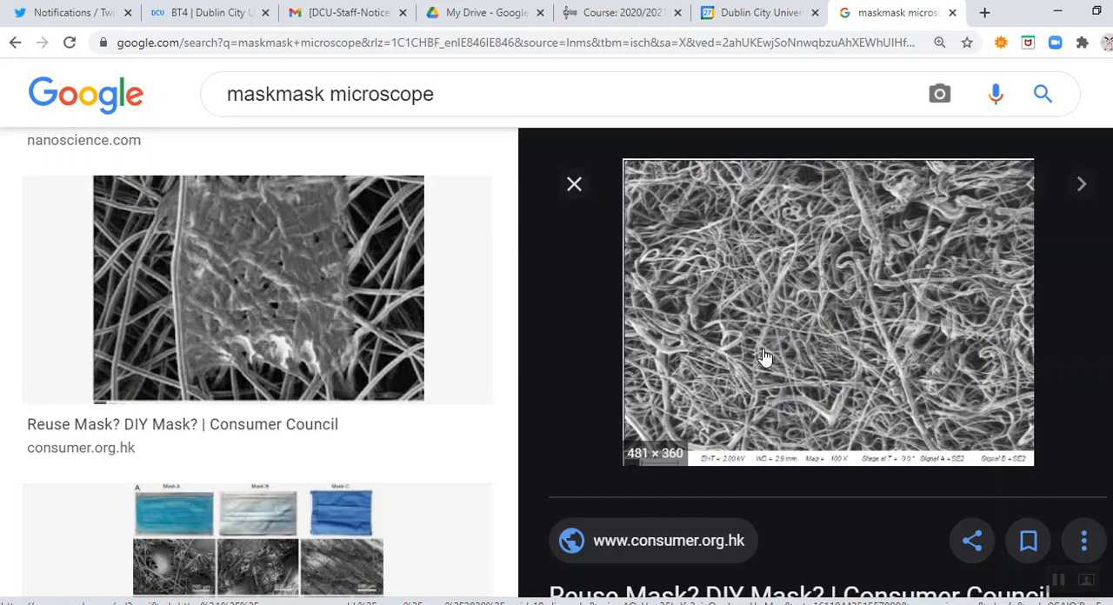
mouse_move(736, 344)
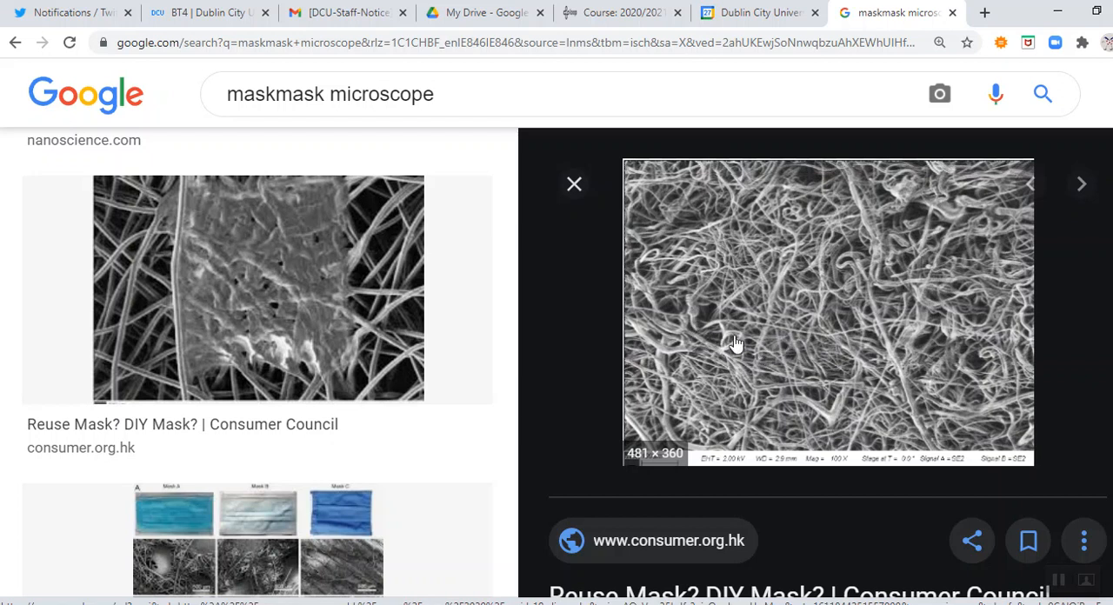
mouse_move(832, 326)
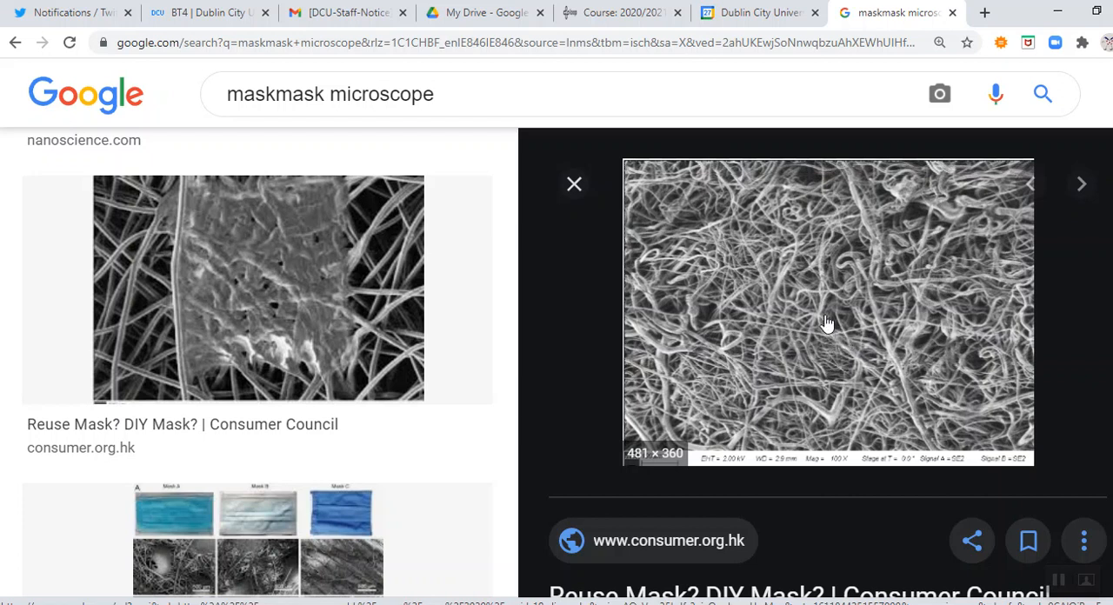
mouse_move(832, 332)
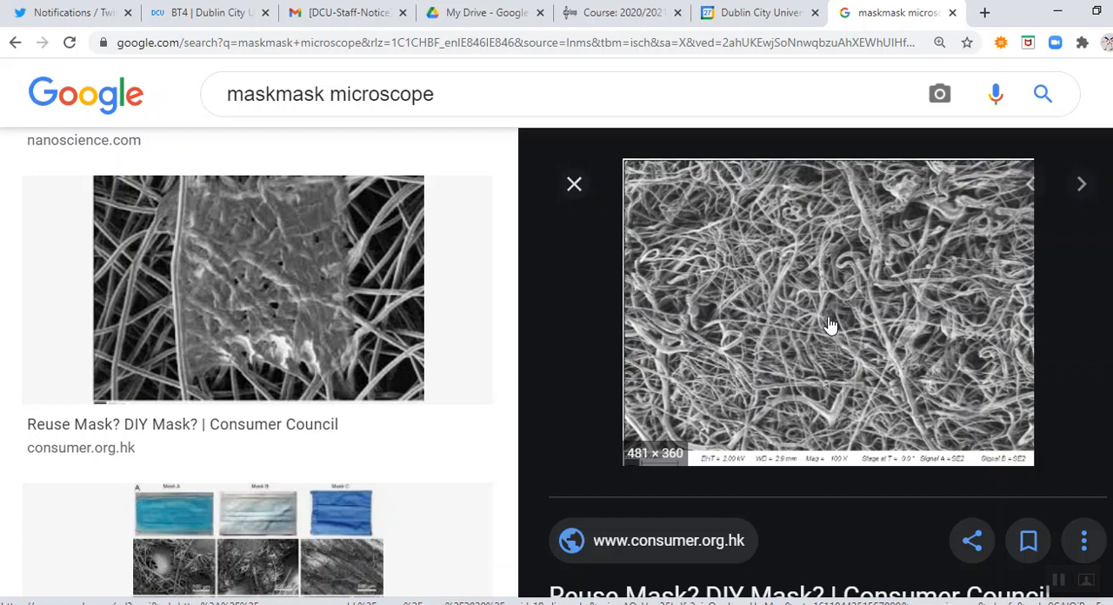
mouse_move(818, 329)
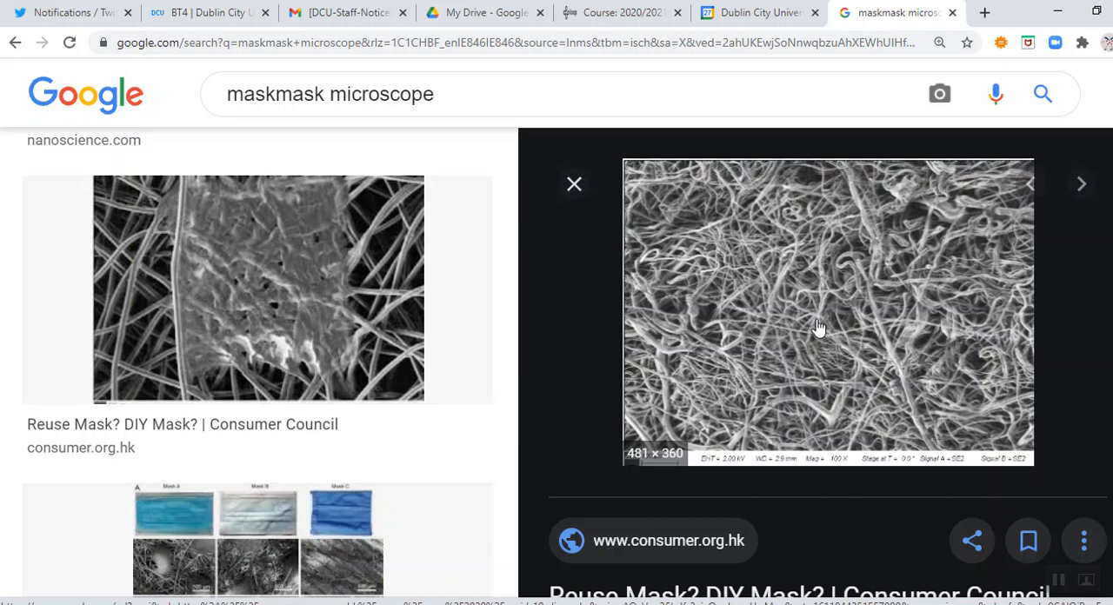
mouse_move(824, 325)
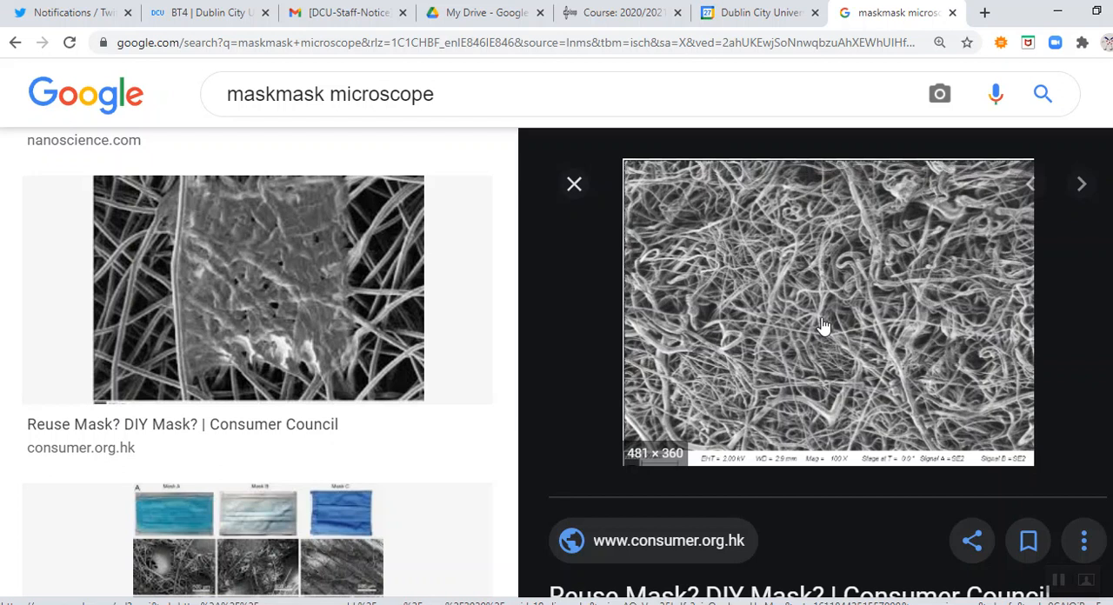
mouse_move(720, 317)
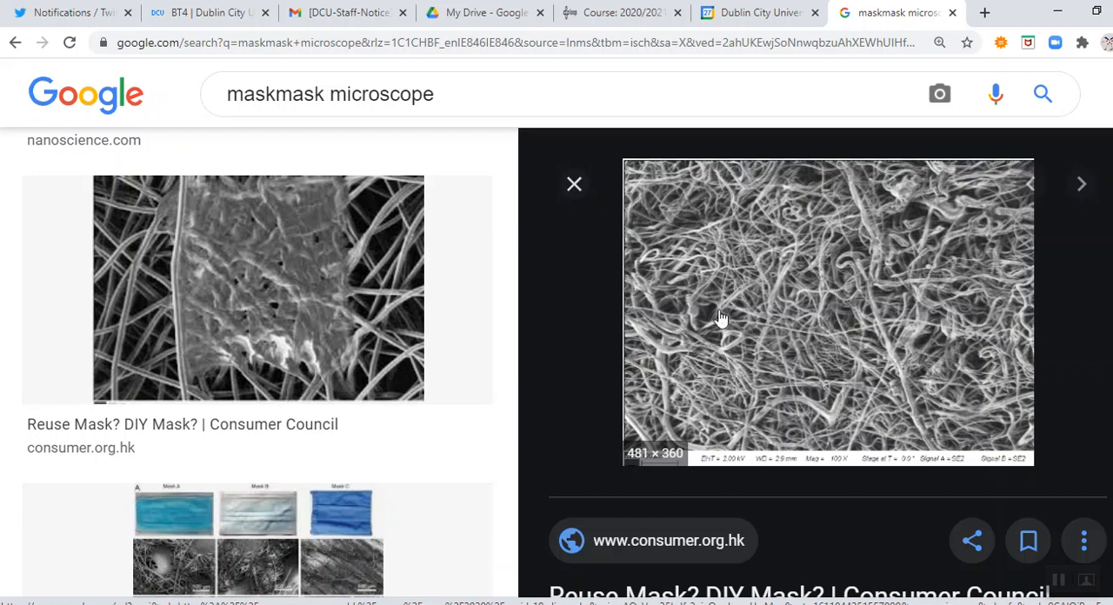
mouse_move(744, 254)
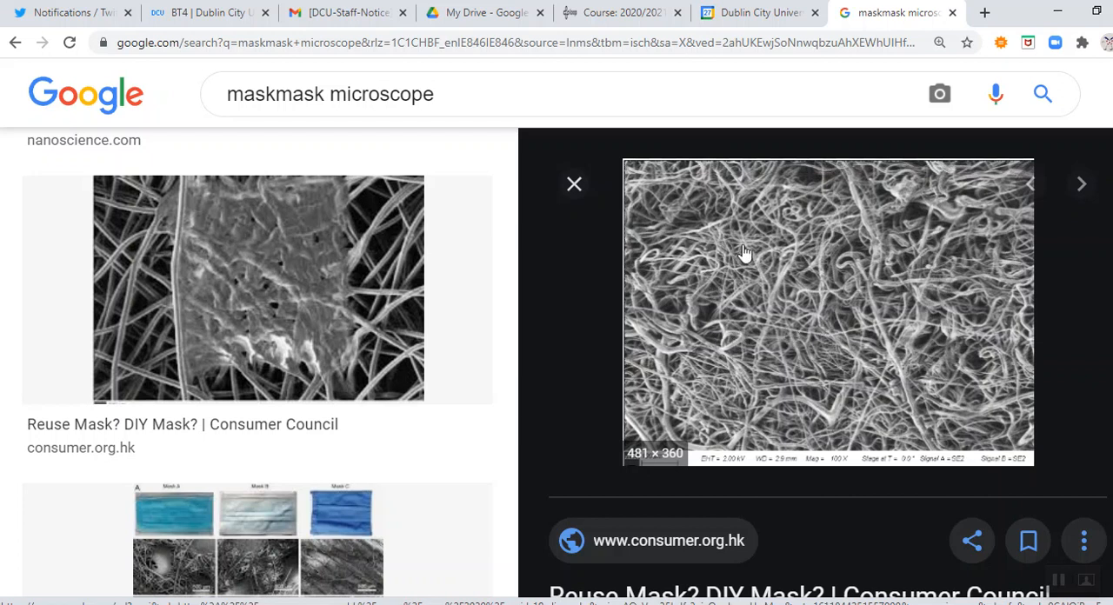
mouse_move(742, 357)
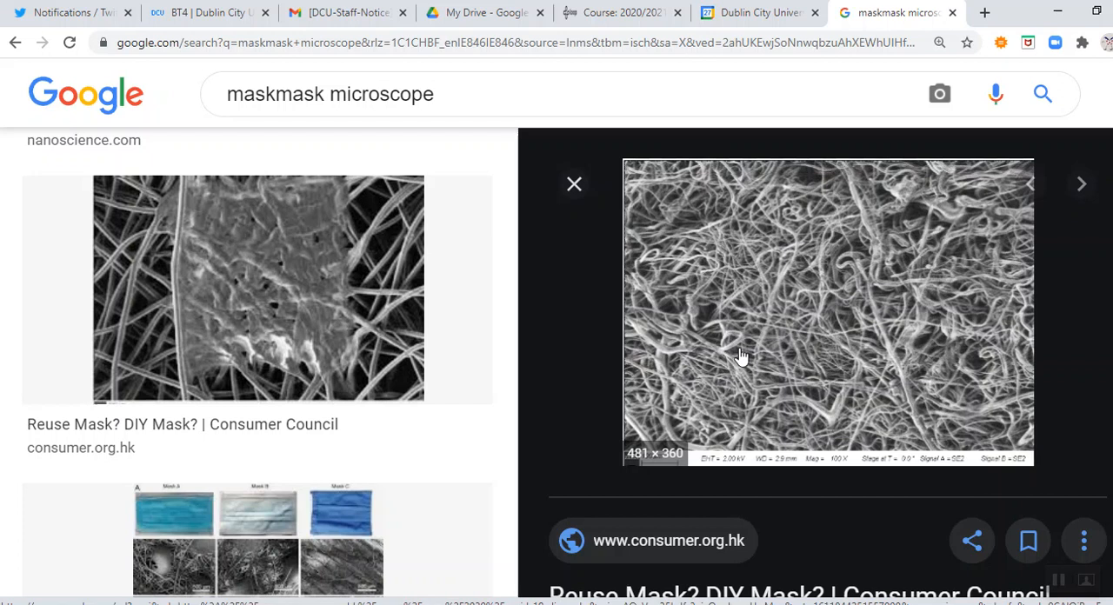
mouse_move(736, 343)
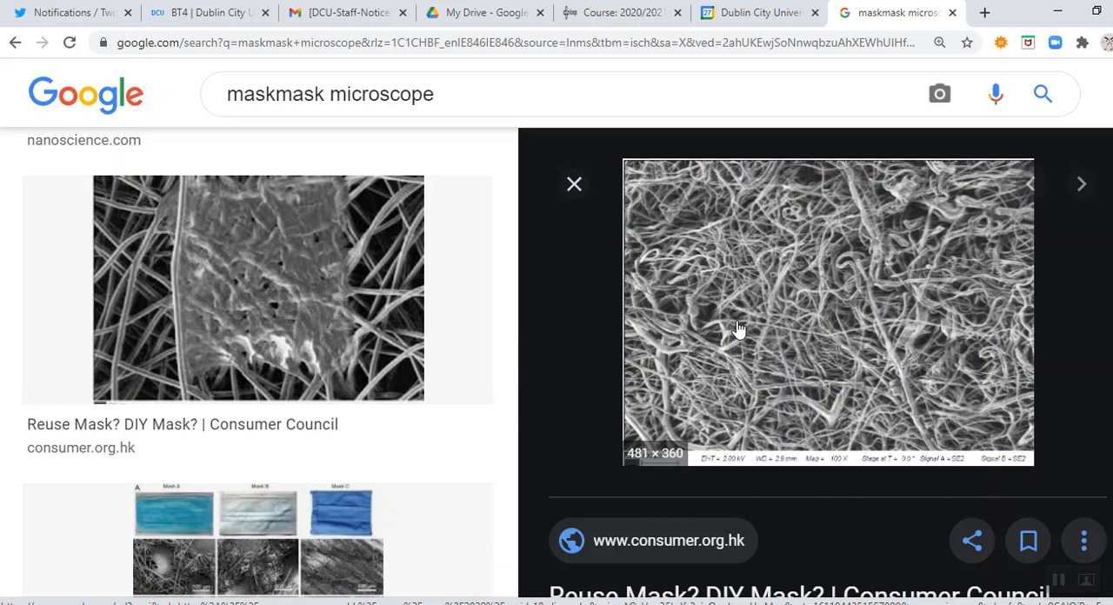
mouse_move(760, 297)
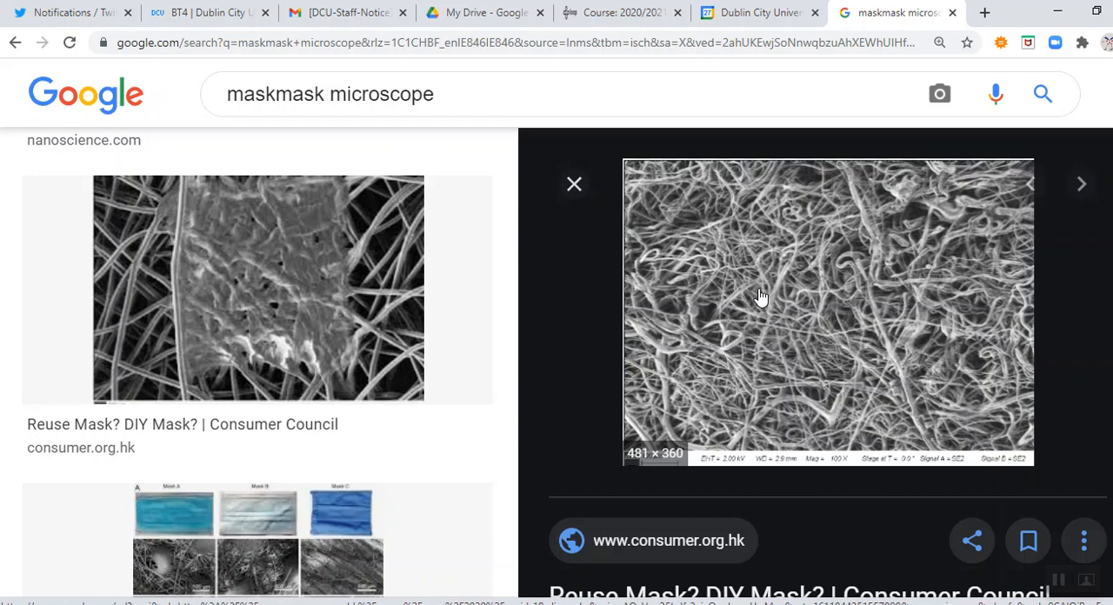
mouse_move(757, 245)
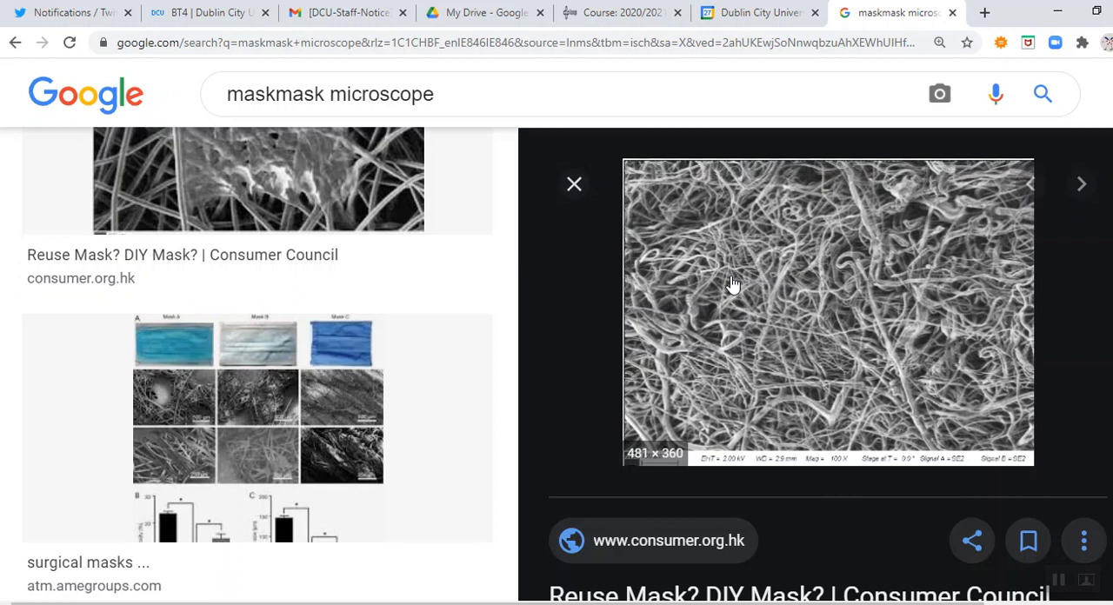
mouse_move(650, 324)
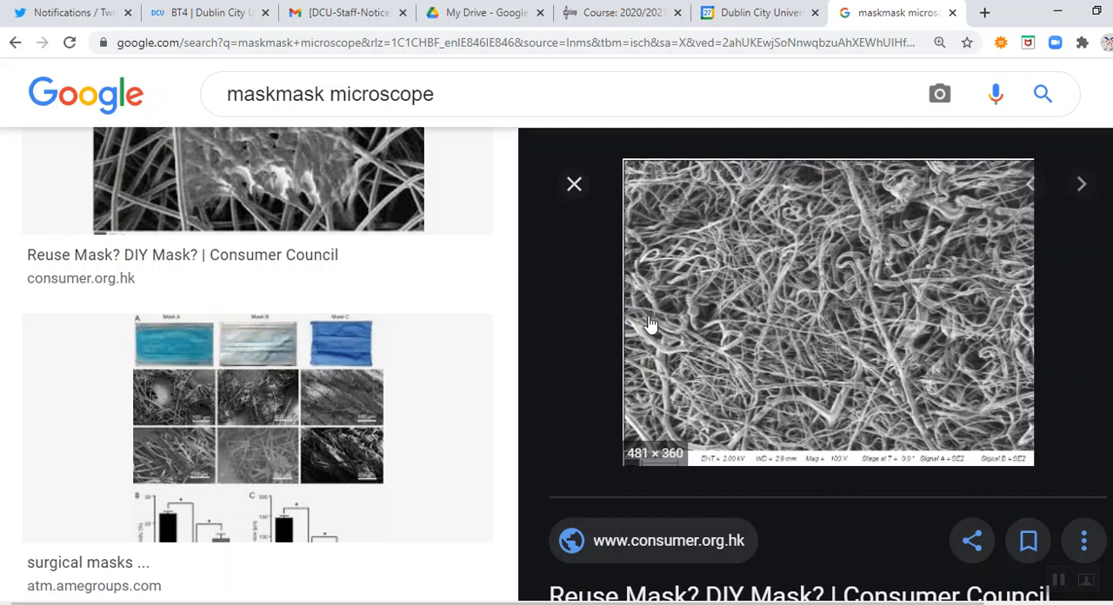
mouse_move(711, 304)
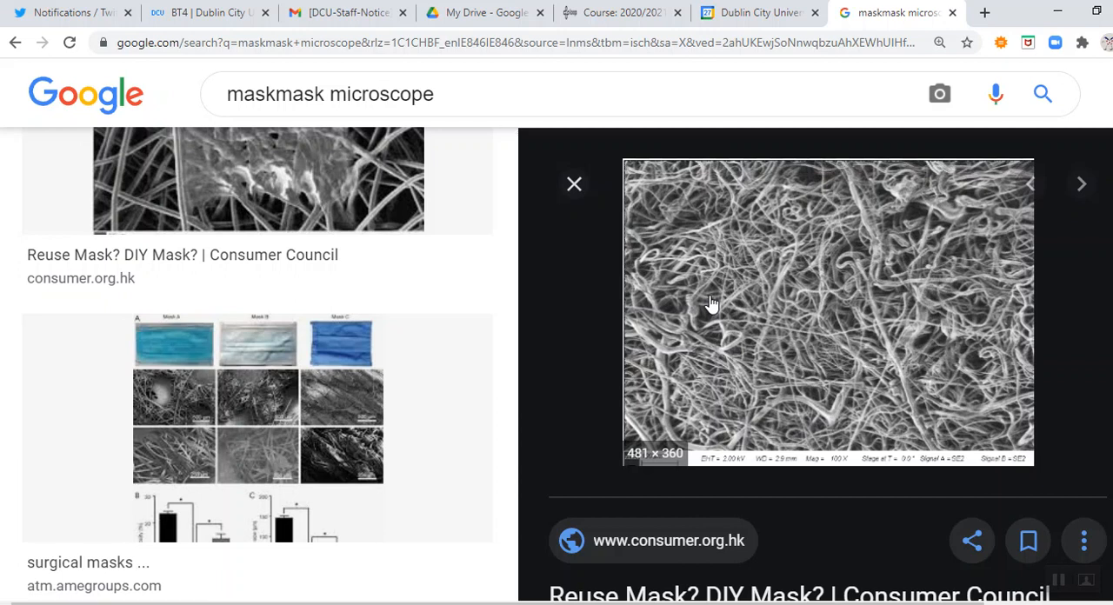
mouse_move(737, 299)
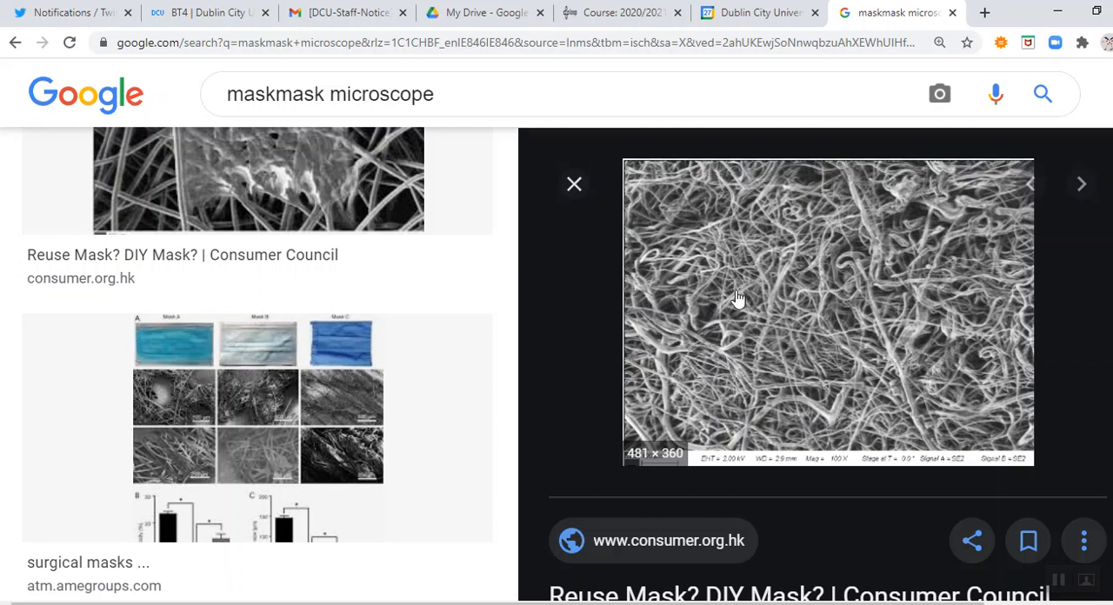
mouse_move(819, 313)
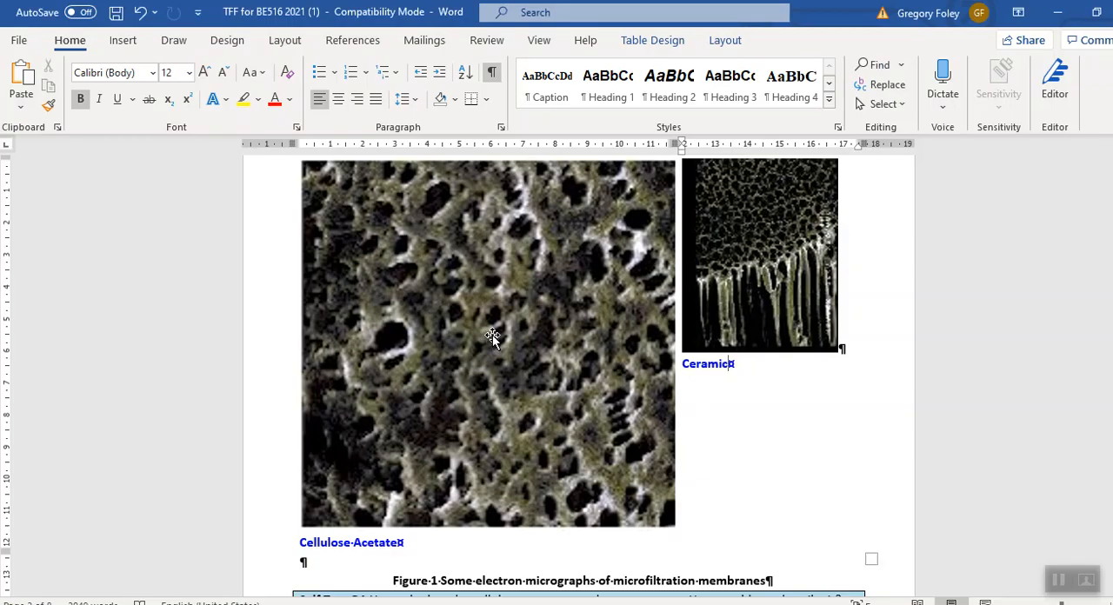
mouse_move(470, 322)
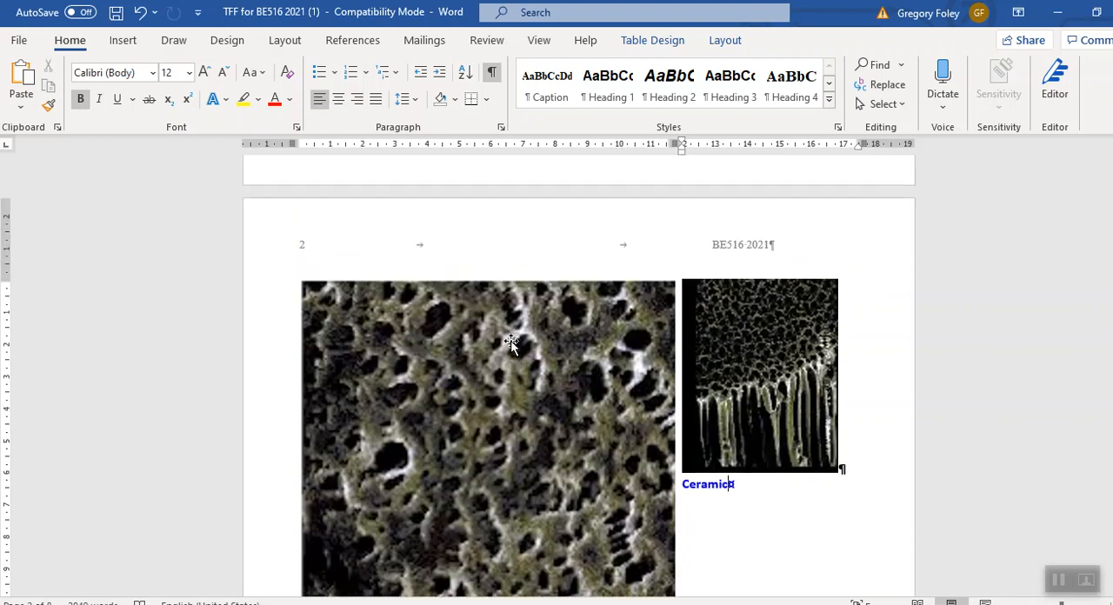
Step: Scroll the Word notes to bring the Track-Etched and PVDF micrographs into view
scroll("down", 3)
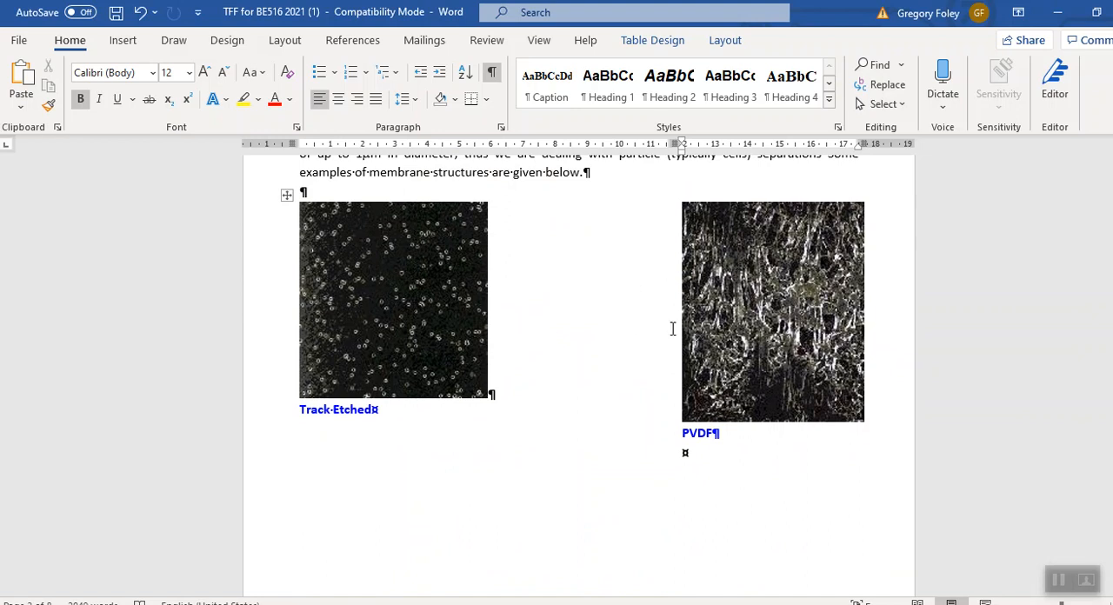
mouse_move(777, 335)
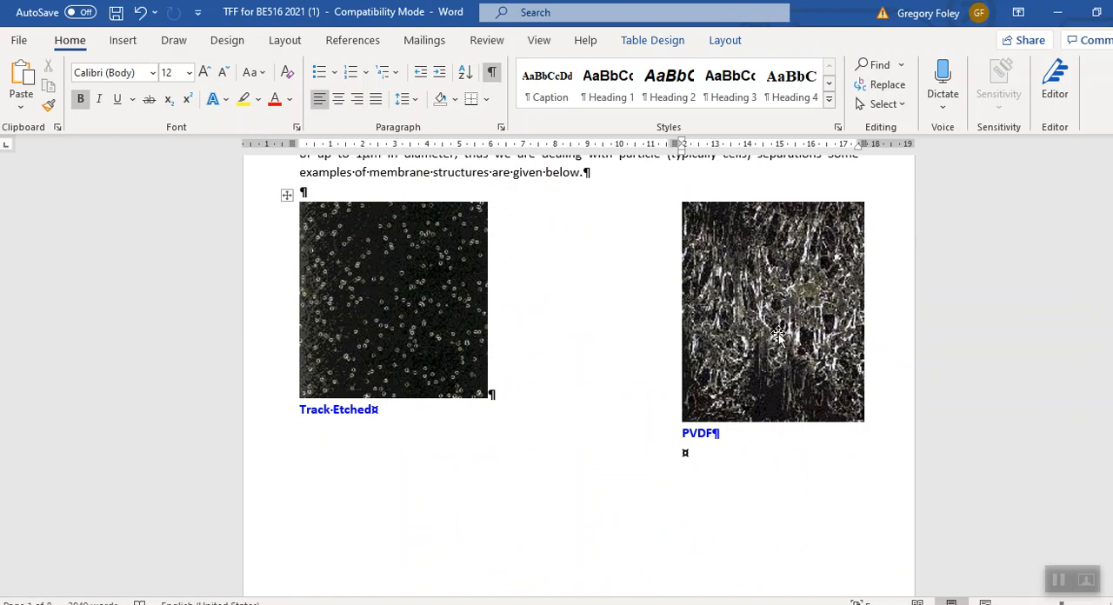
mouse_move(378, 316)
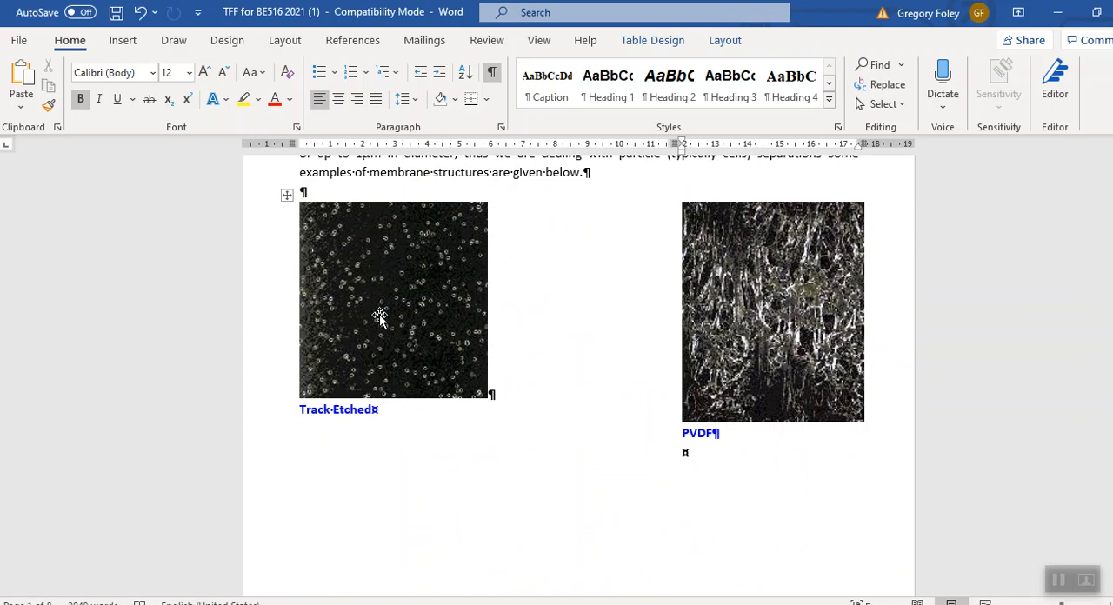
mouse_move(408, 280)
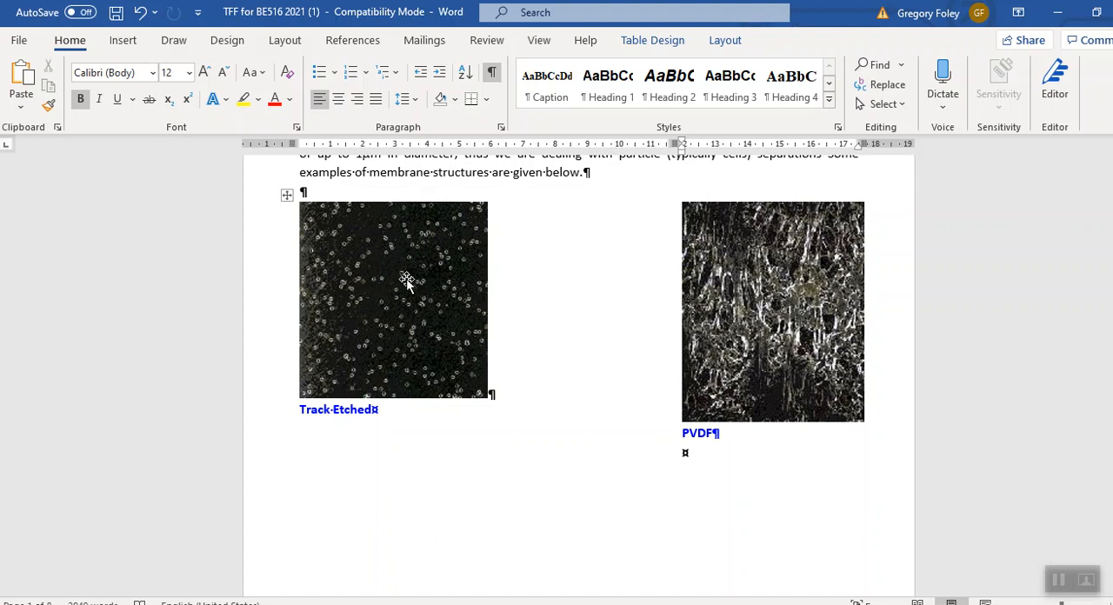
mouse_move(426, 334)
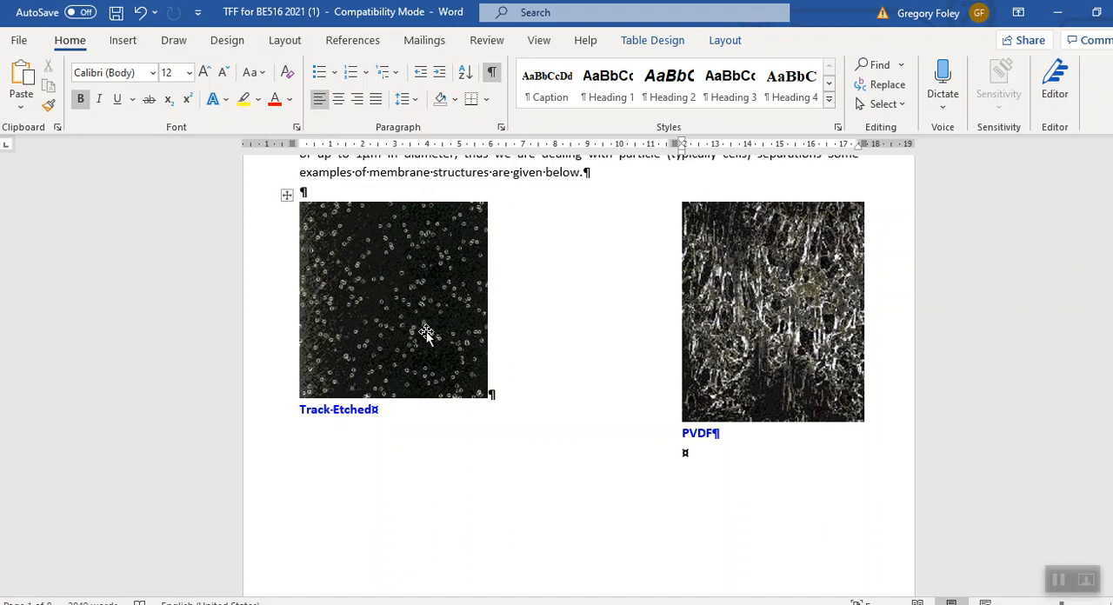
mouse_move(352, 259)
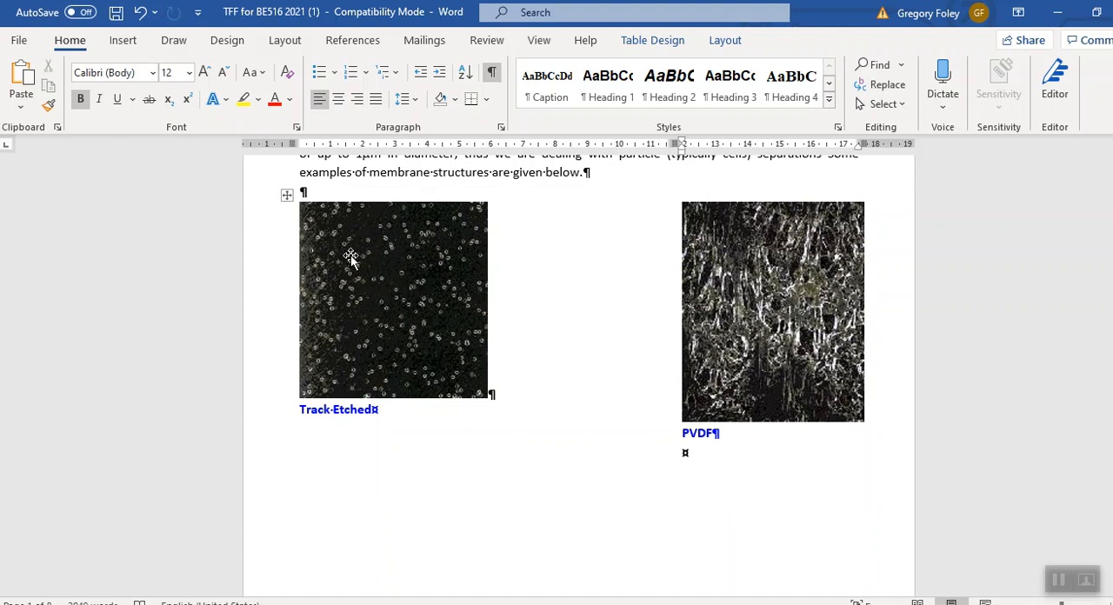
mouse_move(406, 325)
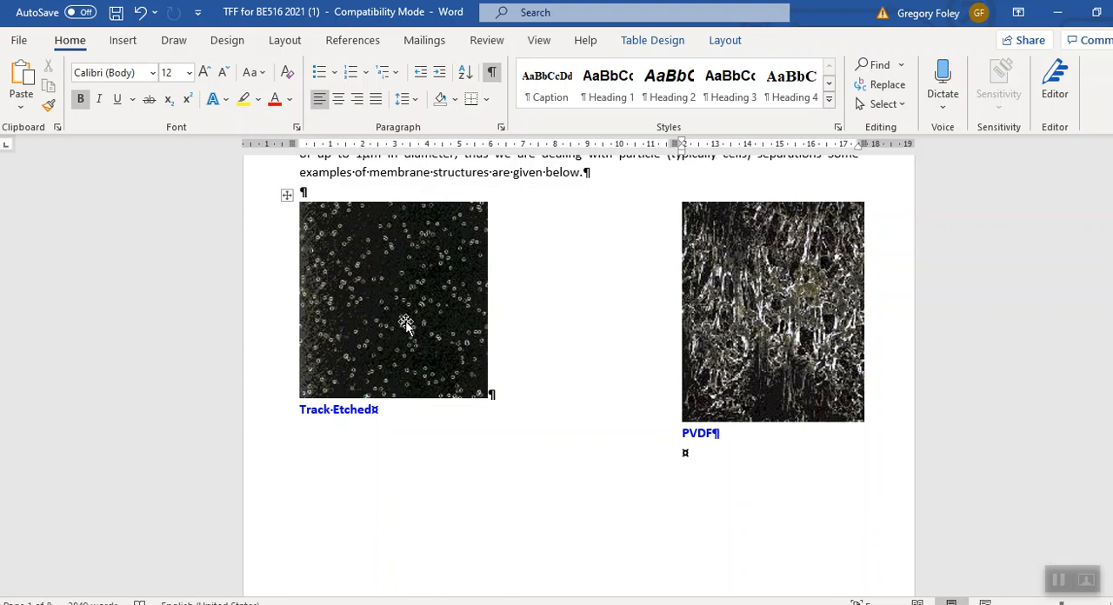
mouse_move(376, 319)
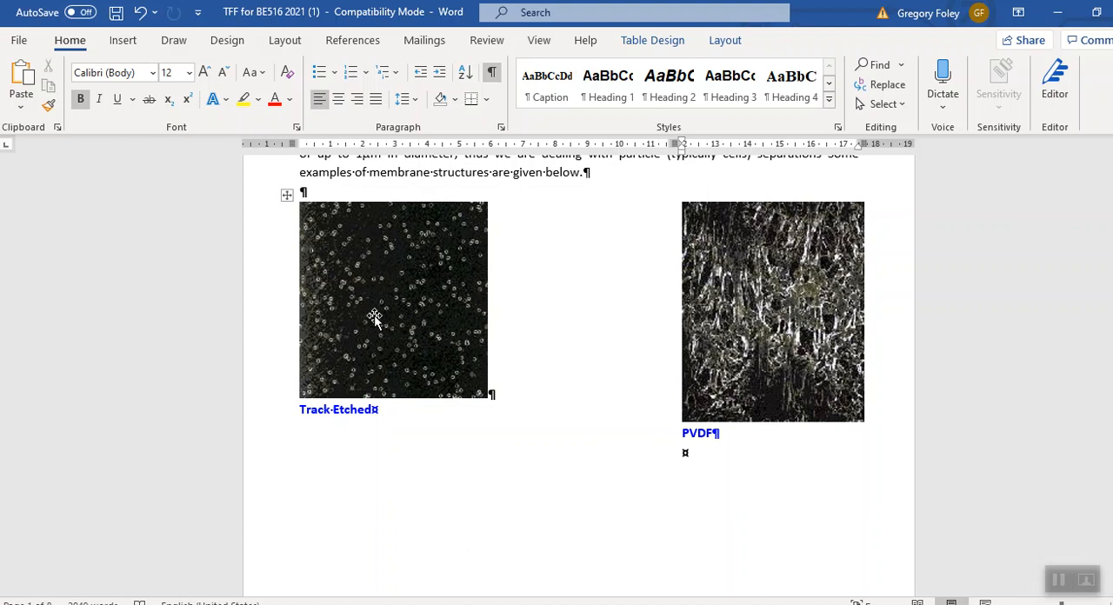
mouse_move(402, 314)
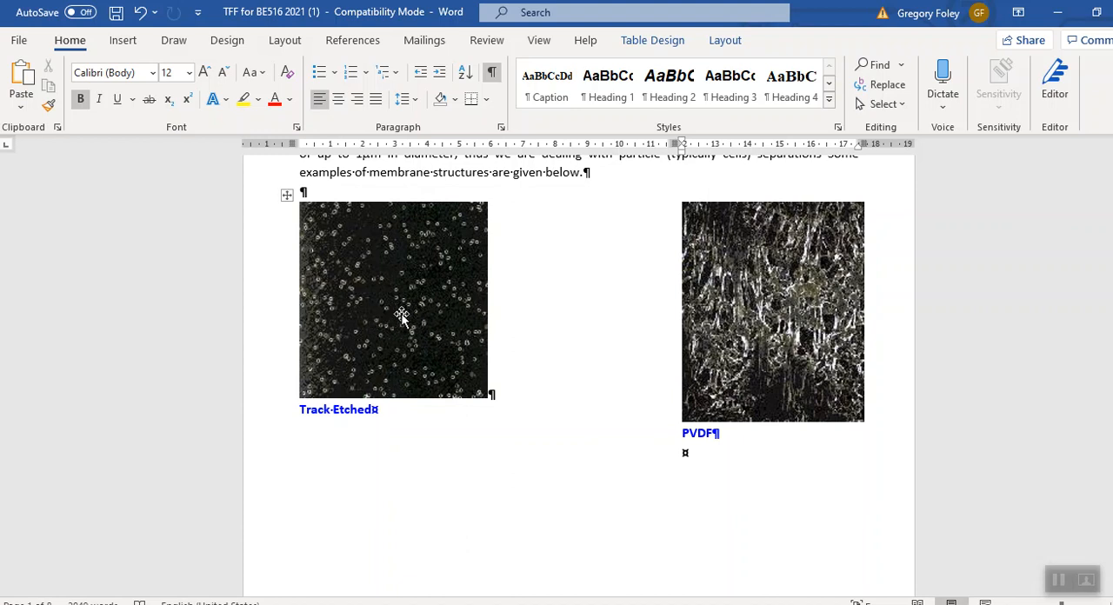
Step: Scroll past Figure 1, the self-test question and TFF uses list to the transmembrane pressure section
scroll("down", 3)
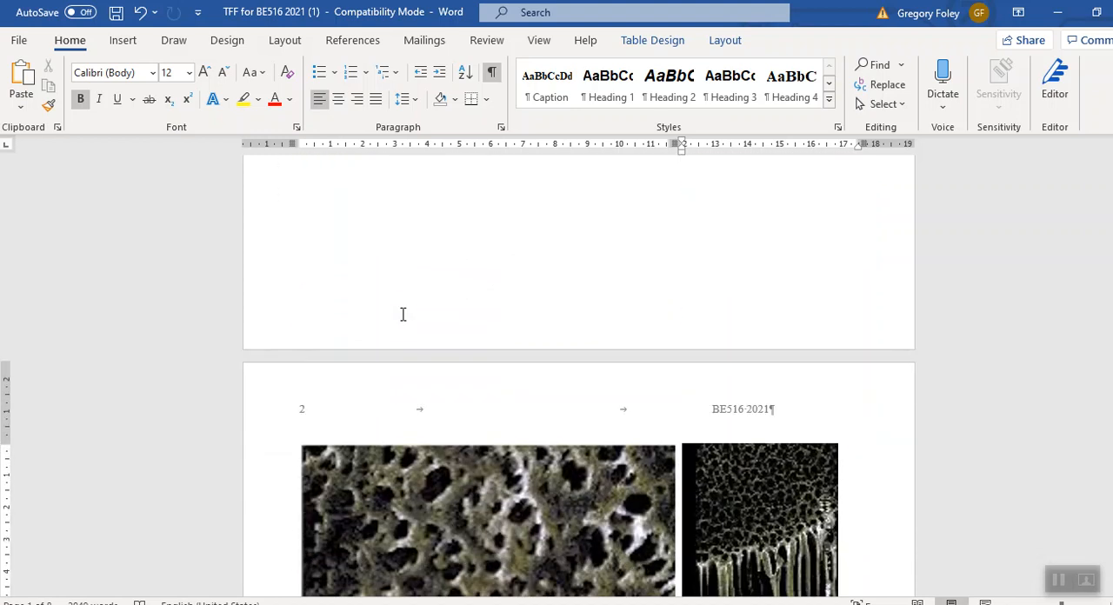
mouse_move(540, 431)
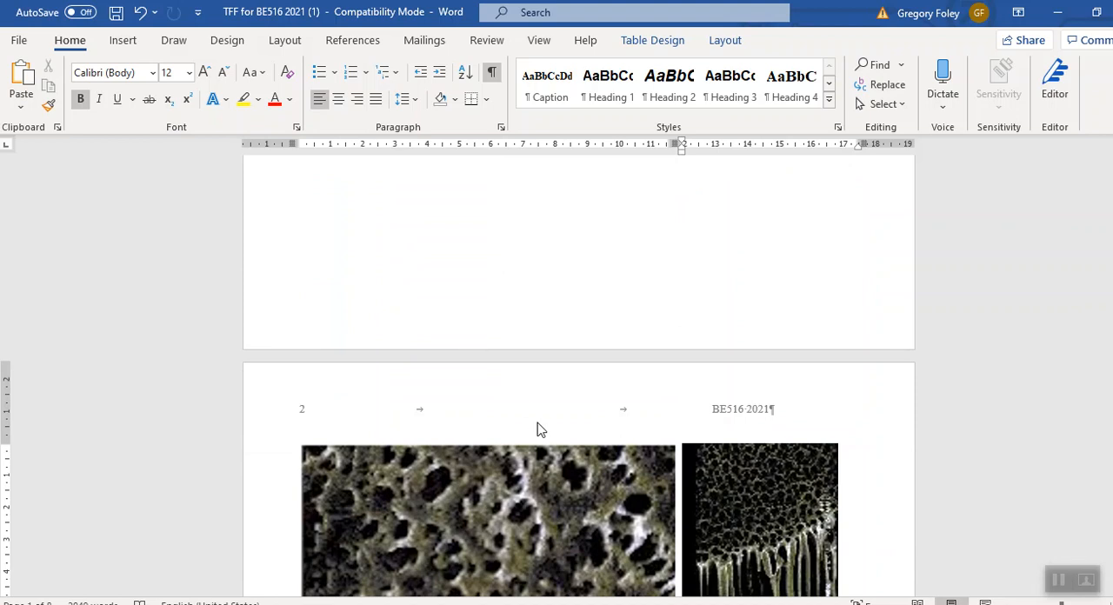
scroll("down", 3)
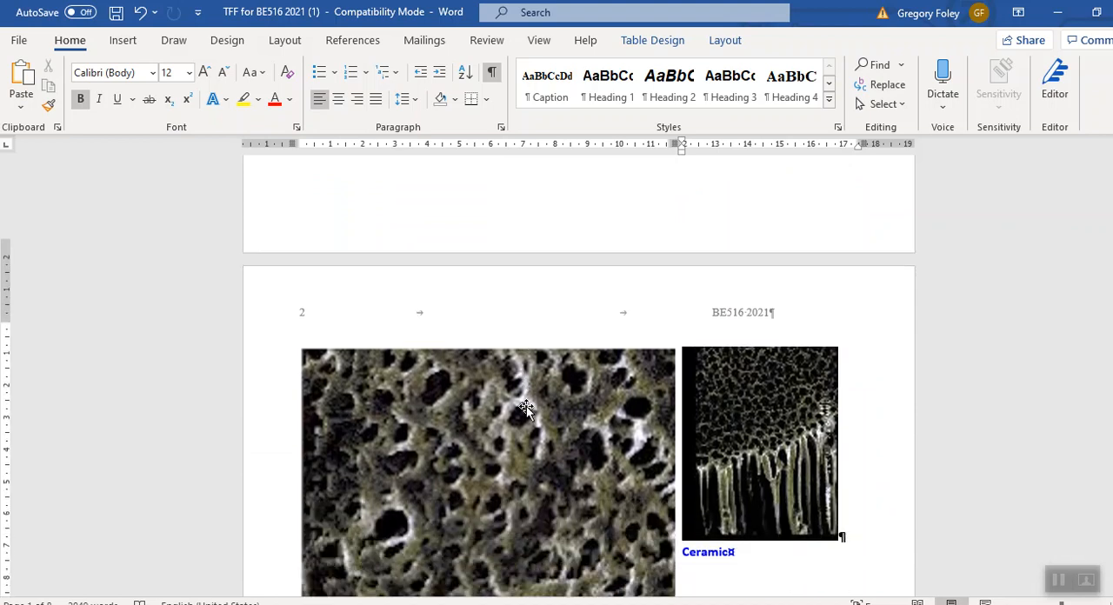
scroll("down", 3)
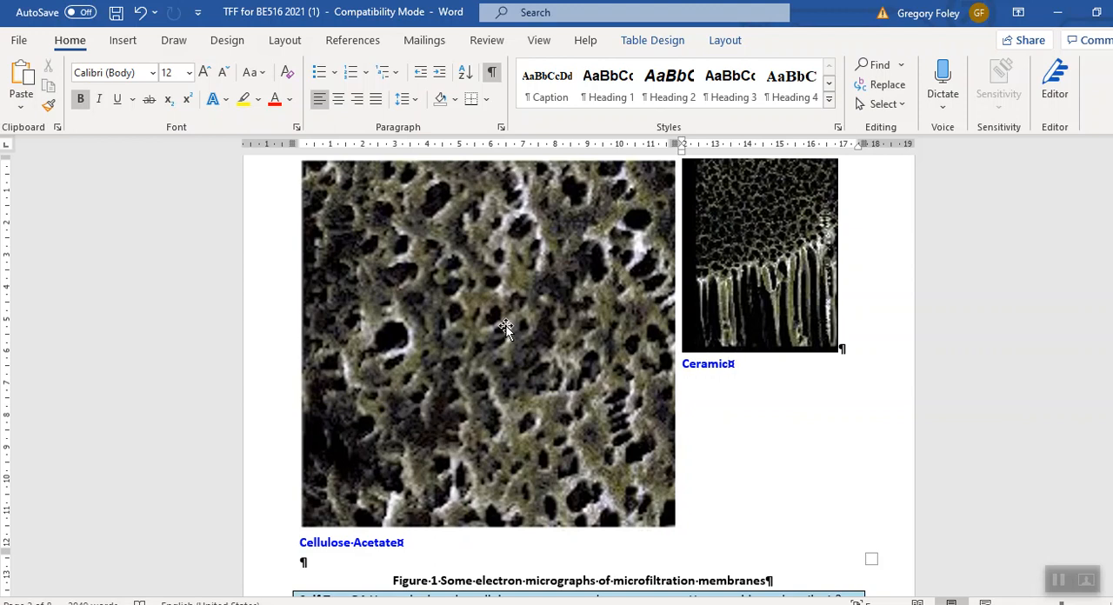
scroll("down", 3)
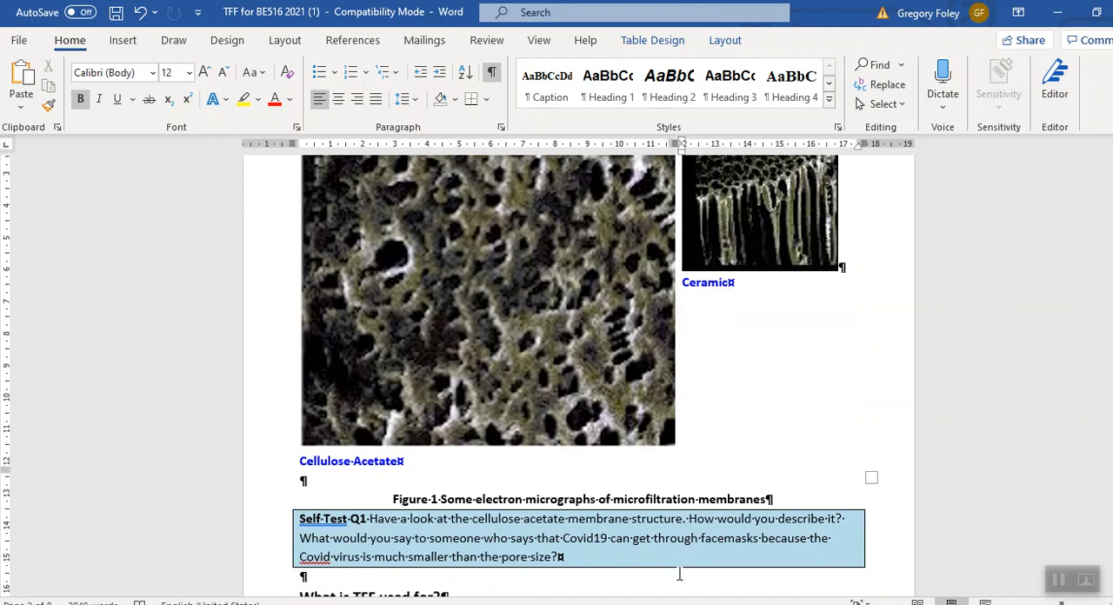
scroll("down", 3)
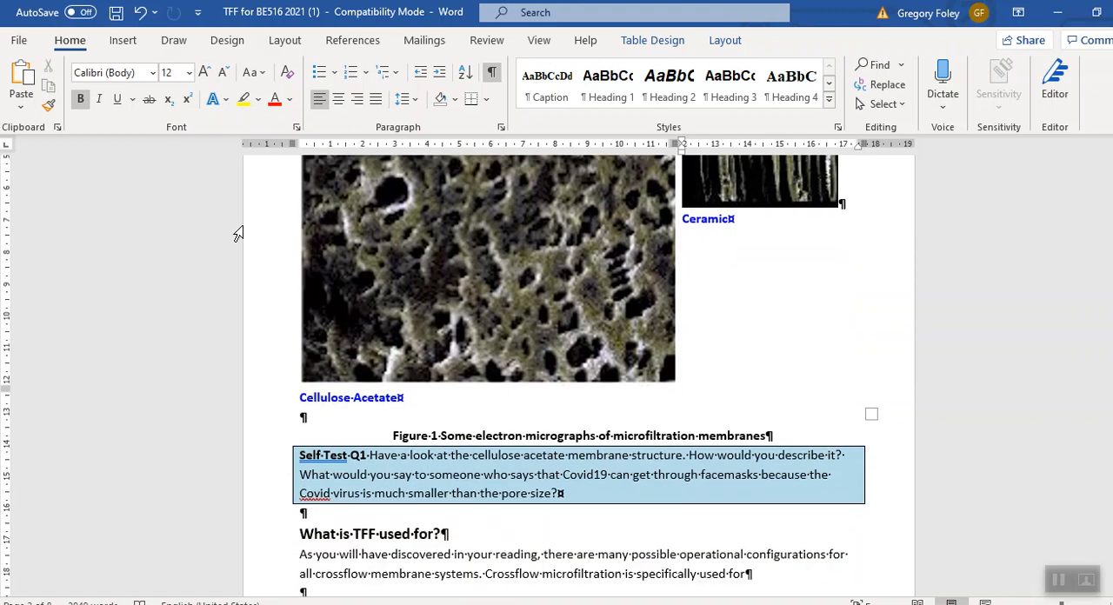
scroll("down", 3)
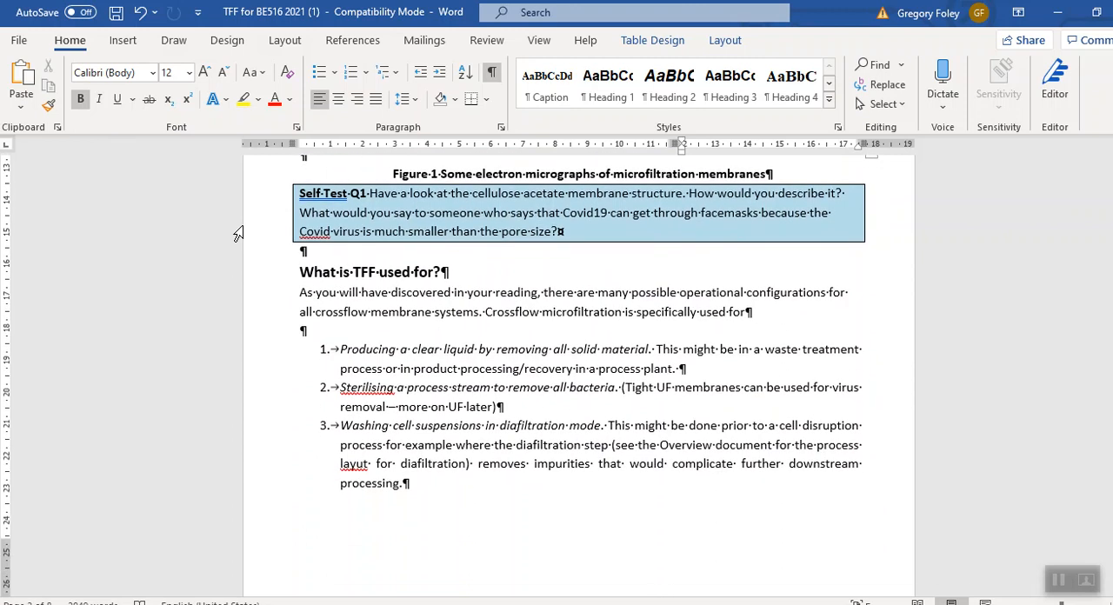
scroll("down", 3)
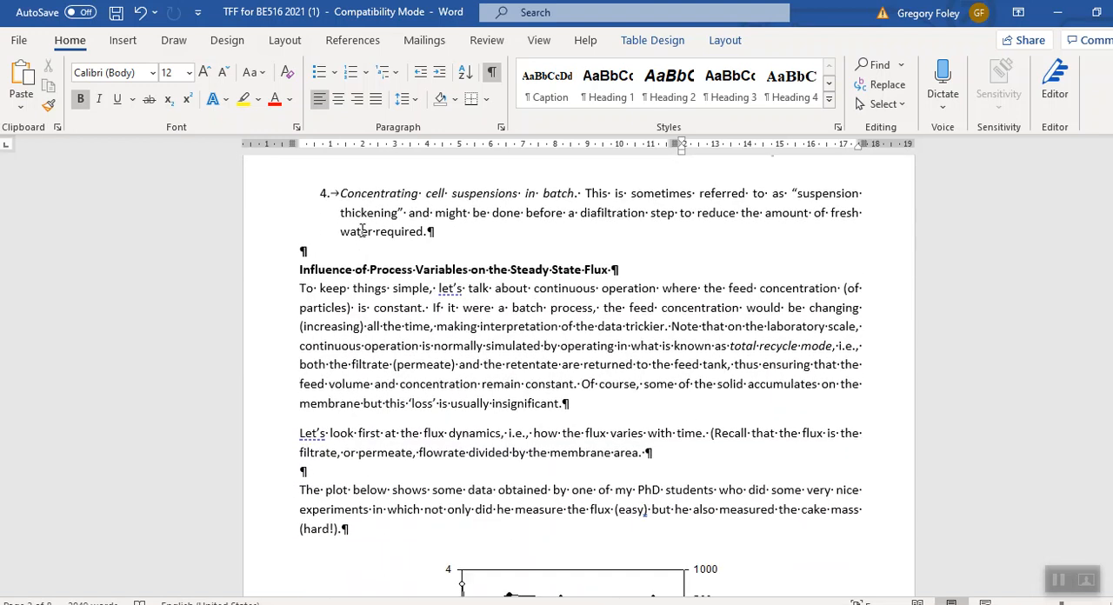
scroll("down", 3)
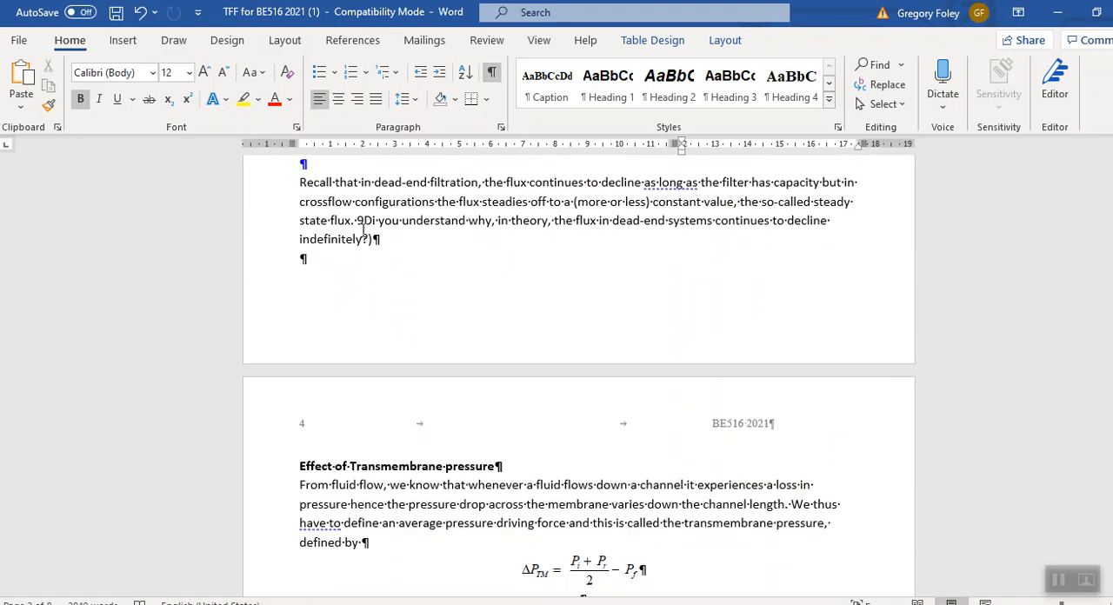
Step: Scroll further down the notes to the self-test question on flux decline
scroll("down", 3)
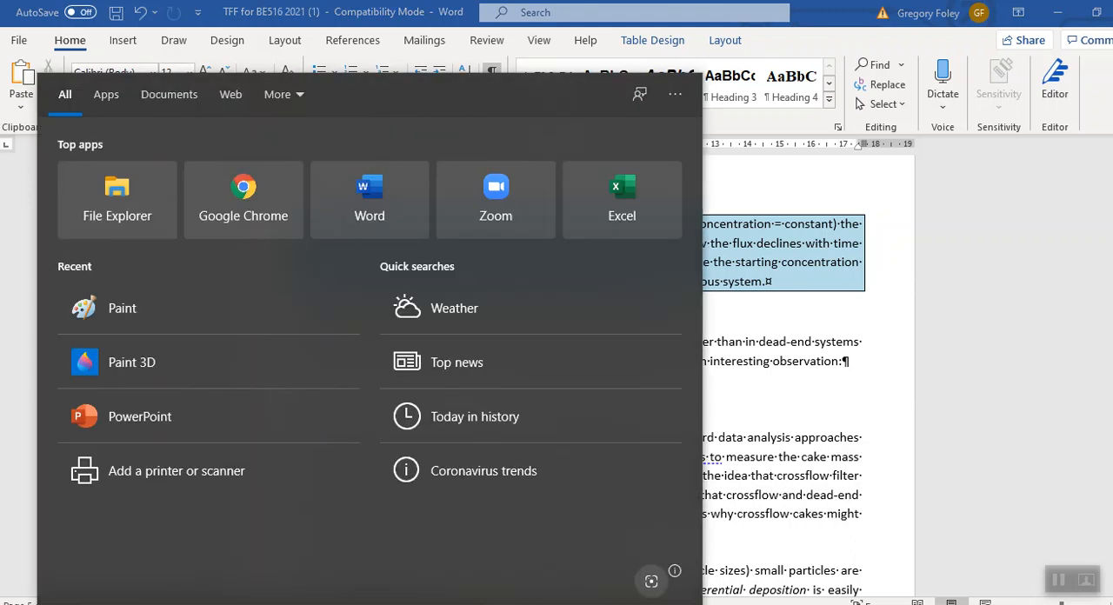
Step: Search Windows for Paint to launch a blank canvas
type("Paint")
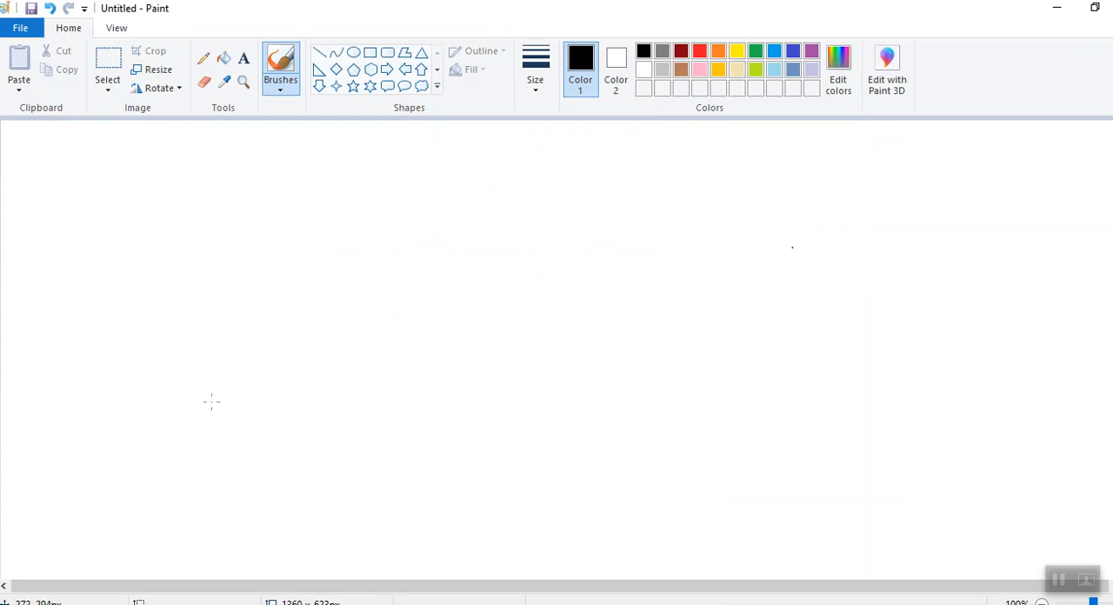
mouse_move(157, 505)
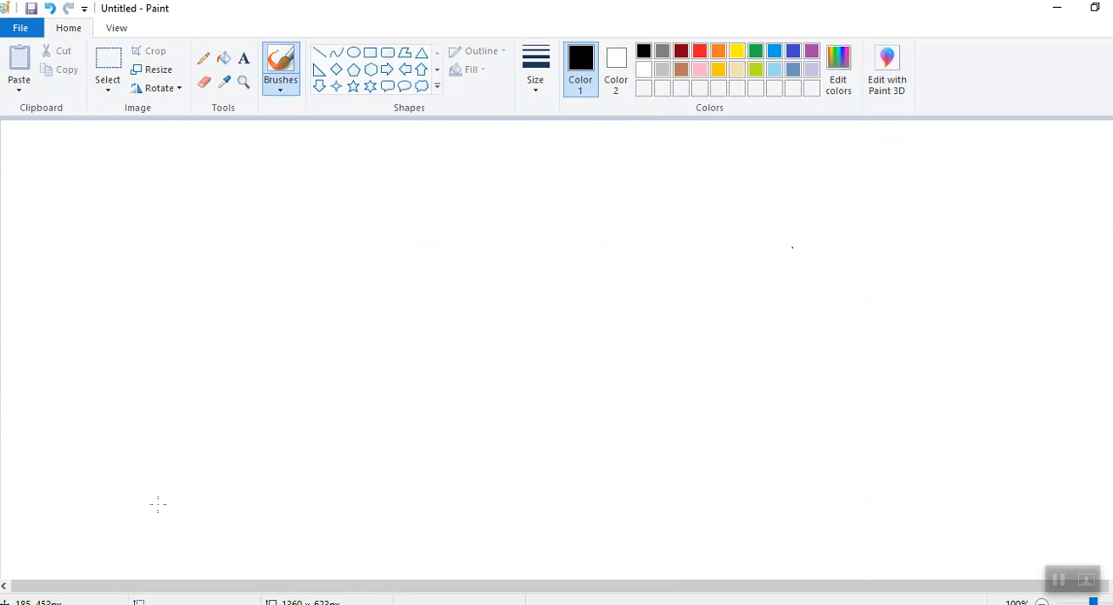
mouse_move(416, 598)
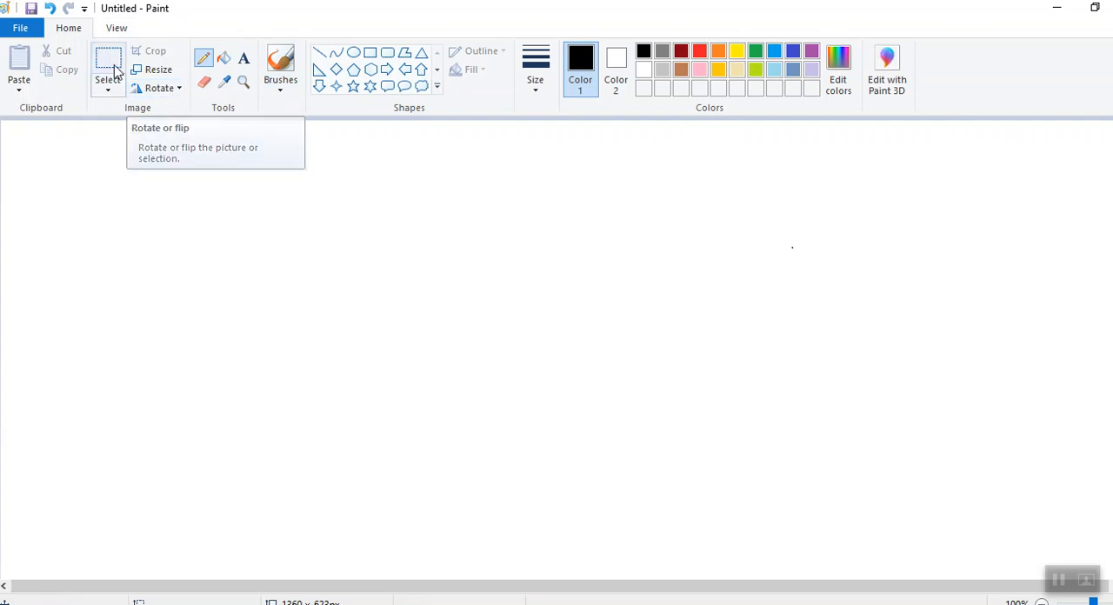
mouse_move(329, 103)
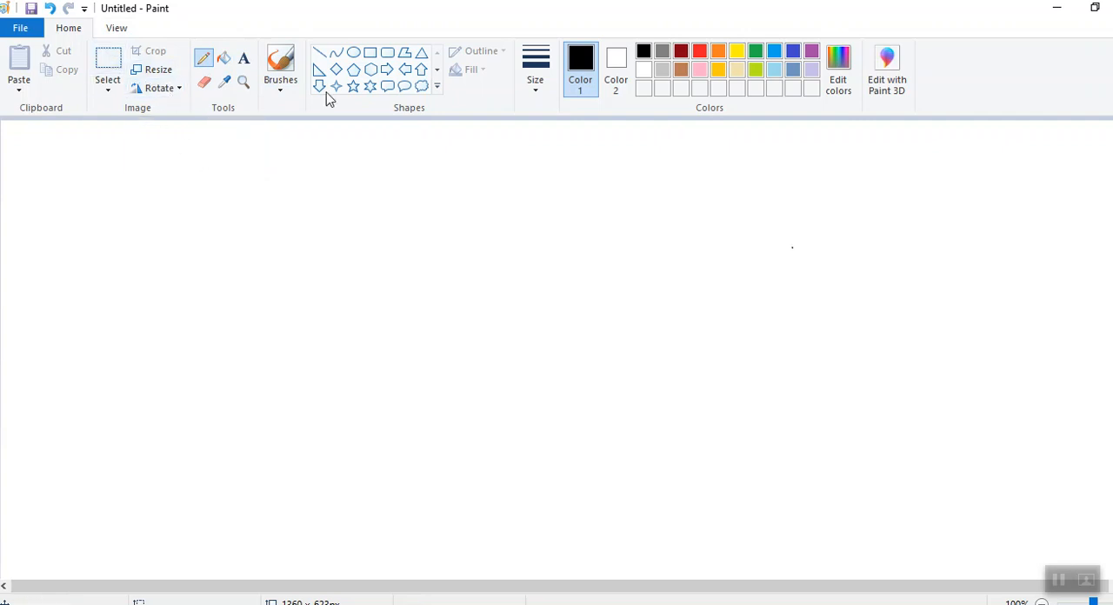
Step: Pick a thicker pencil width and draw the vertical and horizontal graph axes
left_click(535, 65)
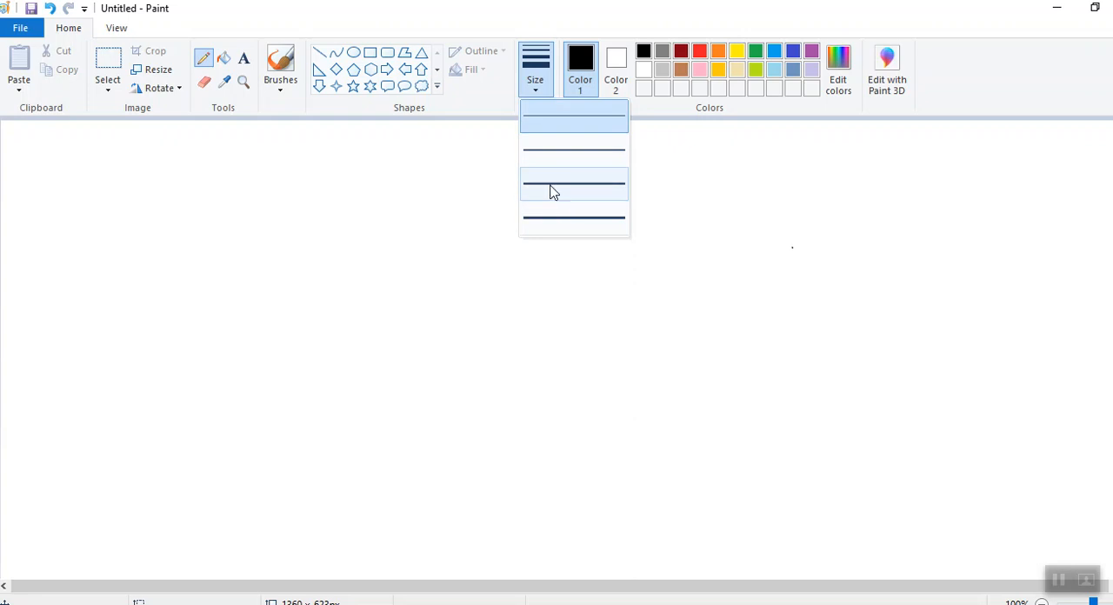
left_click(574, 183)
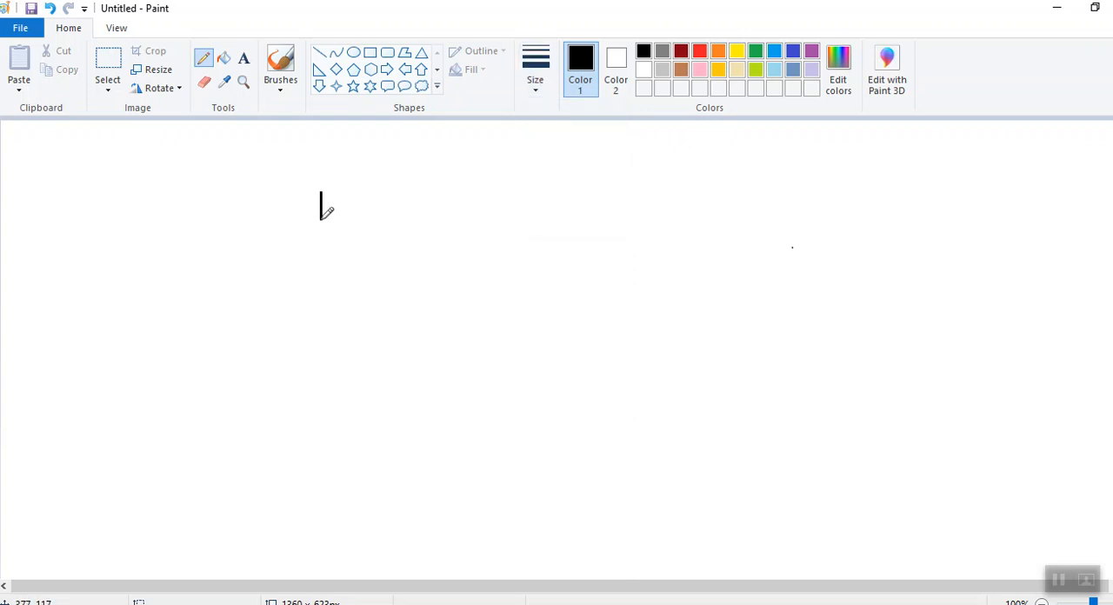
left_click_drag(320, 192, 321, 364)
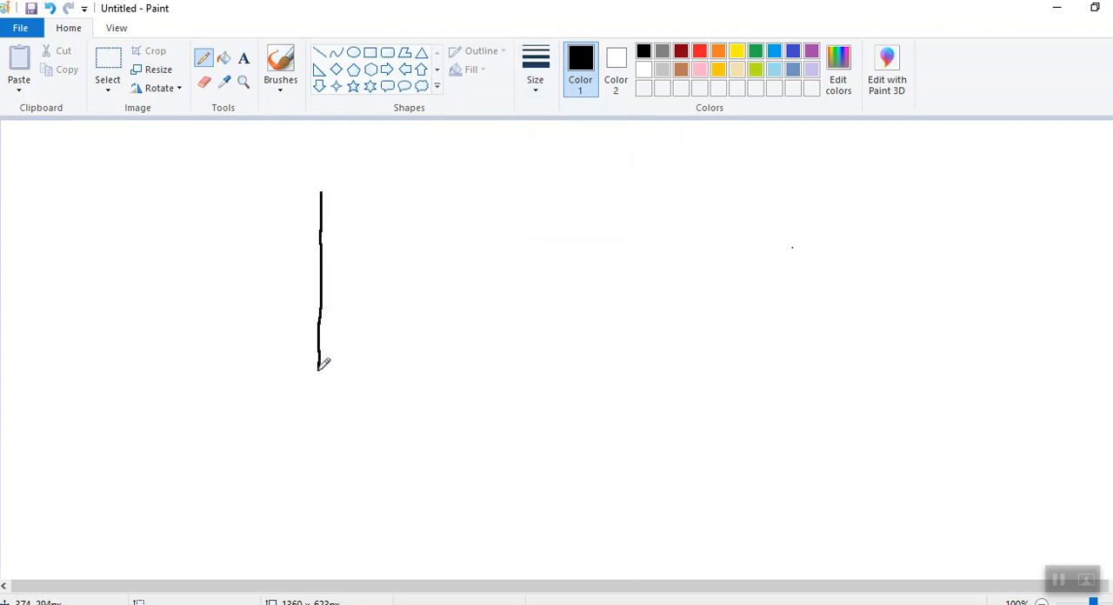
left_click_drag(320, 363, 319, 372)
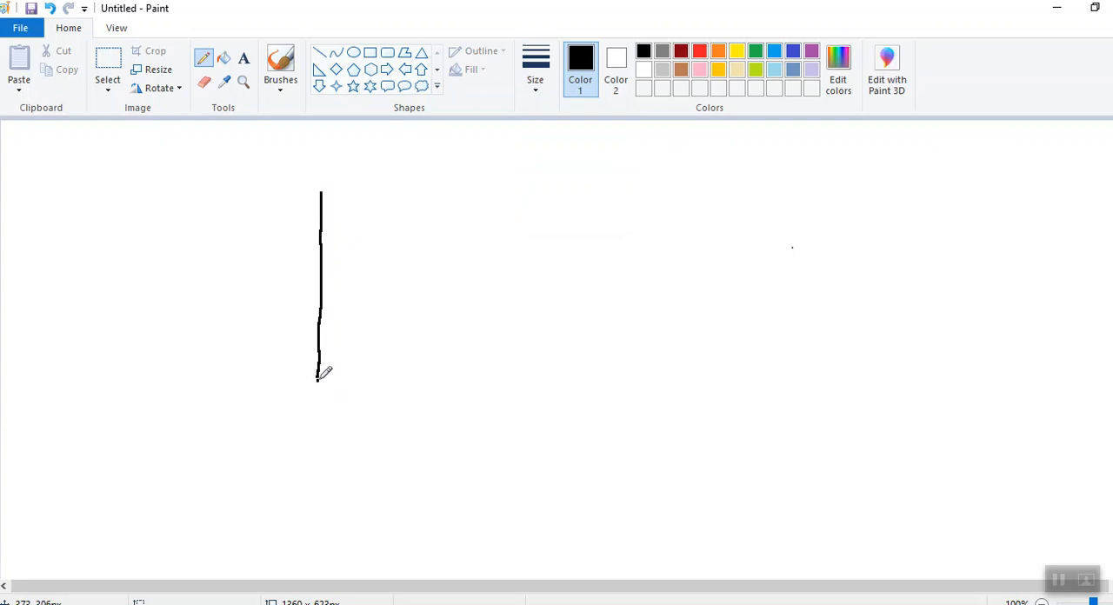
left_click_drag(318, 375, 591, 368)
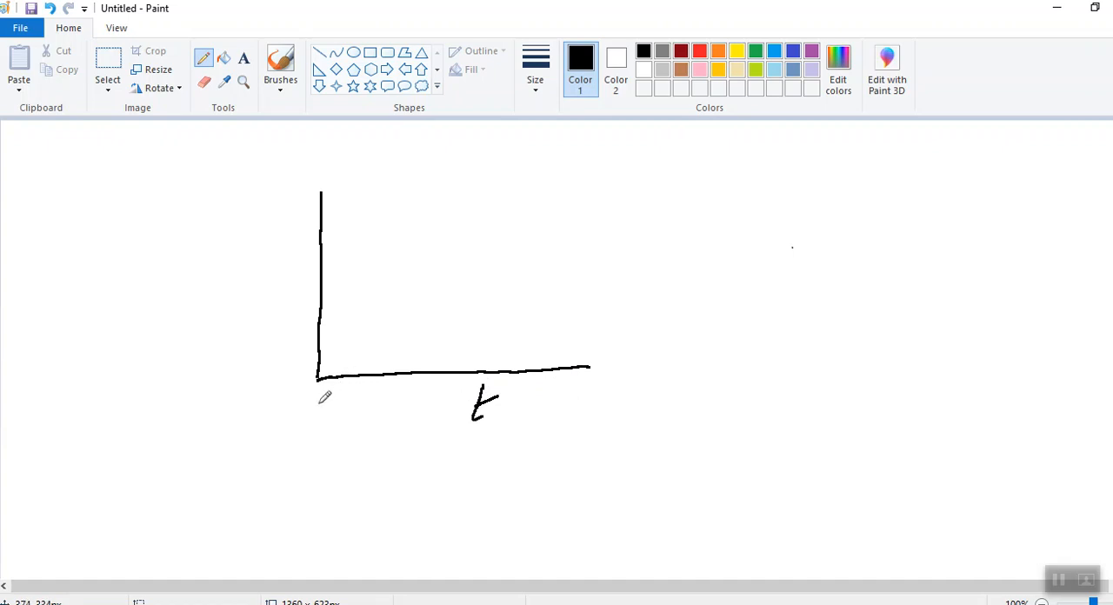
mouse_move(271, 280)
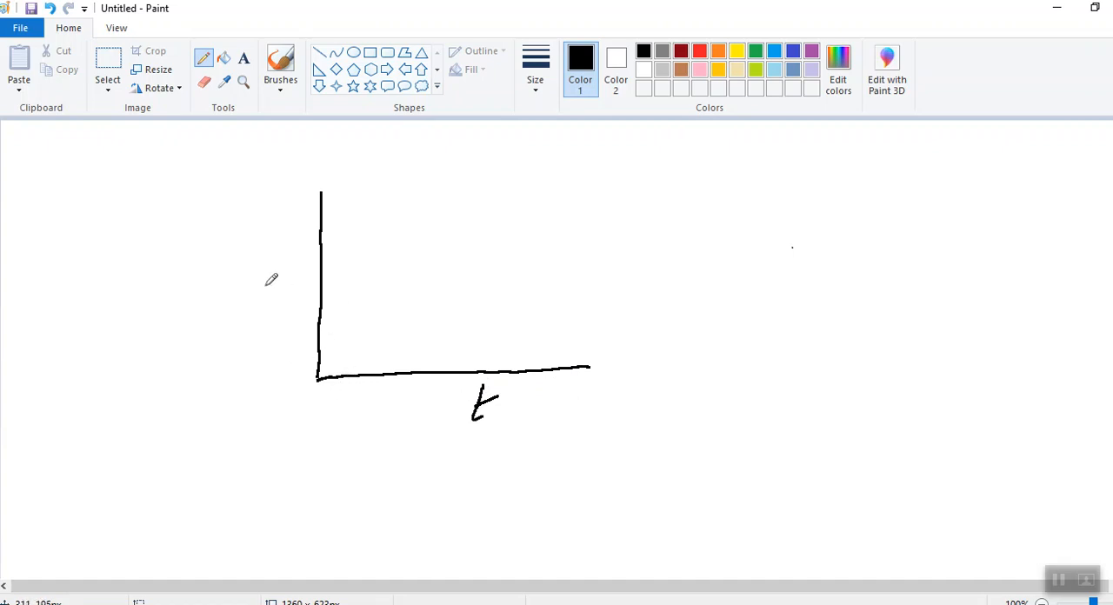
mouse_move(260, 270)
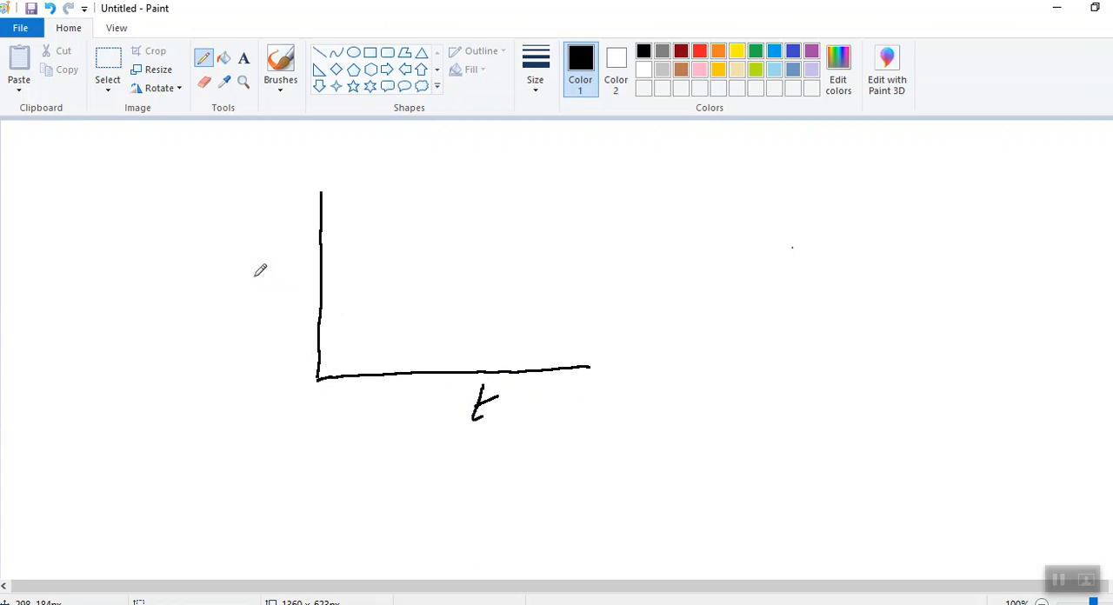
Step: Handwrite J beside the vertical axis and 'C = Const.' right of the graph
left_click_drag(261, 279, 248, 296)
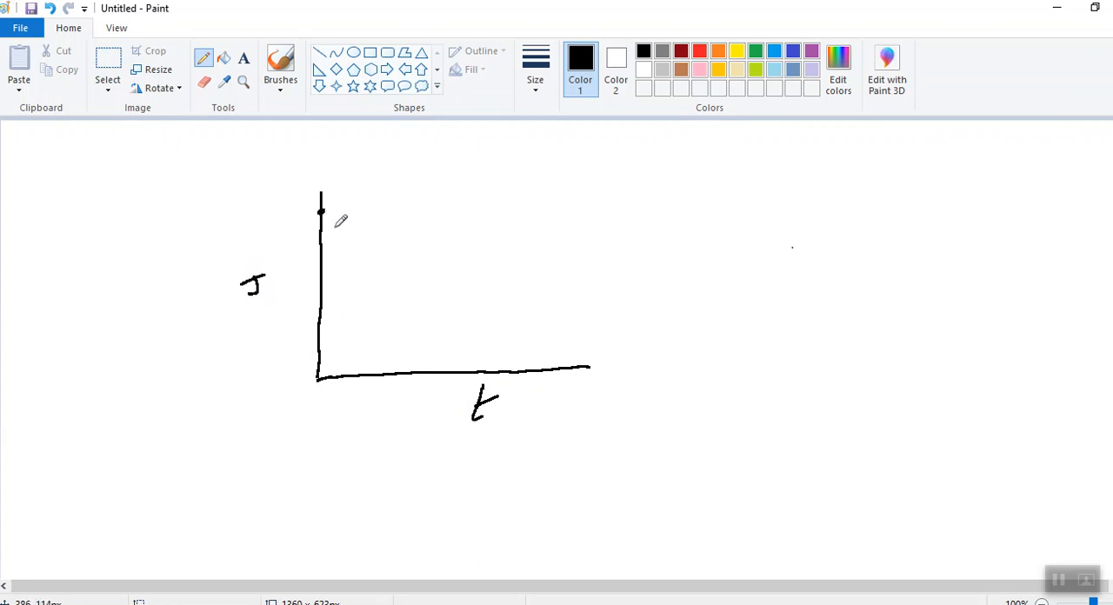
mouse_move(710, 207)
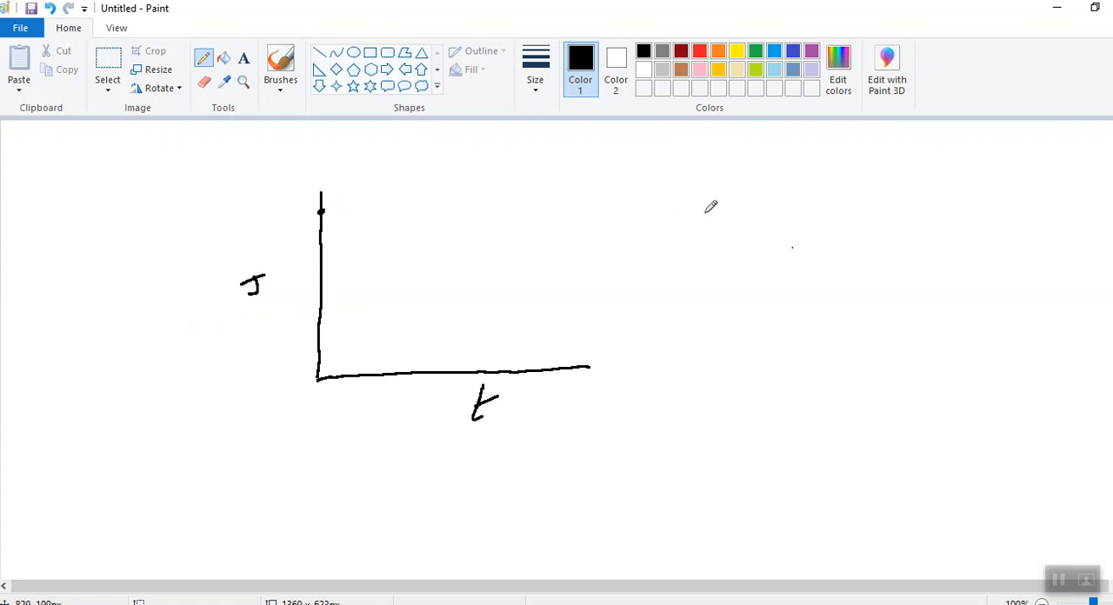
left_click_drag(692, 213, 761, 222)
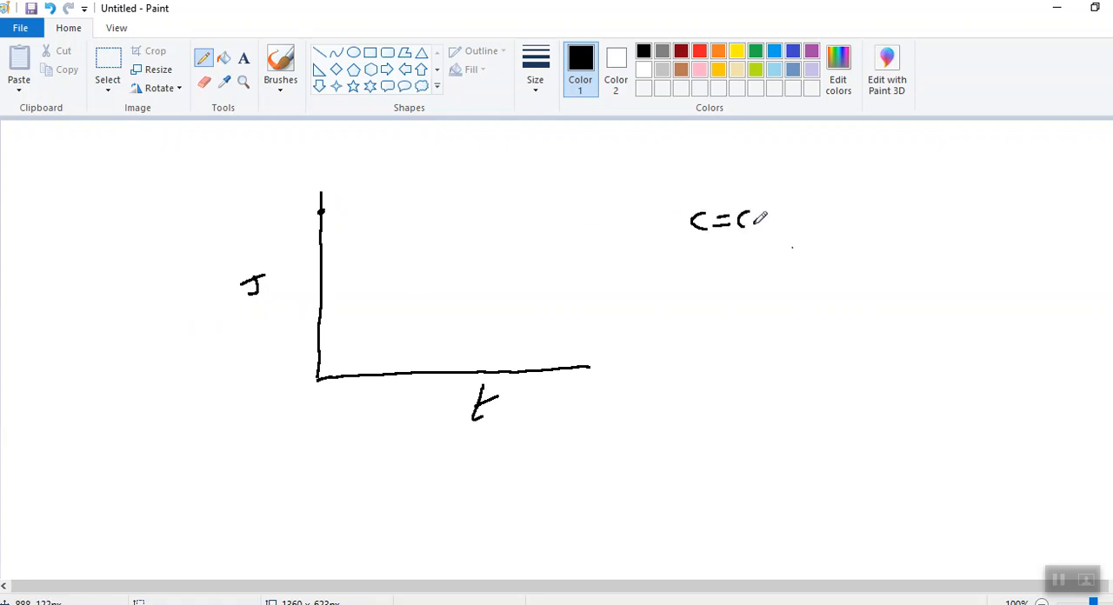
left_click_drag(748, 222, 804, 222)
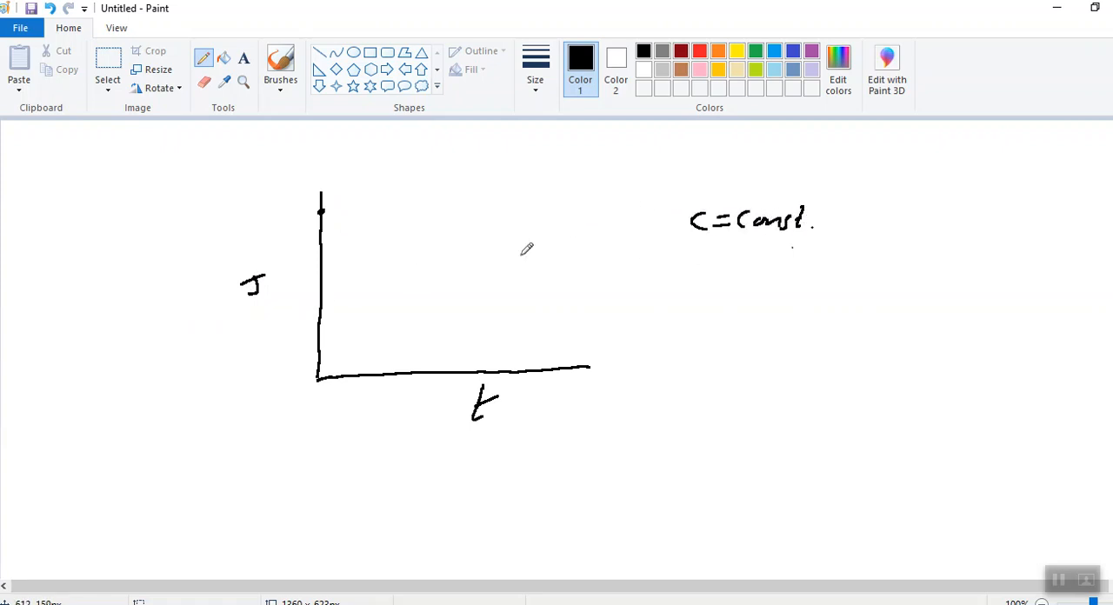
mouse_move(346, 181)
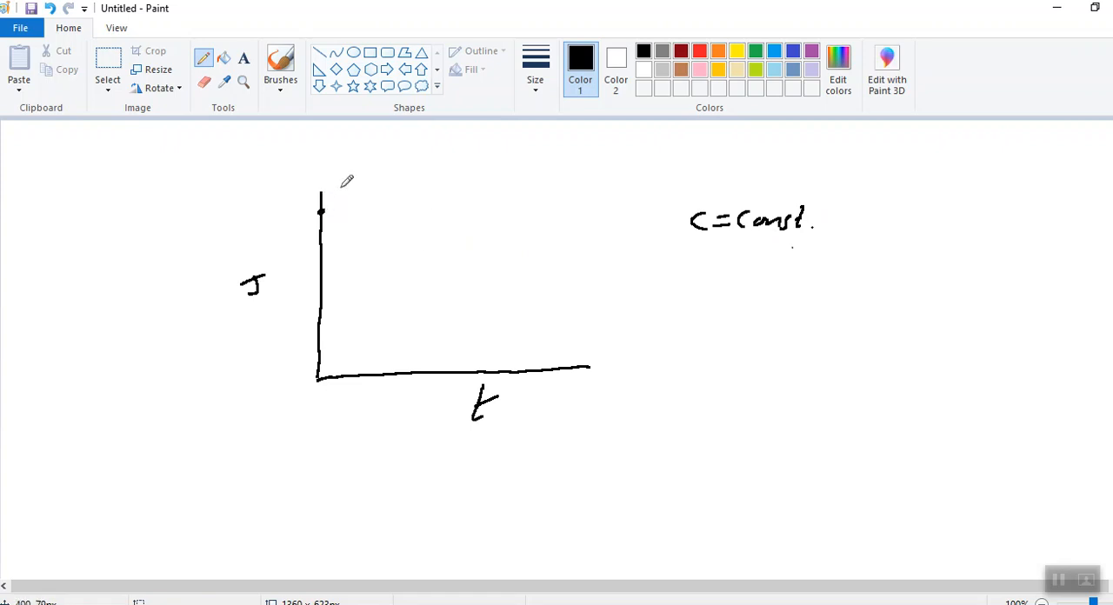
Step: Draw the flux curve decaying from the J axis top and levelling off along t
left_click_drag(328, 187, 361, 195)
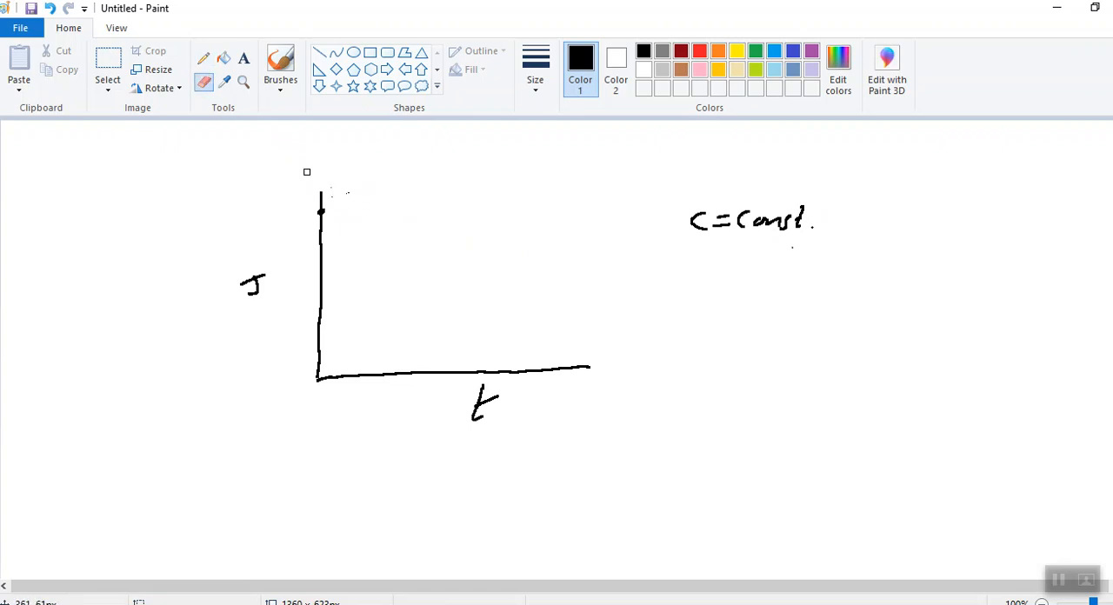
mouse_move(204, 57)
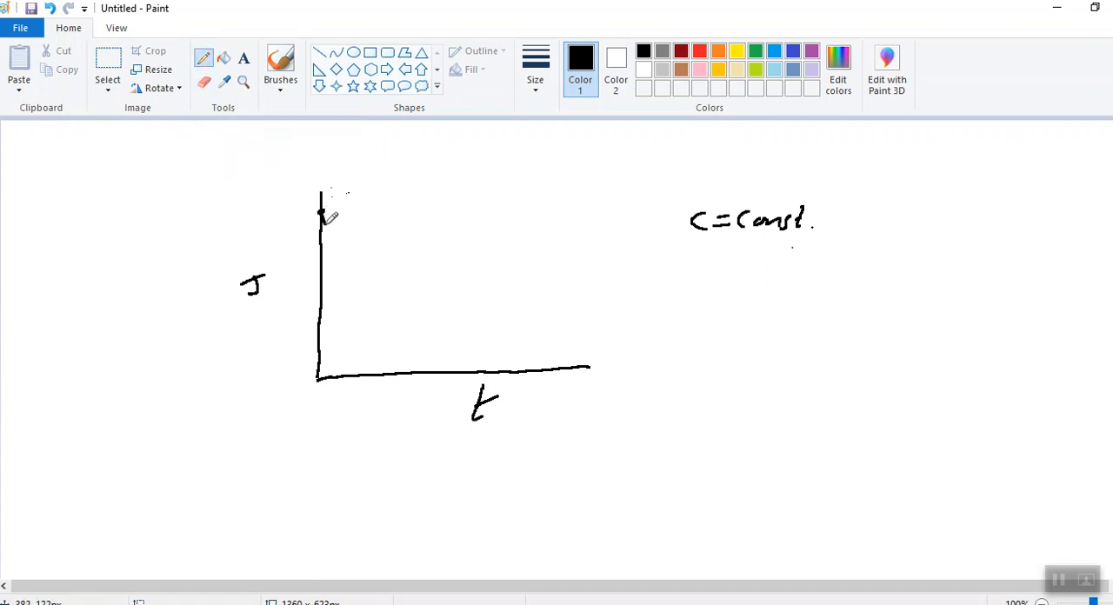
left_click_drag(320, 209, 409, 287)
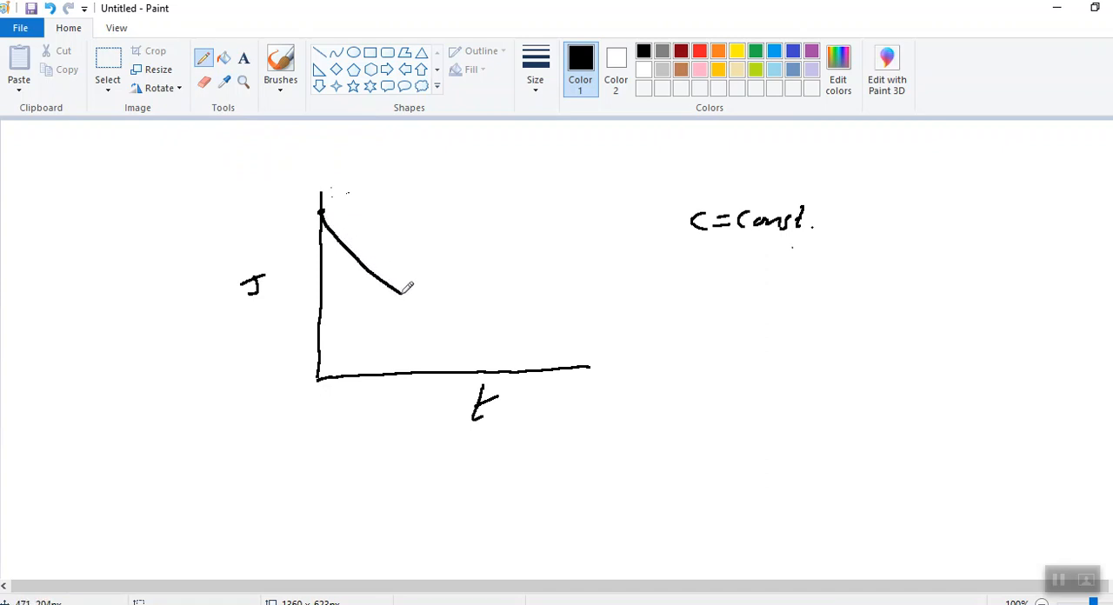
left_click_drag(404, 282, 509, 326)
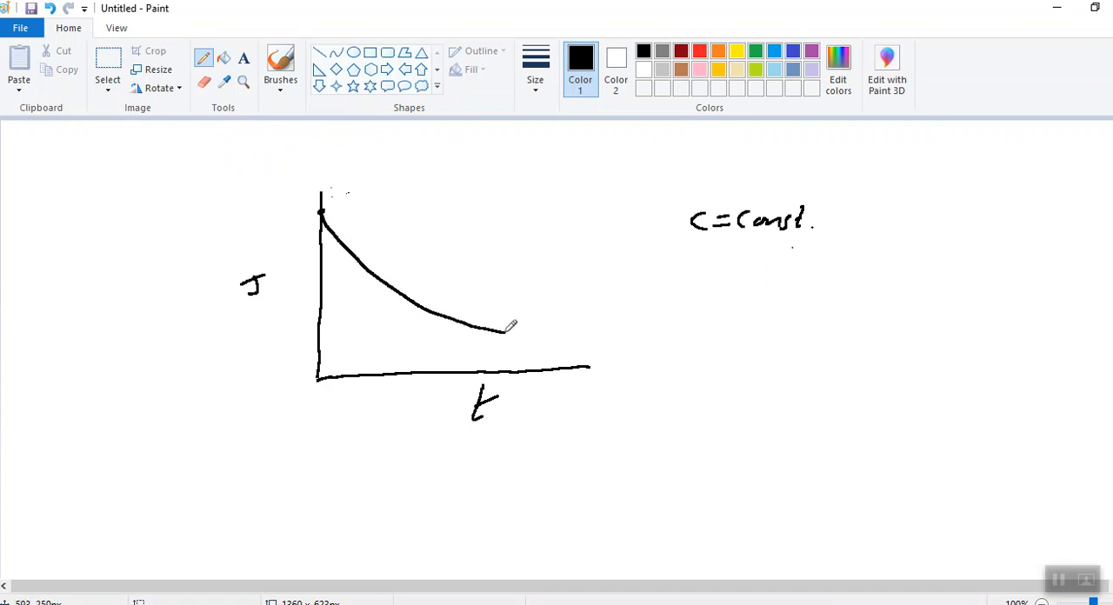
left_click_drag(513, 326, 587, 330)
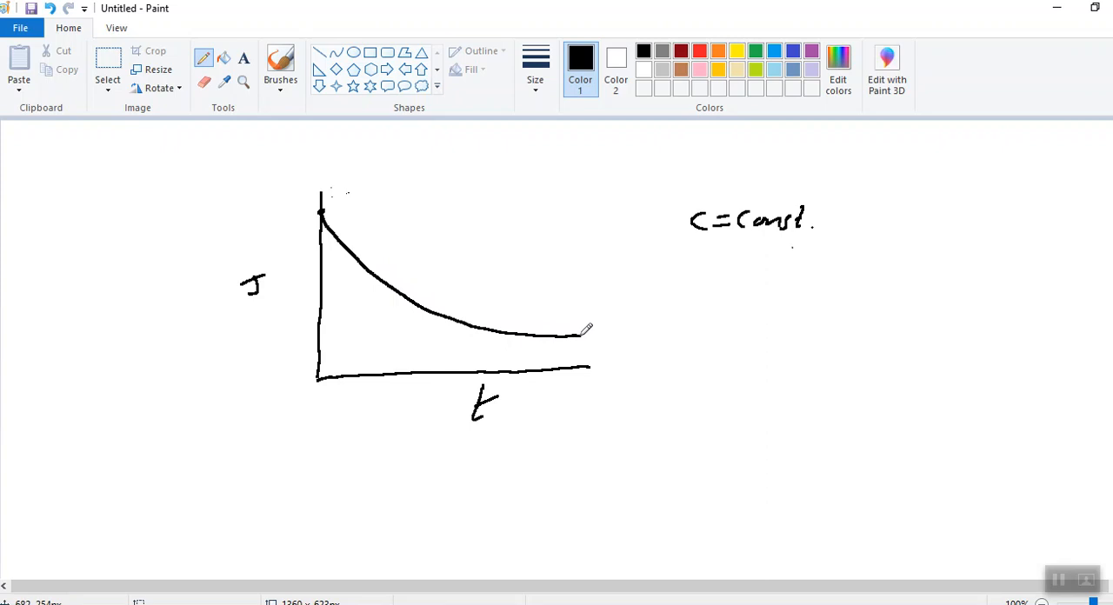
left_click_drag(587, 329, 626, 330)
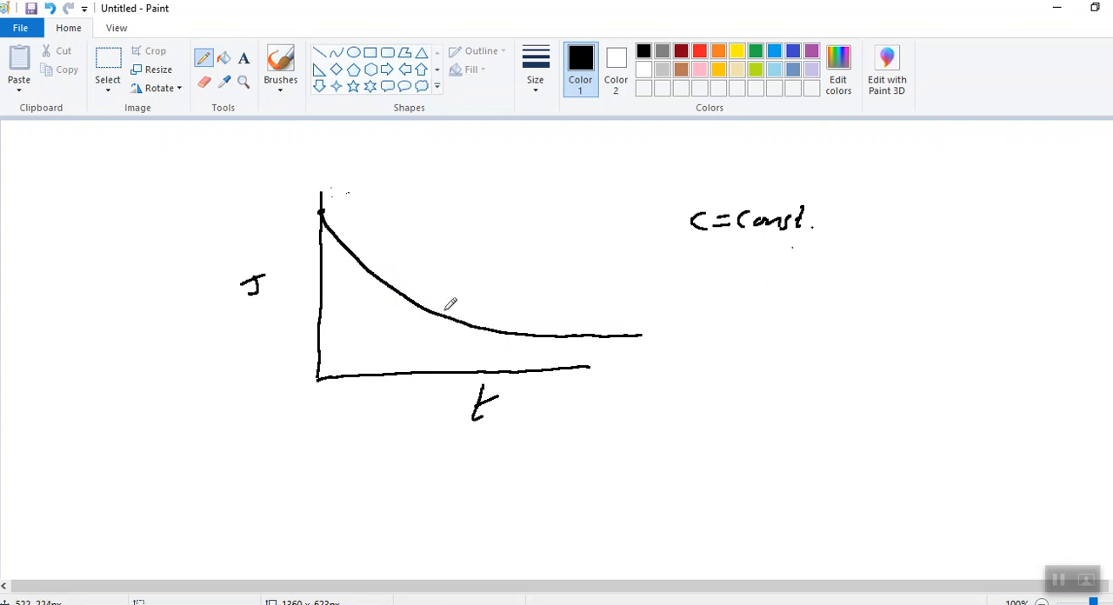
mouse_move(430, 321)
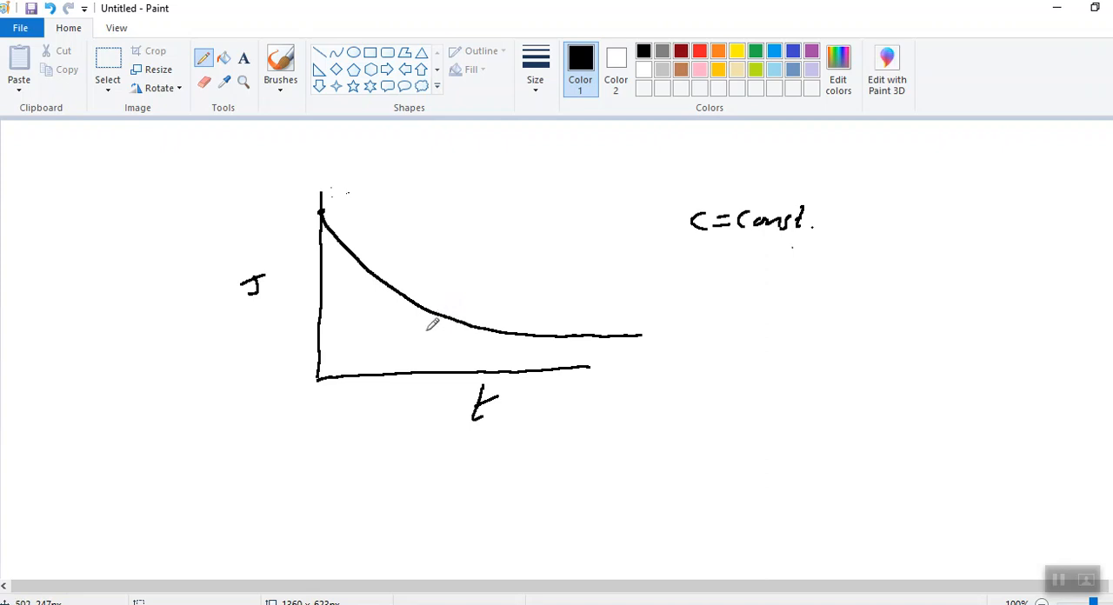
mouse_move(424, 331)
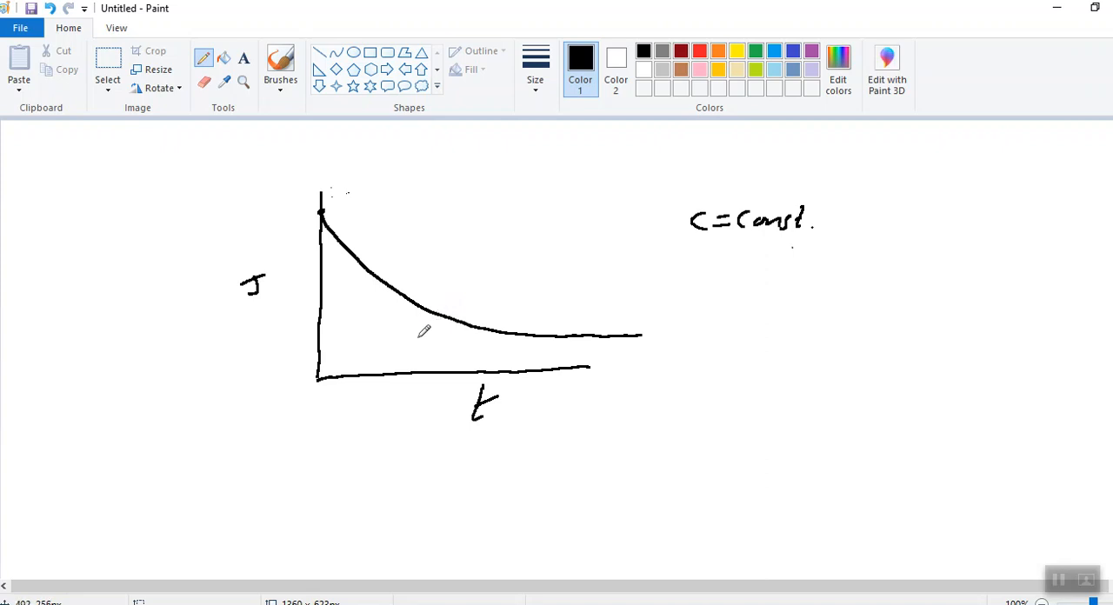
mouse_move(476, 287)
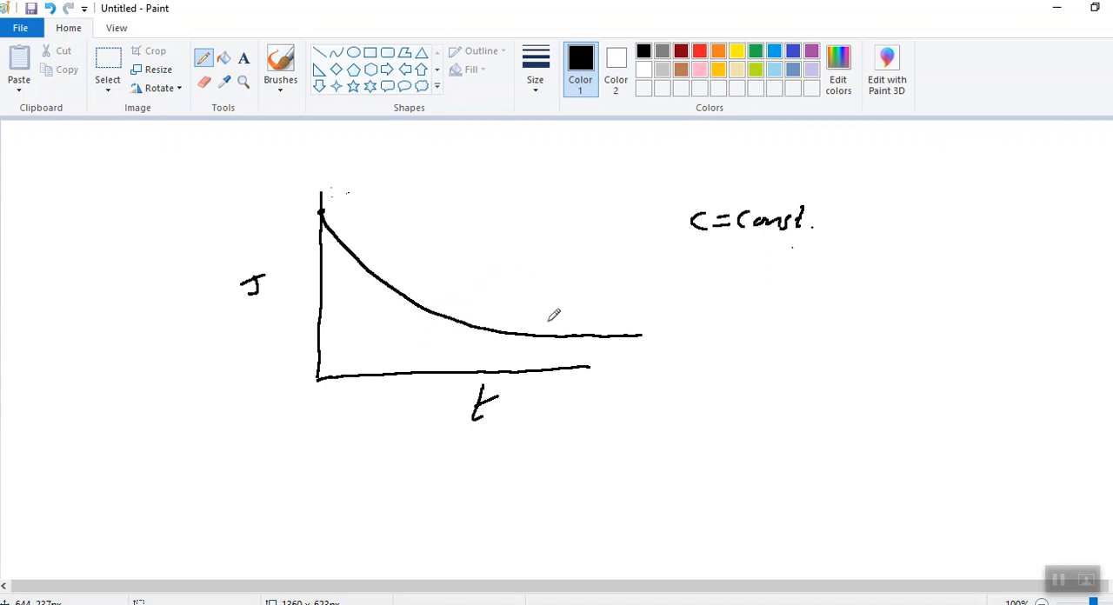
mouse_move(833, 352)
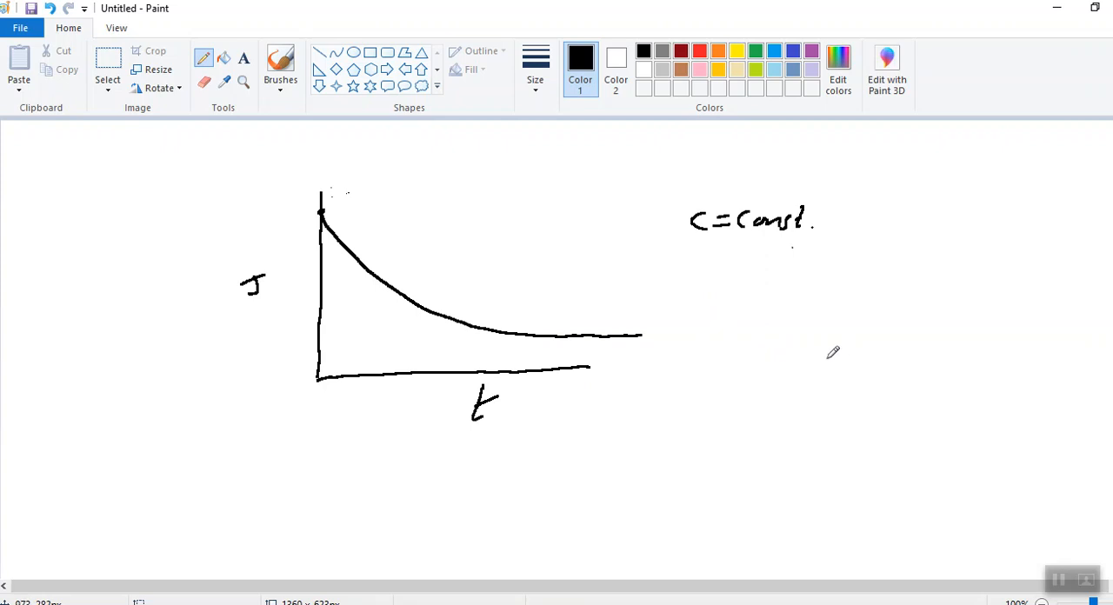
Step: Draw new graph axes and label them Jss and ΔP
left_click_drag(821, 304, 825, 379)
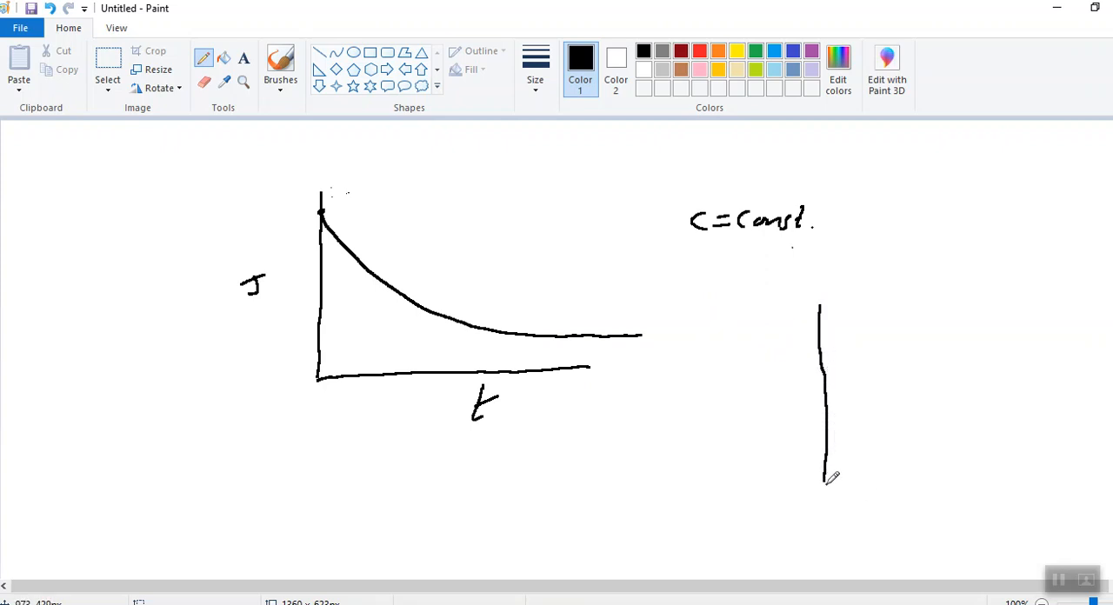
left_click_drag(824, 479, 1060, 477)
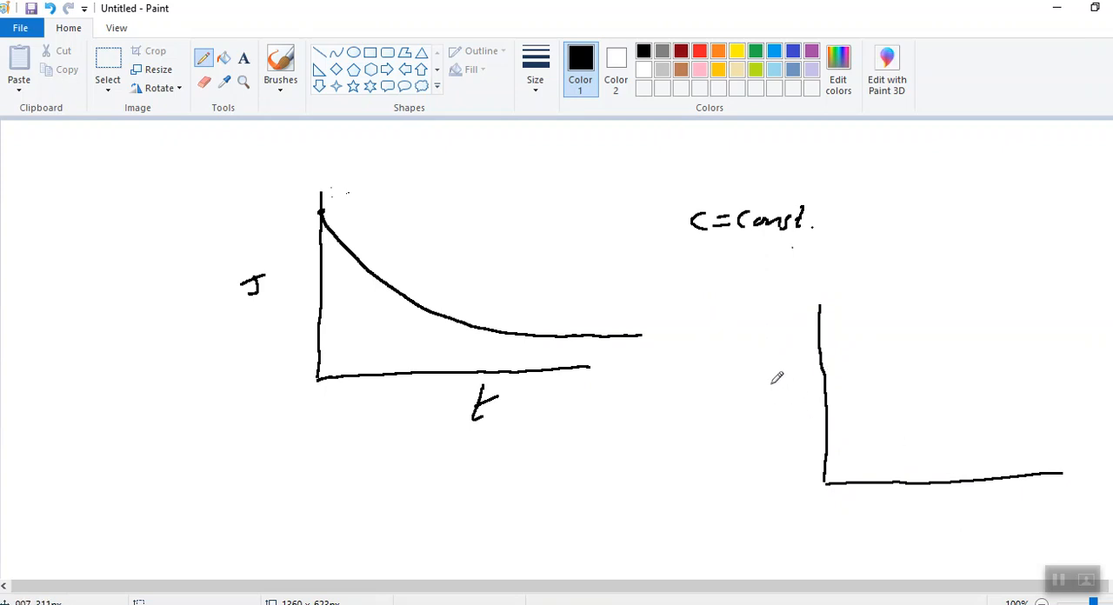
left_click_drag(765, 382, 792, 413)
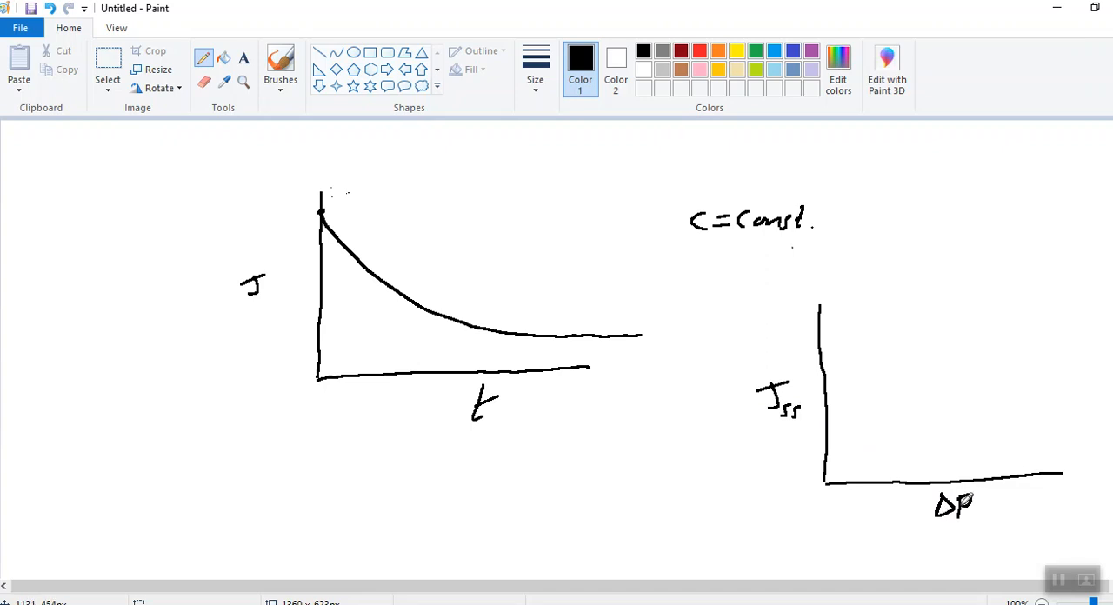
mouse_move(960, 534)
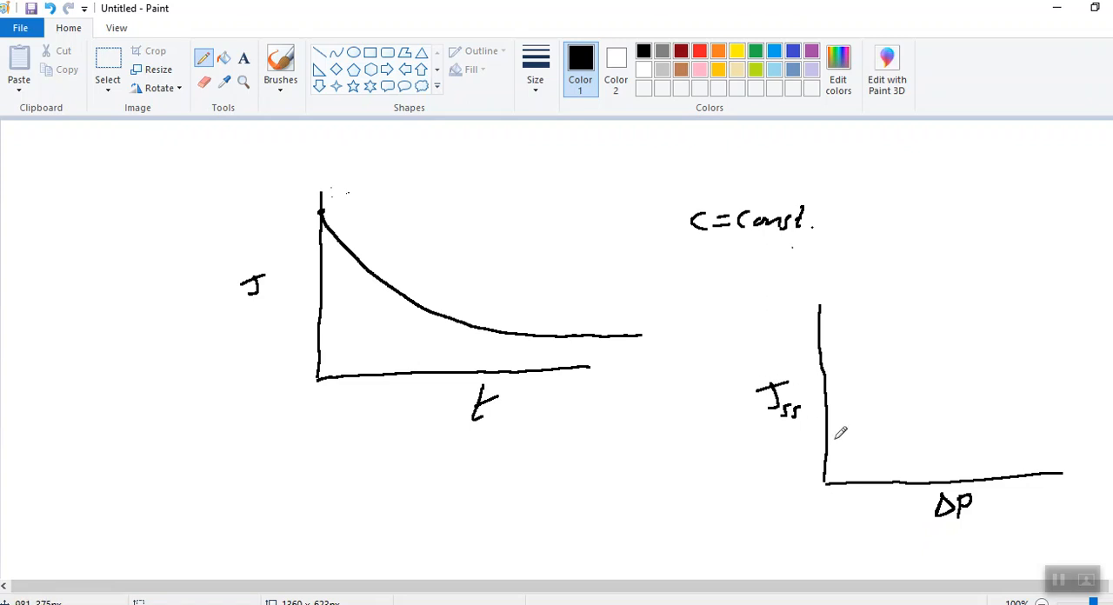
Step: Draw two rising flux curves from the origin and write the TFF title
left_click_drag(825, 479, 863, 425)
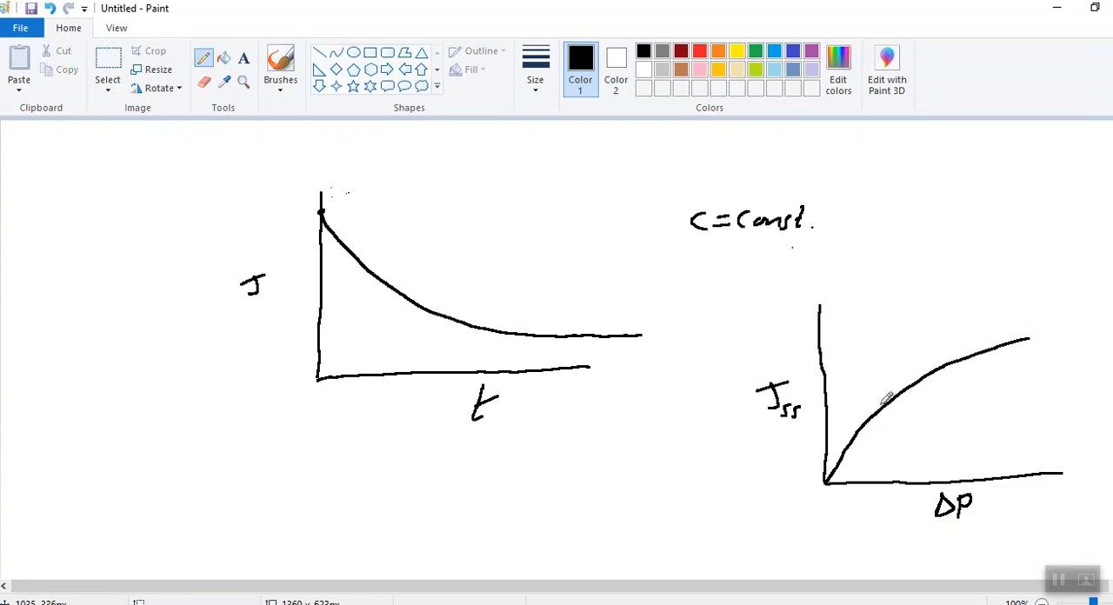
mouse_move(946, 377)
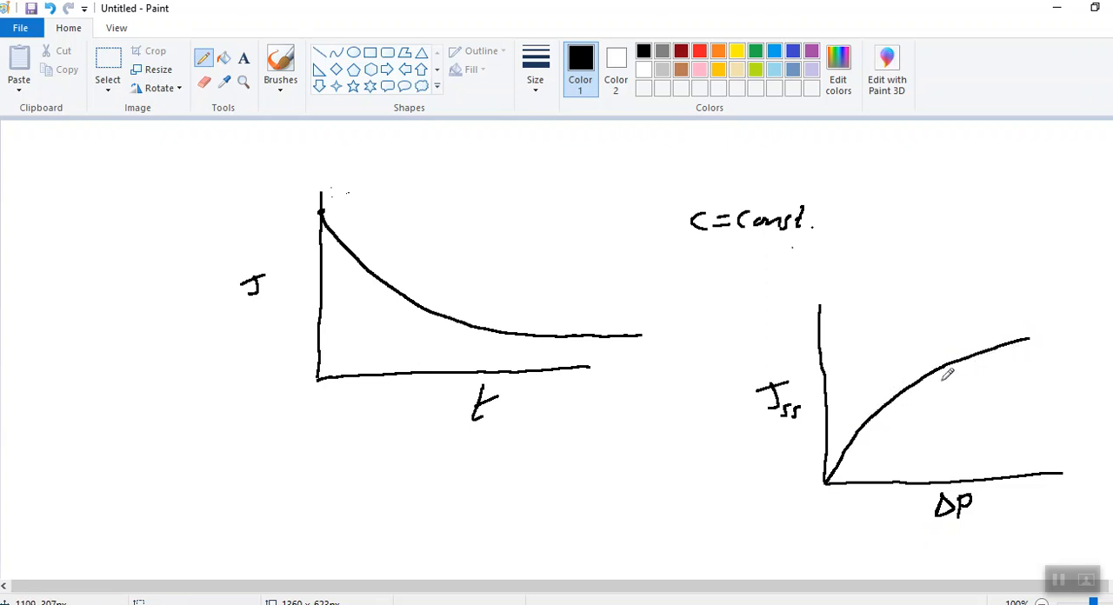
mouse_move(1103, 358)
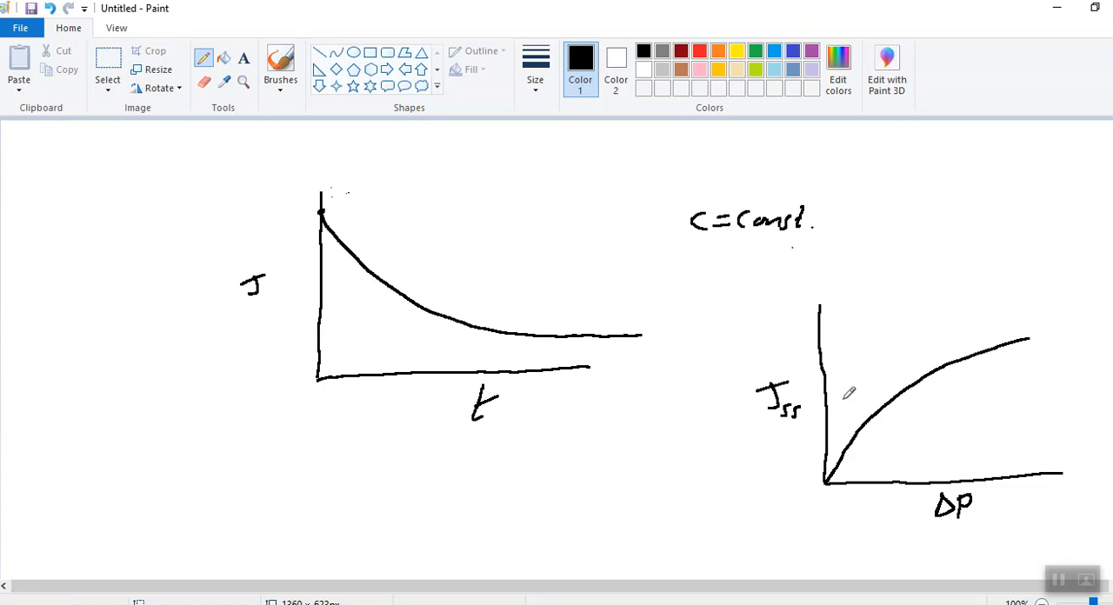
mouse_move(1059, 327)
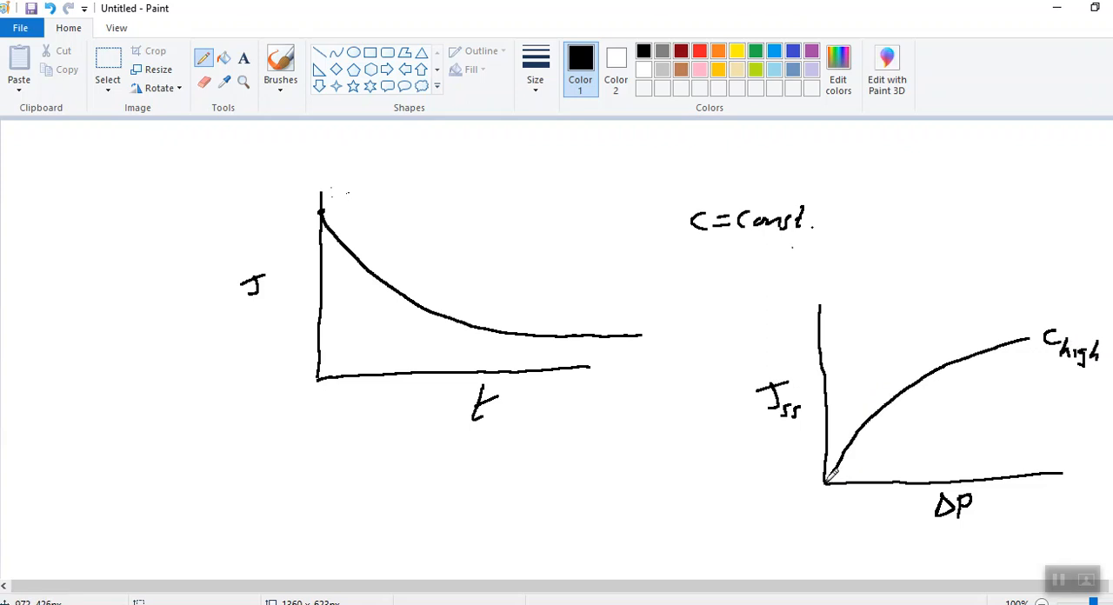
left_click_drag(824, 478, 917, 313)
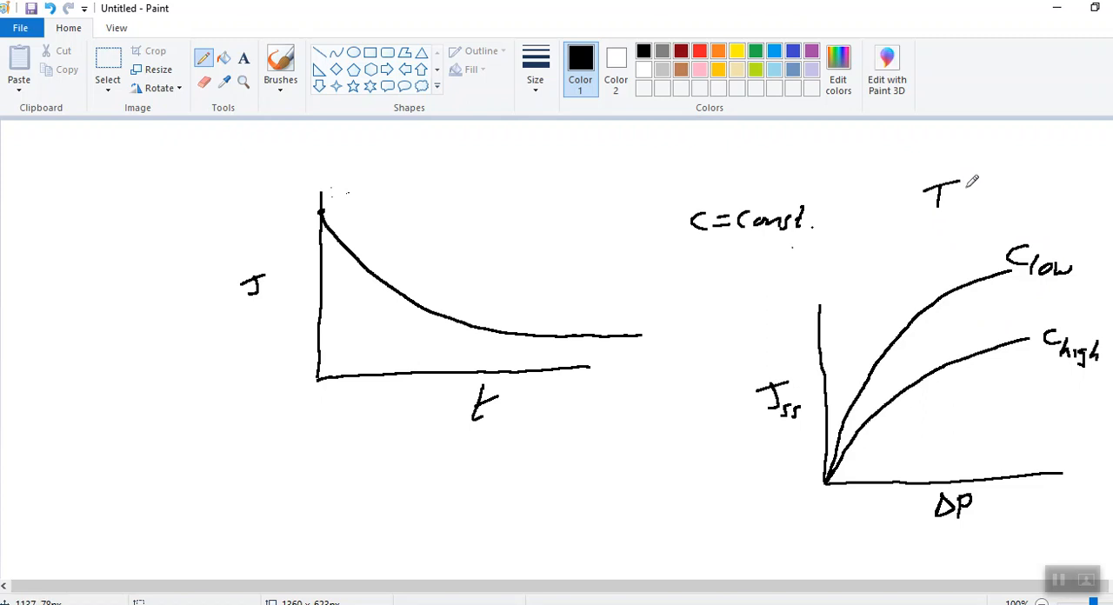
type("FF")
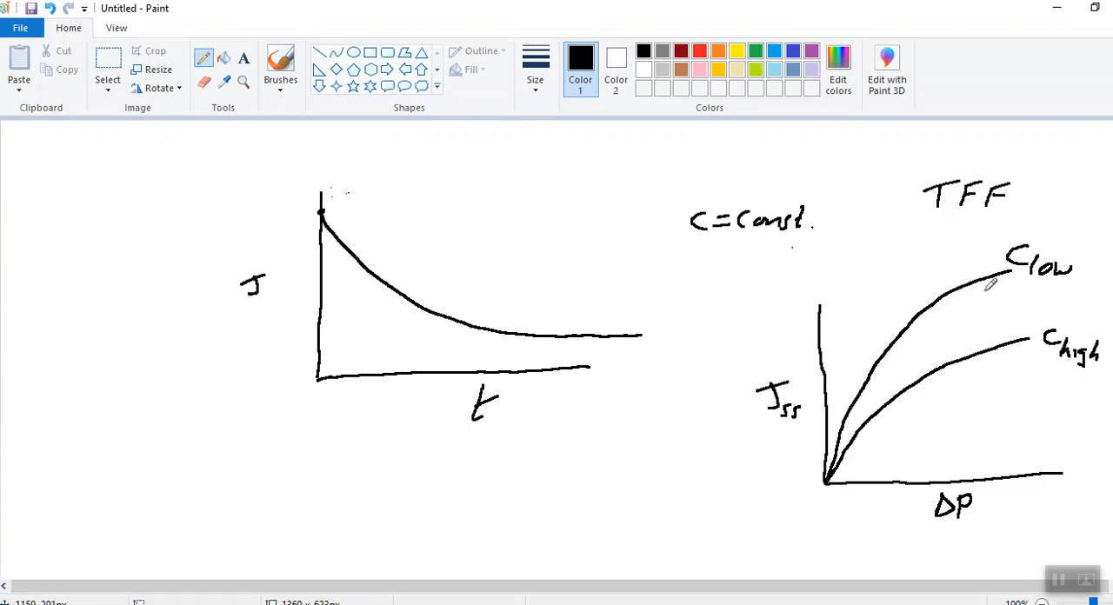
mouse_move(987, 287)
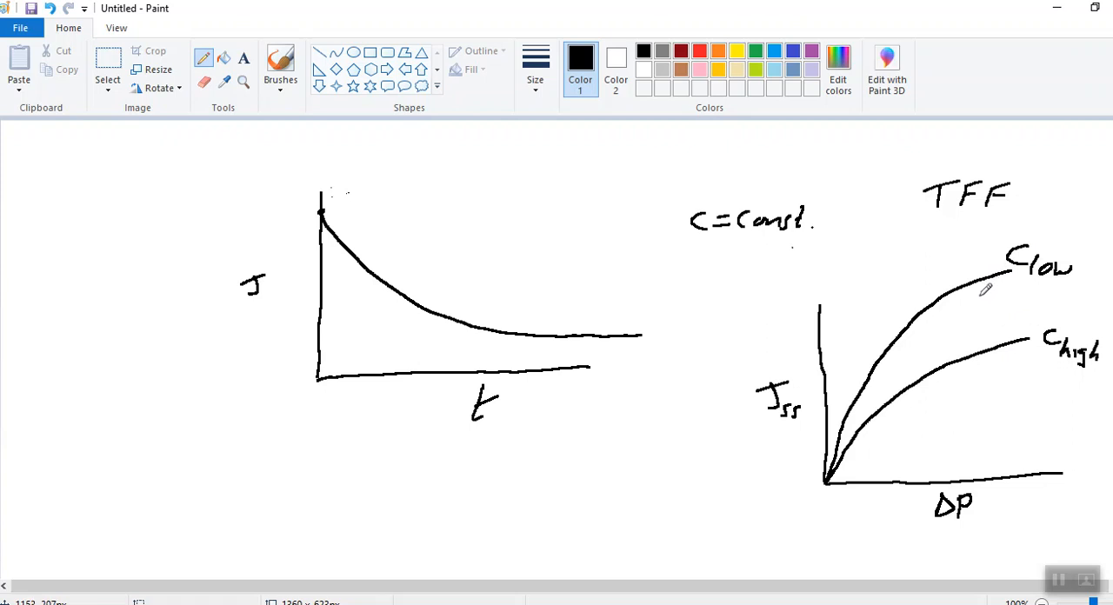
mouse_move(983, 296)
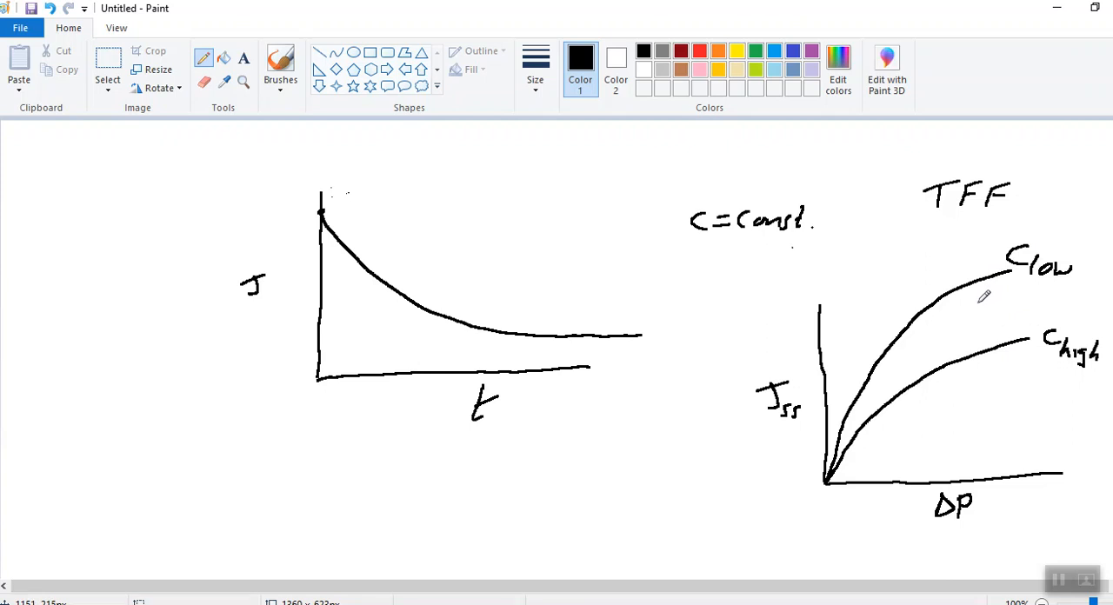
mouse_move(978, 296)
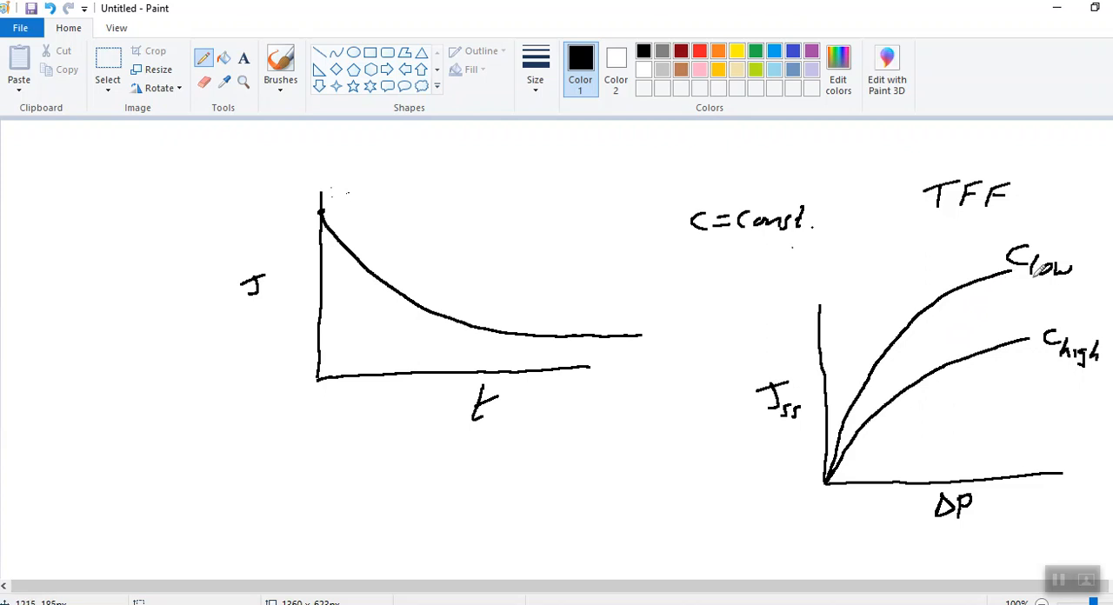
mouse_move(1022, 286)
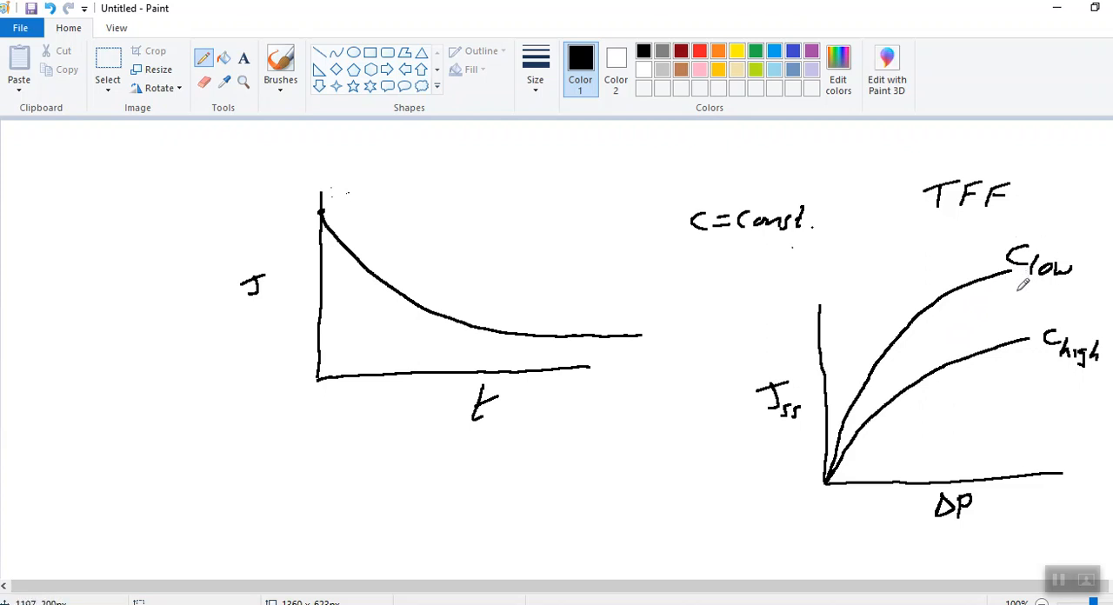
mouse_move(983, 320)
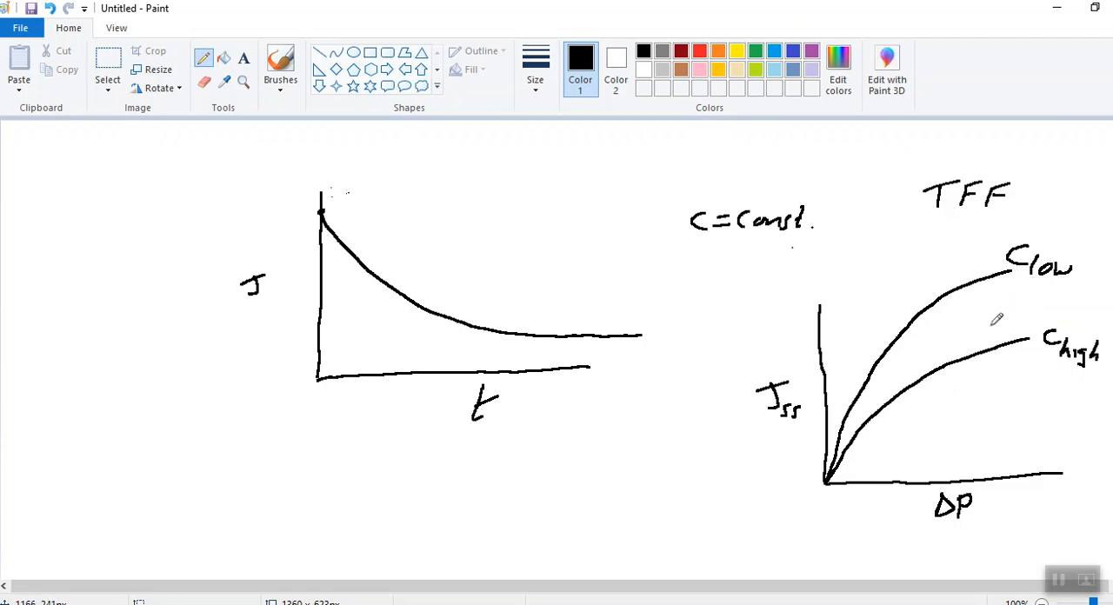
mouse_move(848, 247)
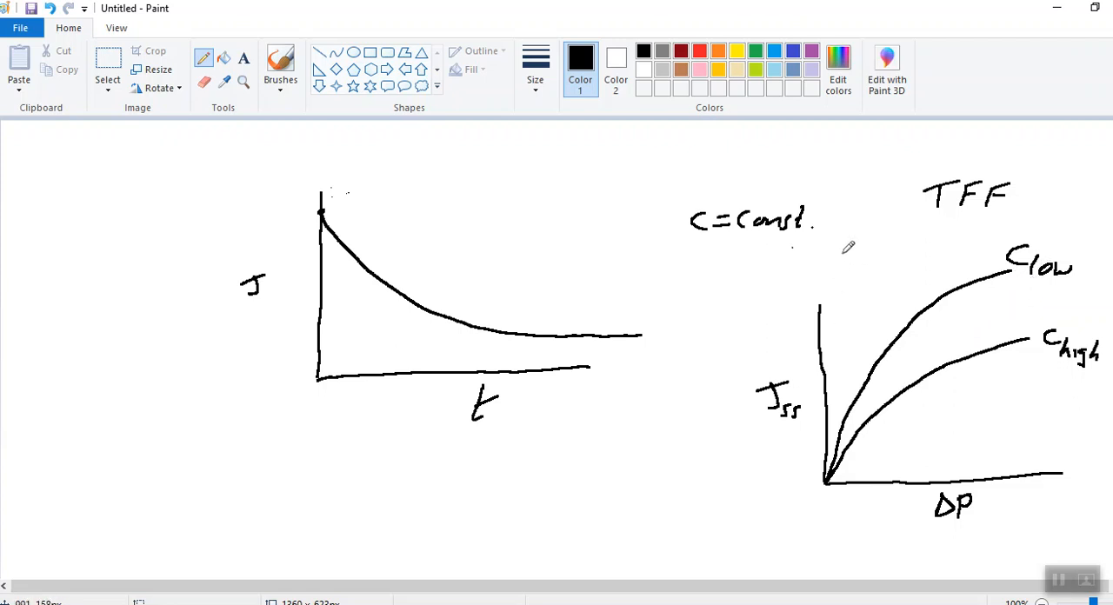
Step: Handwrite 'Jss ~ C^-n' and 'n=0.4' above the Jss–ΔP graph
left_click_drag(831, 261, 865, 278)
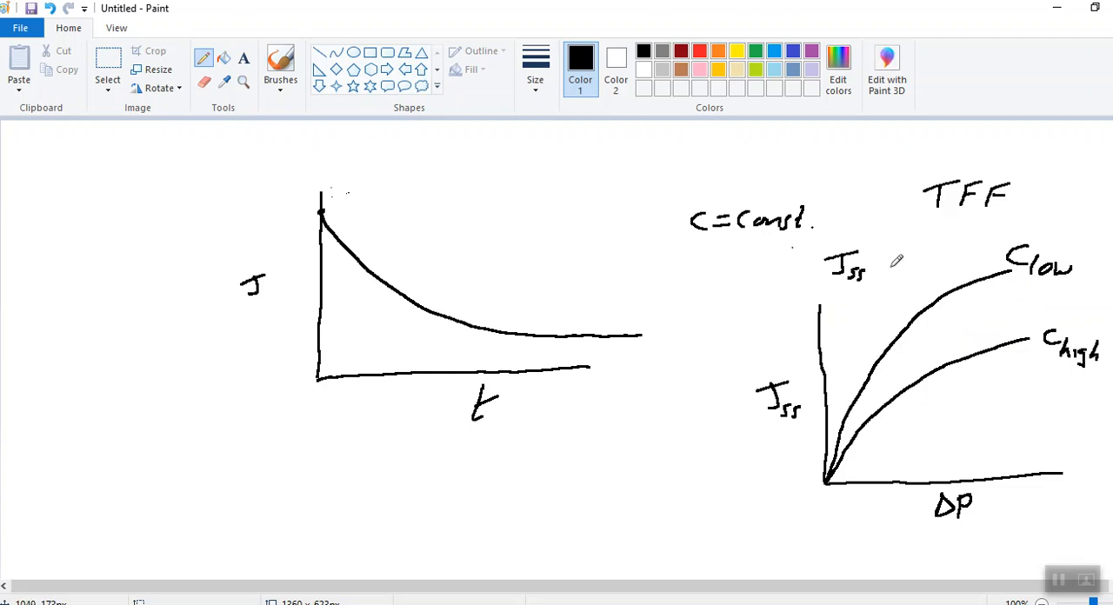
left_click_drag(874, 265, 922, 261)
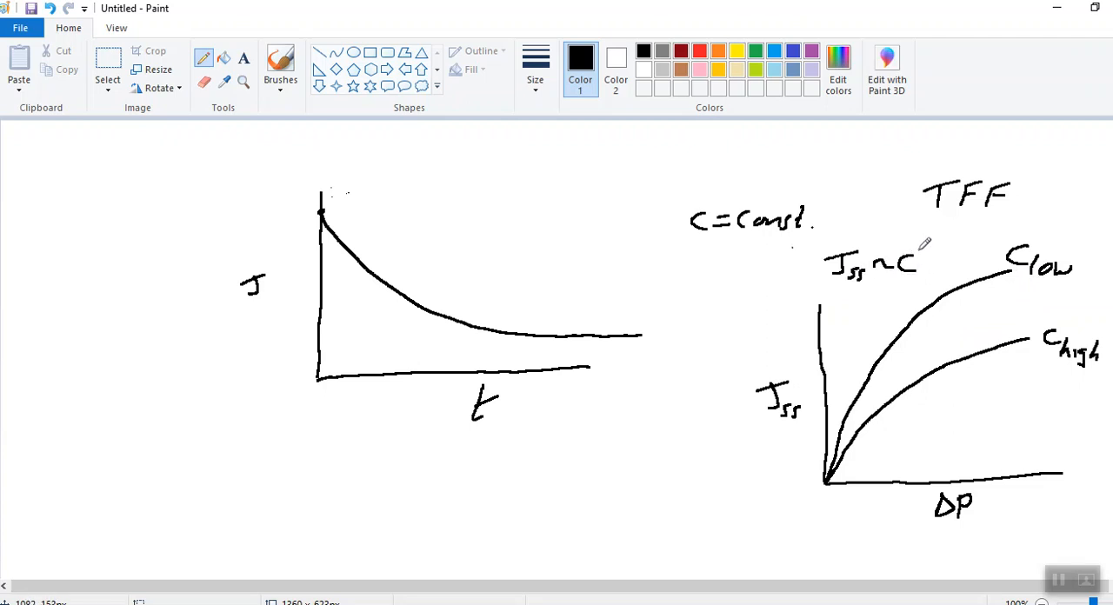
left_click_drag(934, 257, 948, 239)
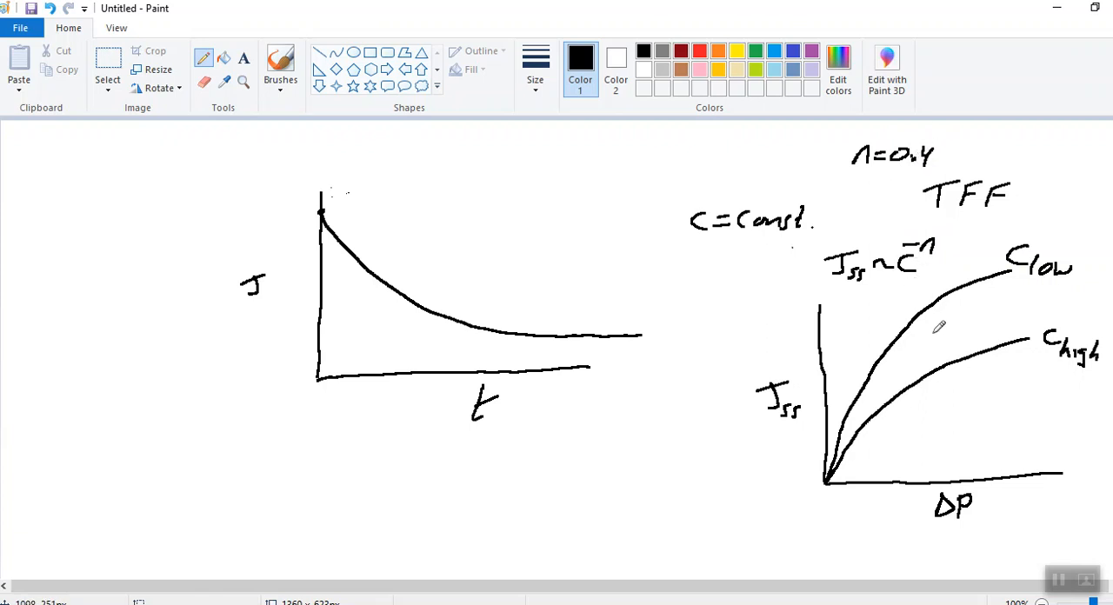
mouse_move(940, 326)
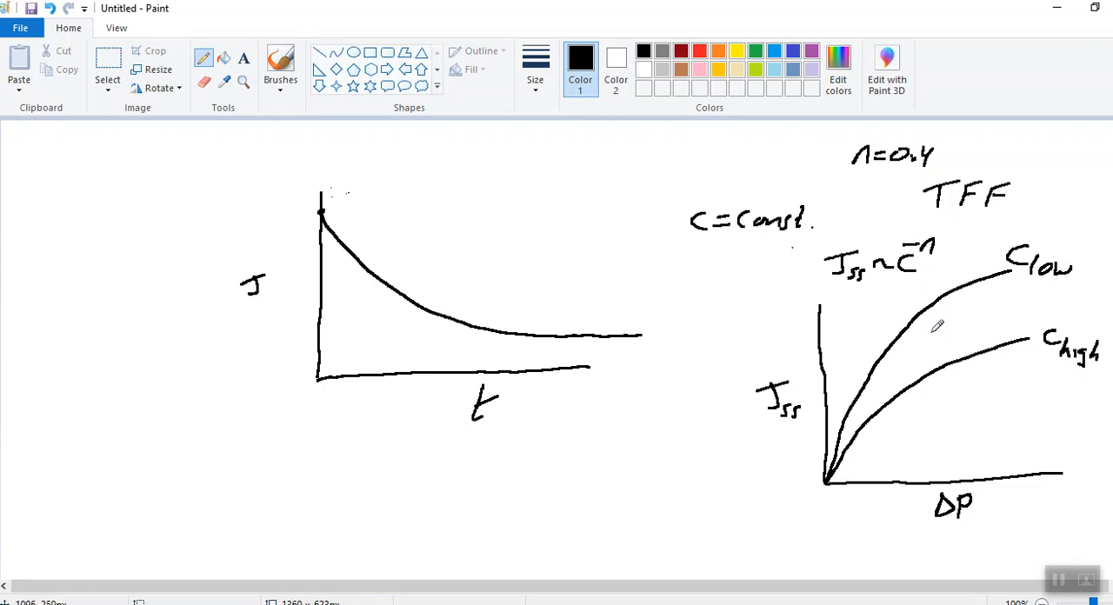
mouse_move(1104, 292)
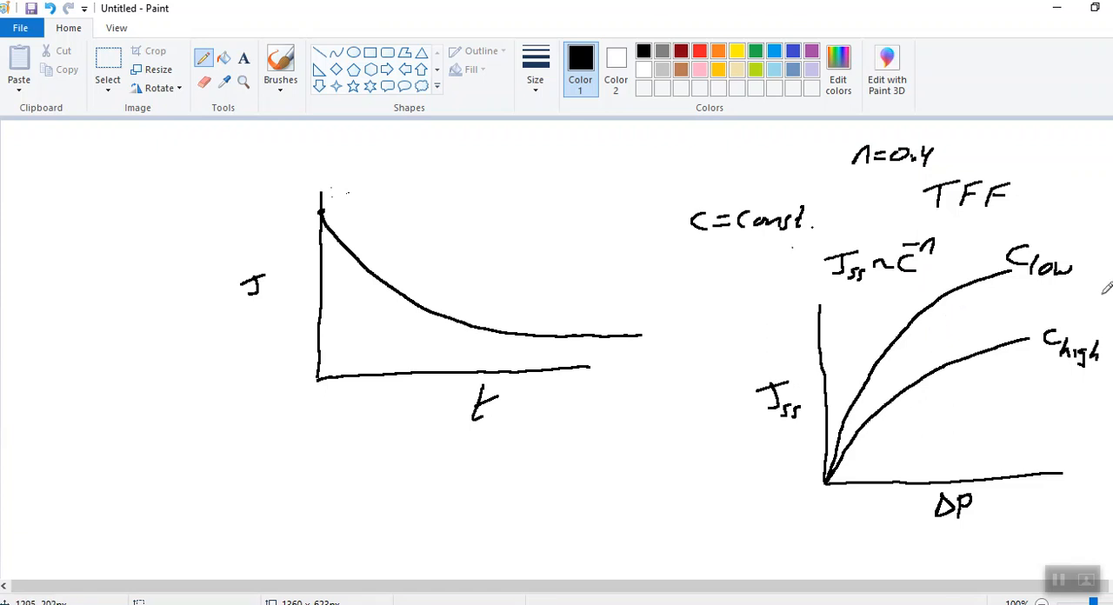
mouse_move(921, 274)
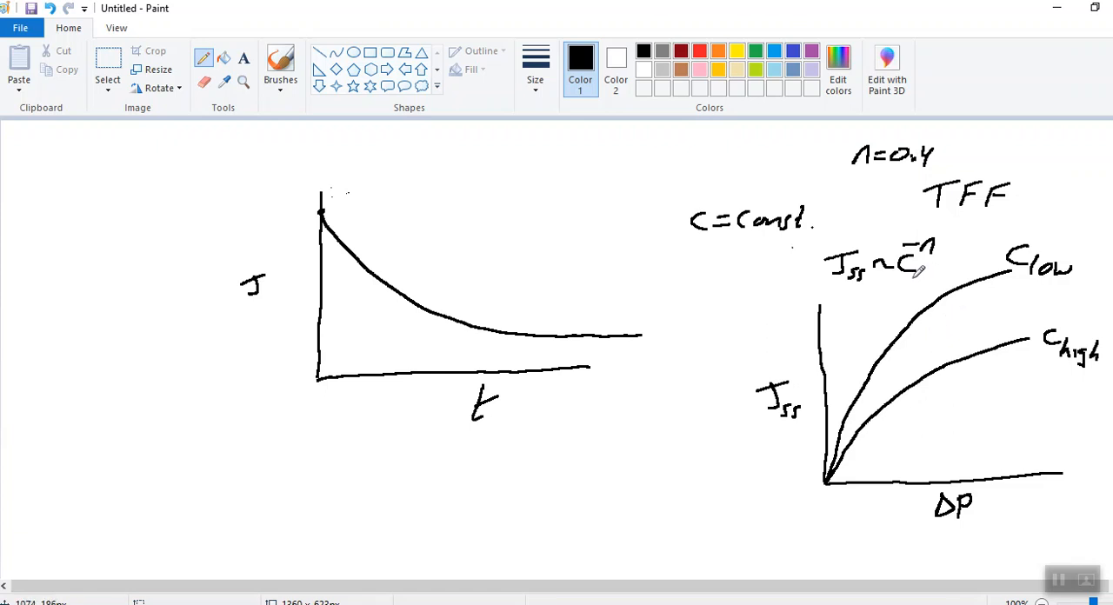
mouse_move(526, 120)
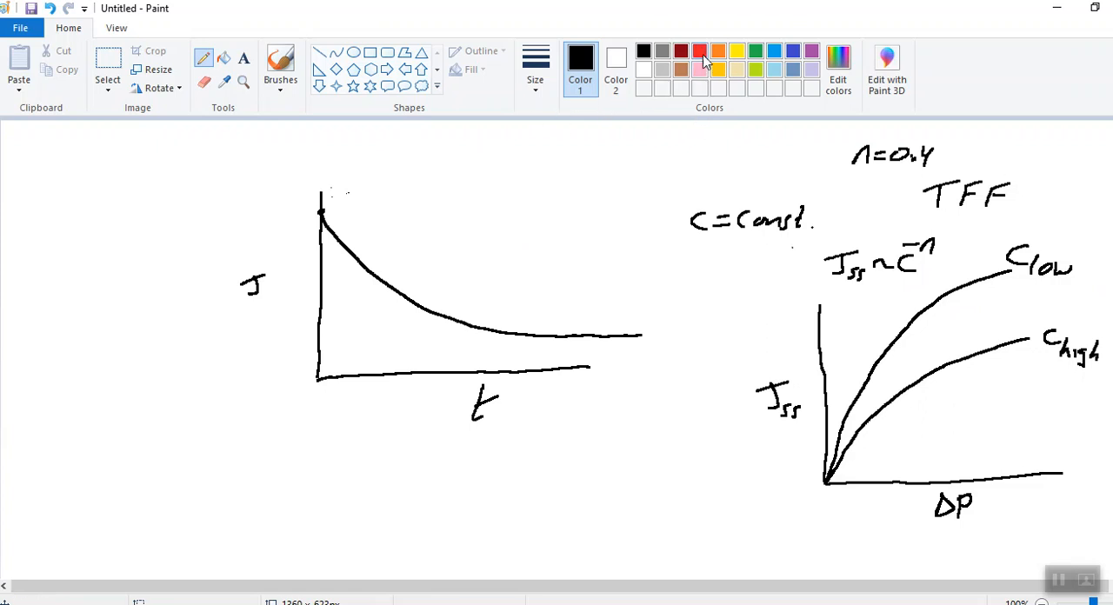
mouse_move(700, 52)
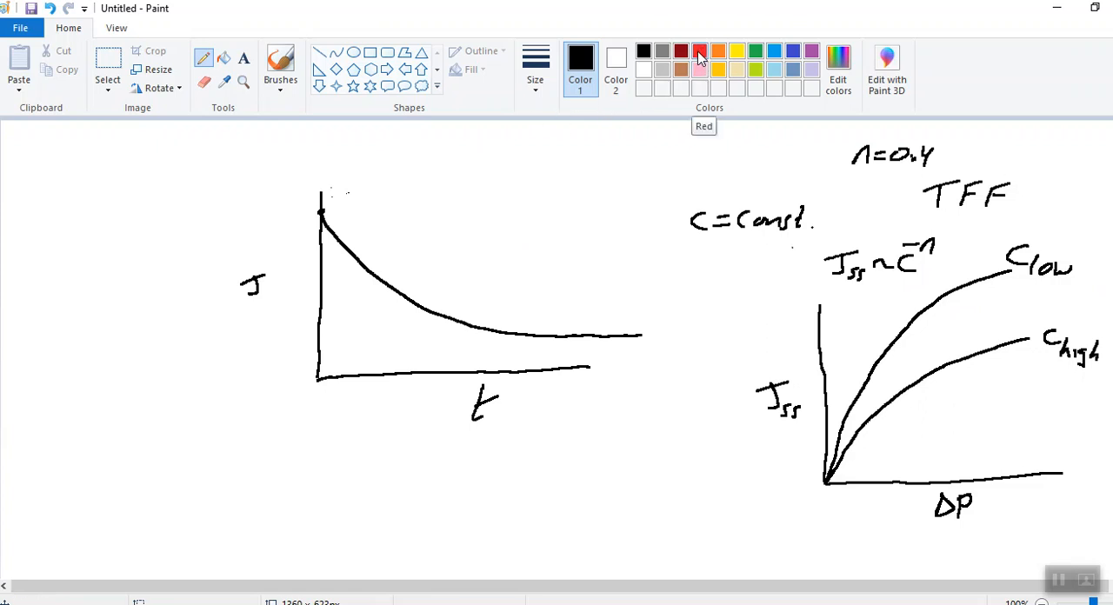
mouse_move(703, 54)
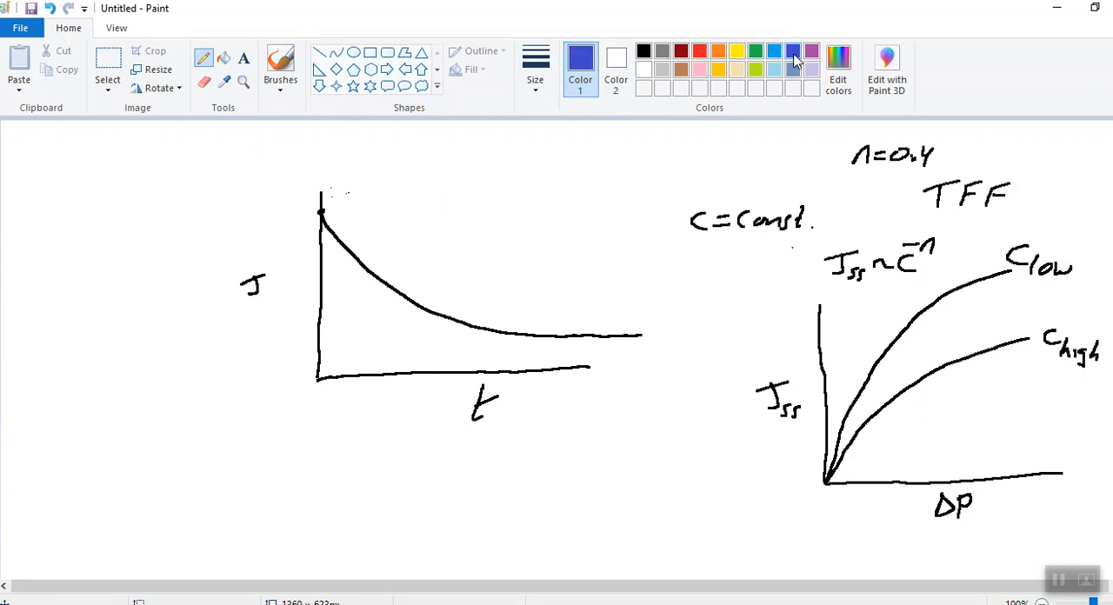
mouse_move(45, 206)
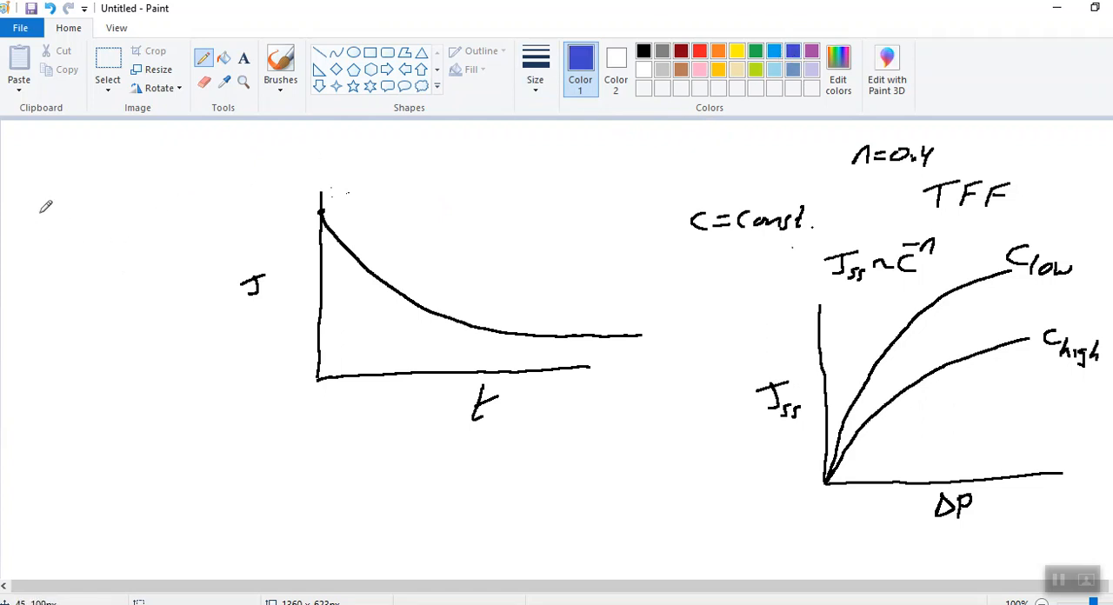
Step: Sketch a blue feed-tank filtration loop, label c, and draw a rising c–t curve
left_click_drag(36, 209, 83, 261)
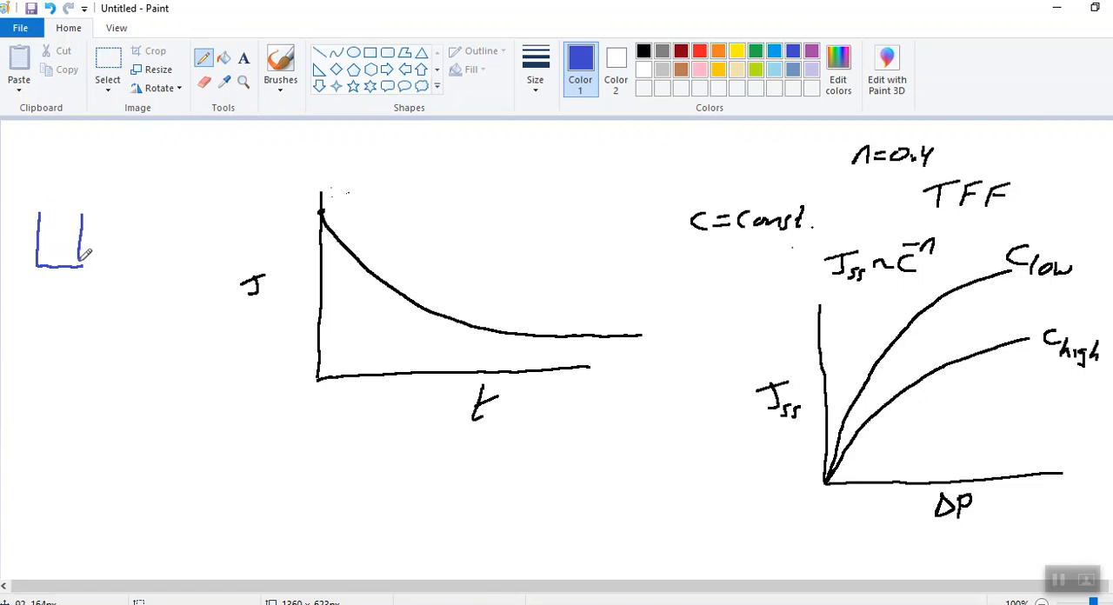
left_click_drag(39, 218, 83, 218)
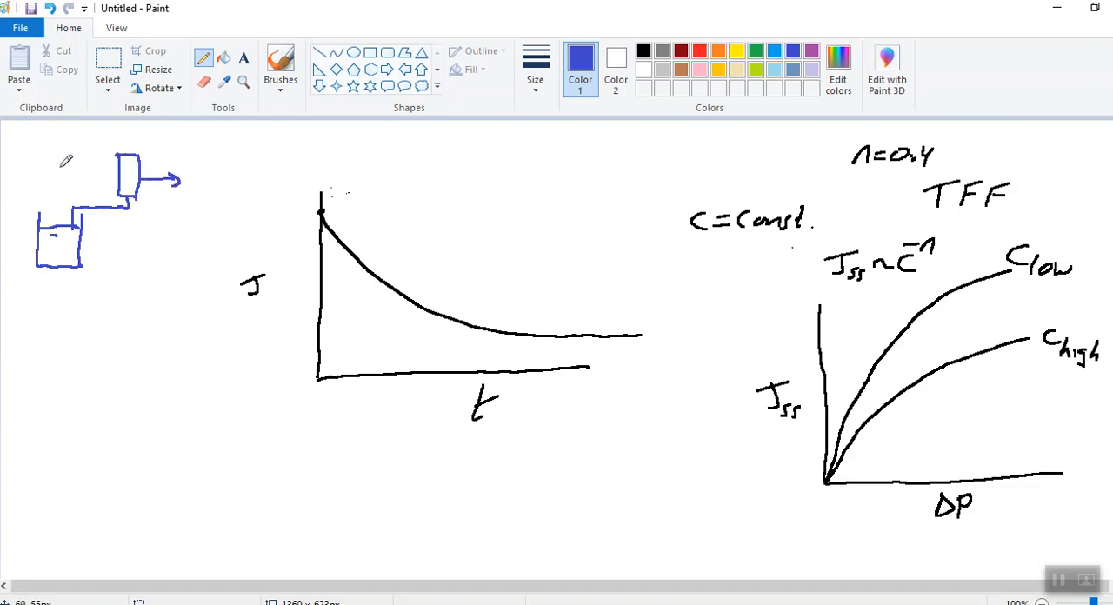
left_click_drag(61, 204, 61, 139)
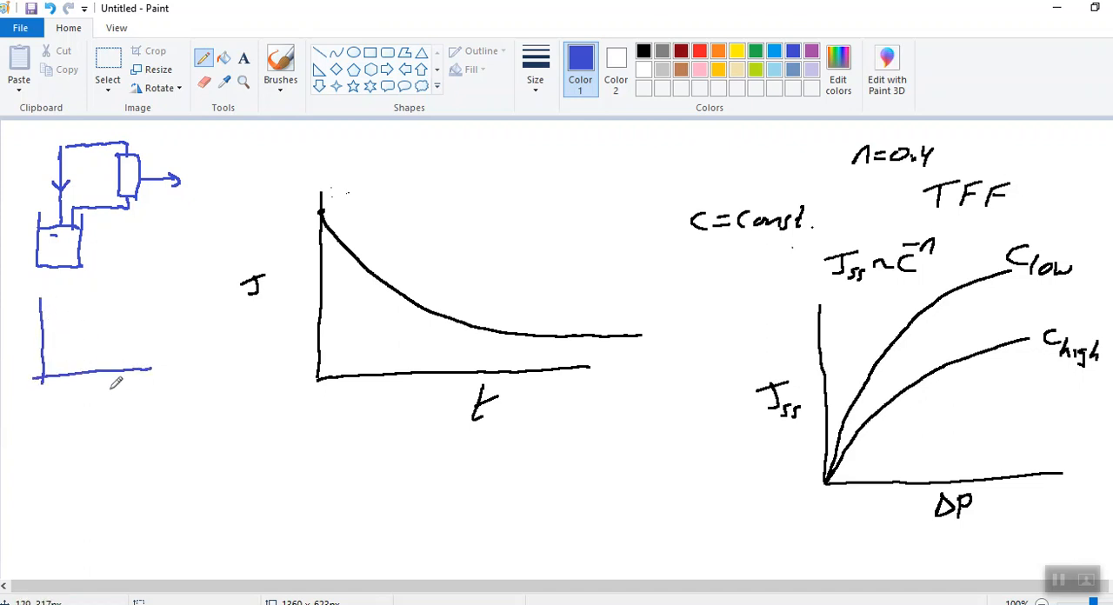
type("c")
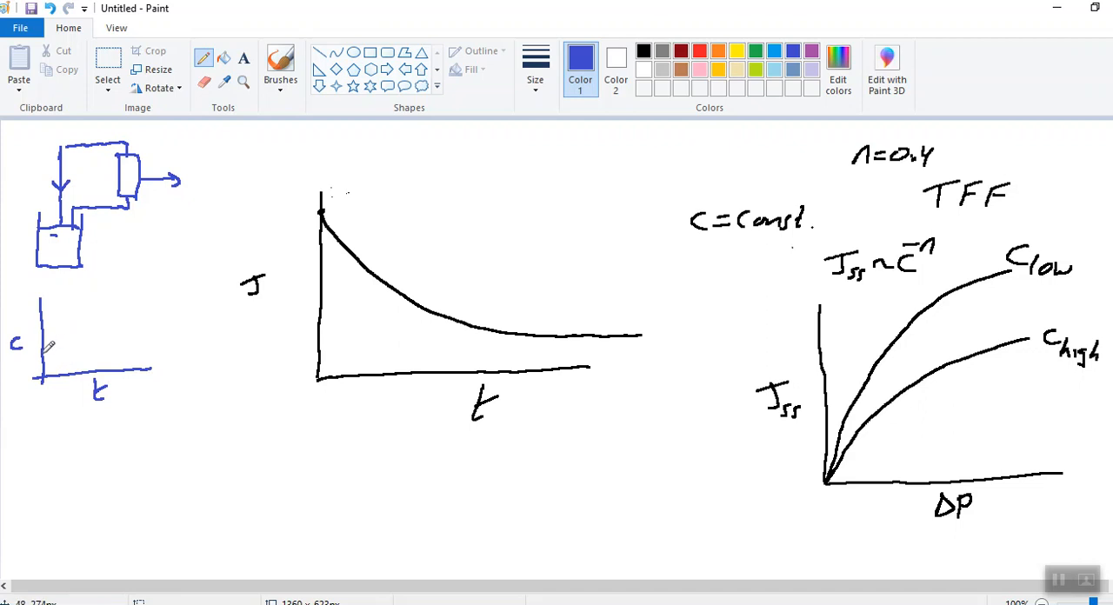
left_click_drag(47, 348, 109, 313)
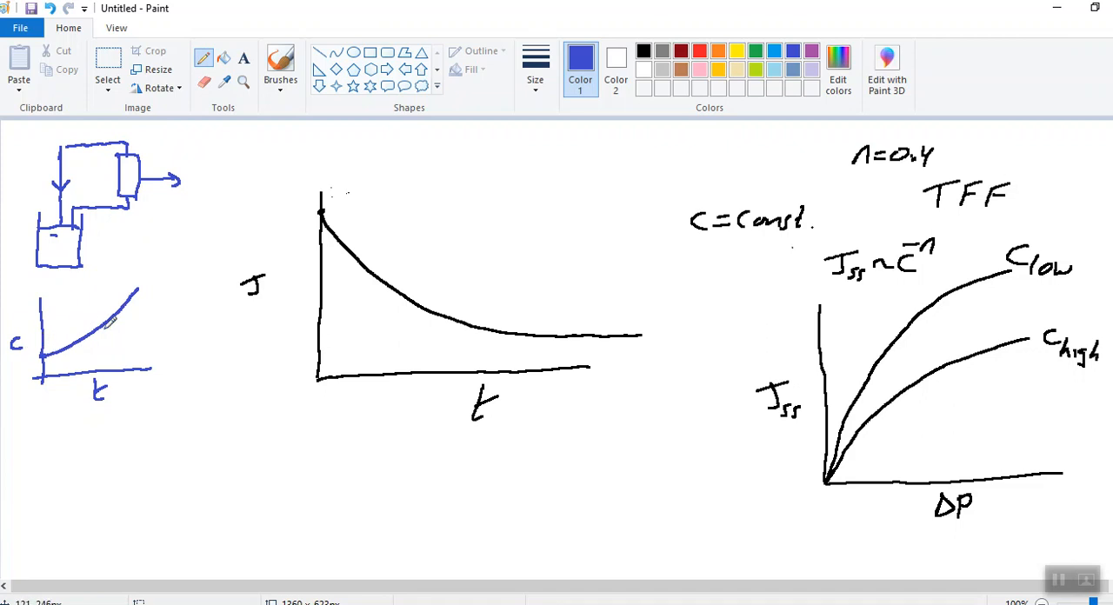
mouse_move(135, 326)
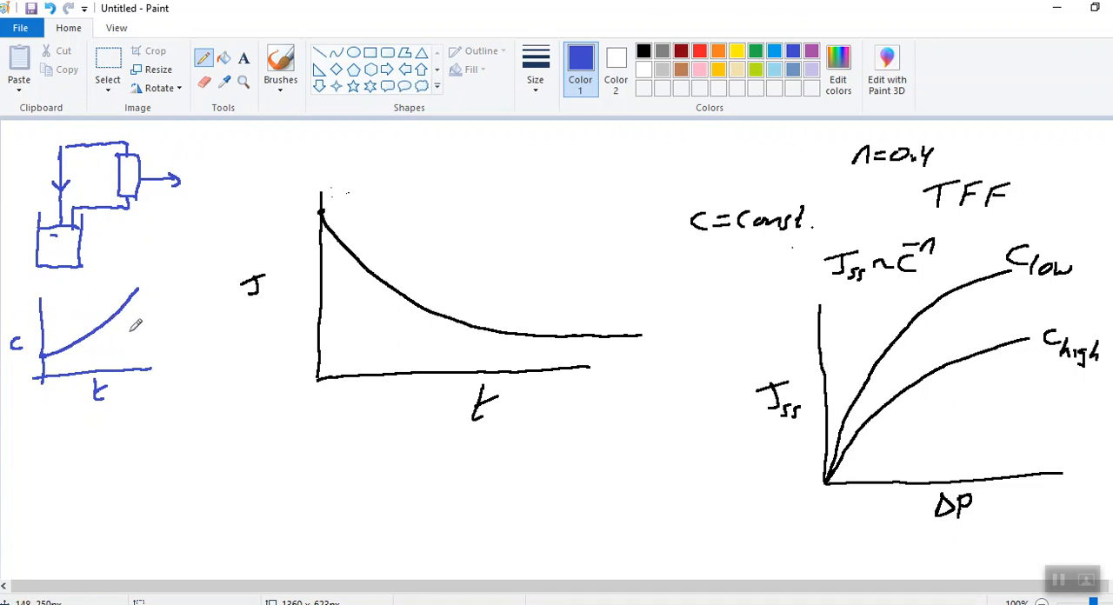
mouse_move(144, 322)
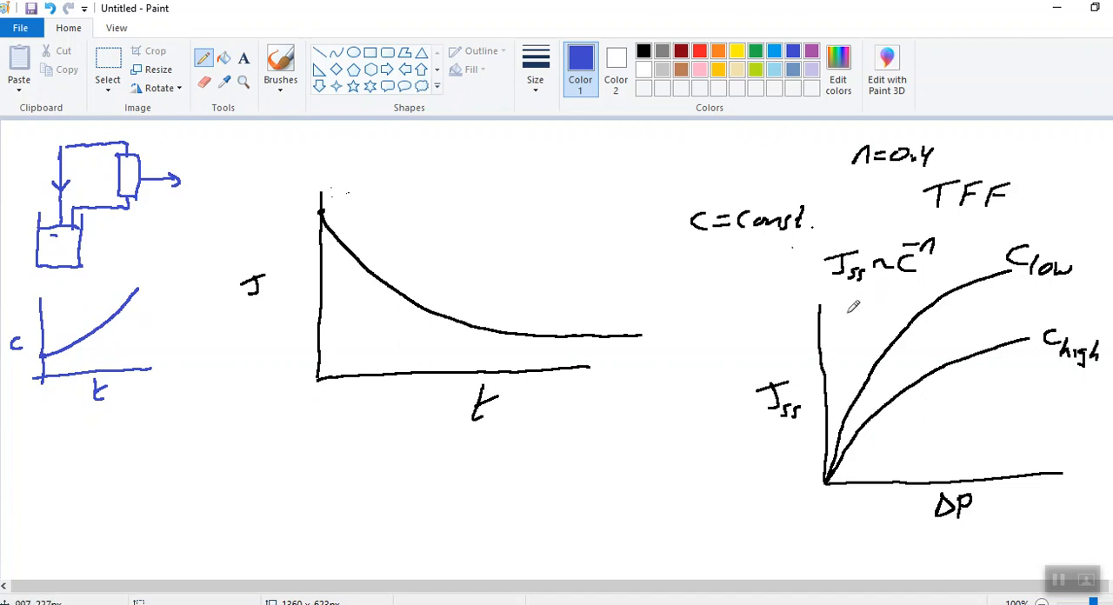
mouse_move(187, 373)
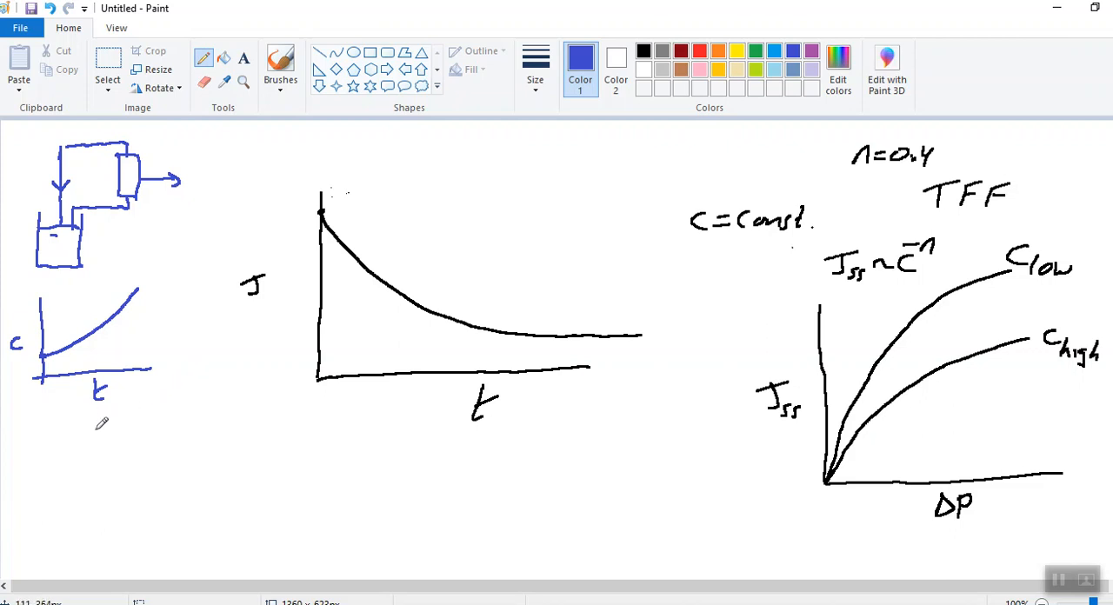
mouse_move(93, 423)
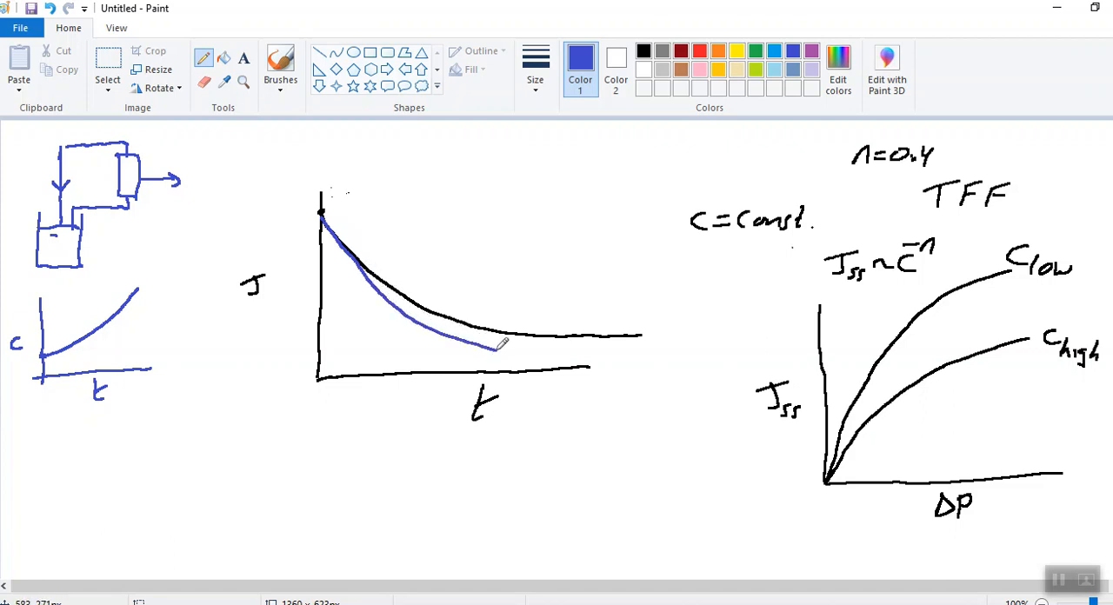
Step: Draw a steeper blue flux curve below the black one, with a leader line
left_click_drag(500, 348, 552, 359)
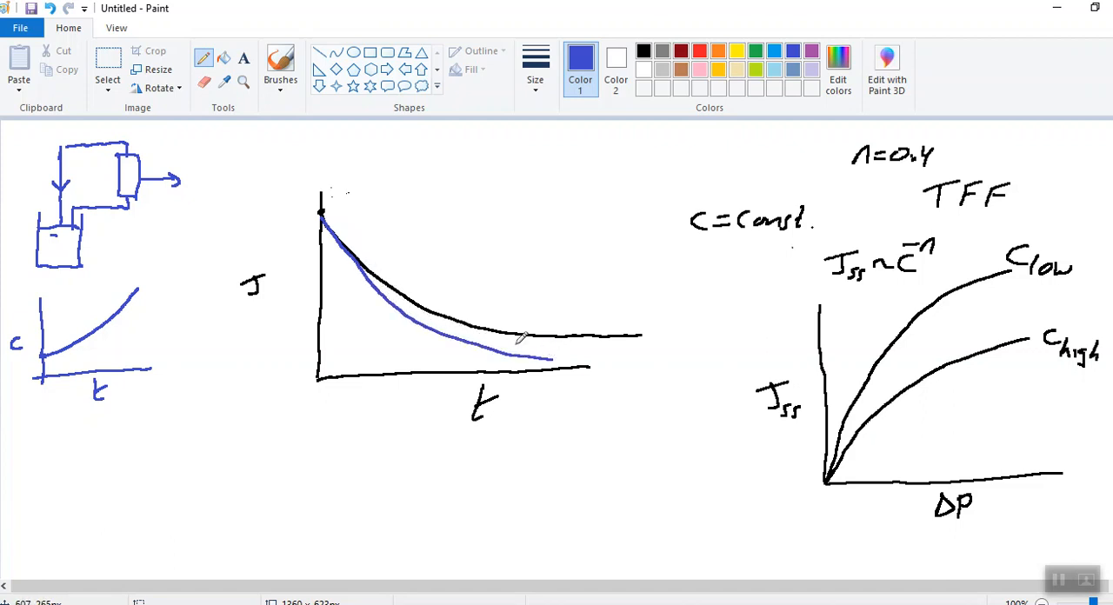
left_click_drag(505, 343, 552, 287)
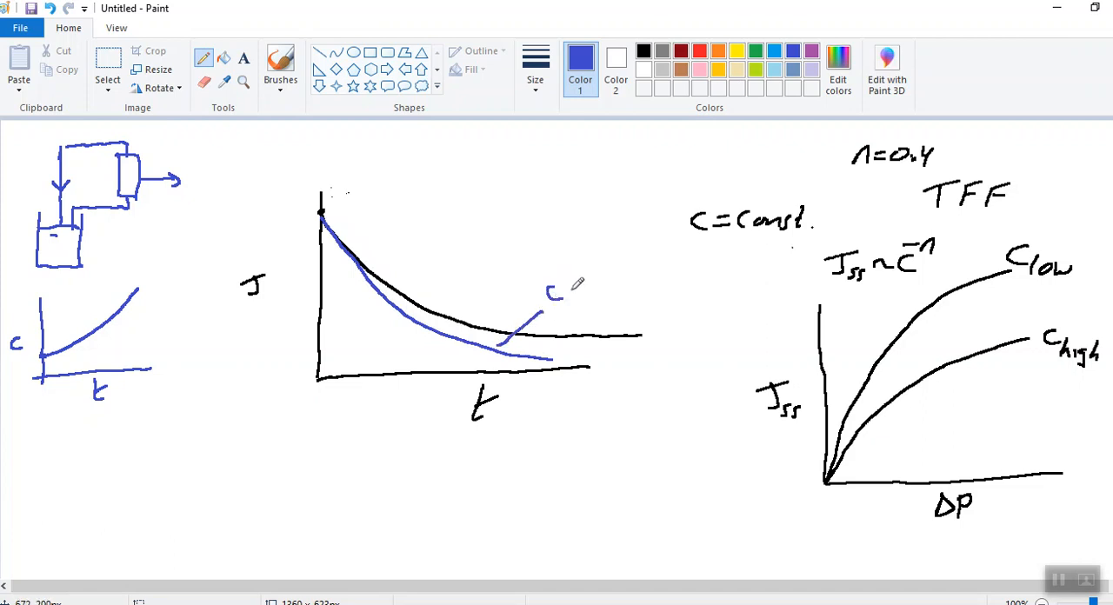
mouse_move(588, 281)
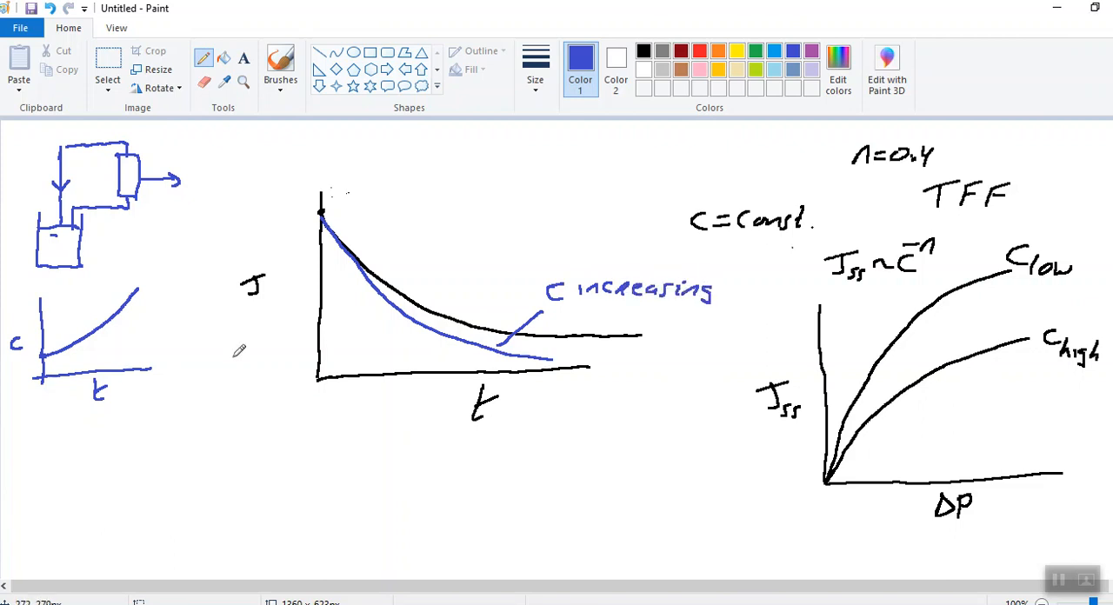
mouse_move(458, 351)
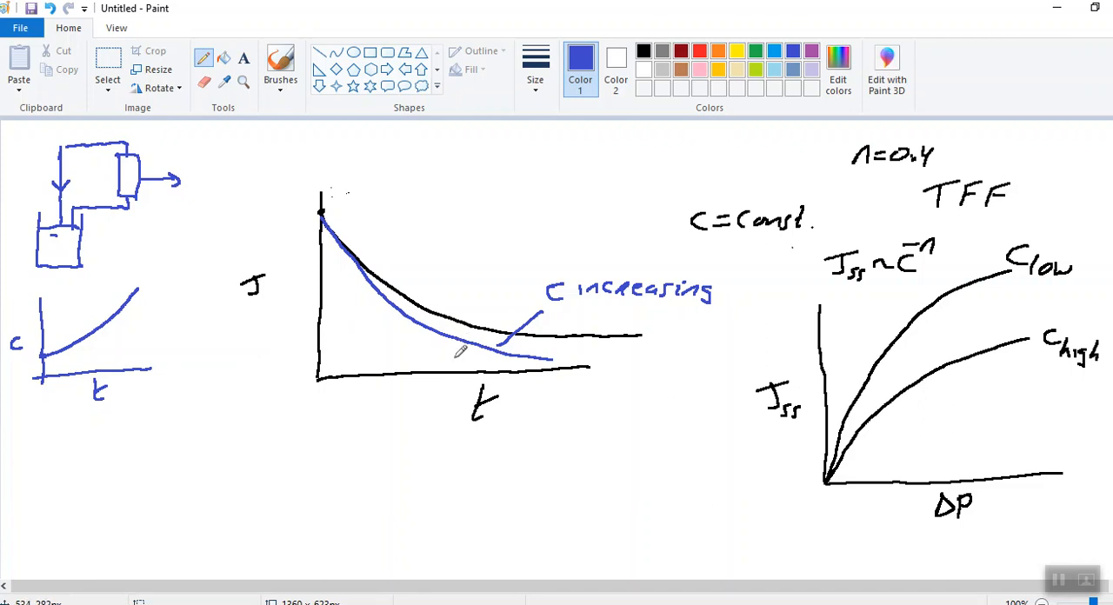
mouse_move(450, 361)
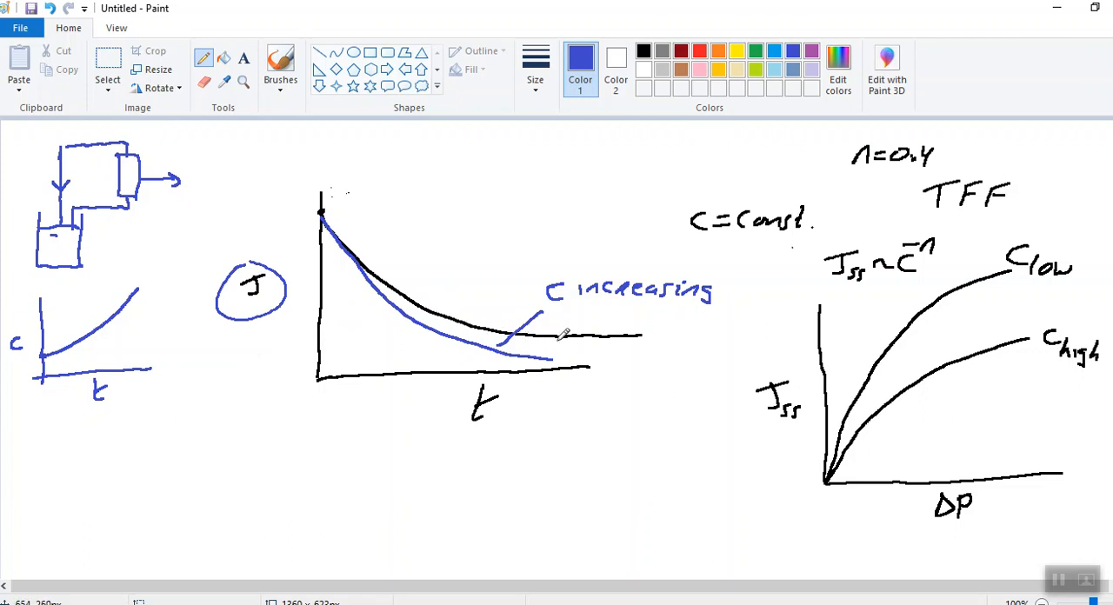
mouse_move(645, 338)
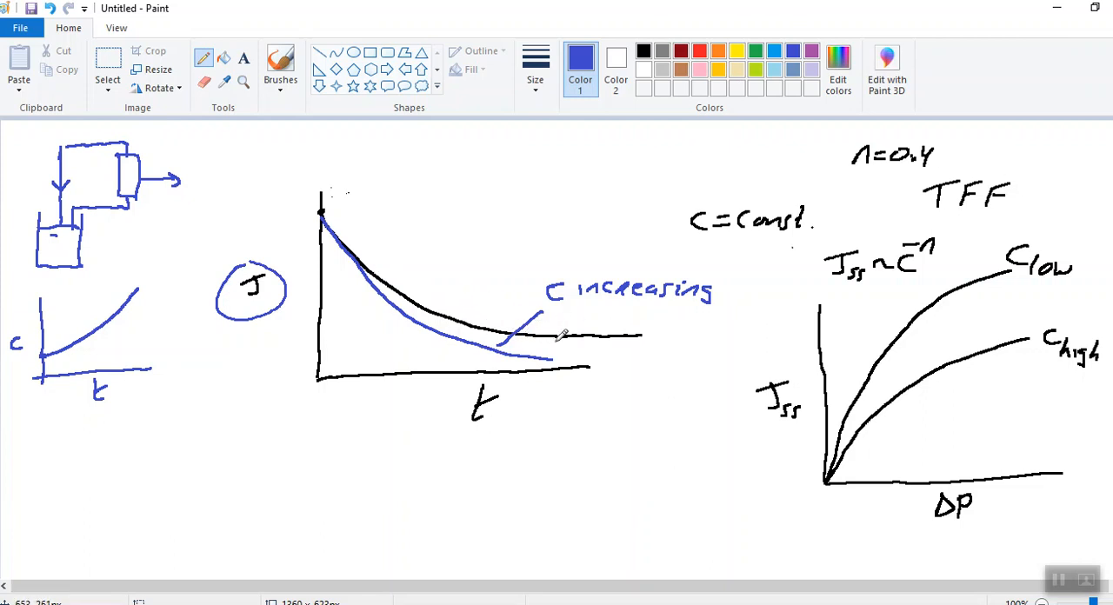
mouse_move(372, 276)
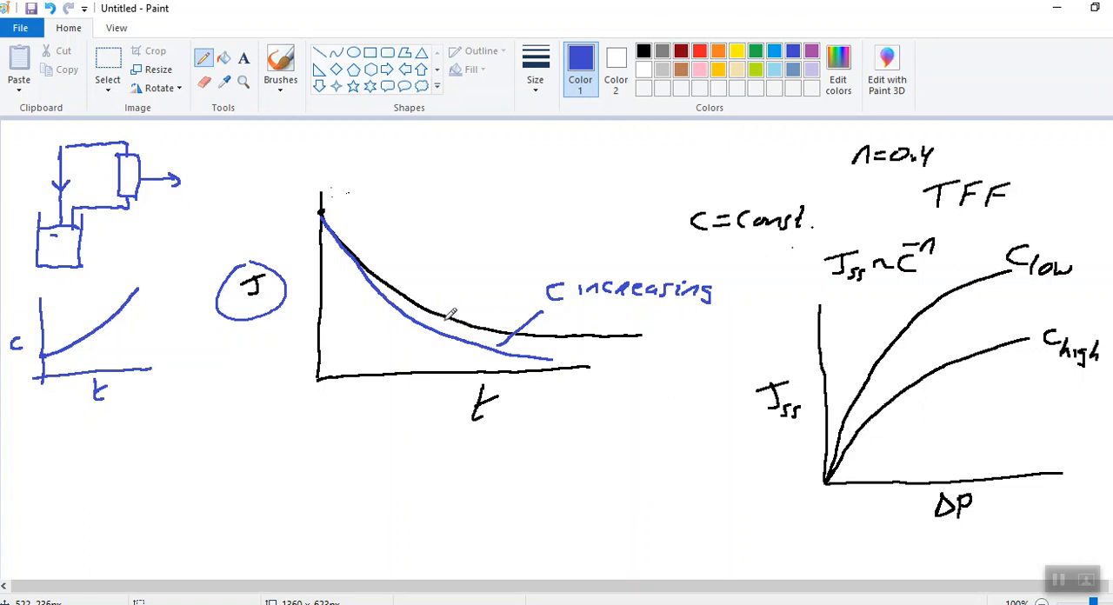
mouse_move(486, 313)
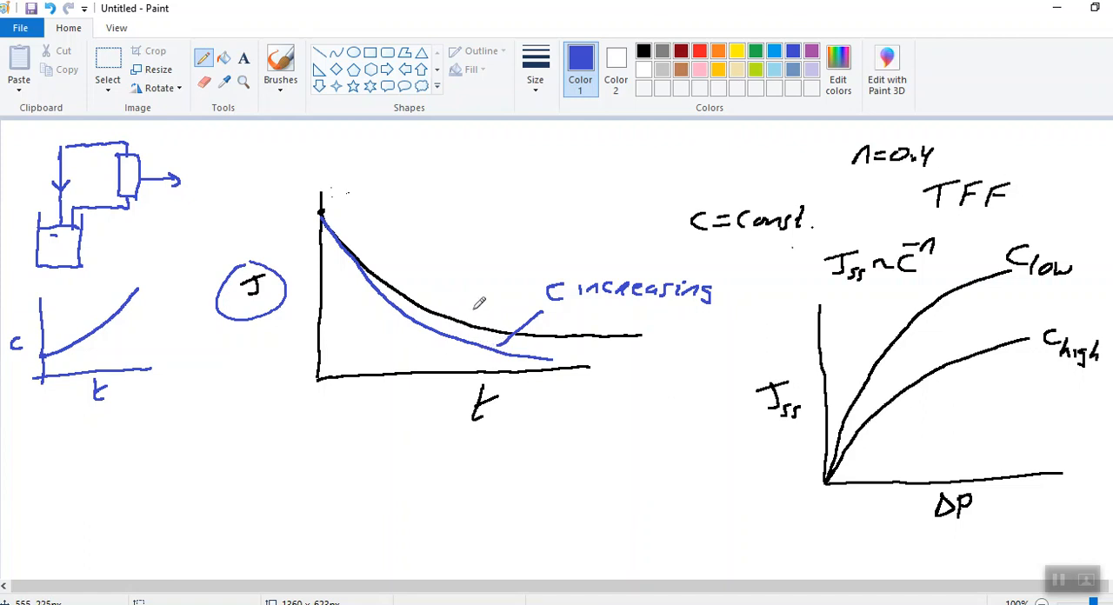
mouse_move(465, 135)
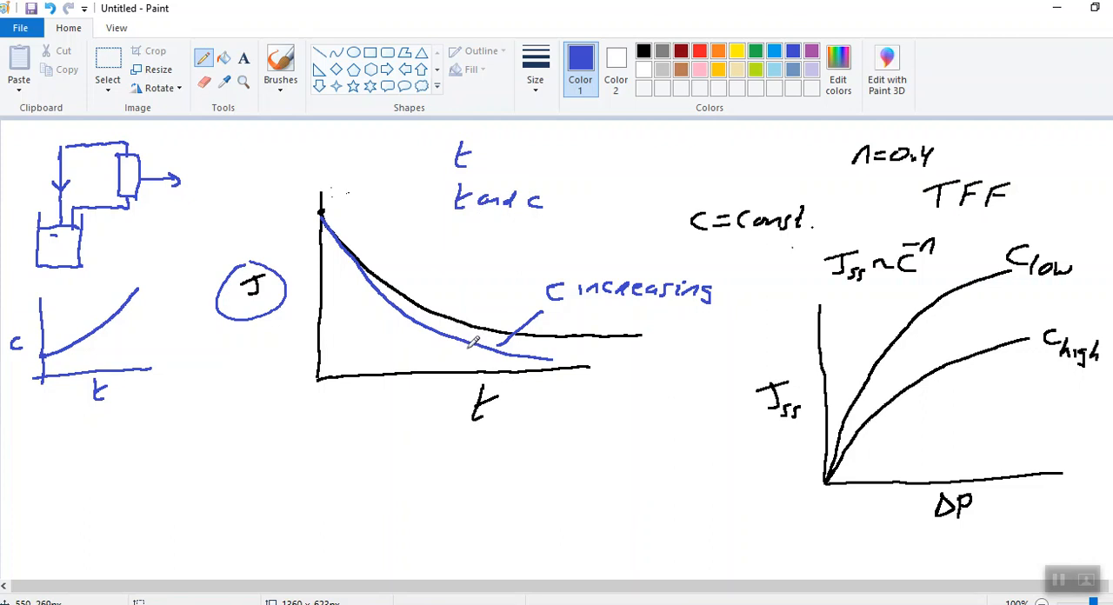
mouse_move(470, 344)
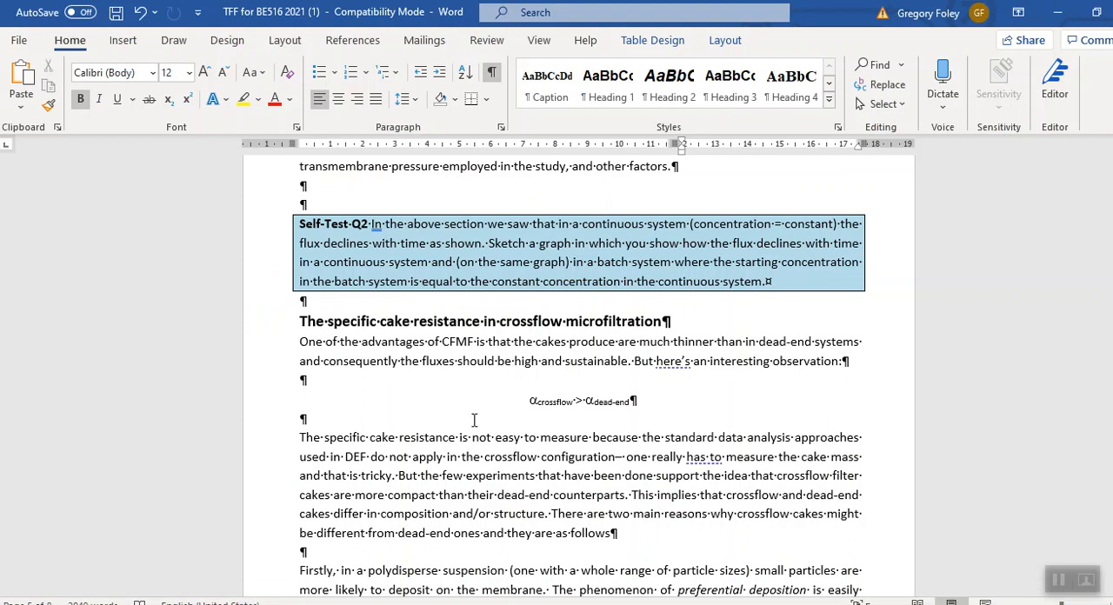
Step: Scroll past Self-Test Q2 to the Self-test Q3 periodic backflushing question
scroll("down", 3)
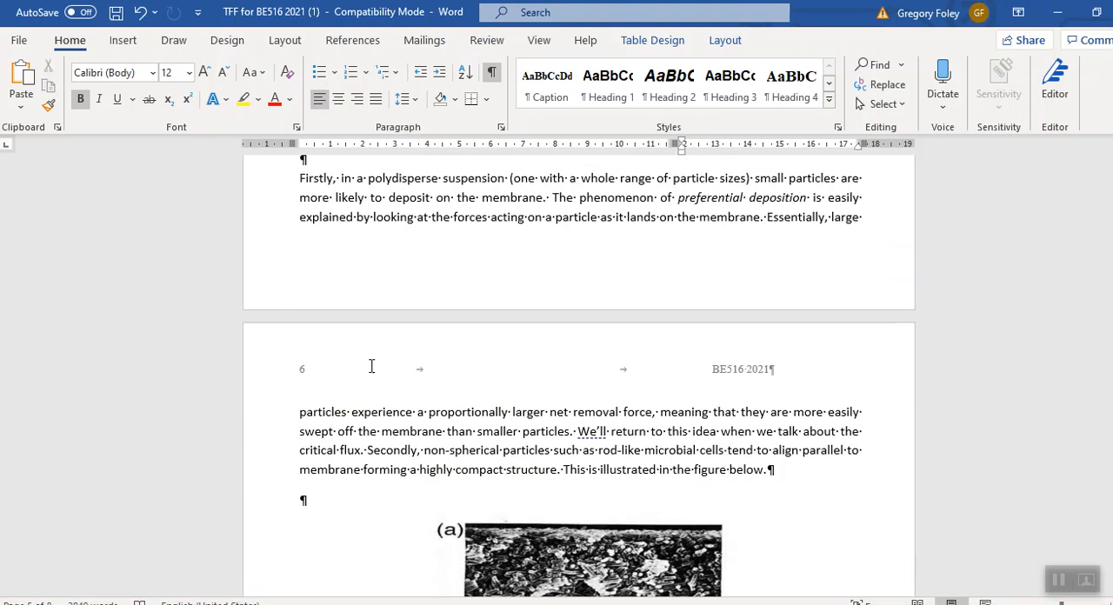
scroll("down", 3)
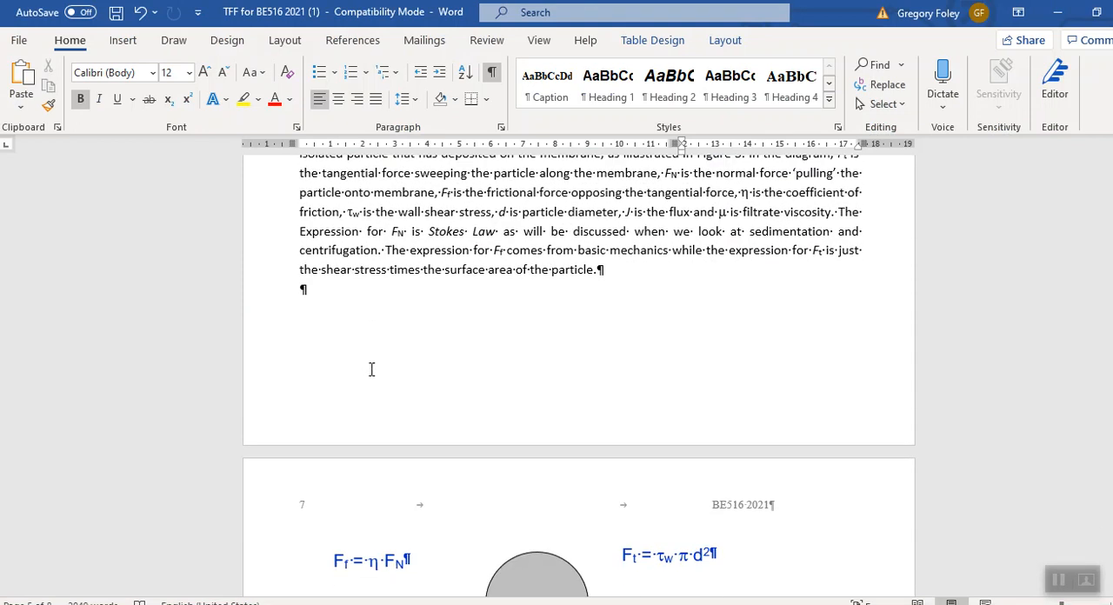
scroll("down", 3)
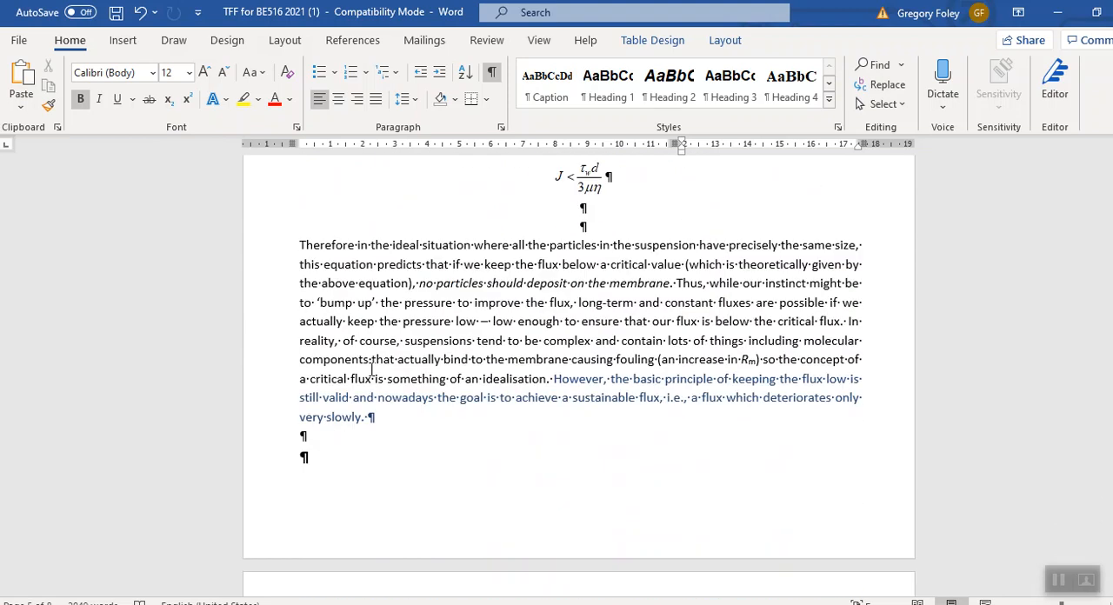
scroll("down", 3)
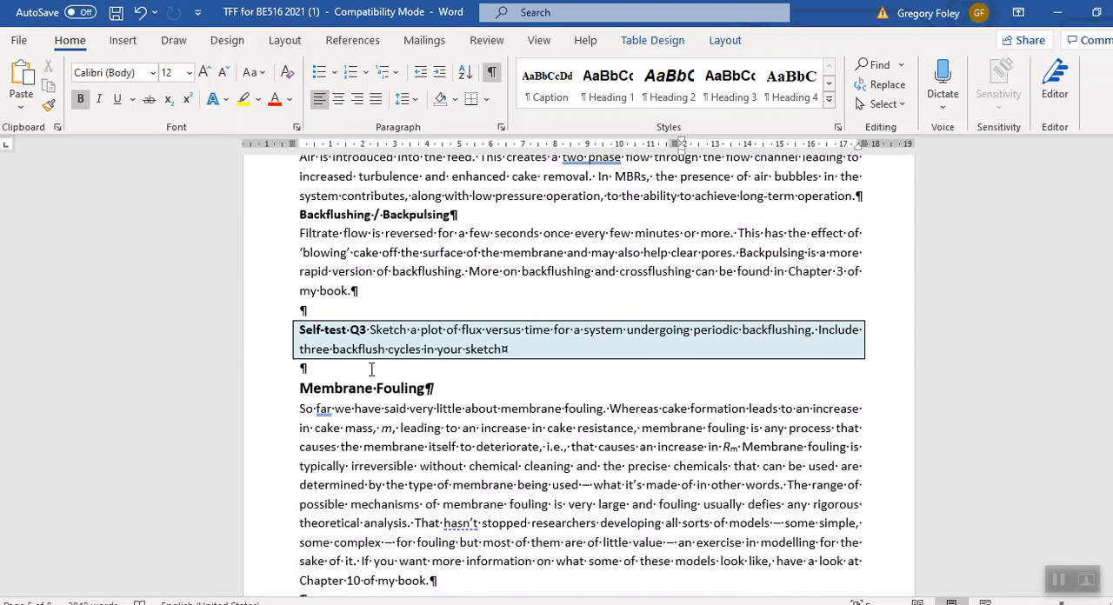
mouse_move(236, 362)
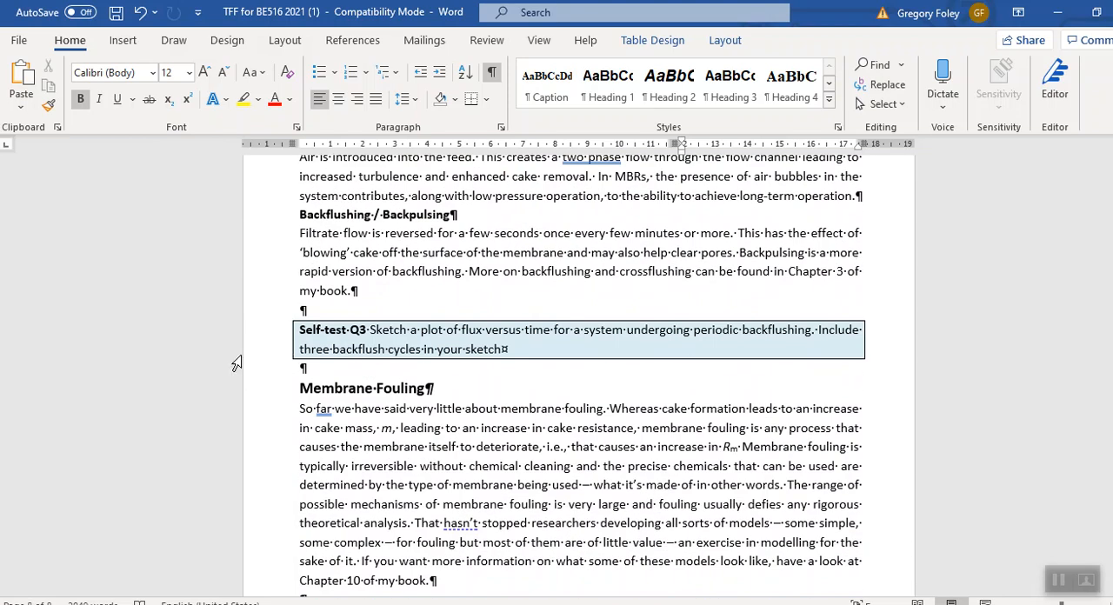
mouse_move(208, 382)
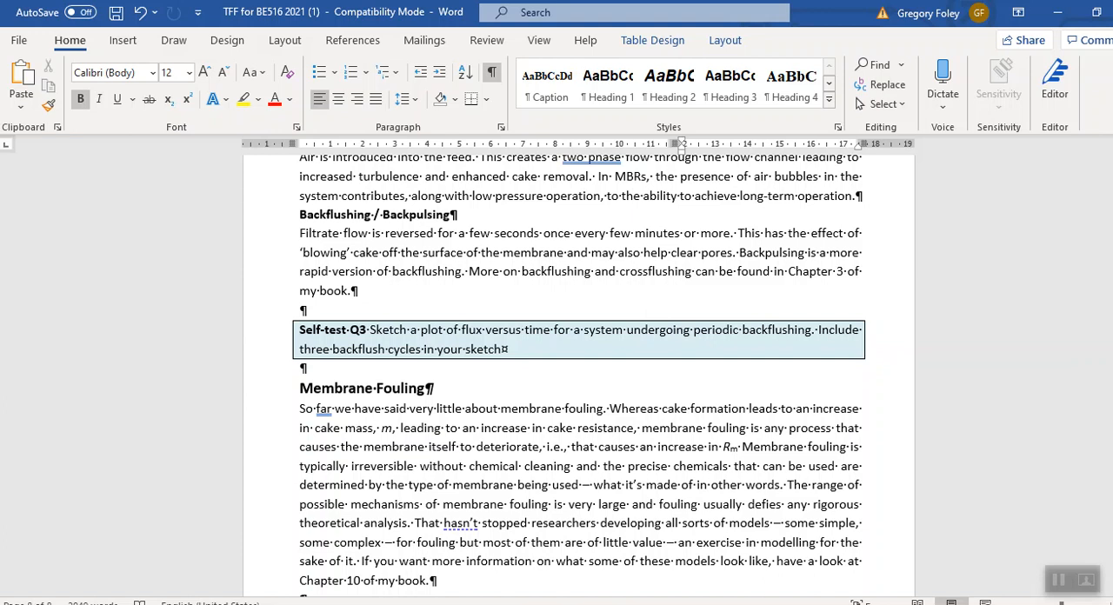
mouse_move(38, 502)
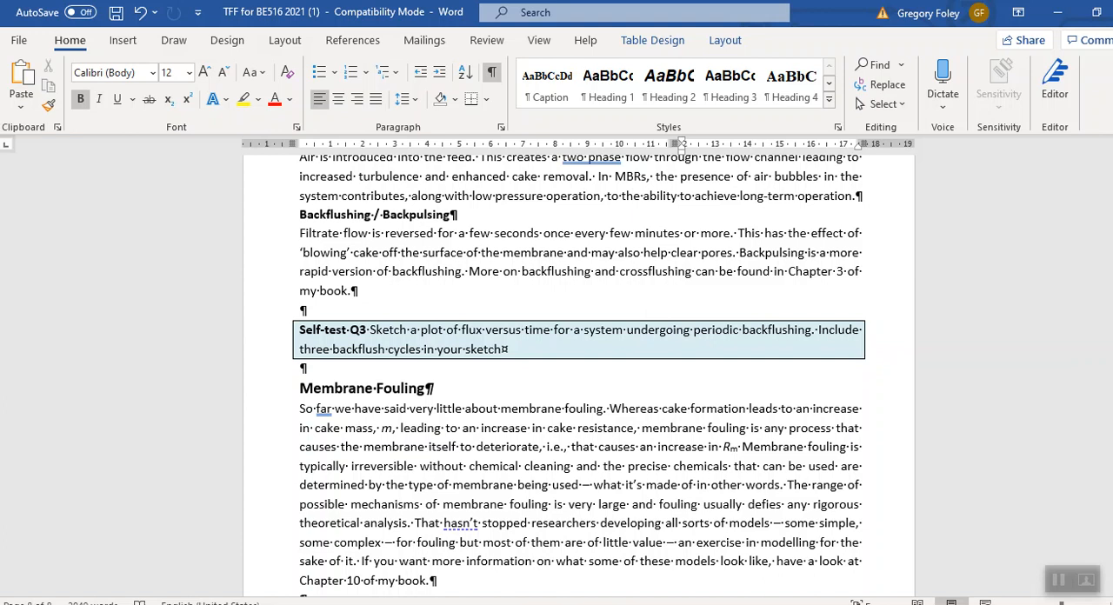
mouse_move(431, 252)
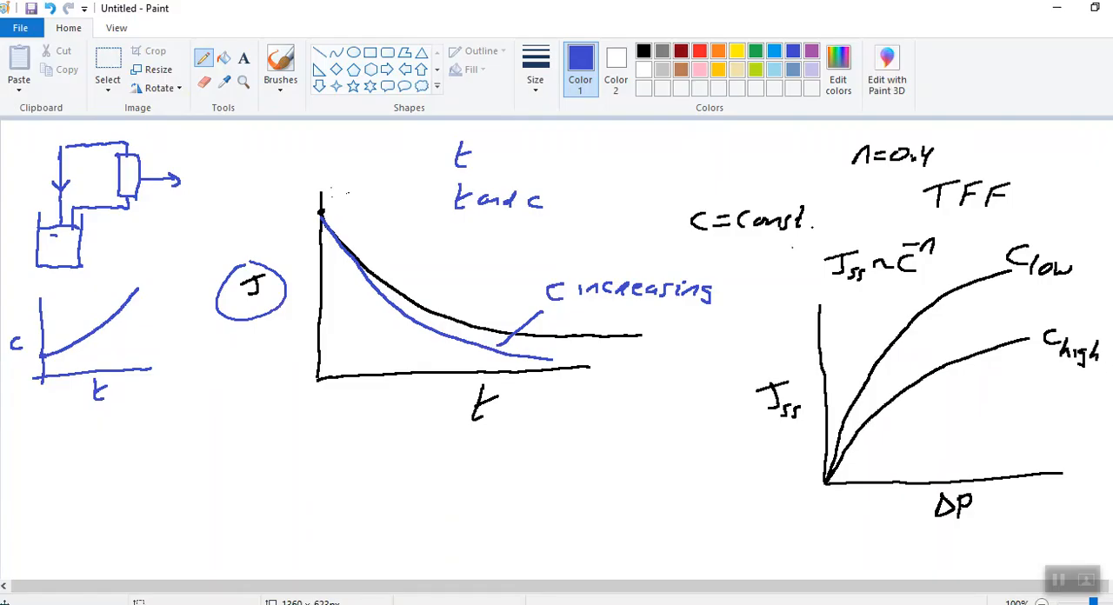
Step: Select the entire Paint canvas to clear the earlier flux sketches
left_click(107, 65)
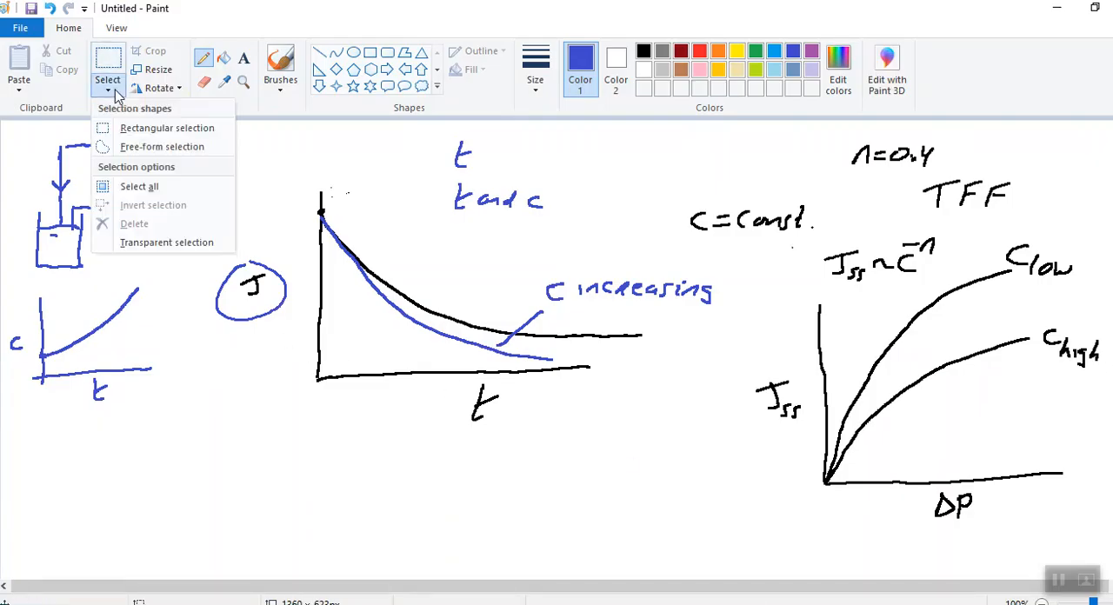
left_click(122, 324)
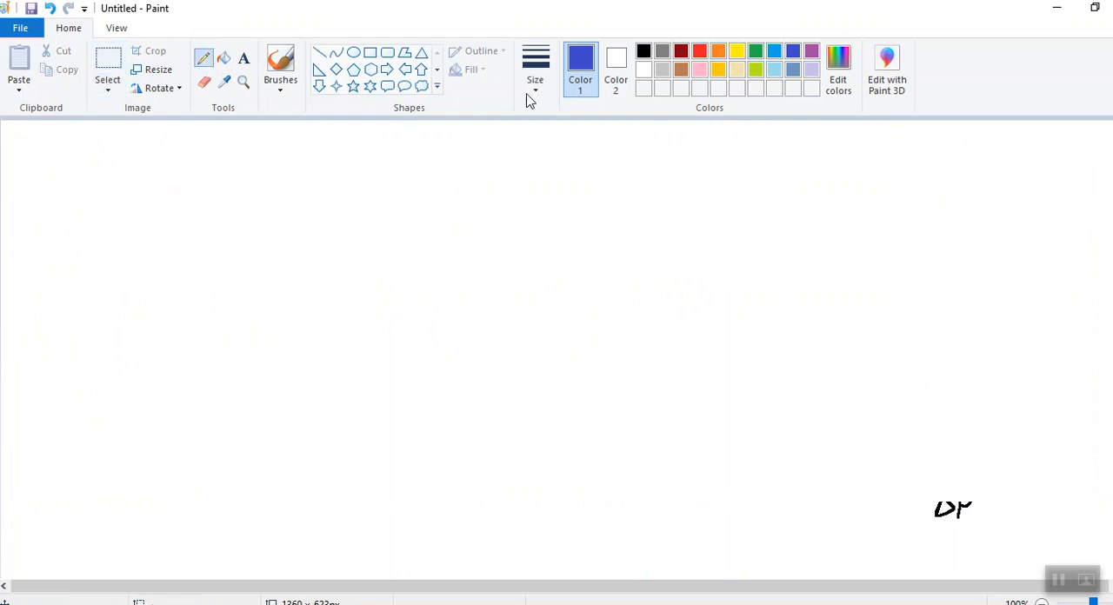
Step: Draw green vertical J and horizontal t axes, then return to the black pencil
left_click(759, 49)
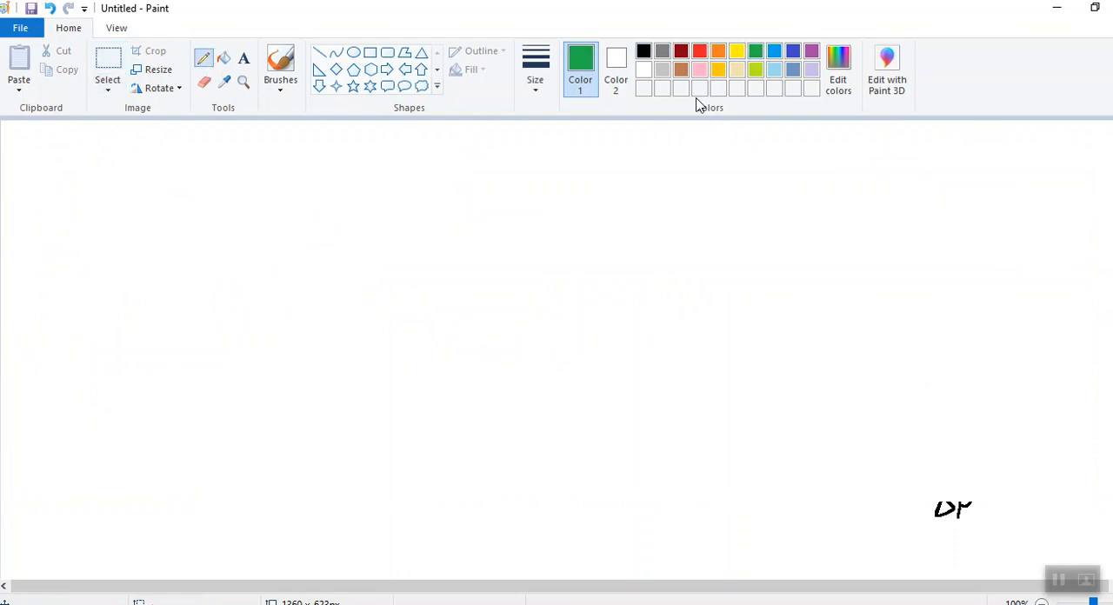
left_click_drag(366, 187, 368, 252)
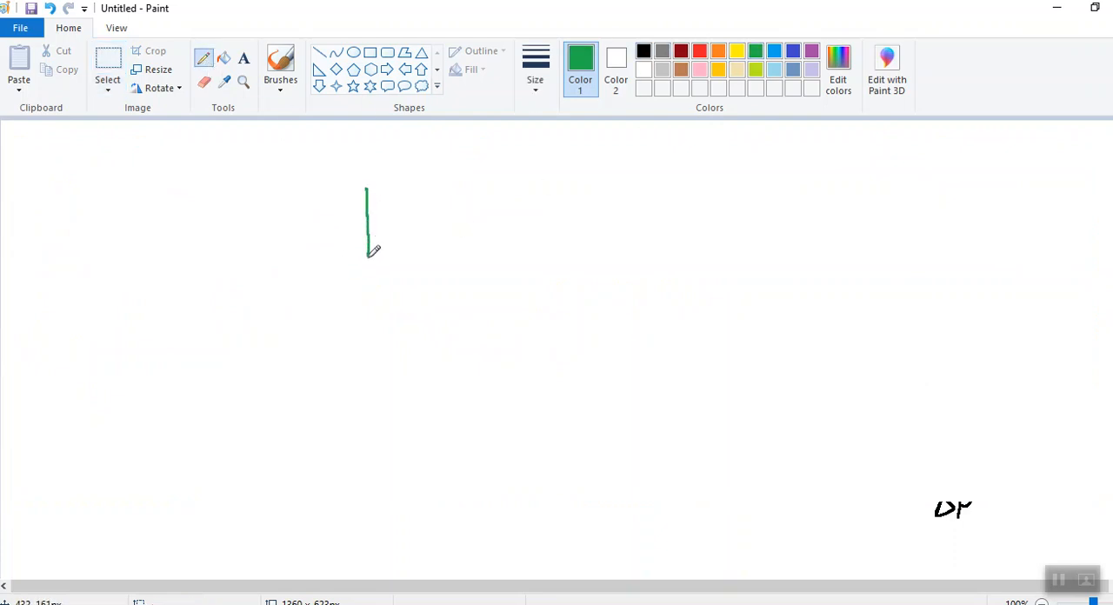
left_click_drag(367, 253, 368, 435)
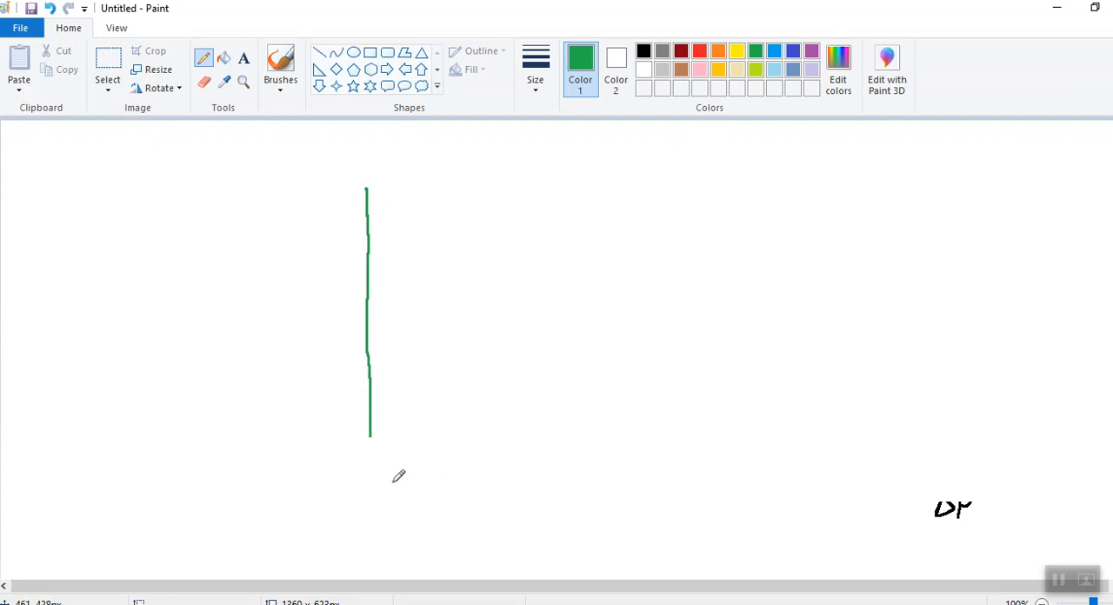
left_click_drag(369, 434, 726, 433)
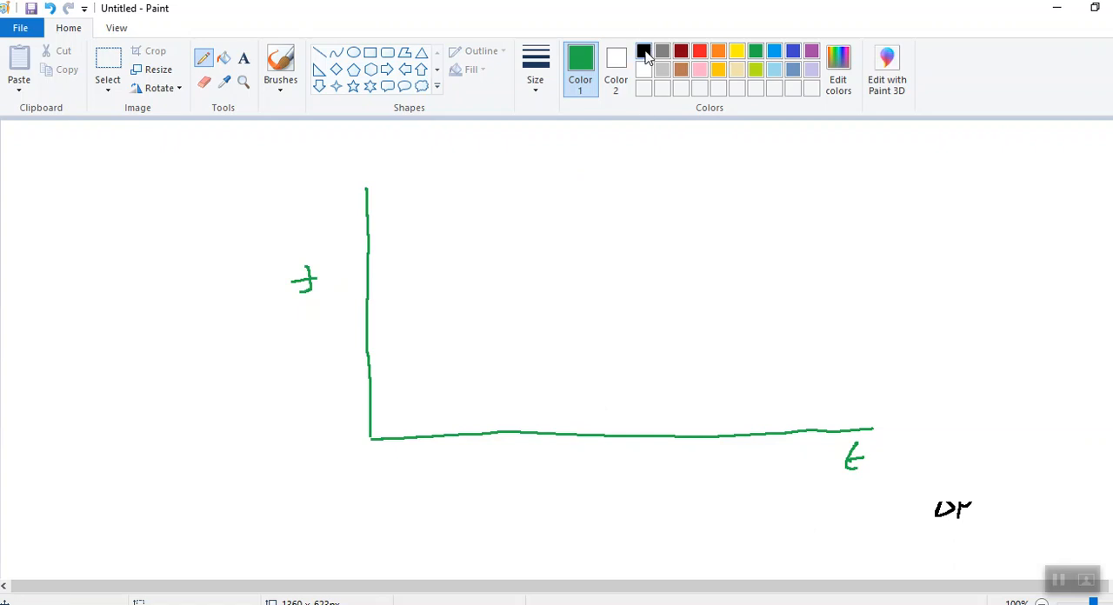
left_click(643, 49)
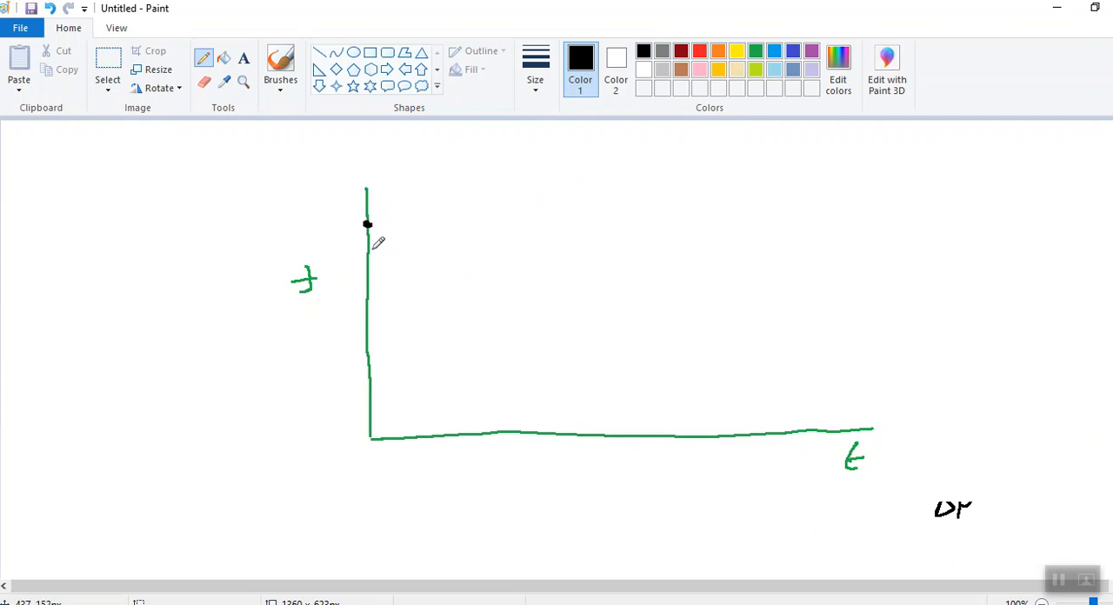
mouse_move(368, 251)
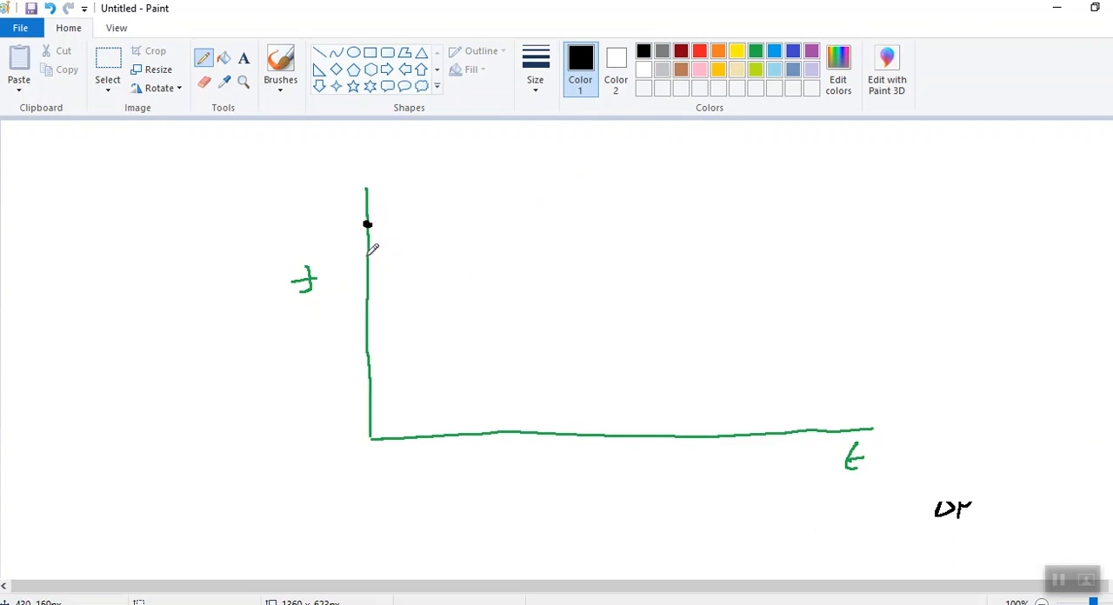
mouse_move(172, 93)
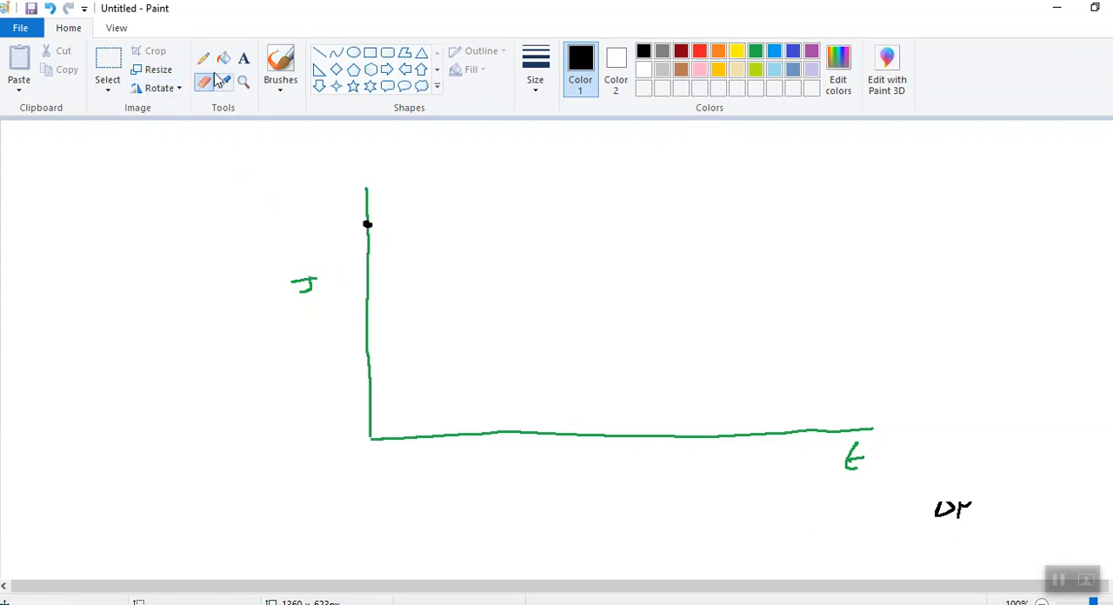
left_click(202, 55)
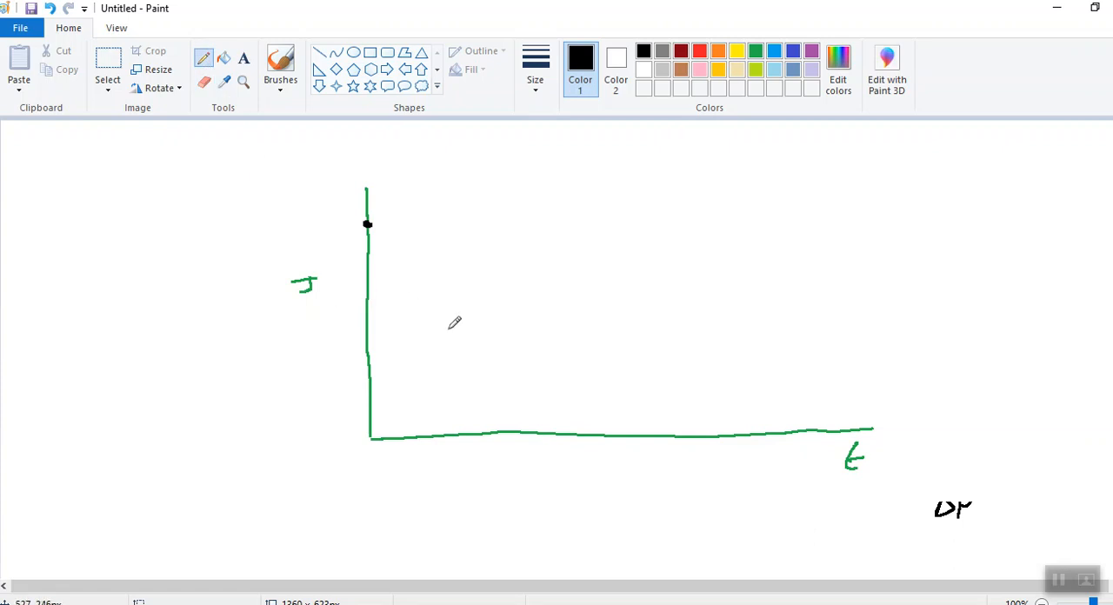
mouse_move(443, 327)
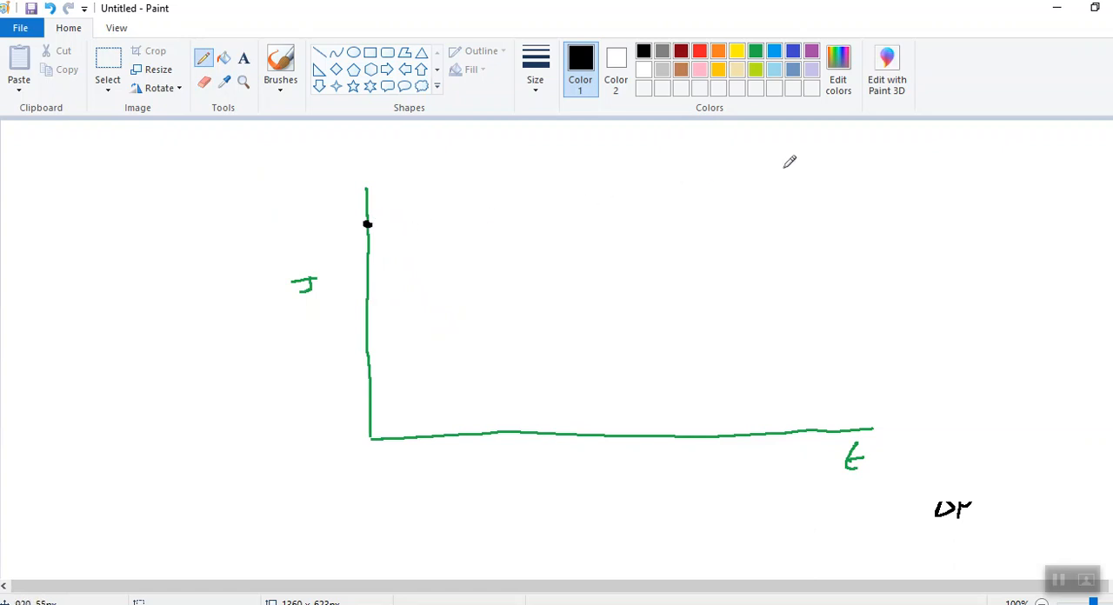
Step: Write TFF, draw a decaying black flux curve from the dot, then drop it past the t axis
left_click_drag(796, 174, 870, 182)
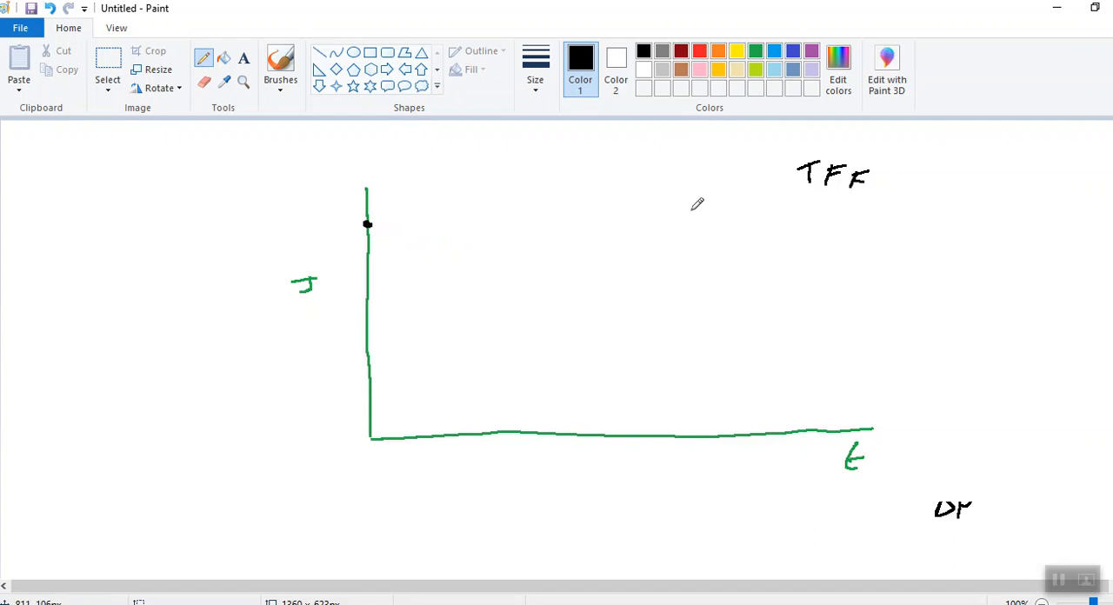
mouse_move(673, 224)
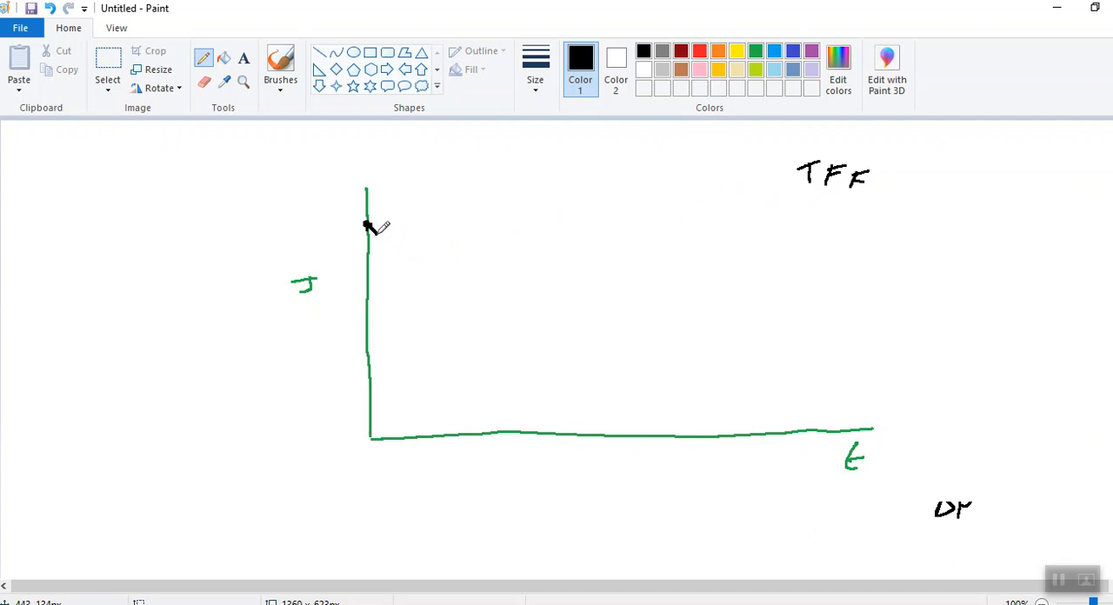
left_click_drag(365, 224, 500, 329)
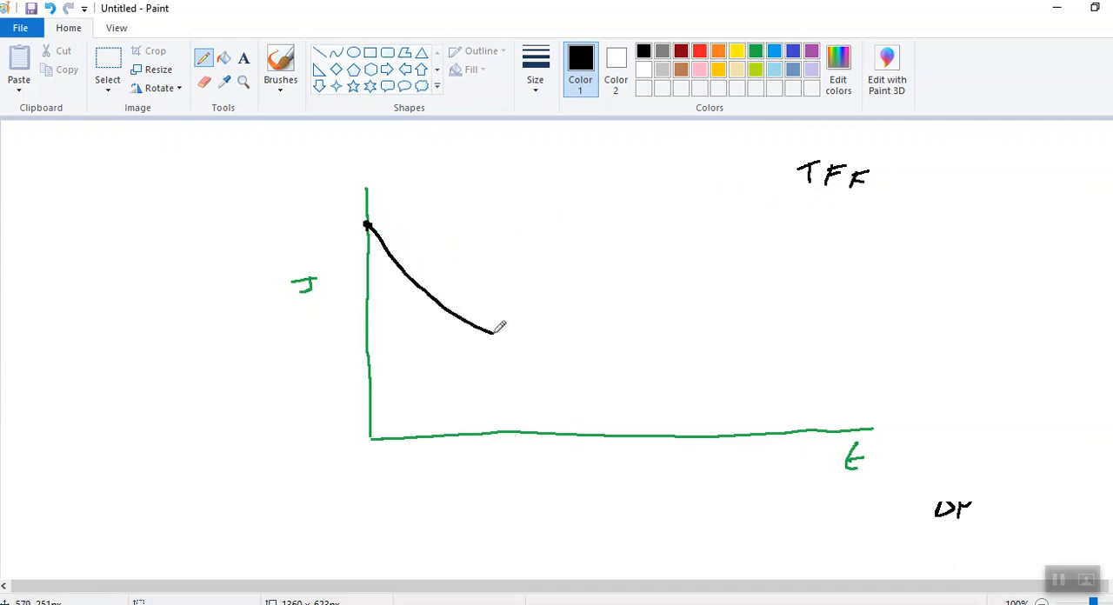
left_click_drag(496, 329, 539, 345)
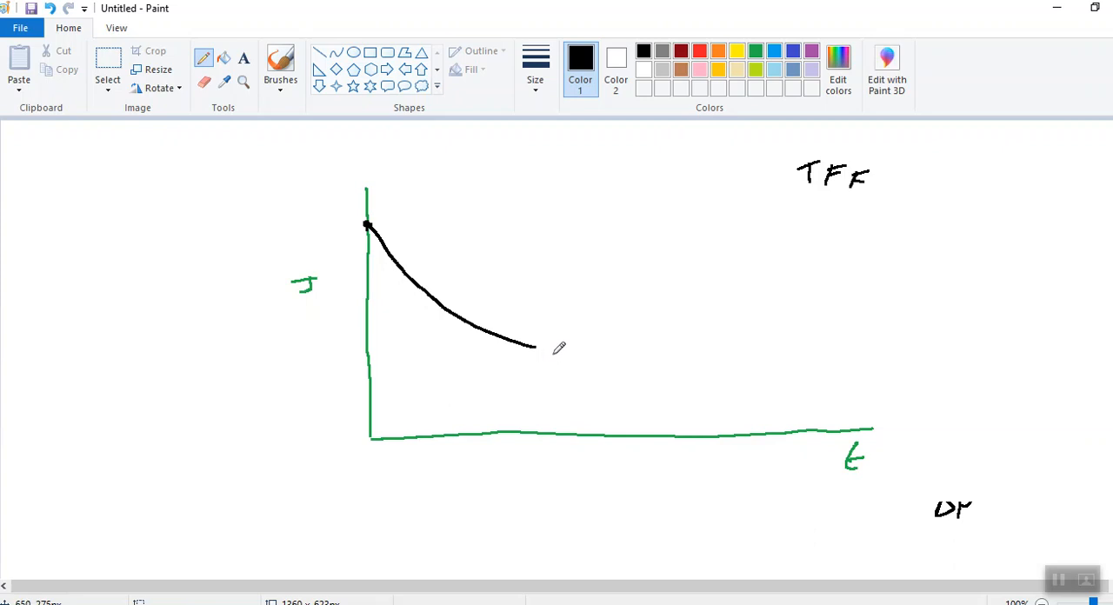
mouse_move(461, 367)
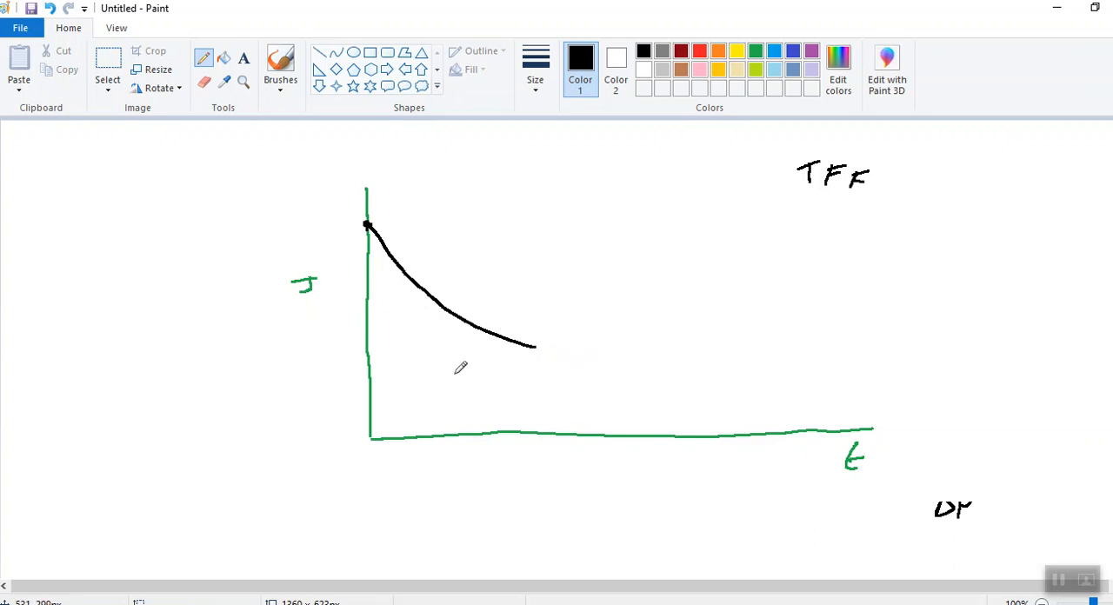
mouse_move(535, 382)
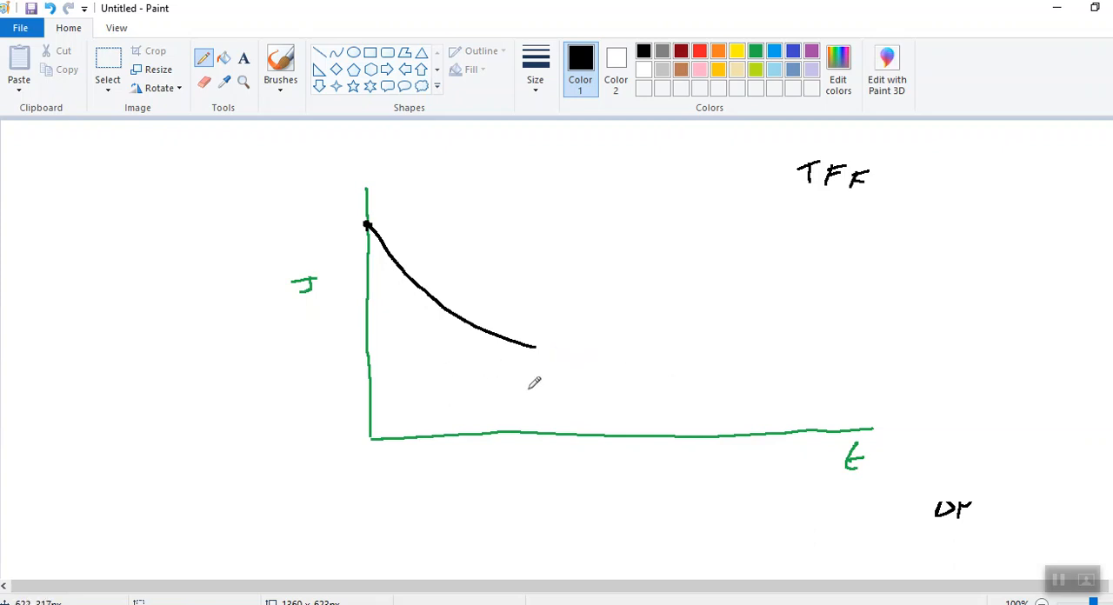
mouse_move(548, 395)
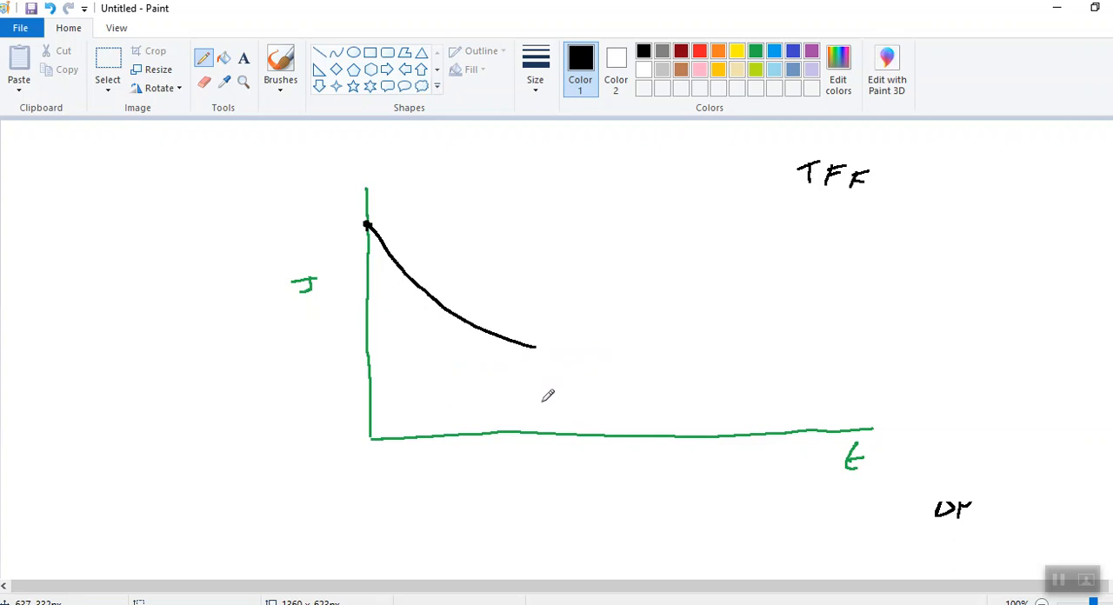
mouse_move(536, 346)
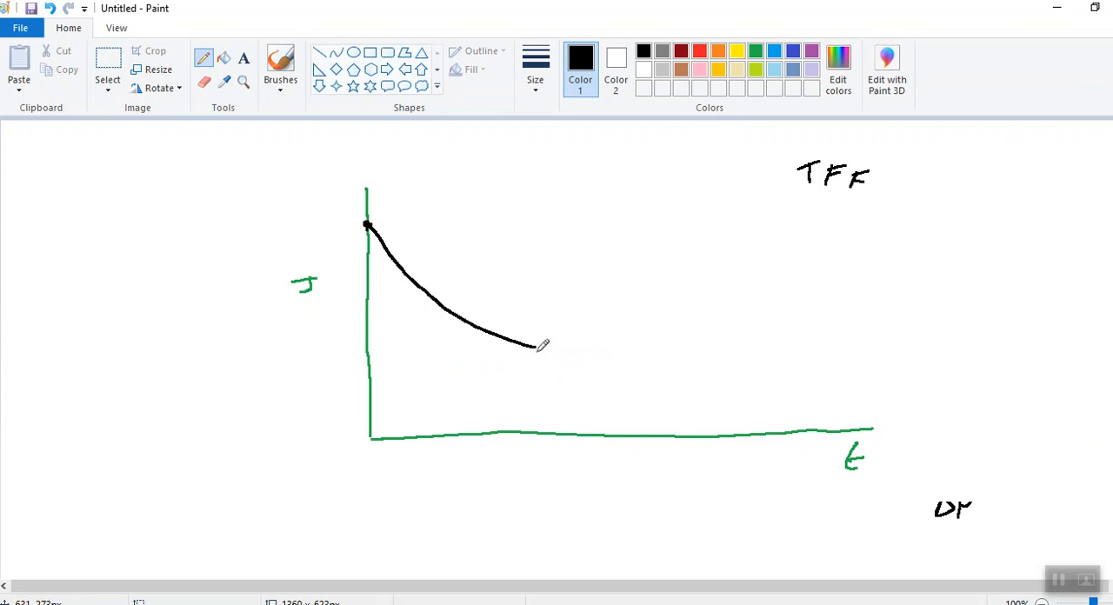
mouse_move(536, 361)
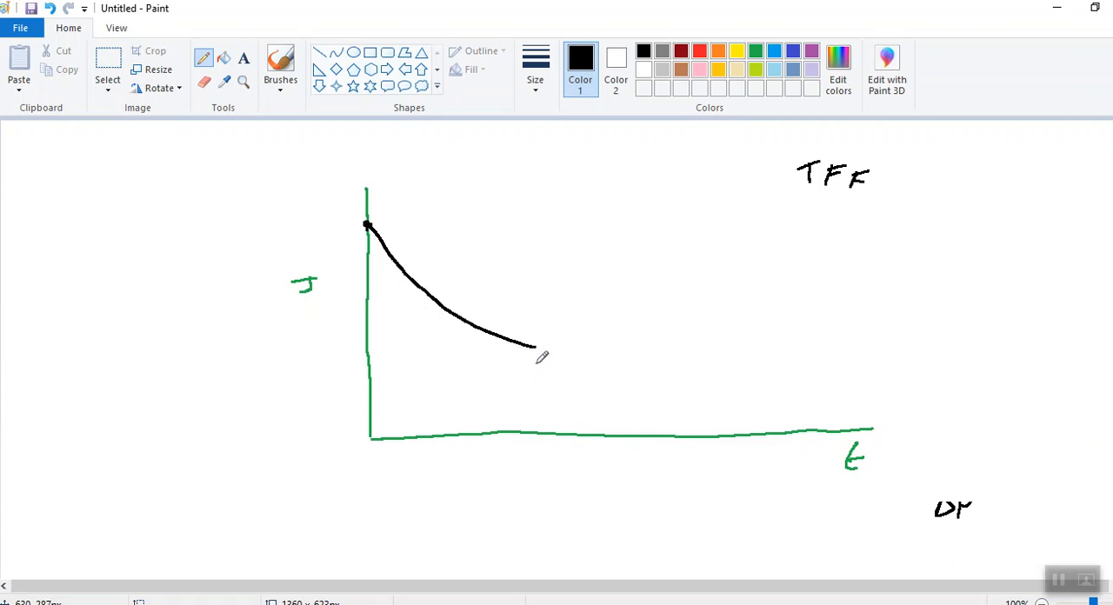
mouse_move(545, 366)
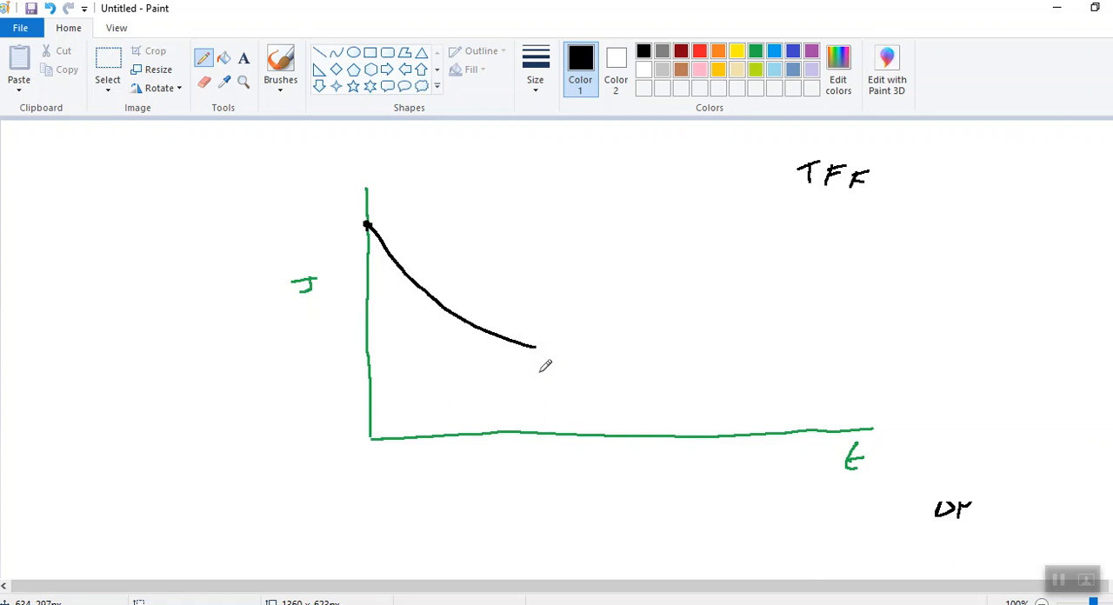
mouse_move(545, 370)
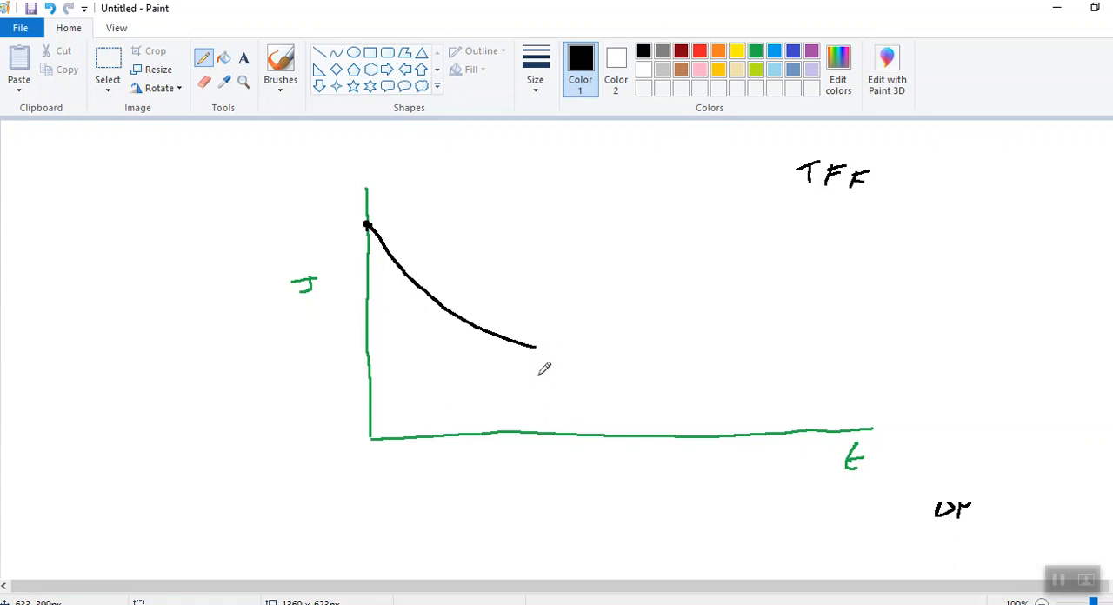
mouse_move(550, 377)
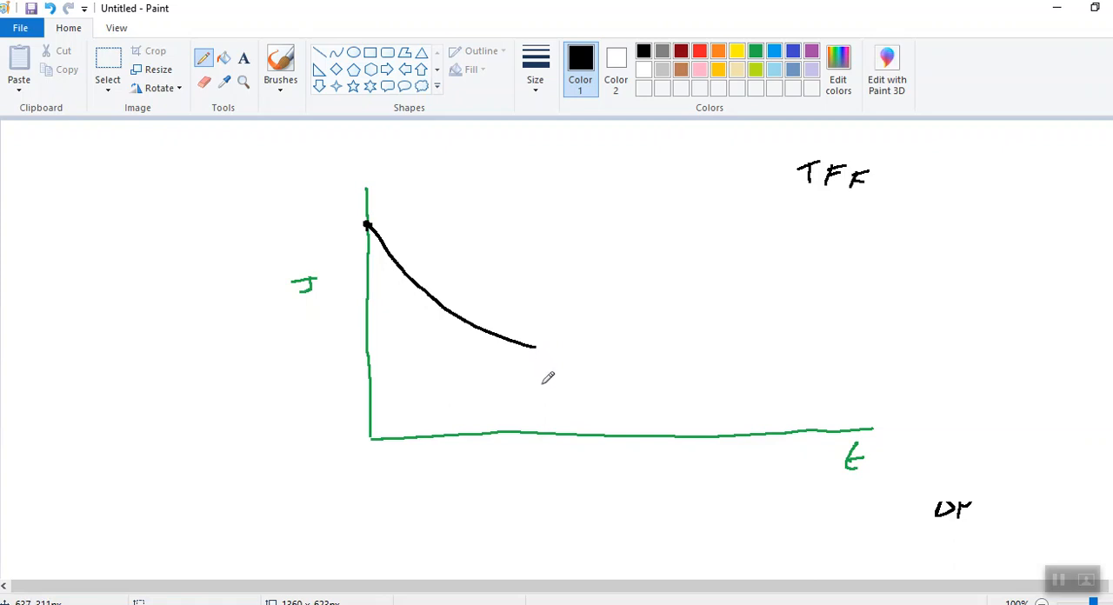
mouse_move(554, 359)
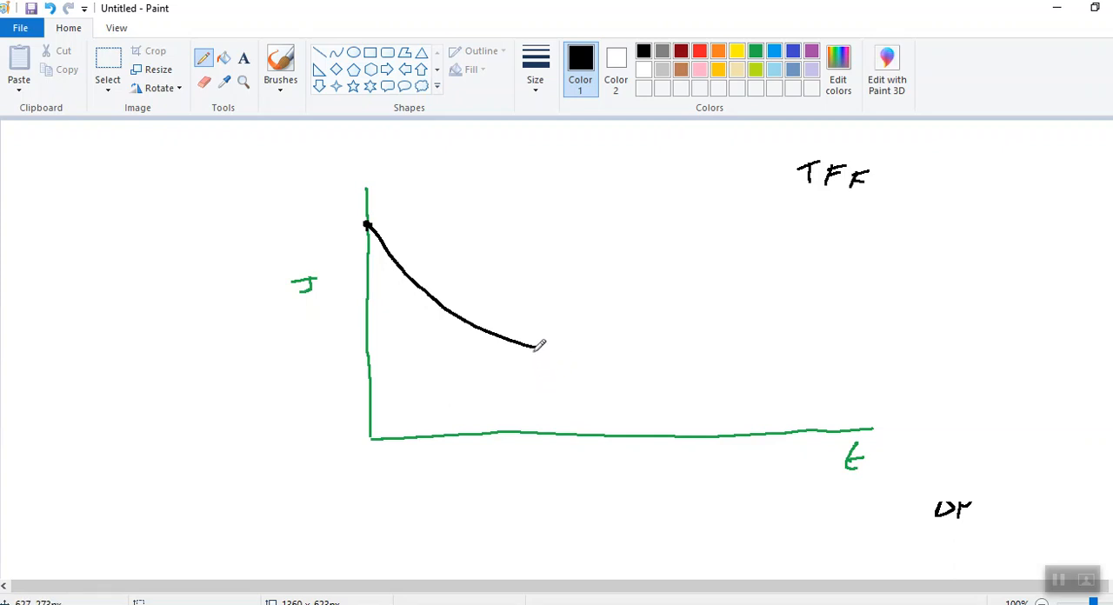
left_click_drag(534, 347, 539, 432)
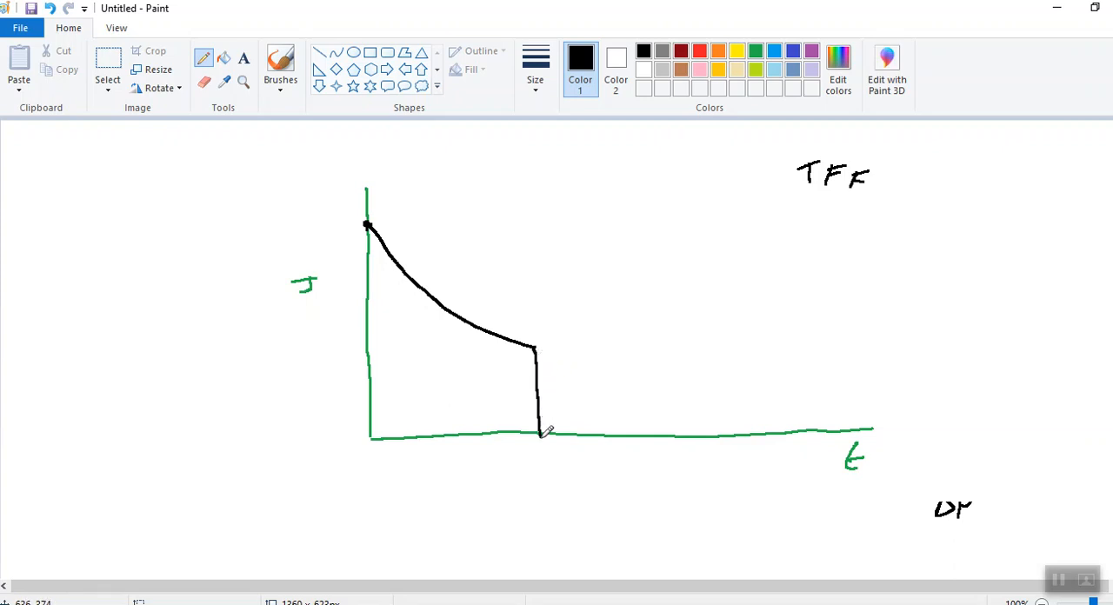
left_click_drag(538, 432, 543, 526)
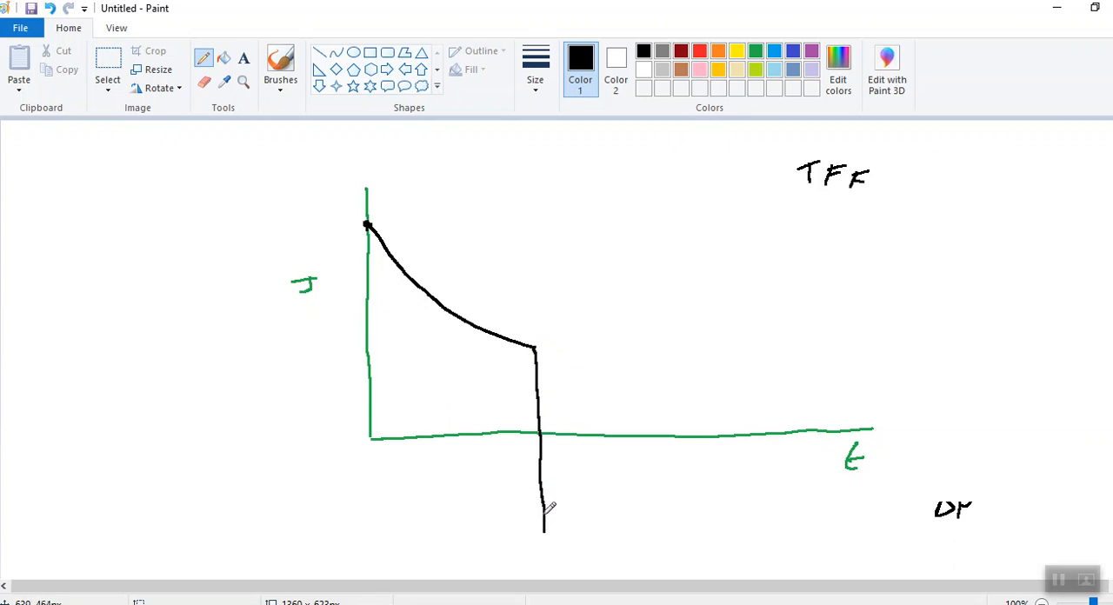
mouse_move(559, 533)
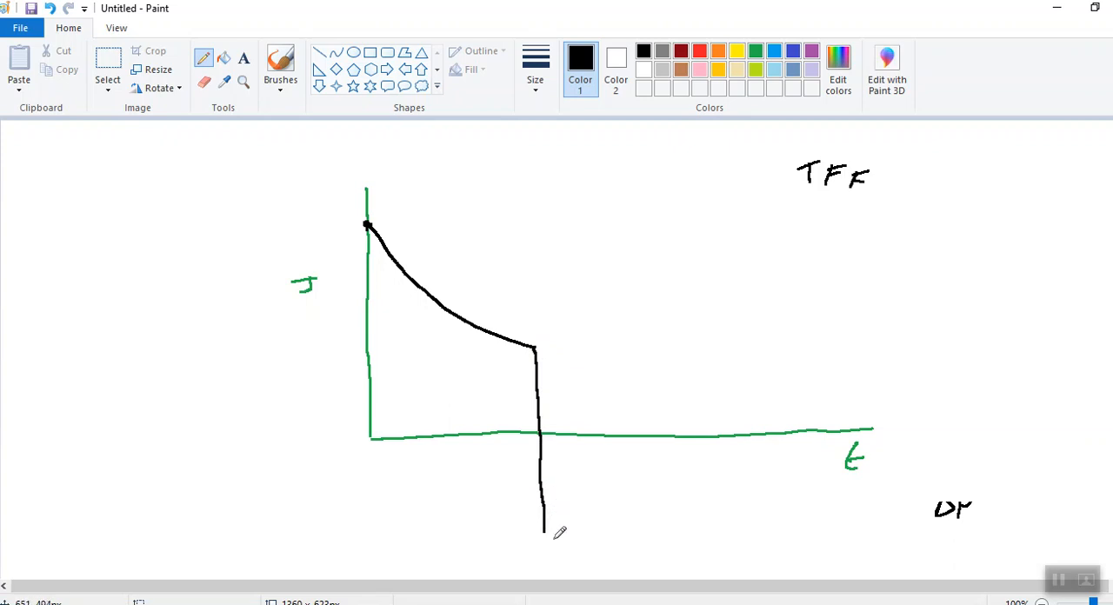
mouse_move(550, 527)
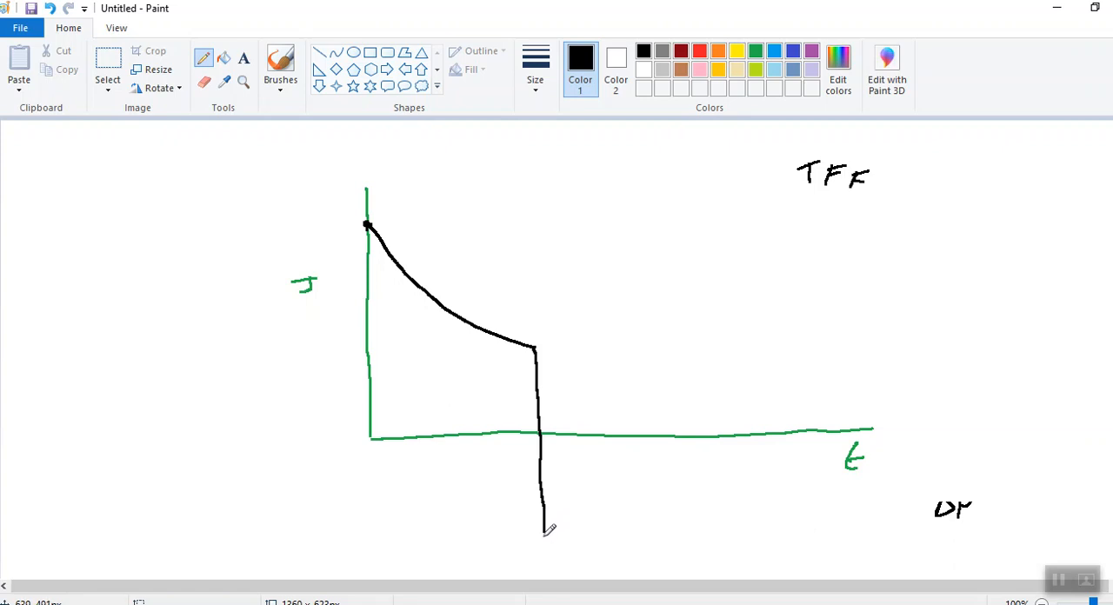
mouse_move(548, 535)
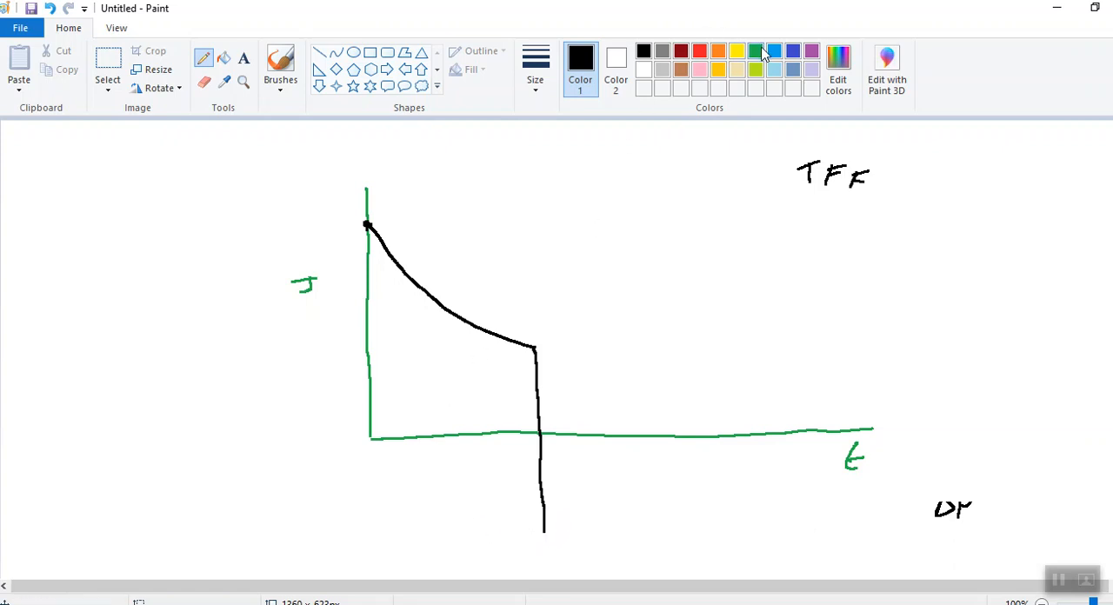
Step: Extend the J axis in green below the t axis, then return to black
left_click(756, 50)
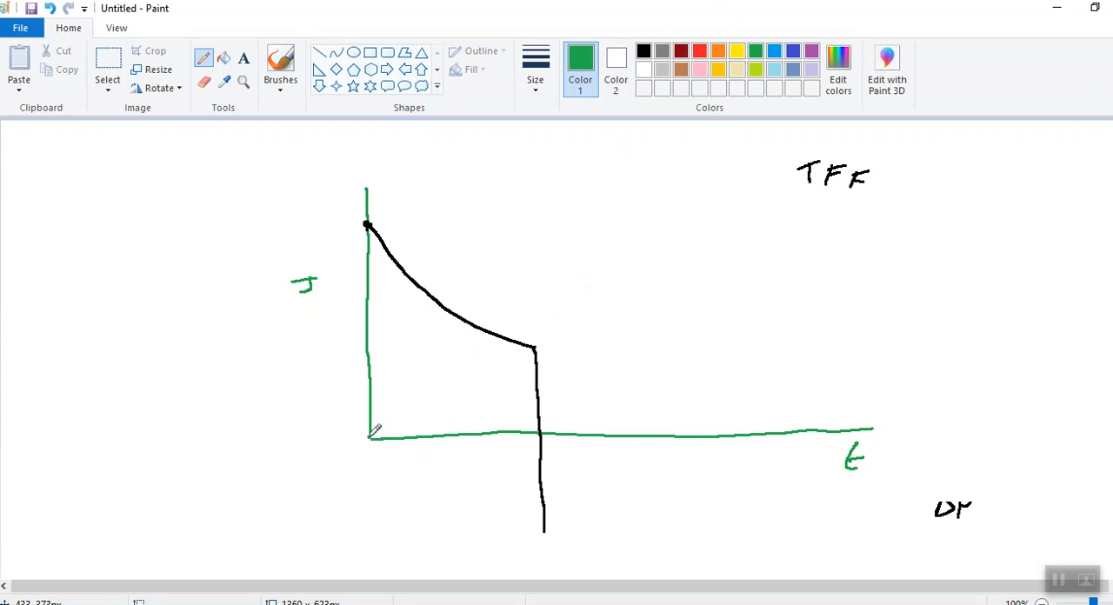
left_click_drag(367, 439, 366, 552)
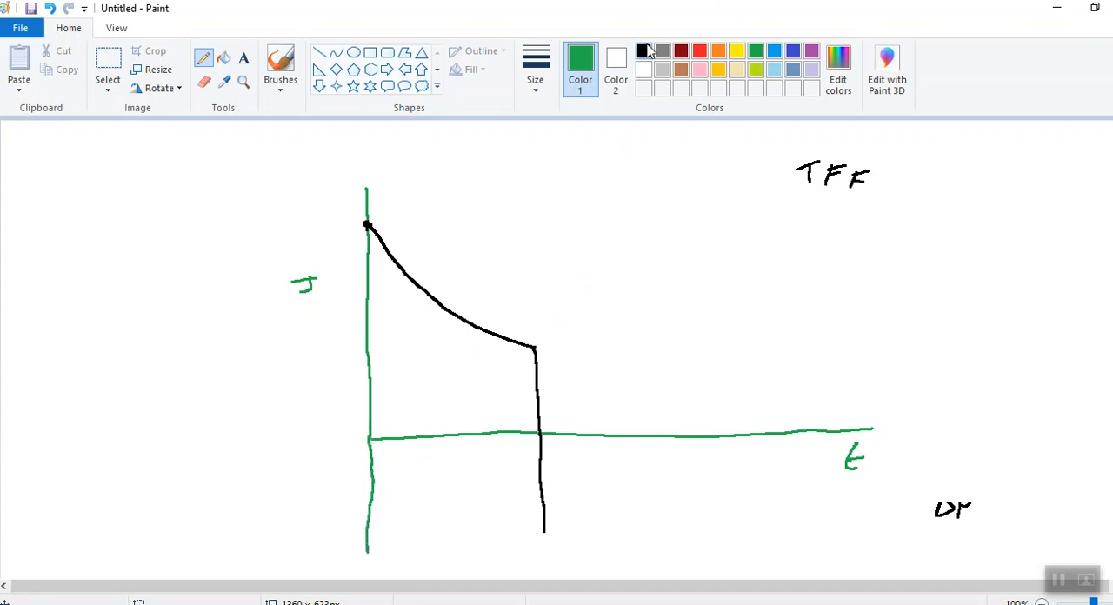
left_click(643, 50)
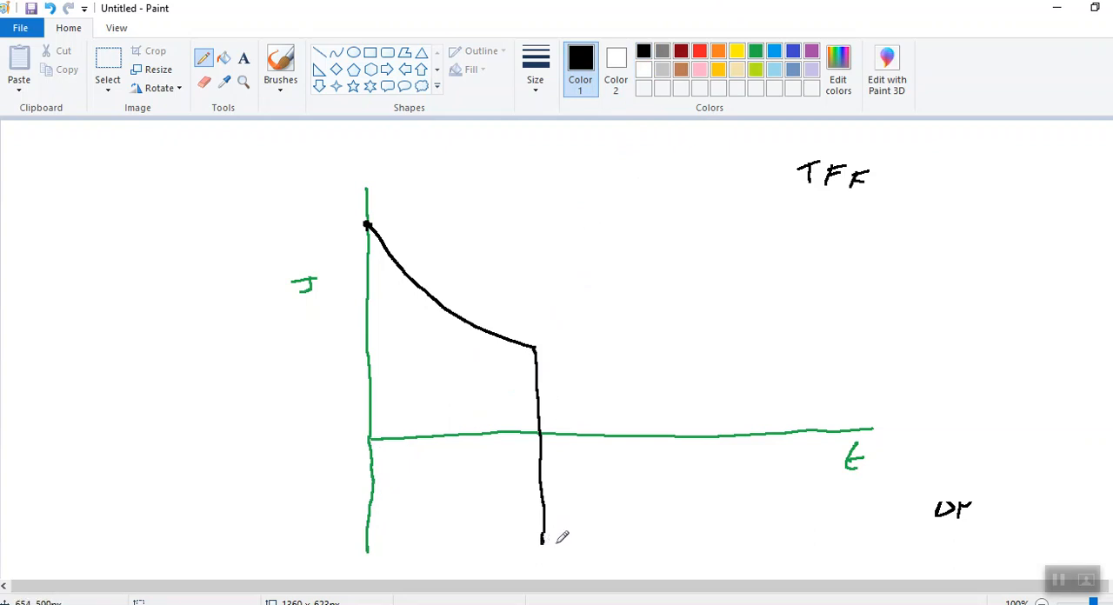
mouse_move(552, 539)
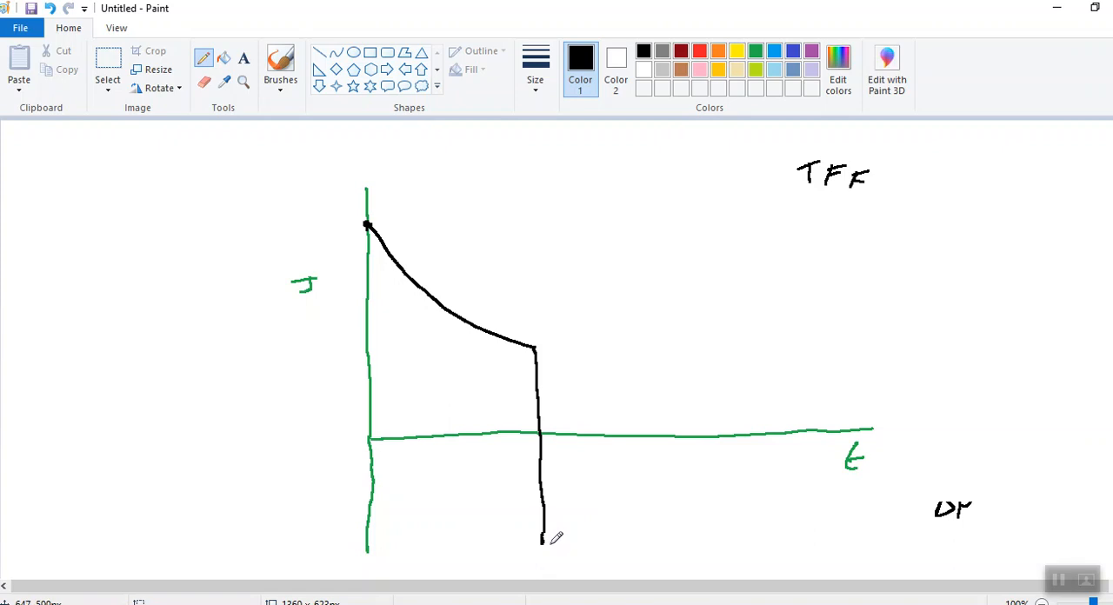
mouse_move(559, 536)
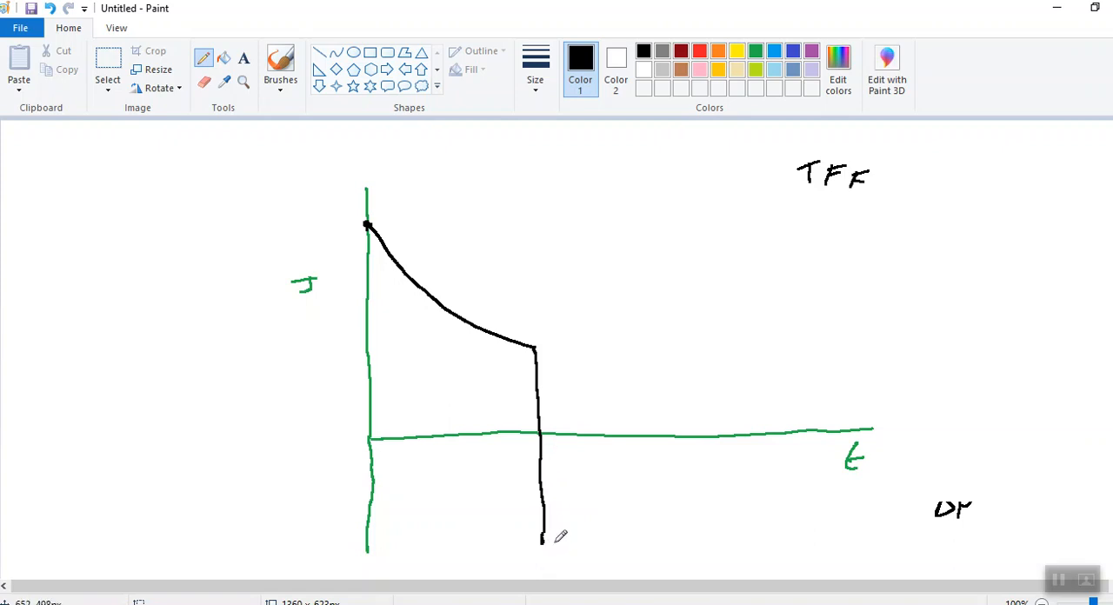
mouse_move(556, 529)
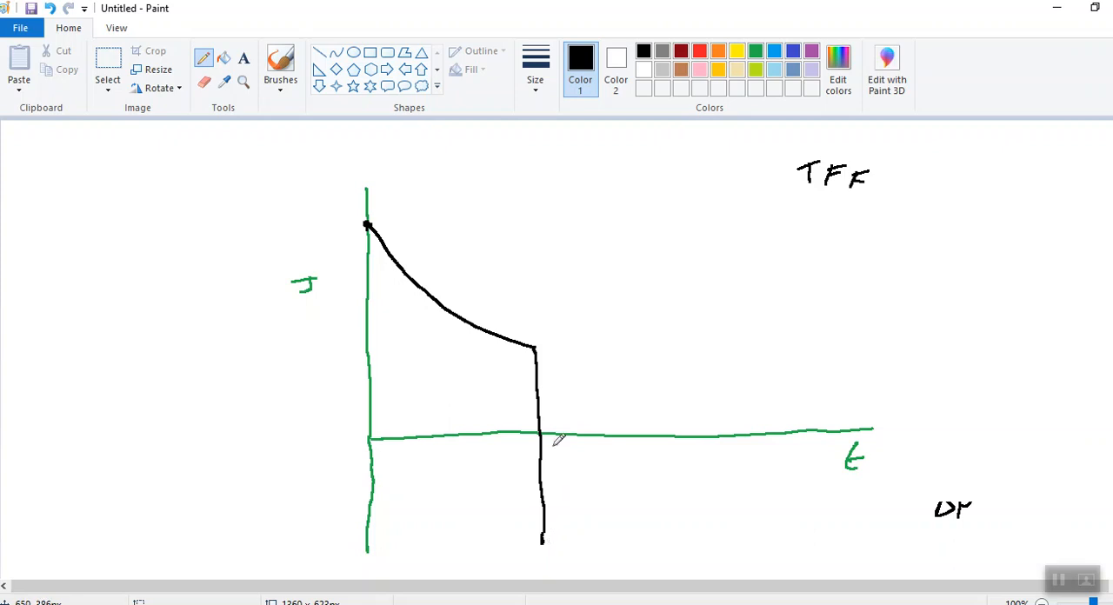
mouse_move(580, 422)
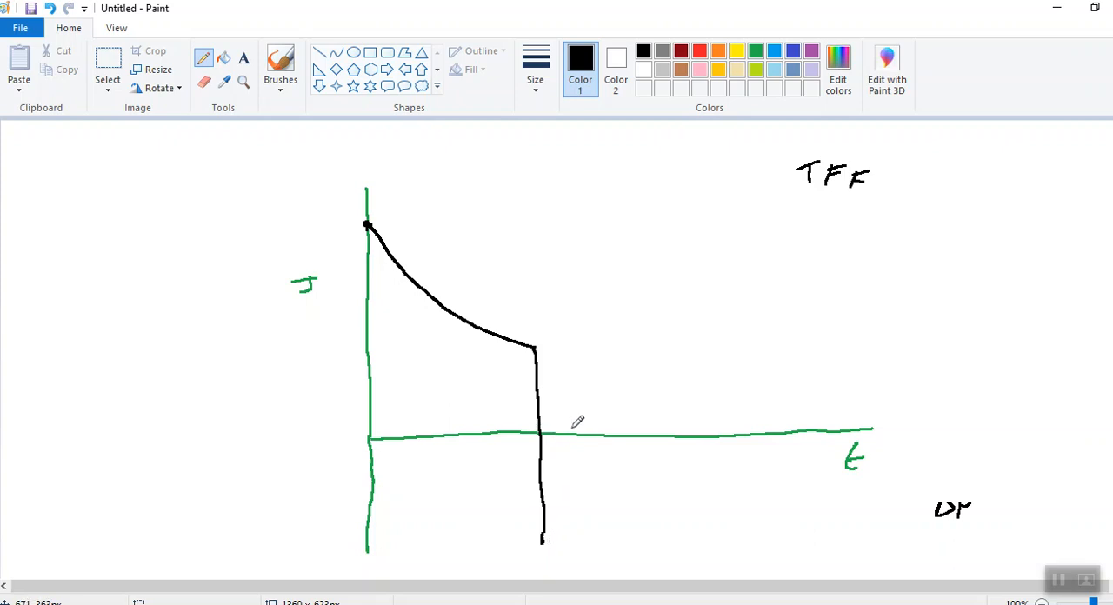
mouse_move(588, 391)
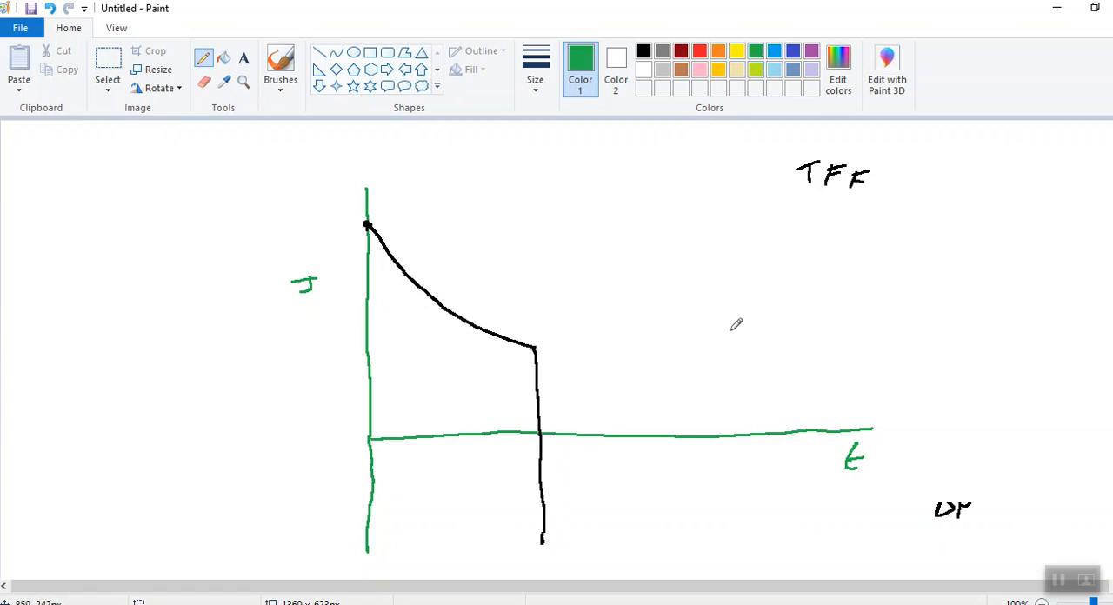
mouse_move(862, 243)
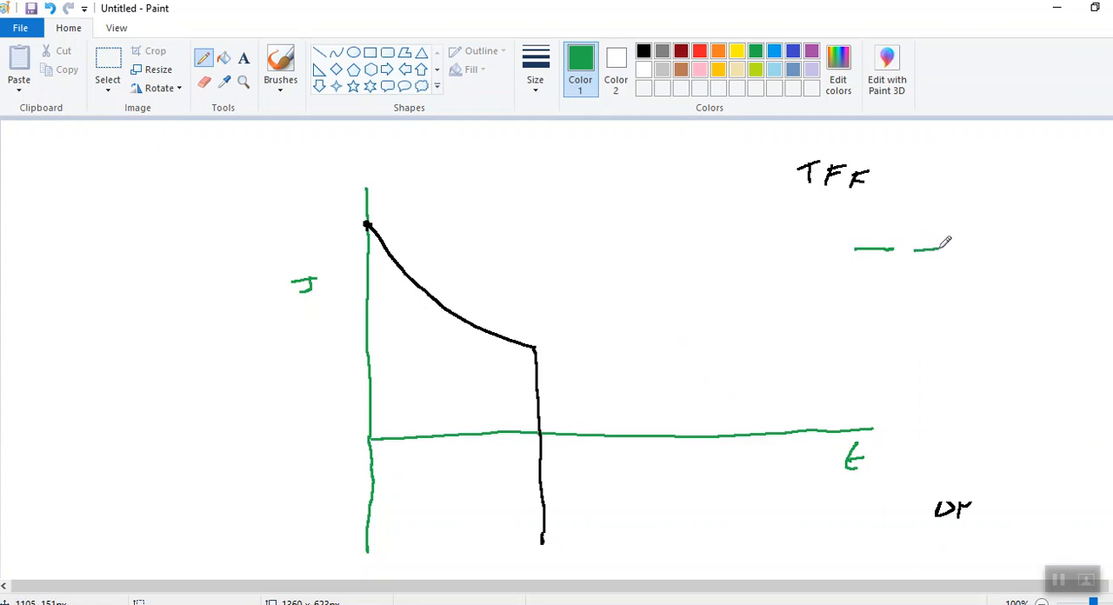
Step: Draw a green membrane surface line and the pore's left and right walls
left_click_drag(857, 250, 904, 287)
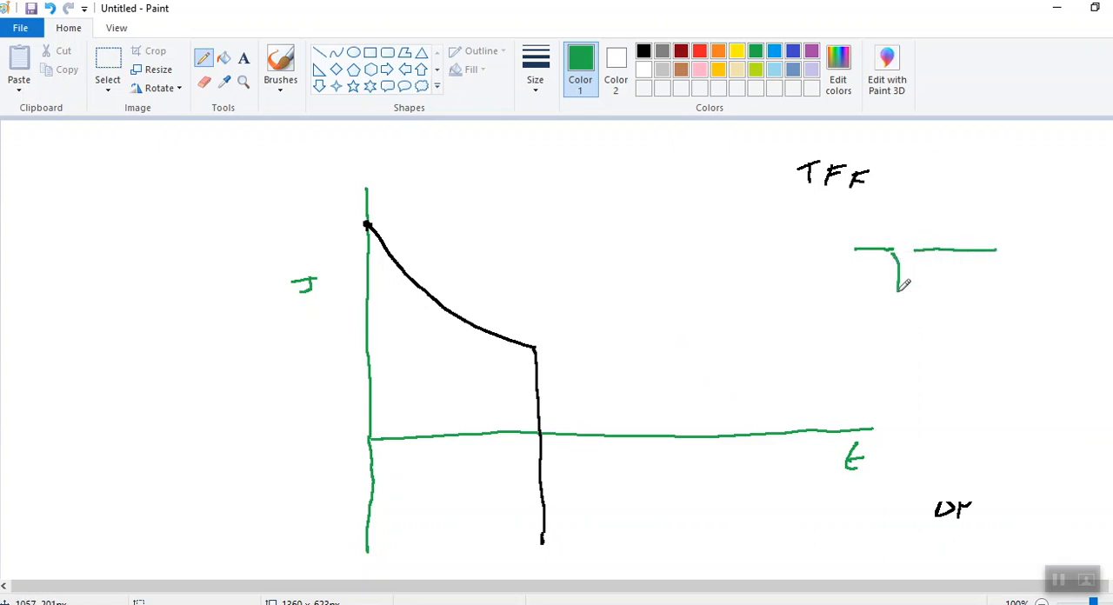
left_click_drag(904, 261, 904, 361)
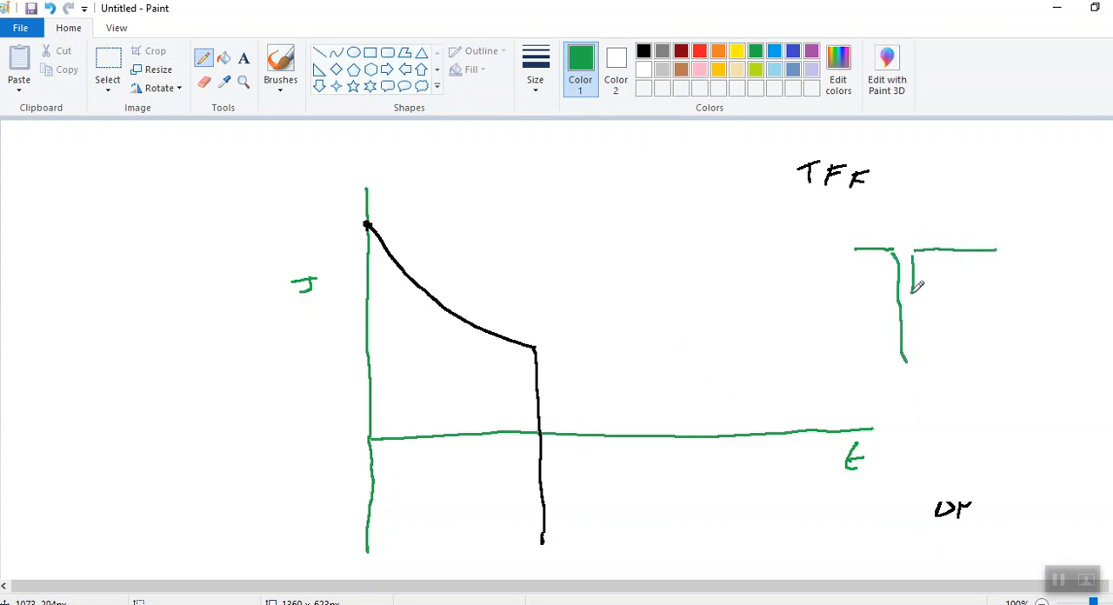
left_click_drag(917, 278, 926, 356)
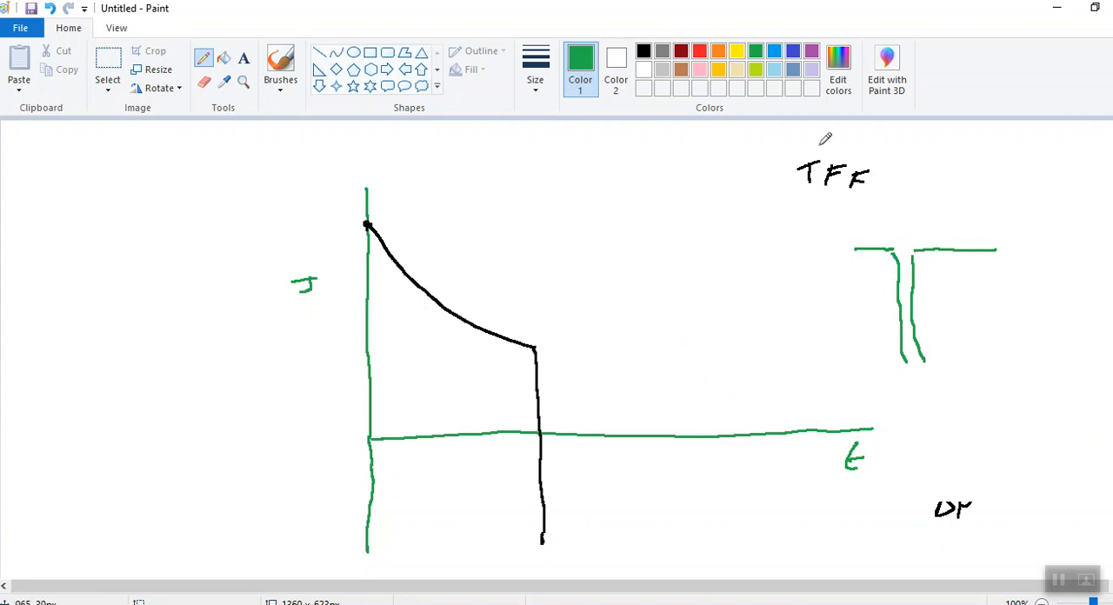
Step: In black, write the Fouling label and draw burst lines around the cake deposit
left_click(643, 50)
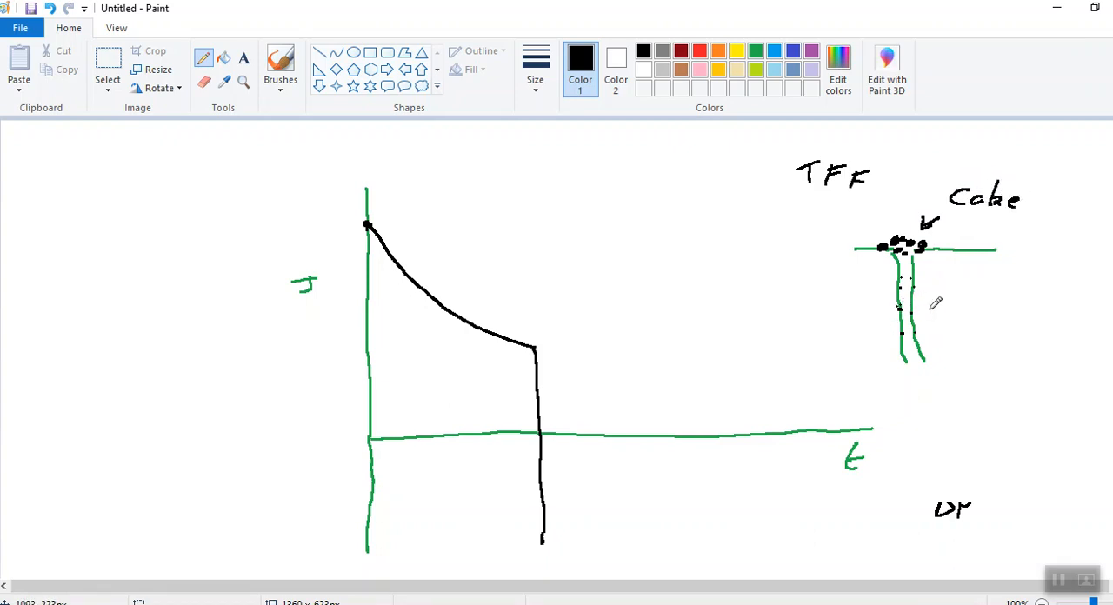
mouse_move(919, 334)
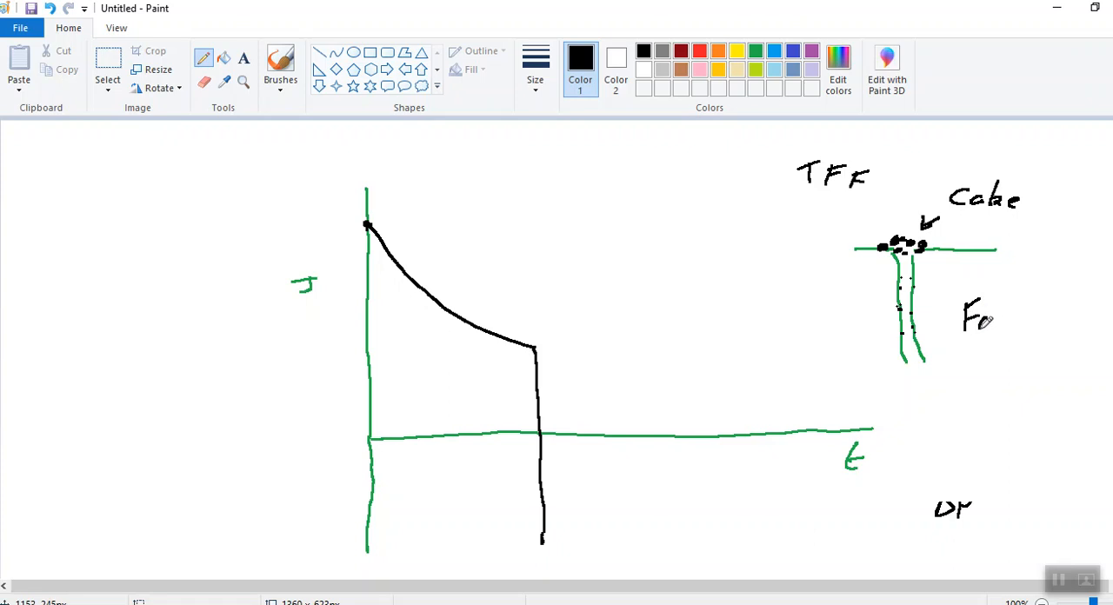
left_click_drag(991, 317, 1035, 317)
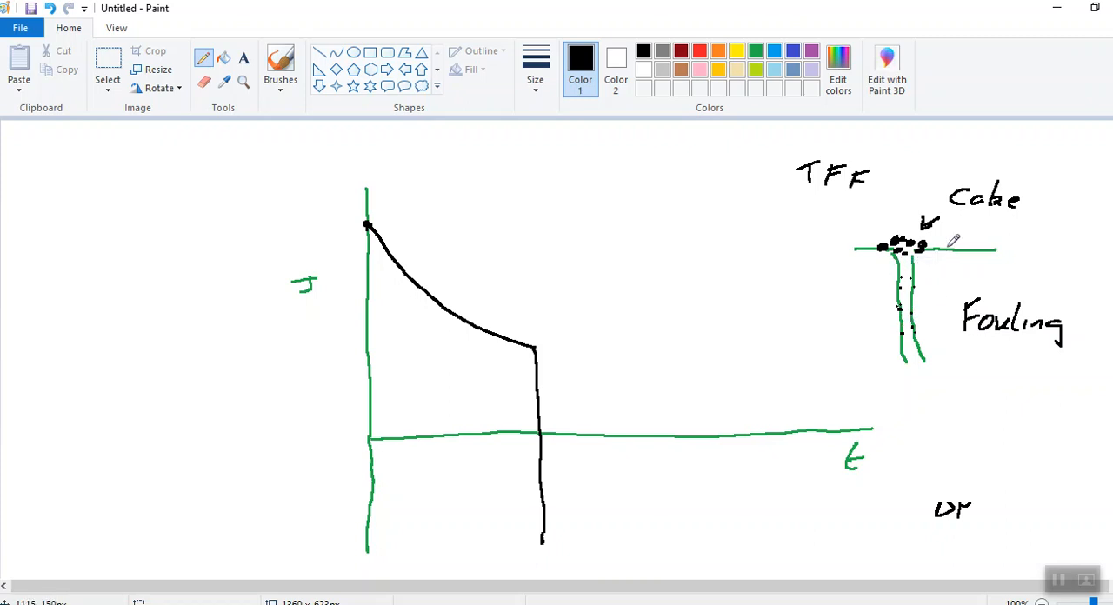
mouse_move(941, 264)
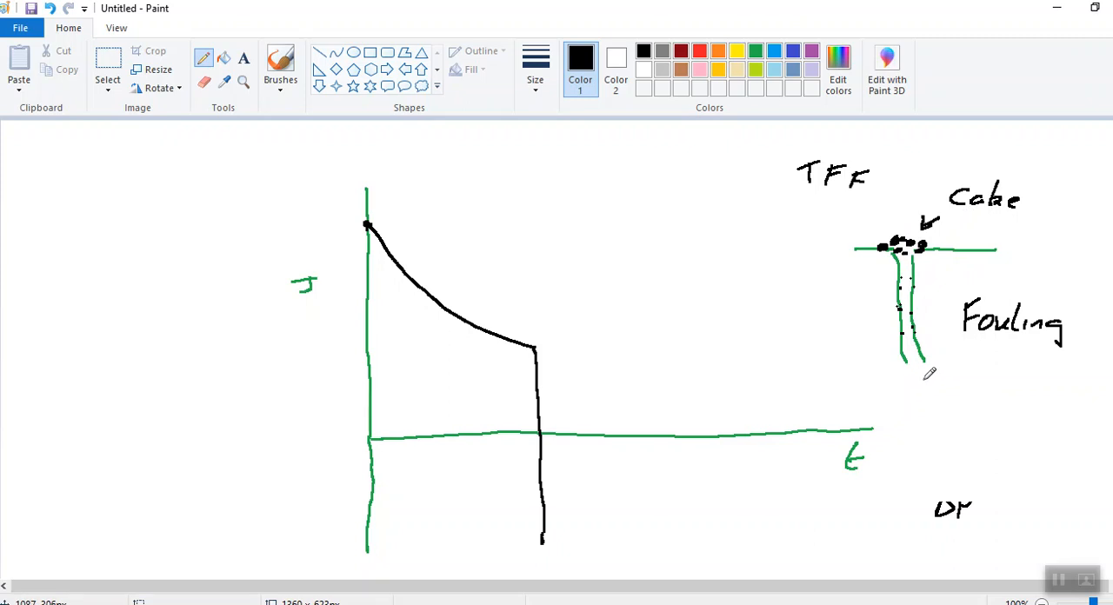
mouse_move(918, 369)
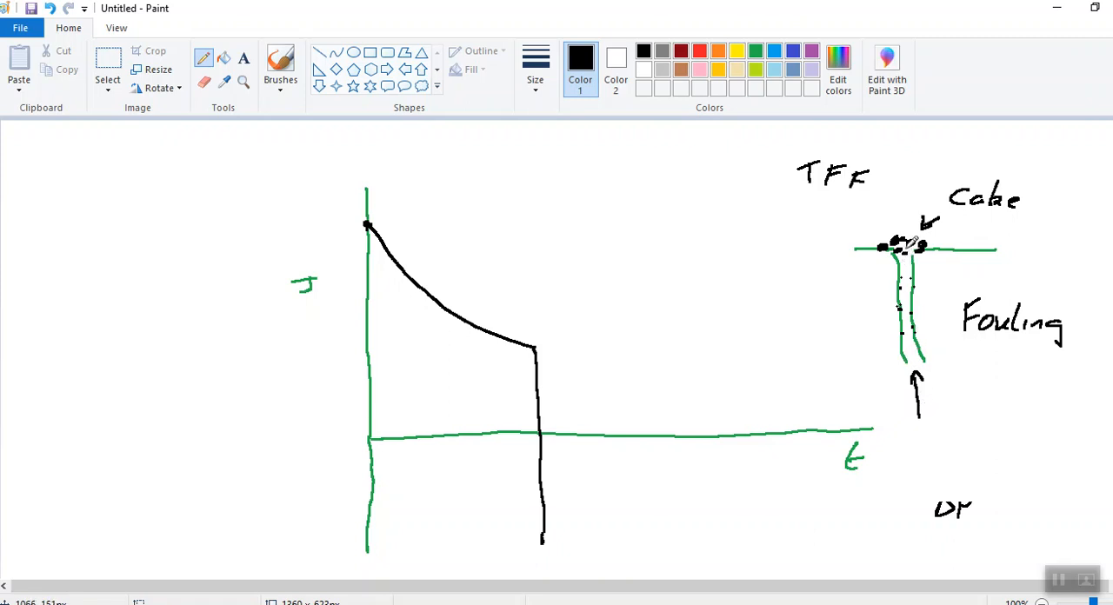
left_click_drag(856, 224, 891, 217)
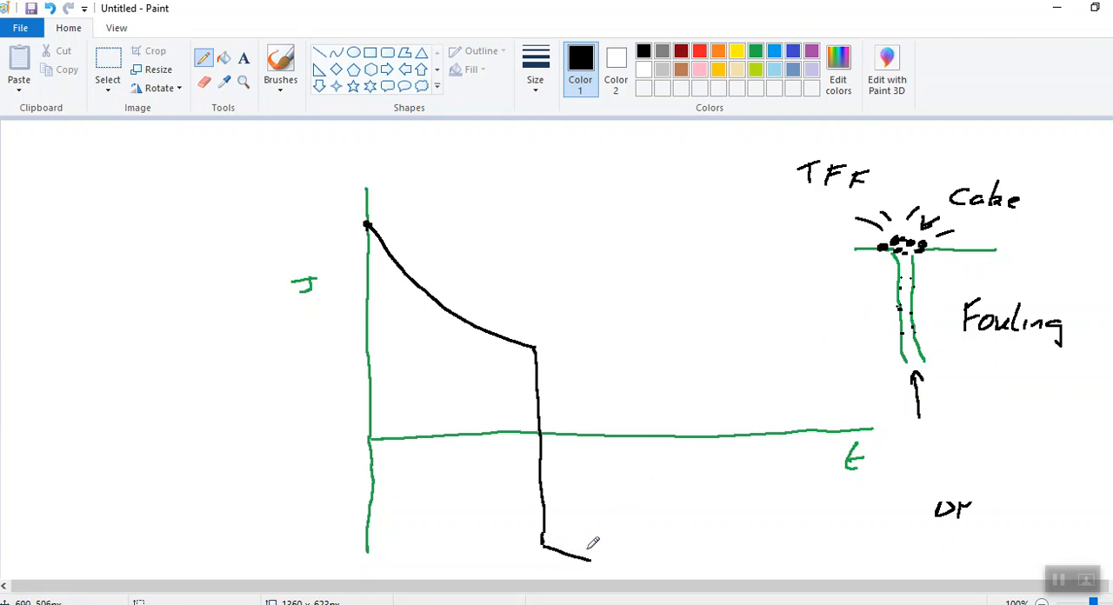
mouse_move(594, 547)
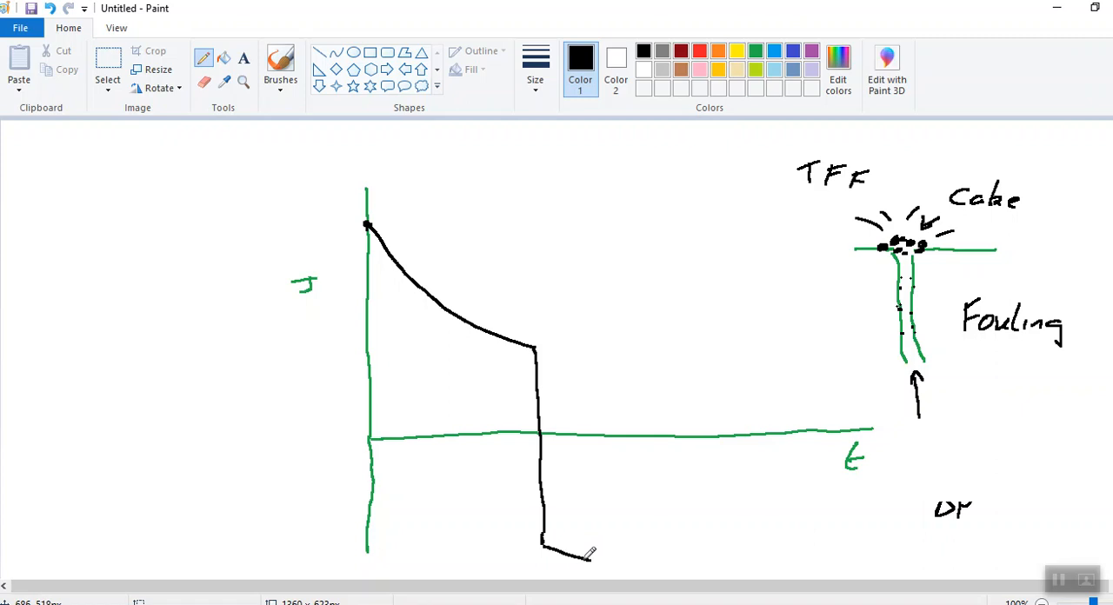
mouse_move(581, 541)
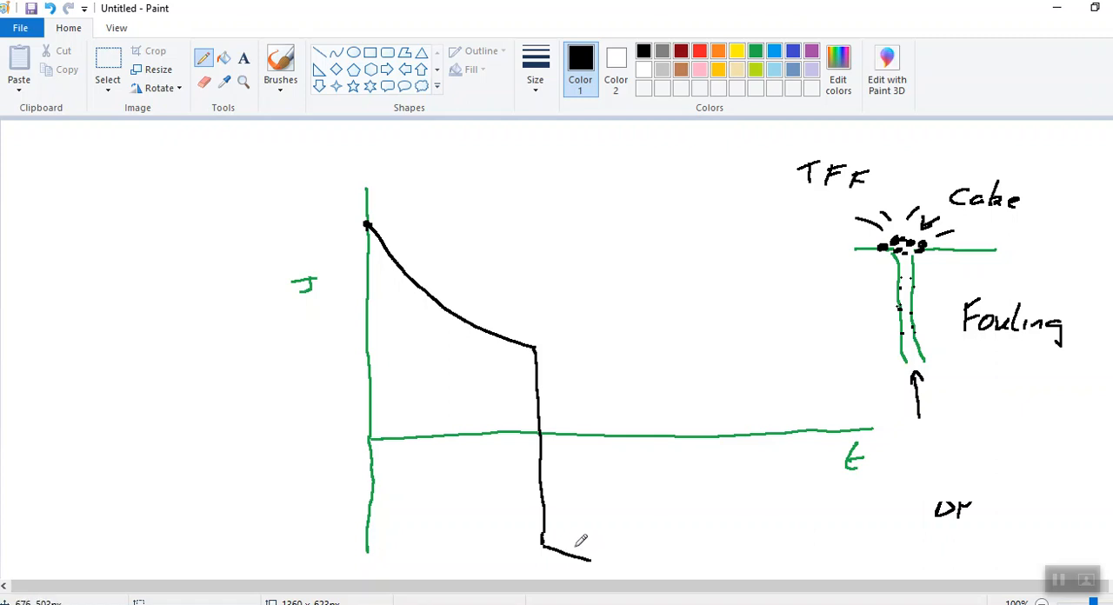
mouse_move(605, 404)
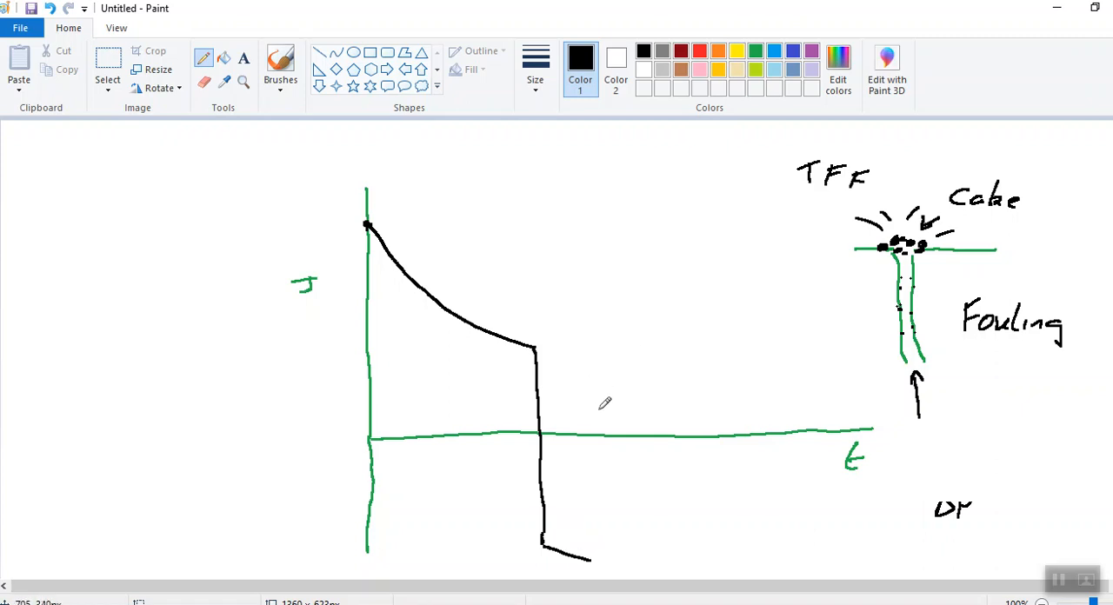
mouse_move(593, 409)
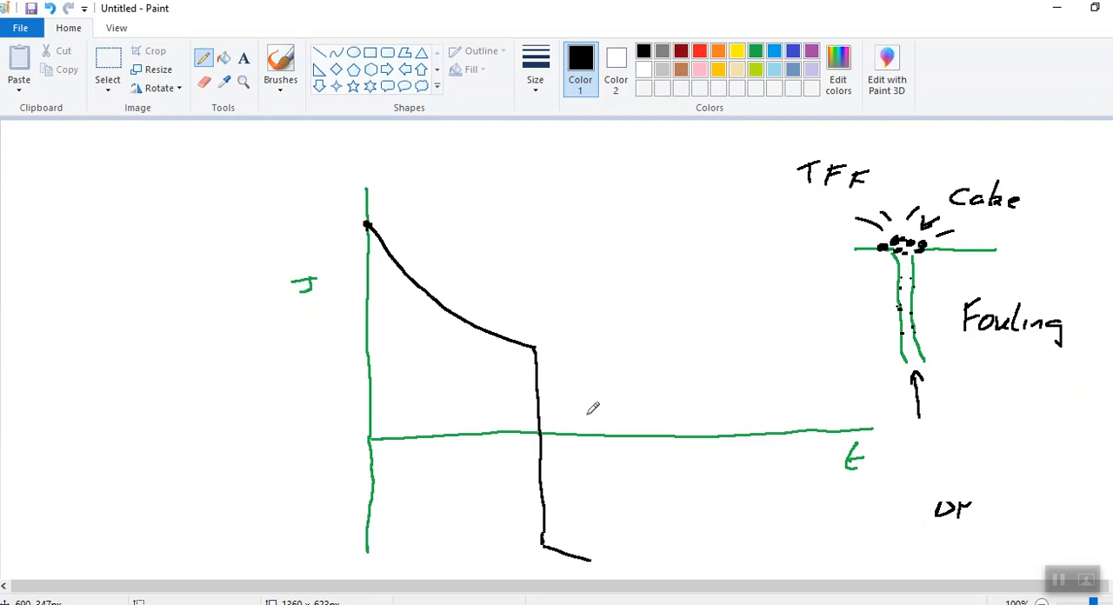
mouse_move(606, 490)
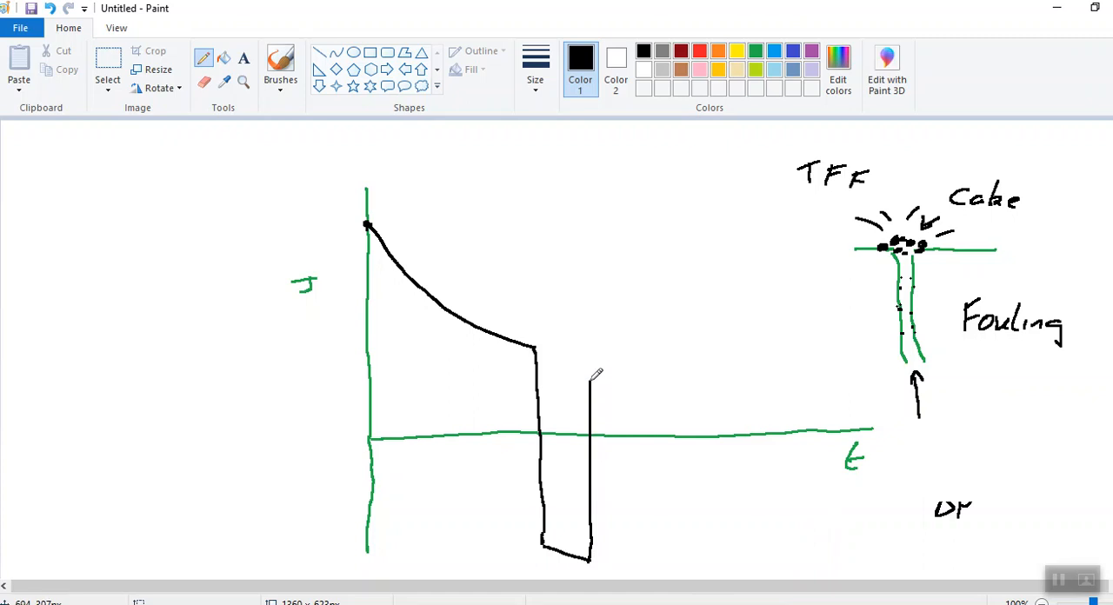
Step: Draw the black flux line rising straight back up past the t axis
left_click_drag(591, 374, 591, 287)
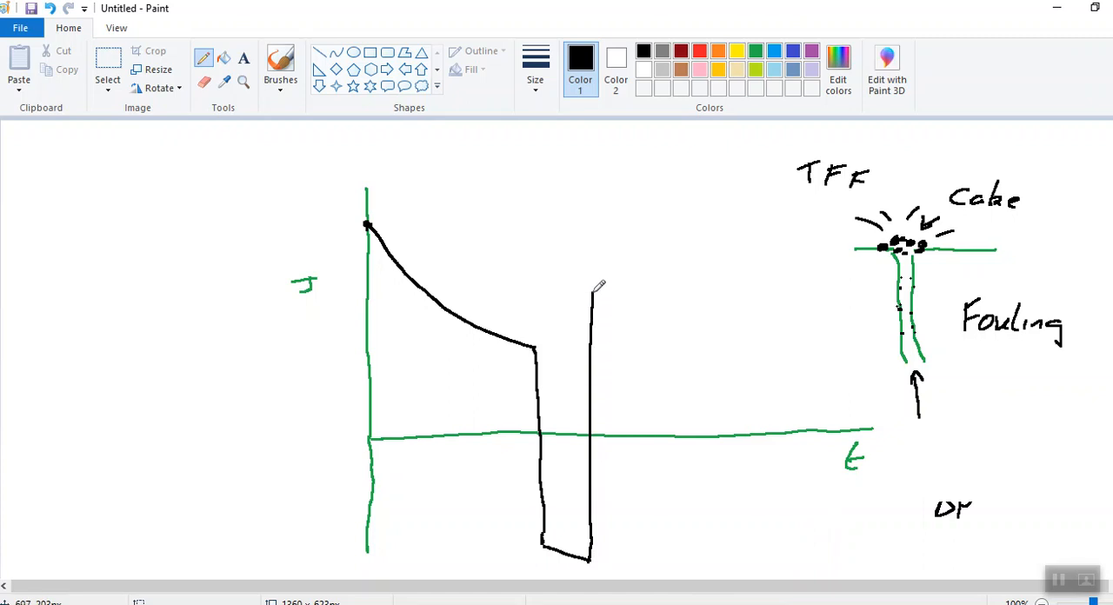
mouse_move(598, 285)
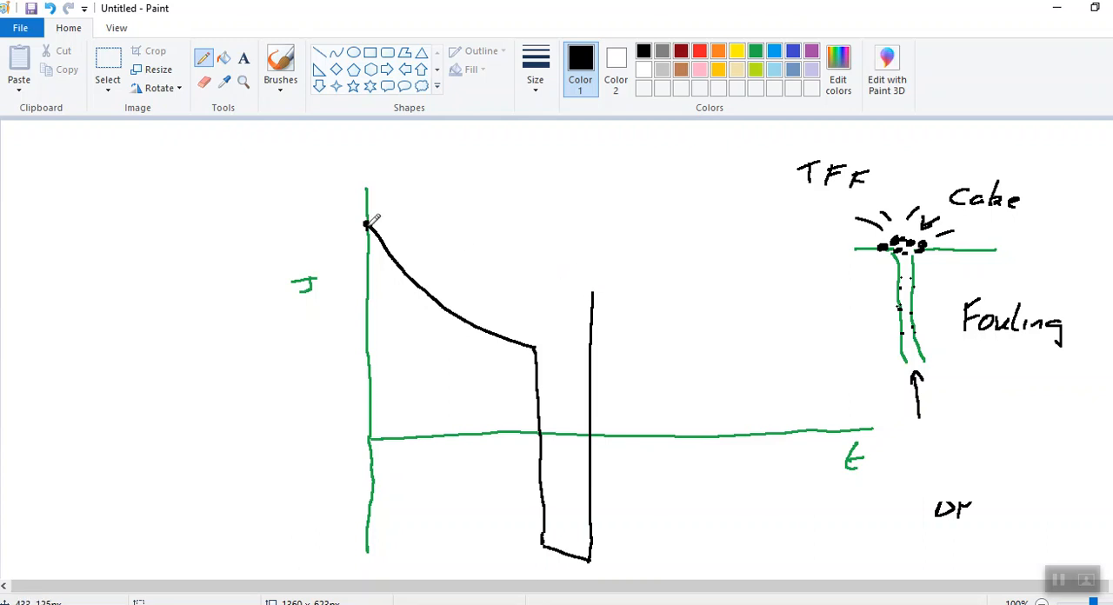
mouse_move(381, 207)
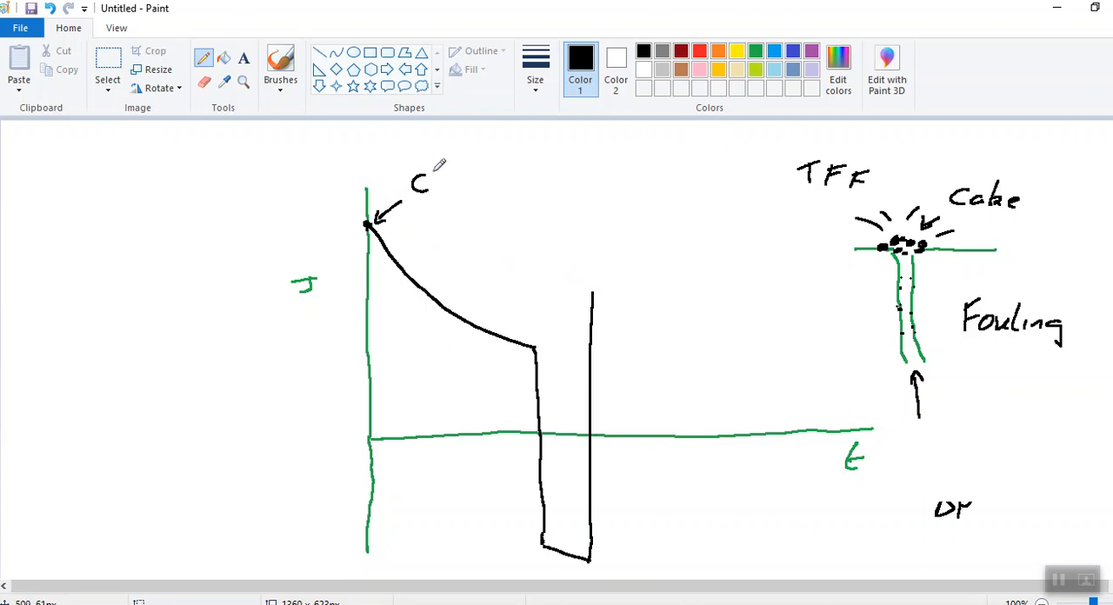
Step: Label the curve start 'Clean' and draw a red double arrow across the flux gap
type("lean")
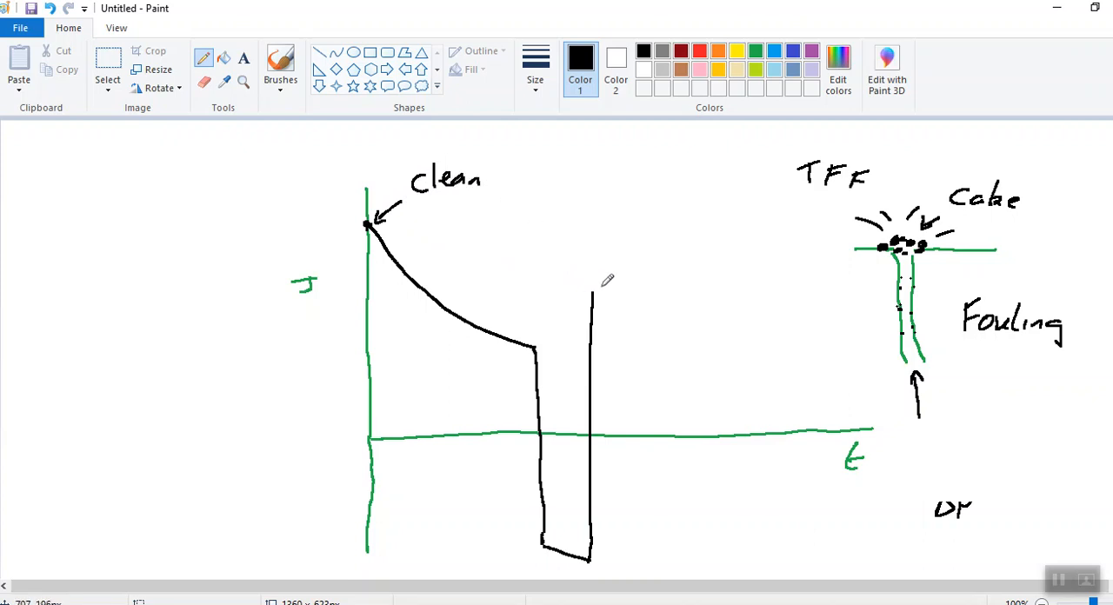
mouse_move(596, 241)
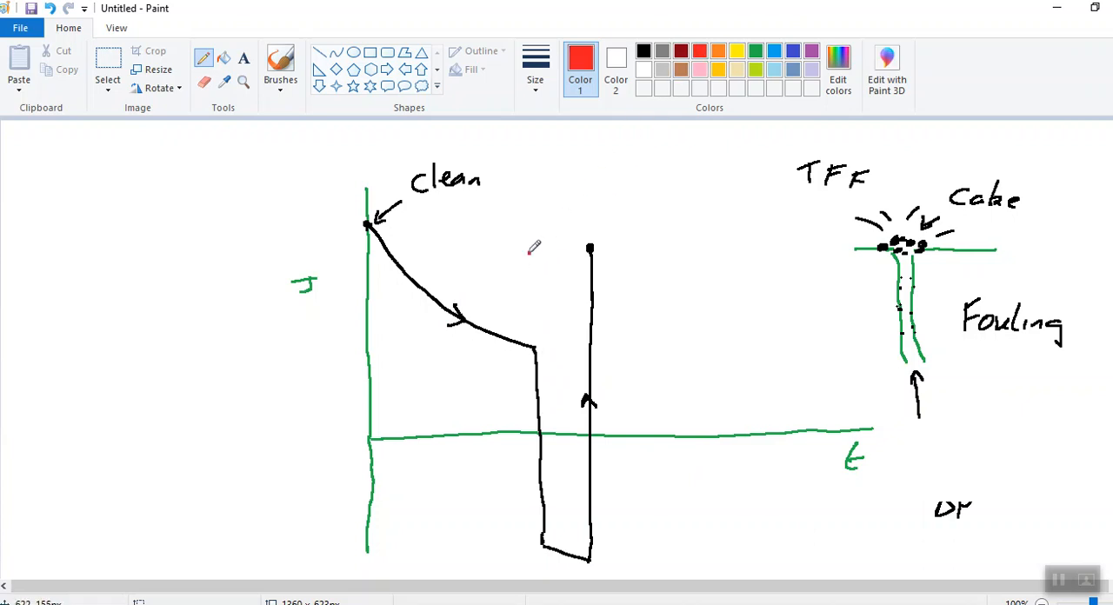
left_click_drag(528, 339, 532, 252)
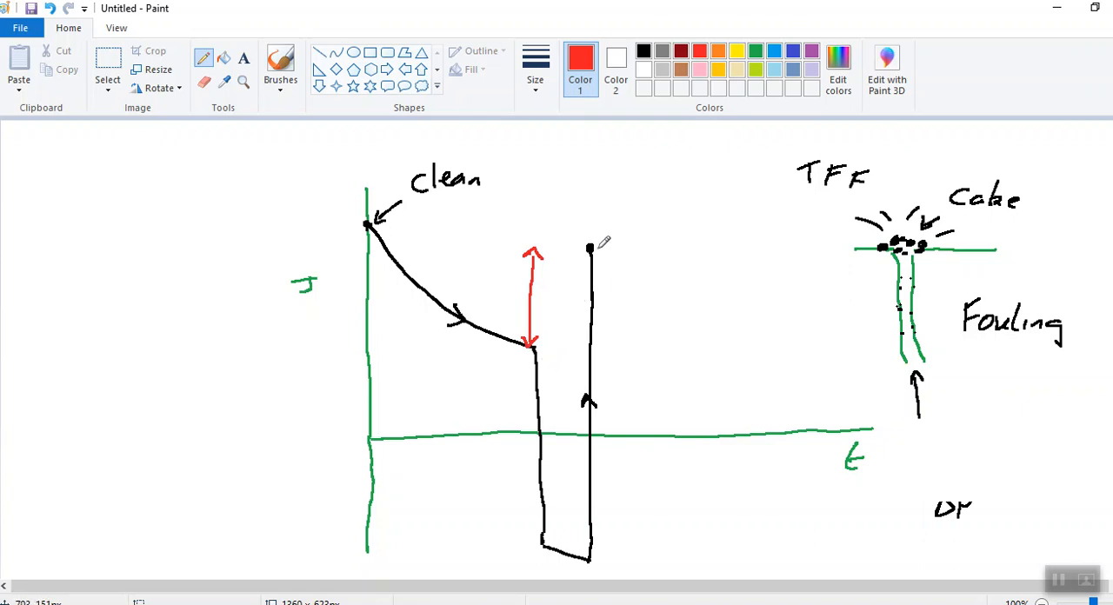
mouse_move(684, 252)
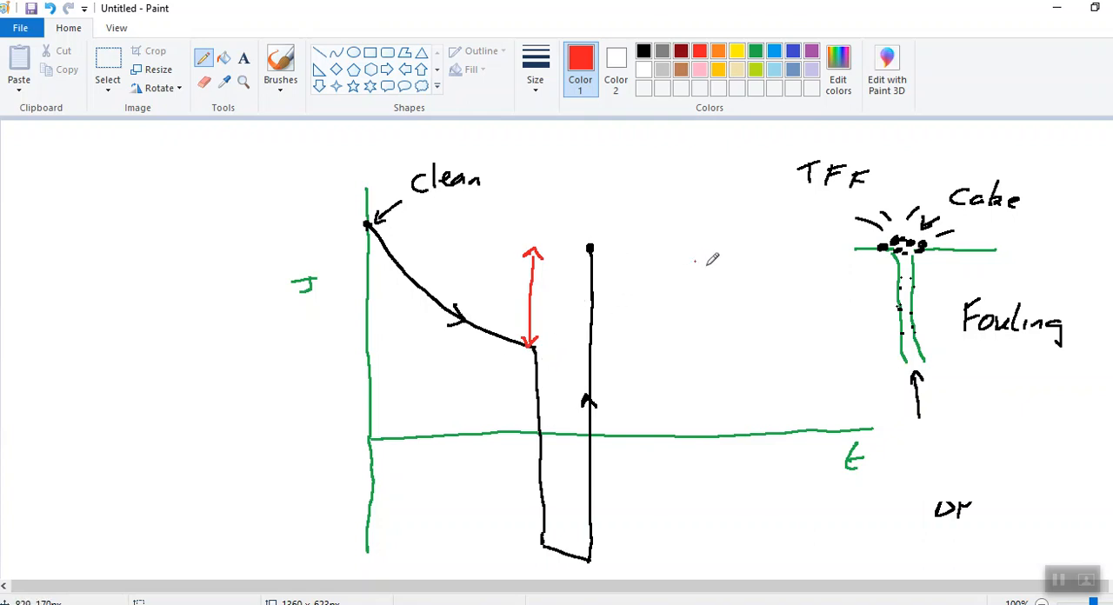
mouse_move(703, 259)
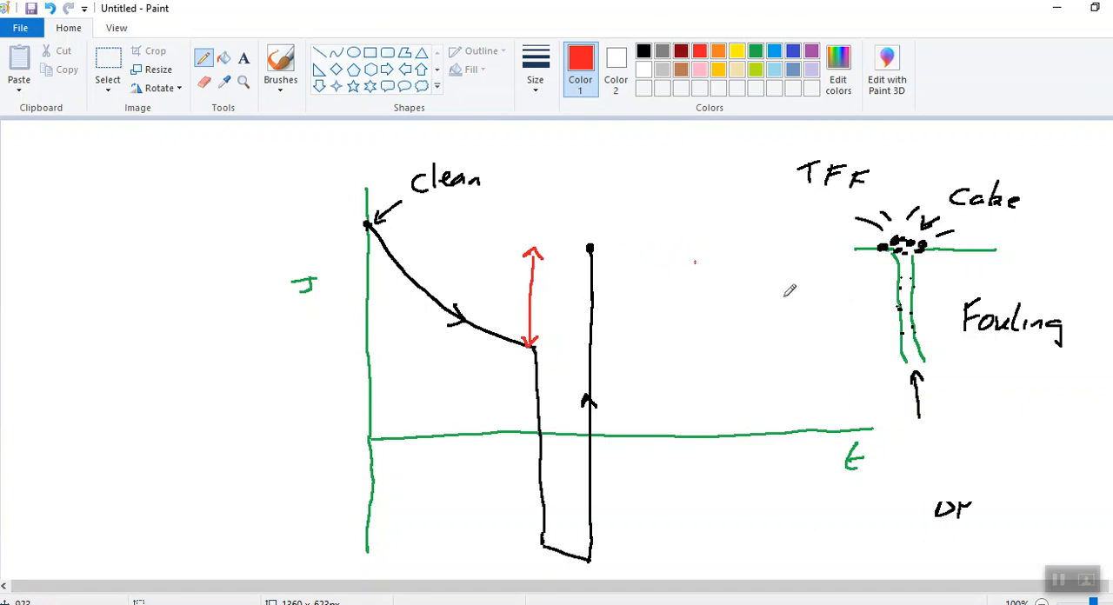
mouse_move(635, 274)
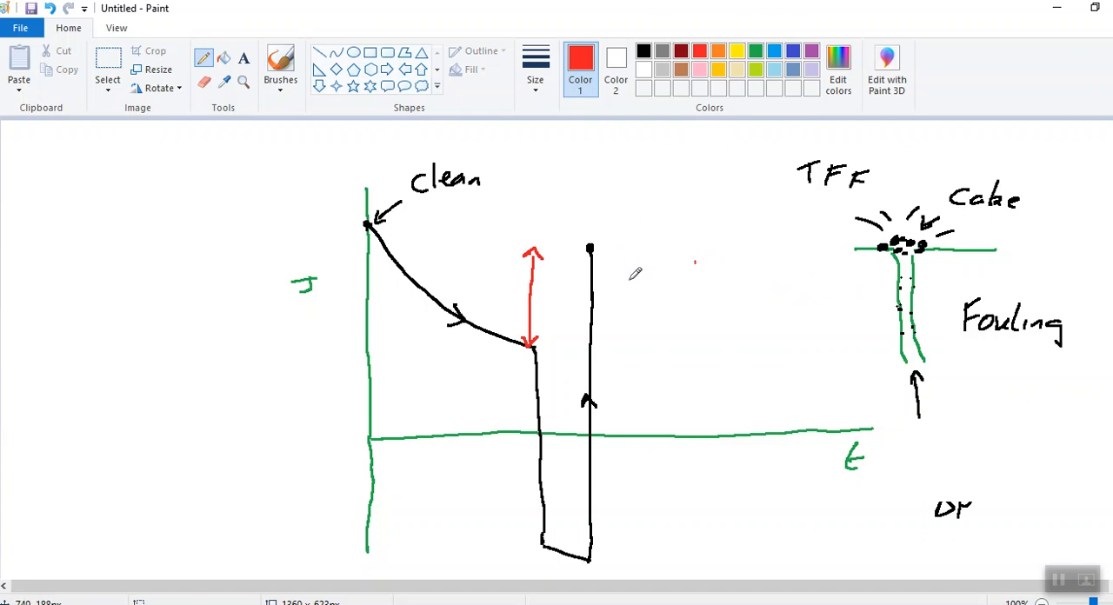
mouse_move(585, 295)
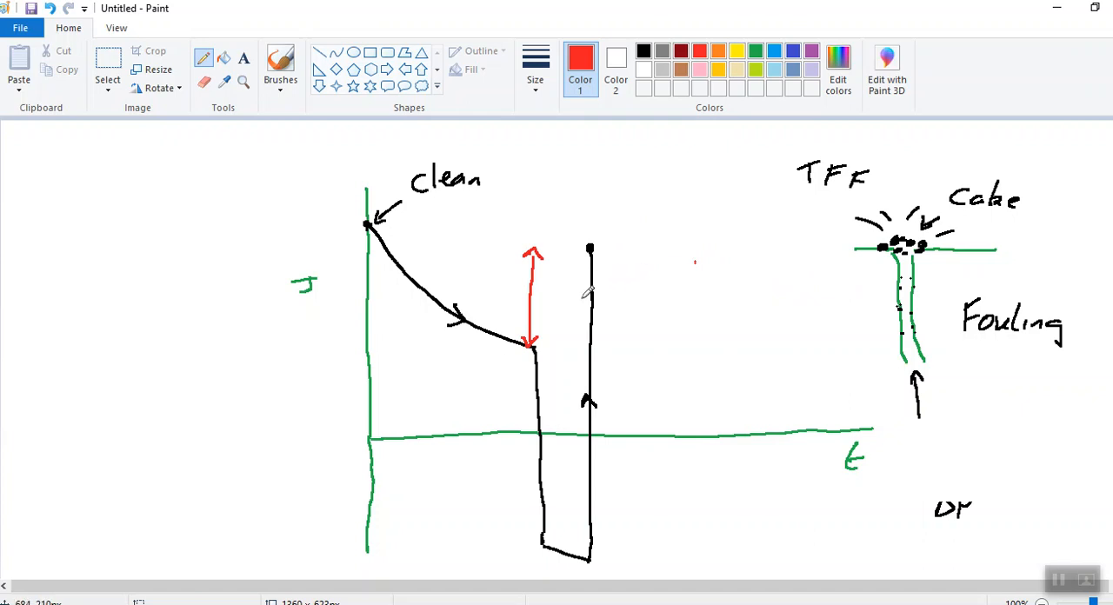
mouse_move(444, 233)
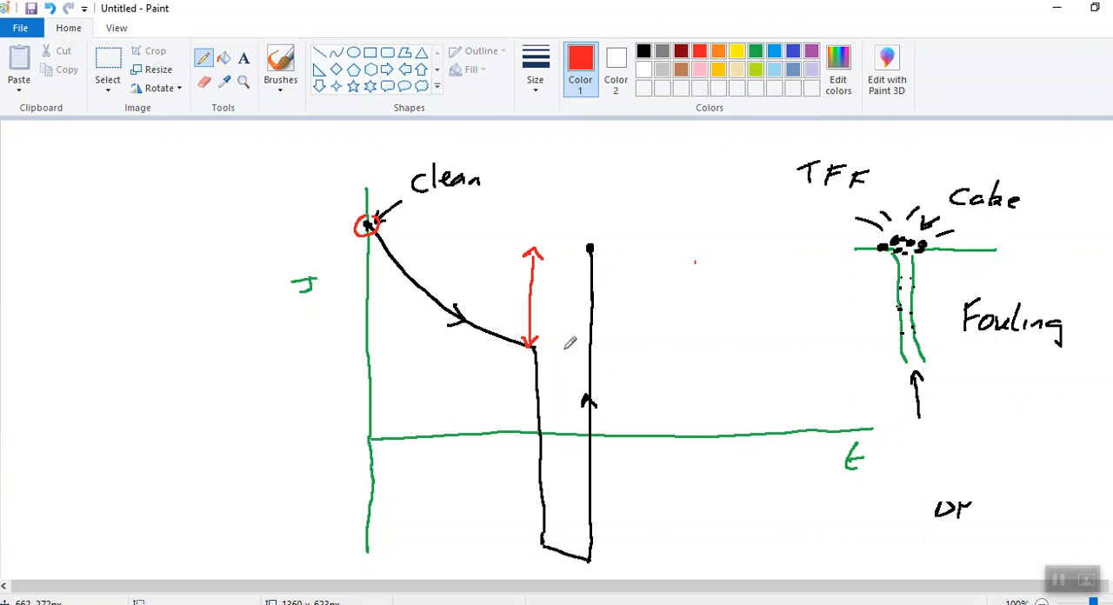
mouse_move(553, 270)
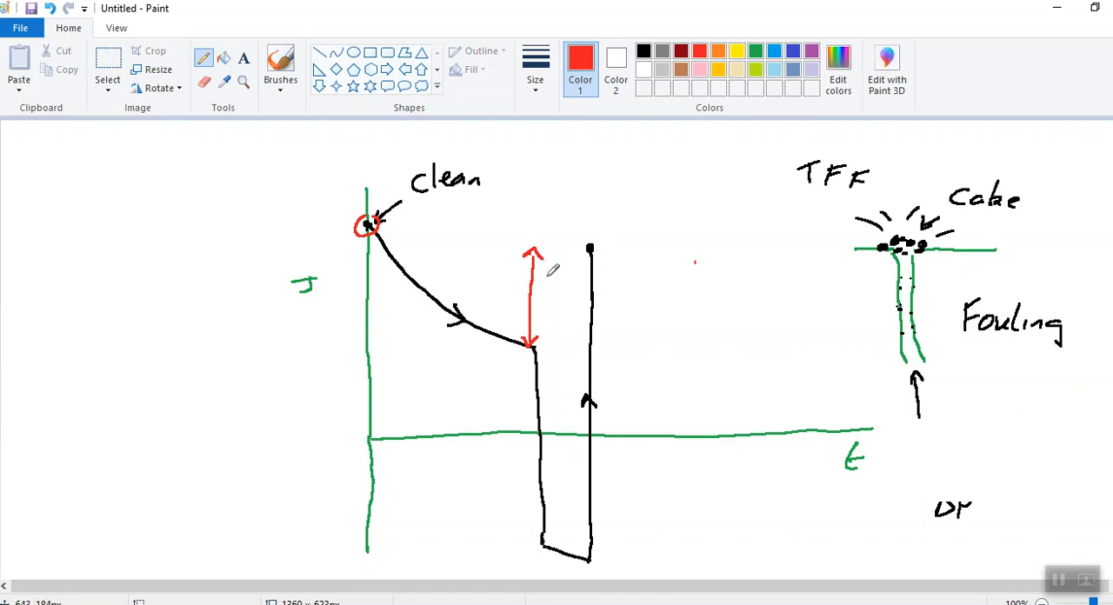
mouse_move(574, 271)
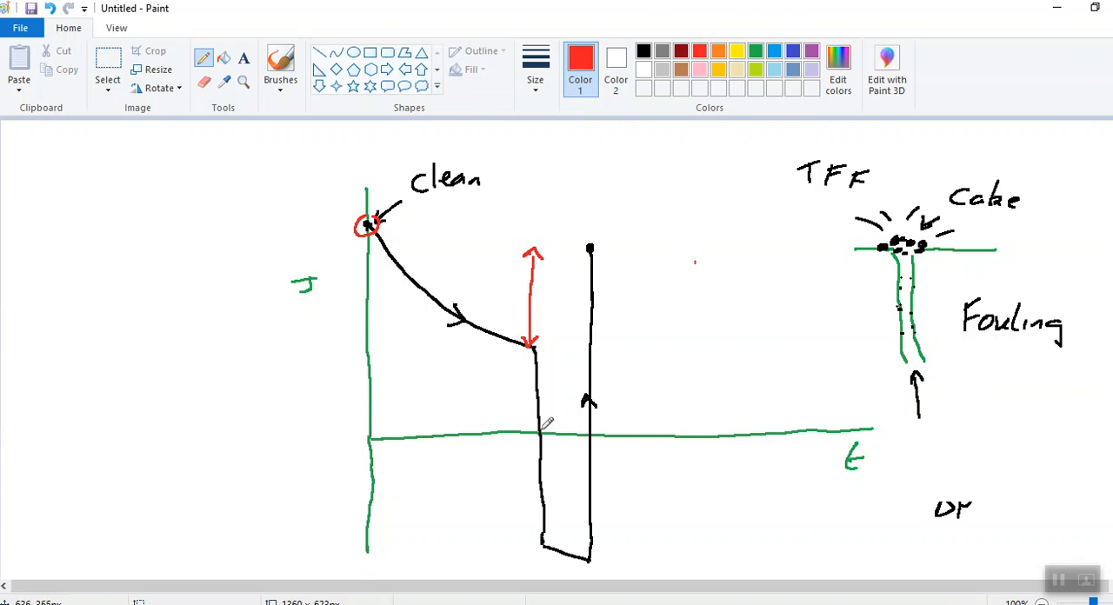
mouse_move(557, 361)
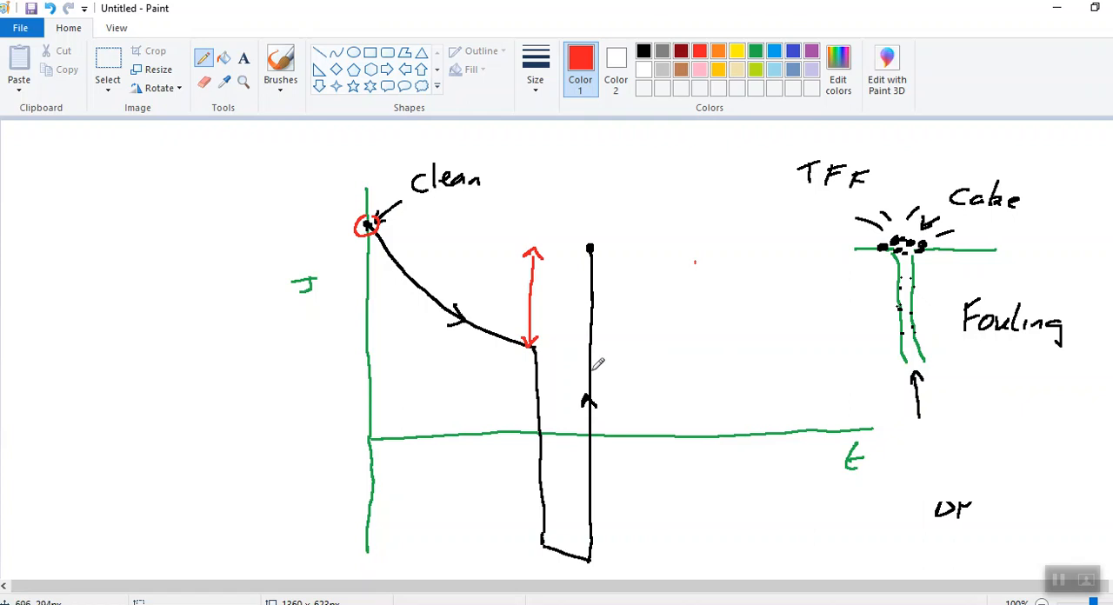
mouse_move(836, 305)
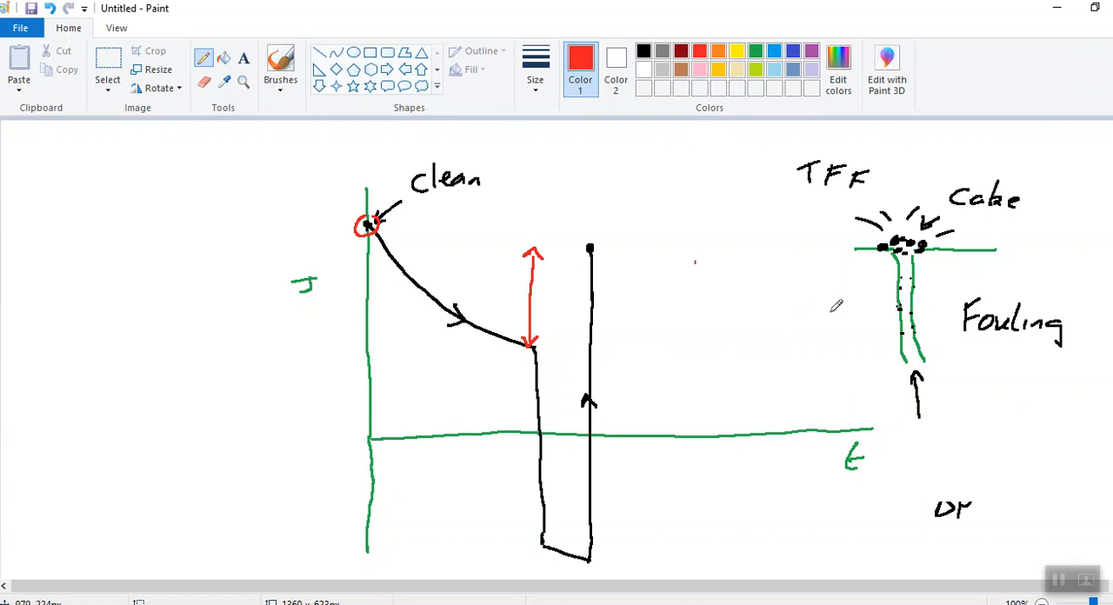
mouse_move(539, 346)
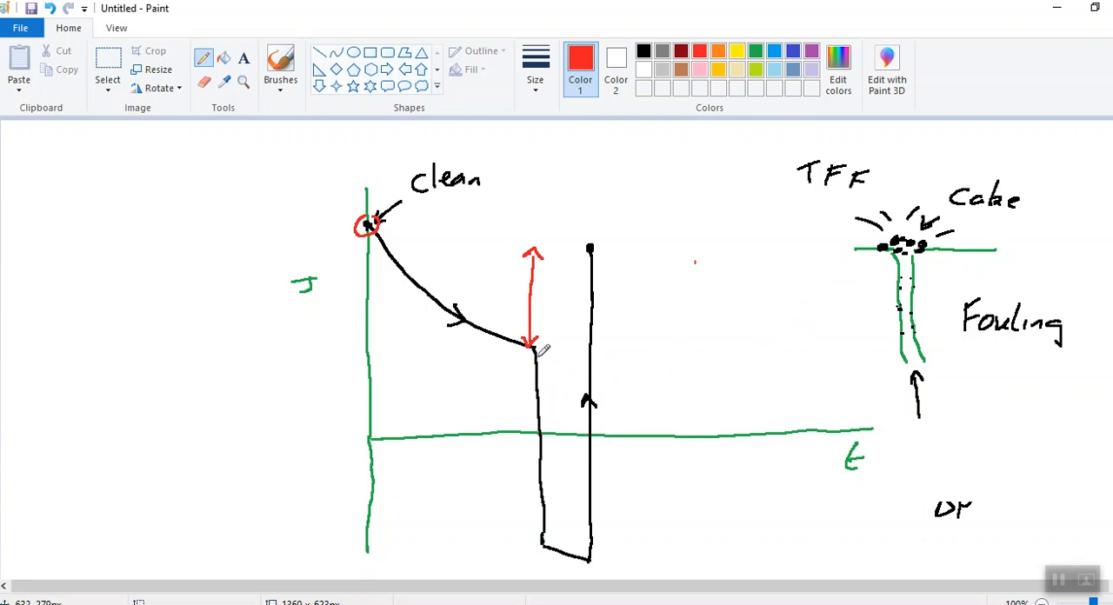
mouse_move(570, 346)
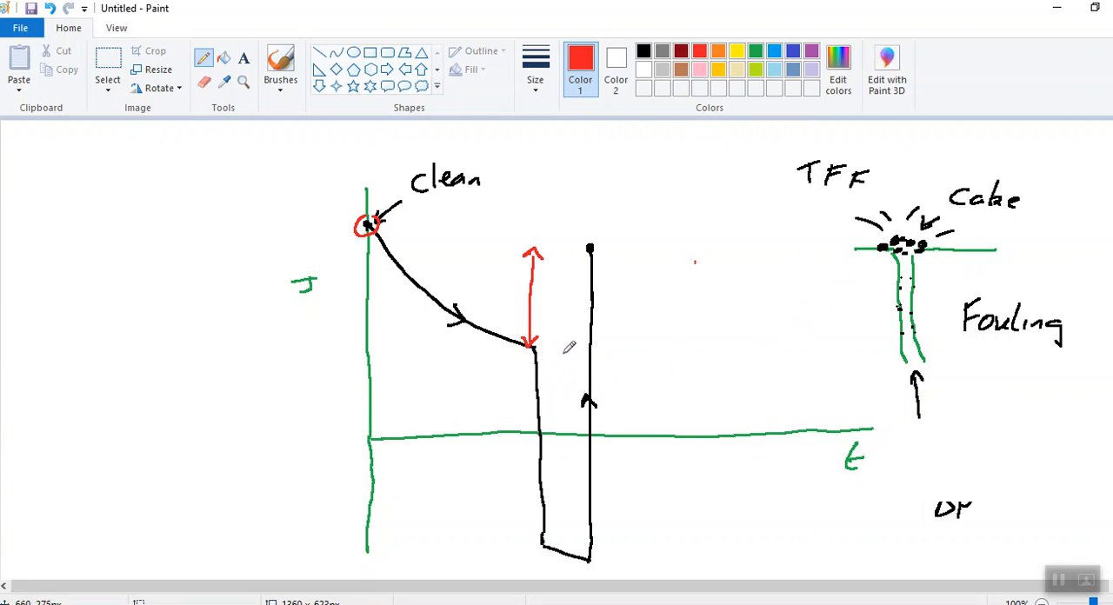
mouse_move(591, 356)
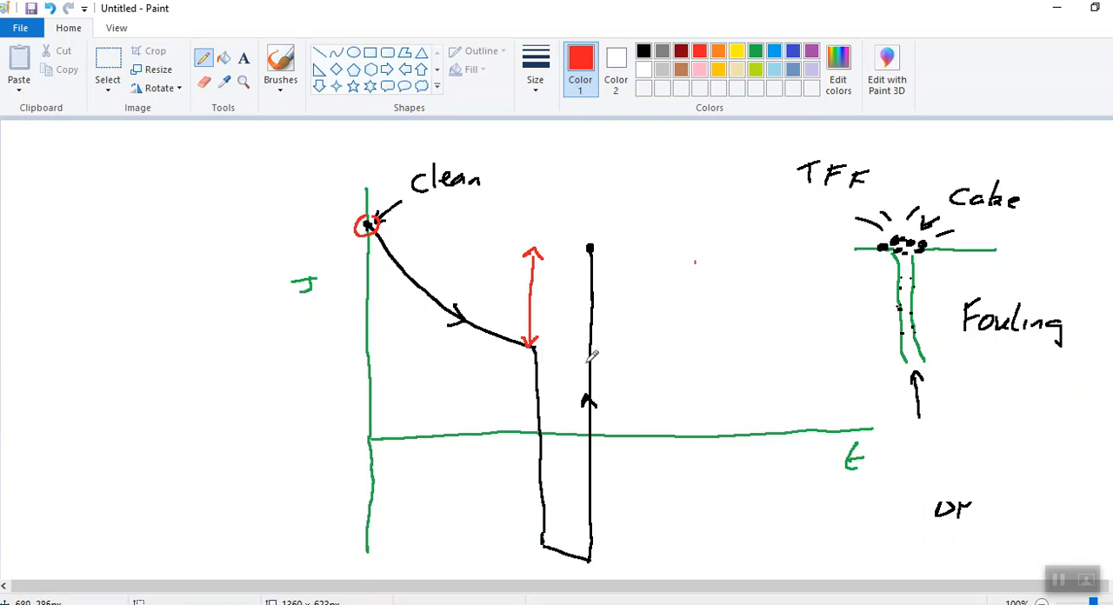
mouse_move(619, 306)
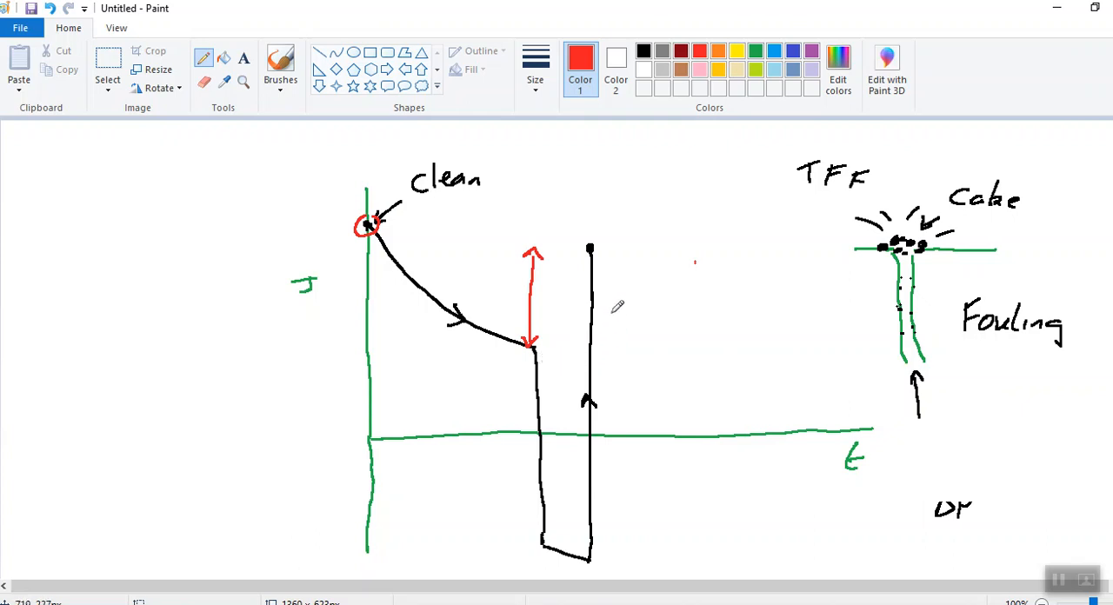
mouse_move(602, 270)
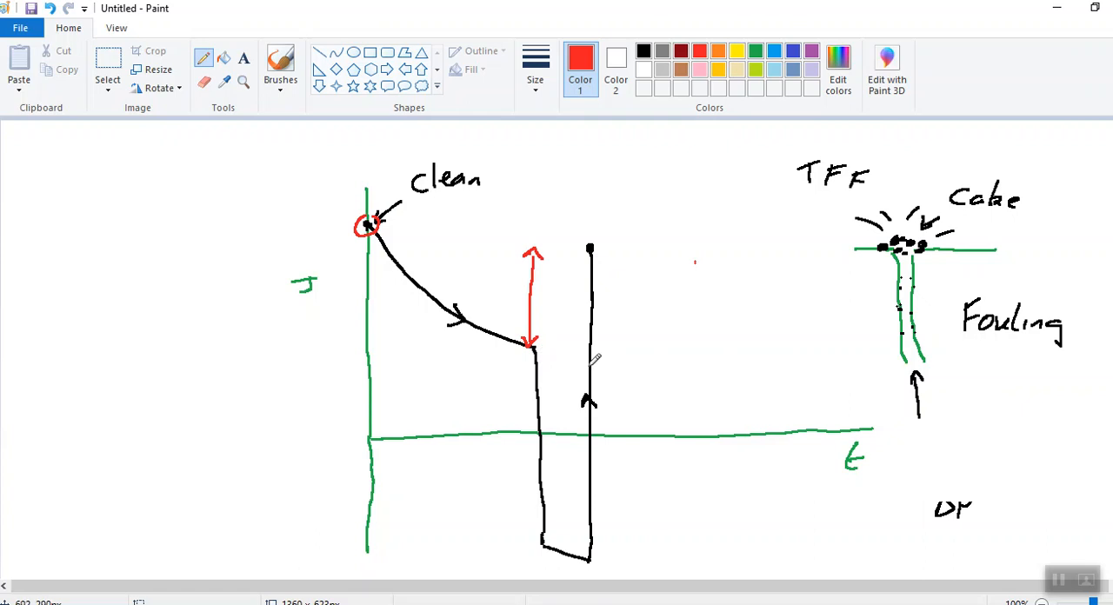
mouse_move(706, 389)
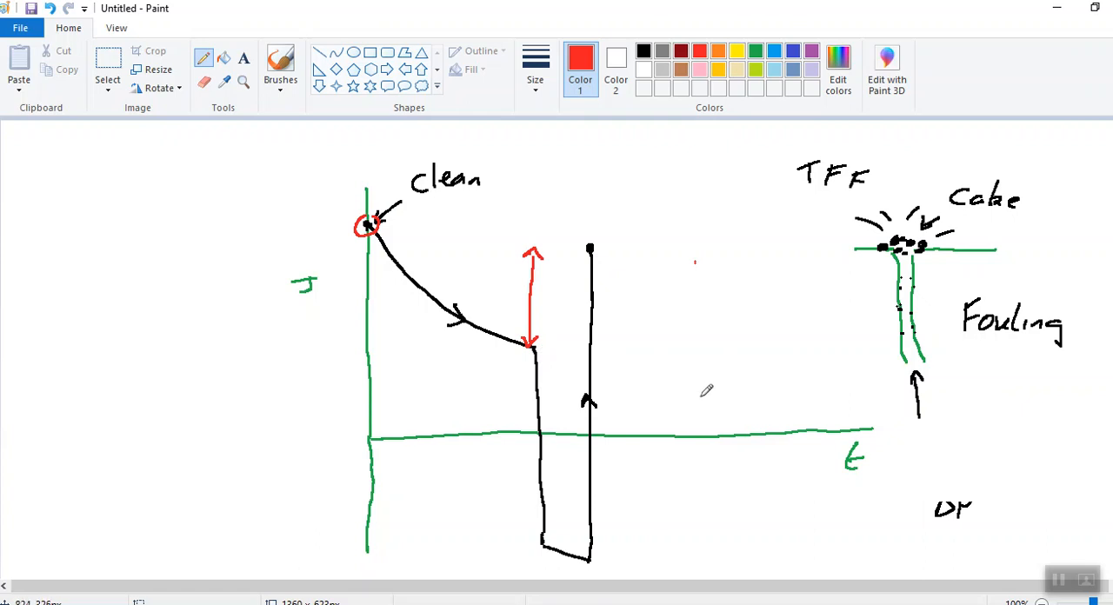
mouse_move(713, 390)
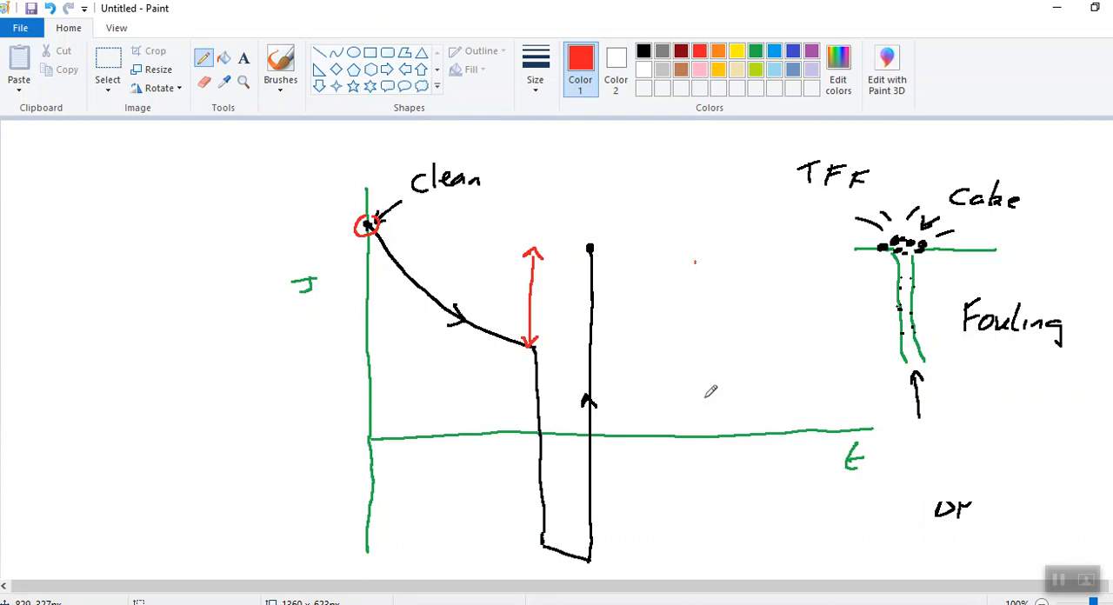
mouse_move(716, 383)
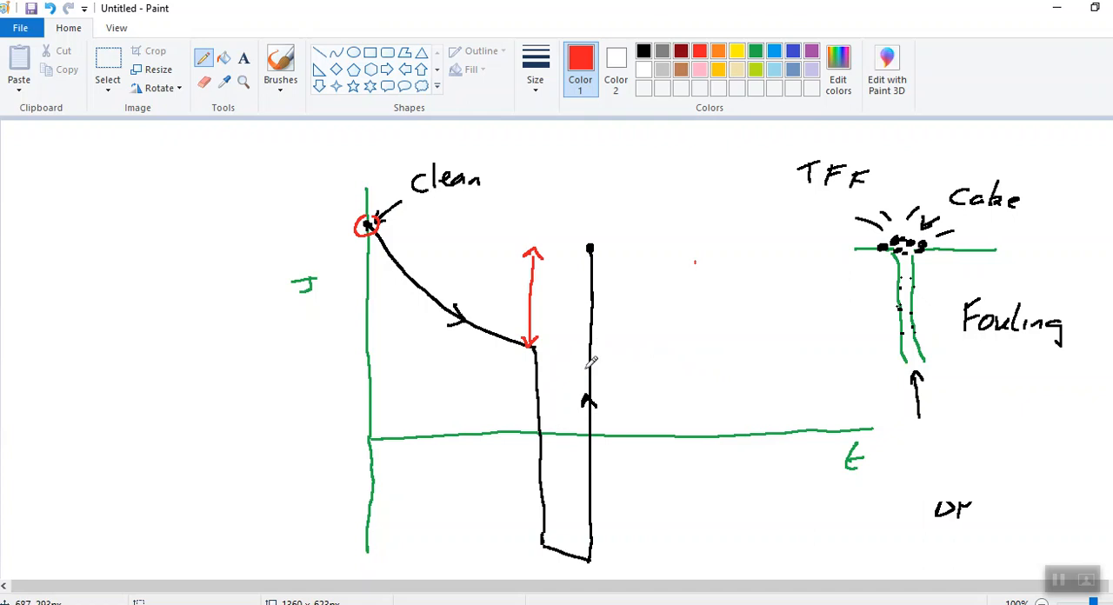
mouse_move(600, 371)
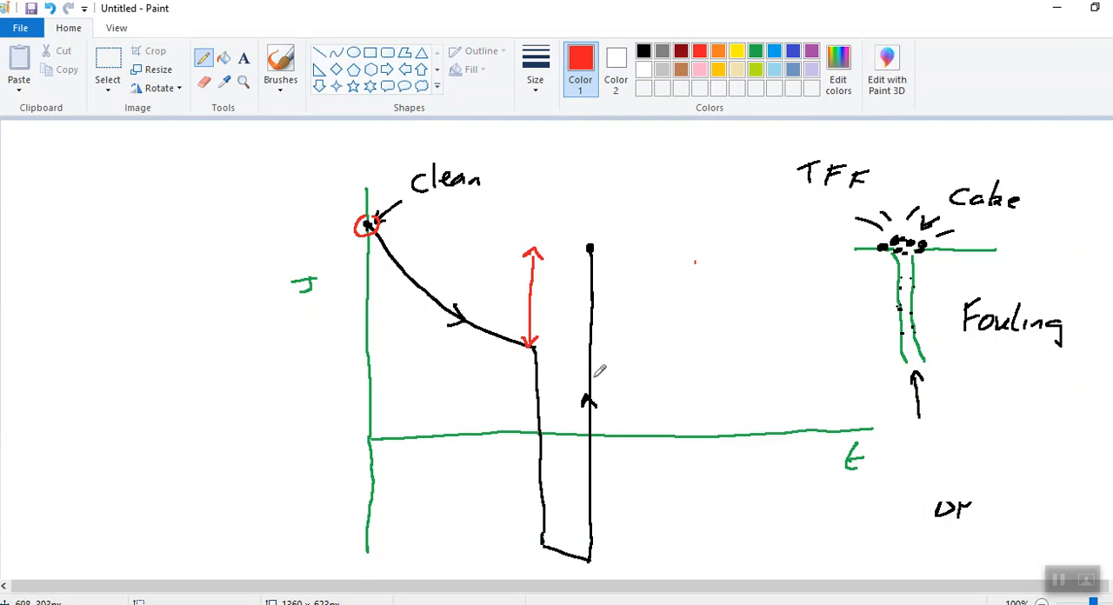
mouse_move(604, 242)
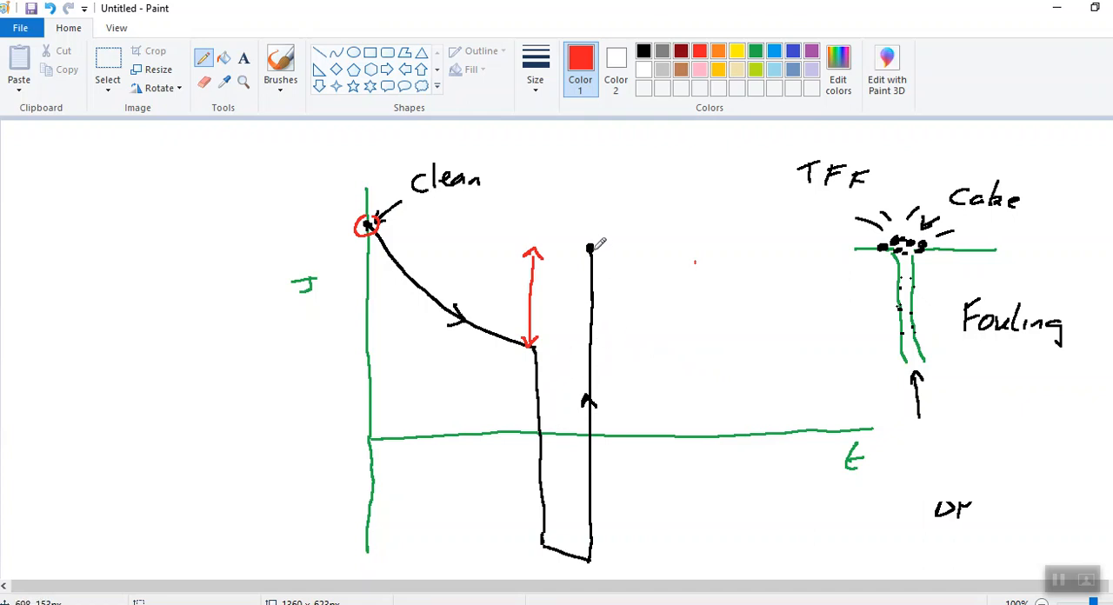
mouse_move(592, 237)
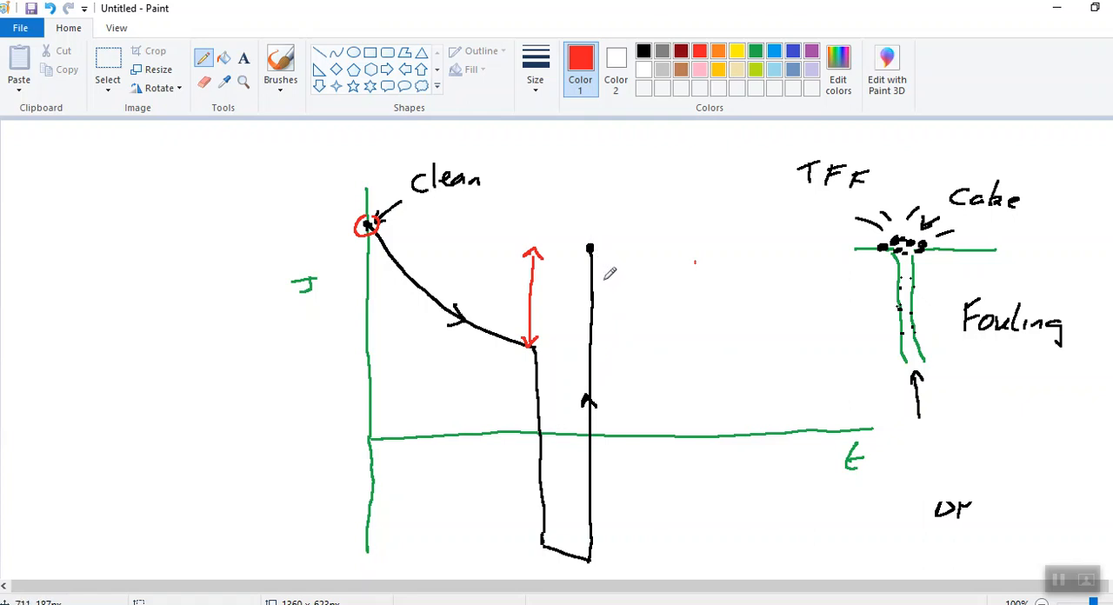
mouse_move(600, 298)
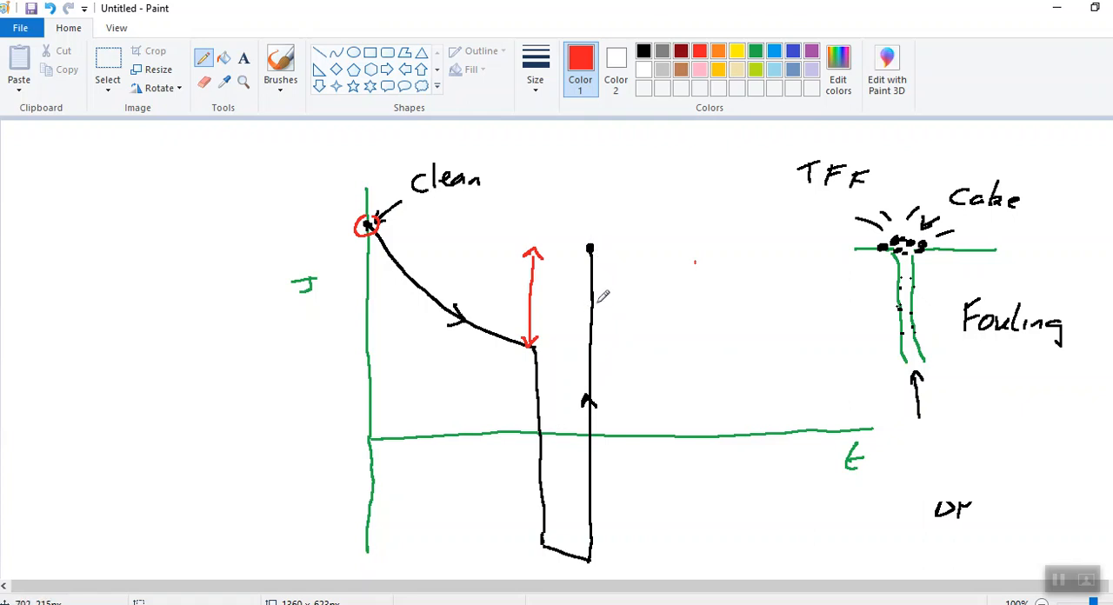
mouse_move(597, 246)
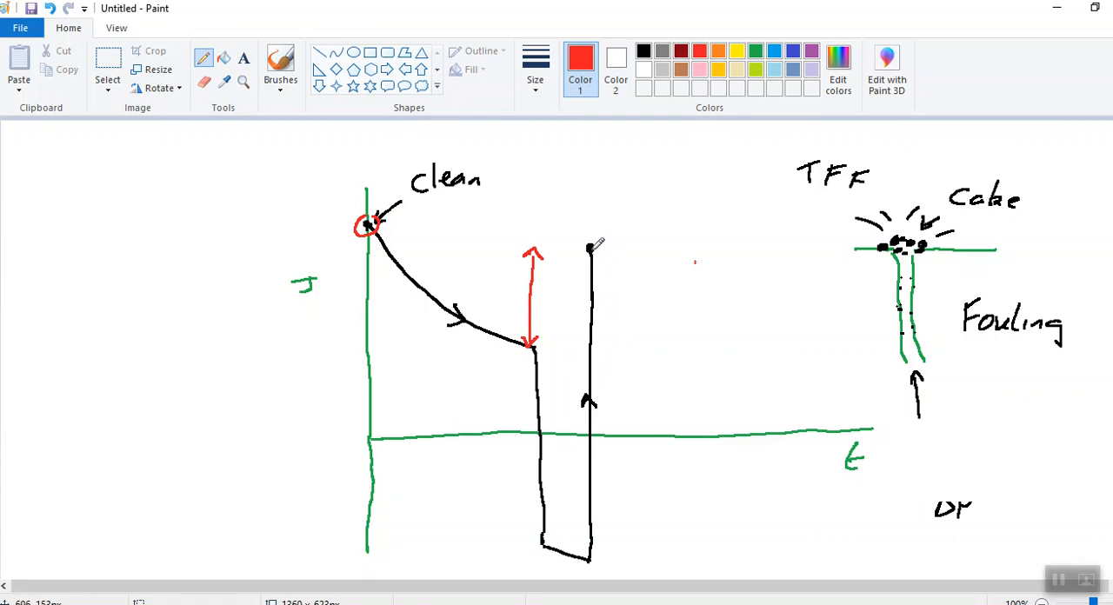
Step: Erase the stray red mark, then draw a decaying black flux curve ending in a short drop
left_click_drag(590, 247, 619, 261)
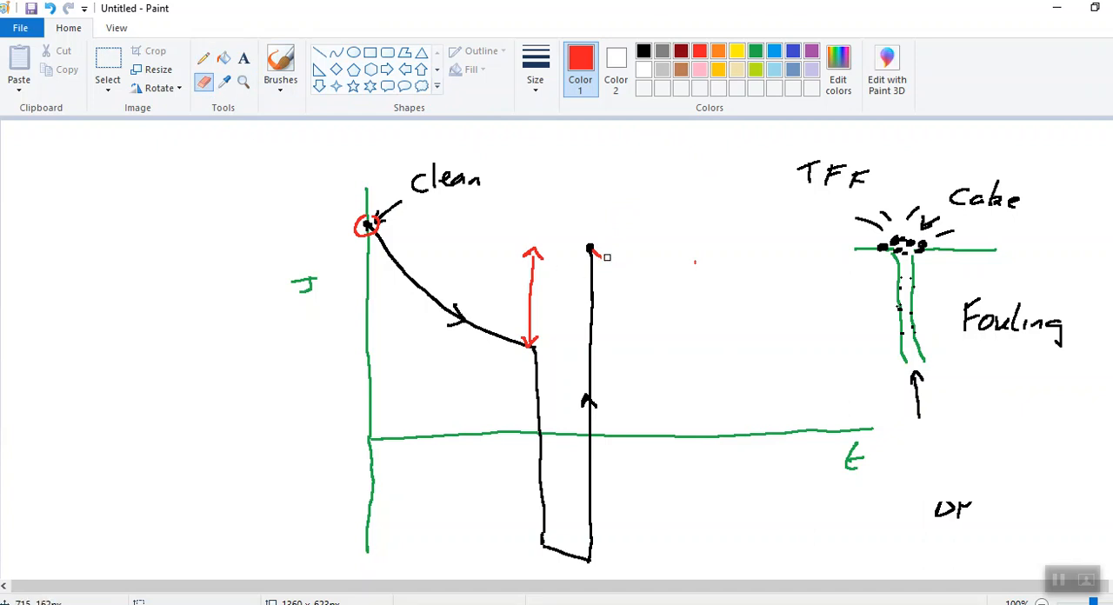
left_click(644, 49)
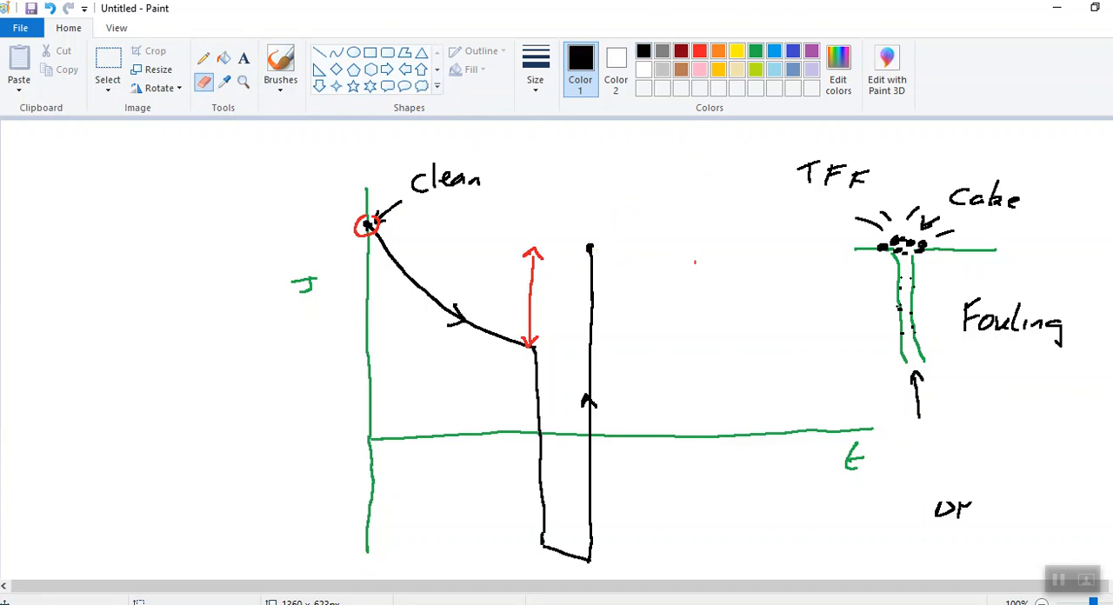
mouse_move(410, 98)
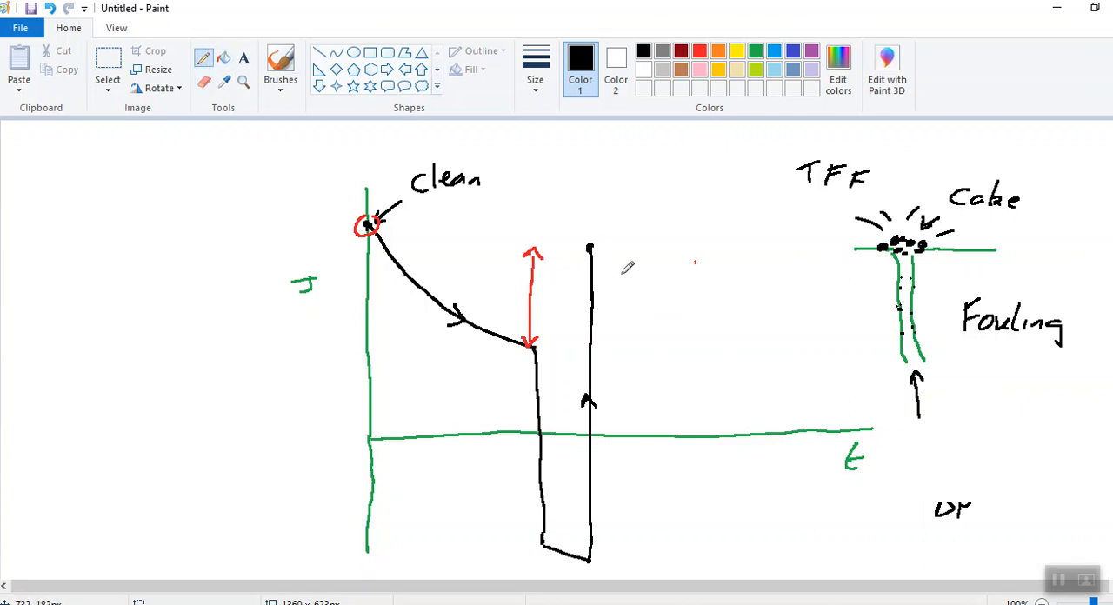
left_click_drag(589, 247, 661, 305)
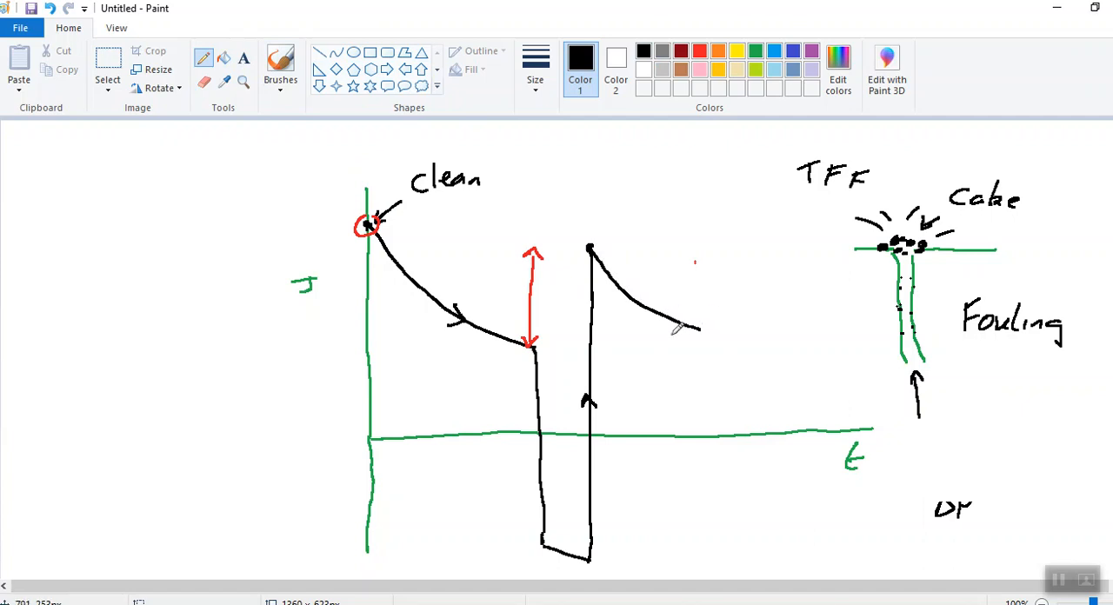
left_click_drag(696, 328, 731, 339)
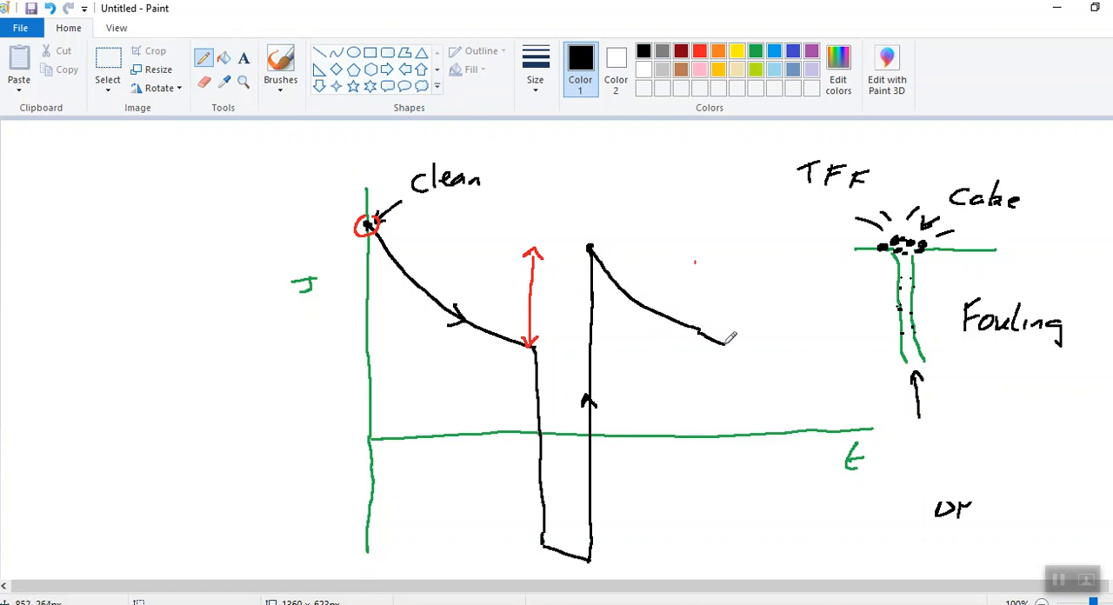
left_click_drag(721, 348, 731, 383)
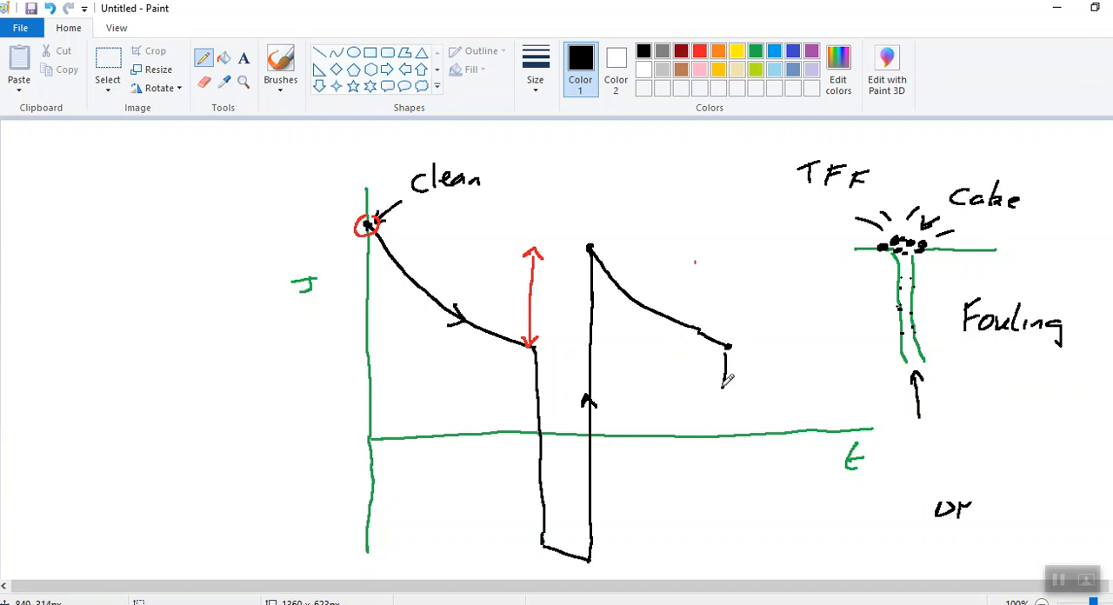
mouse_move(725, 387)
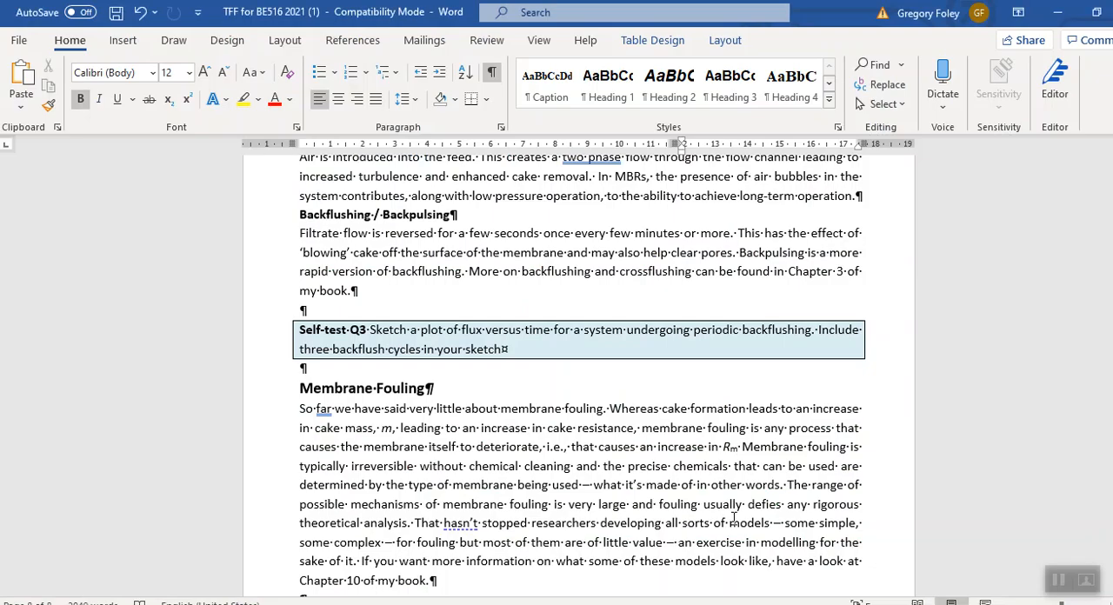
mouse_move(586, 377)
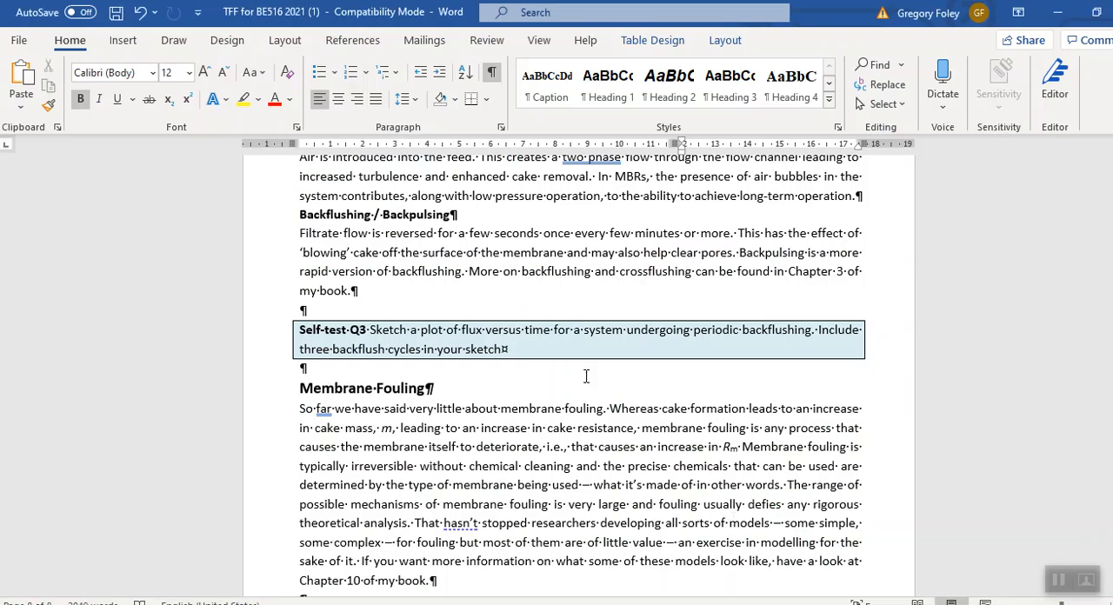
Step: Scroll the notes past Self-test Q3 to the end of the Membrane Fouling paragraph
scroll("down", 3)
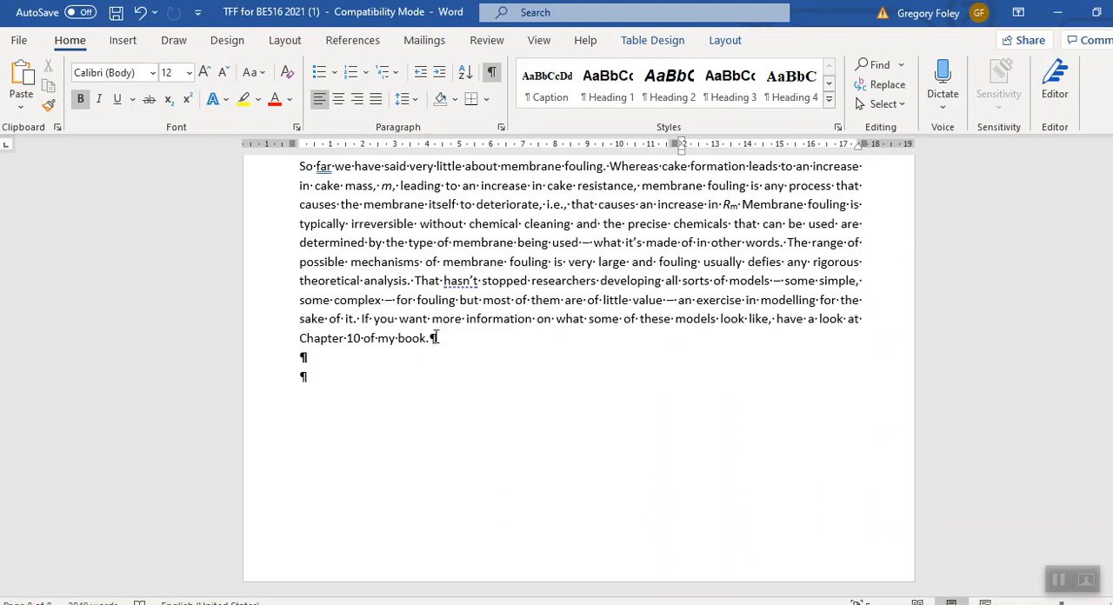